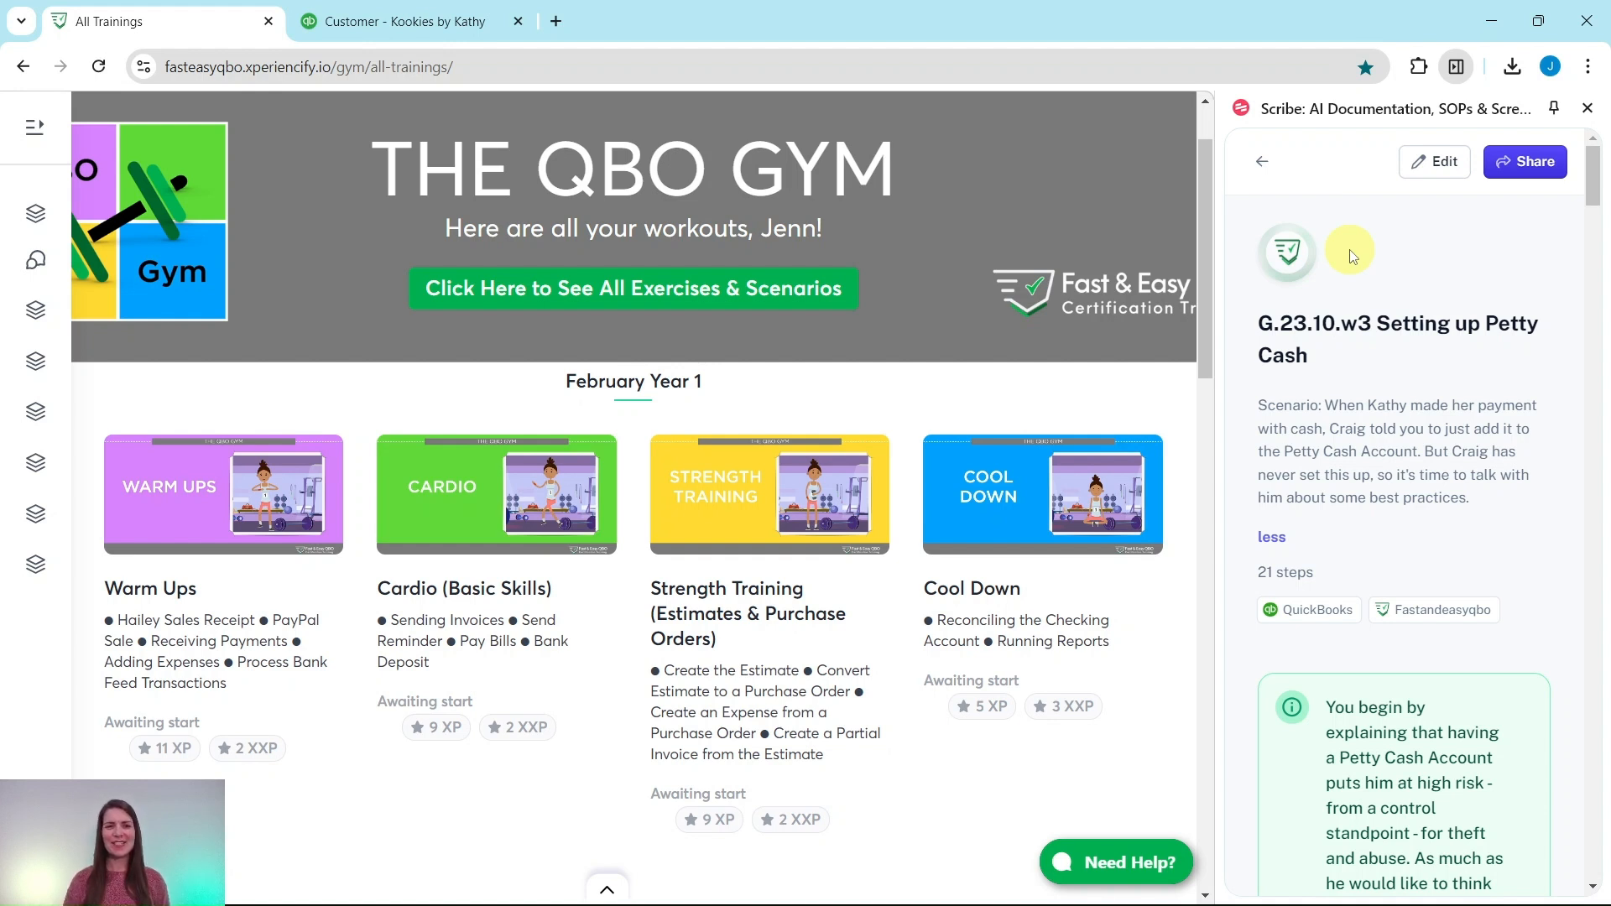
mouse_move(778, 455)
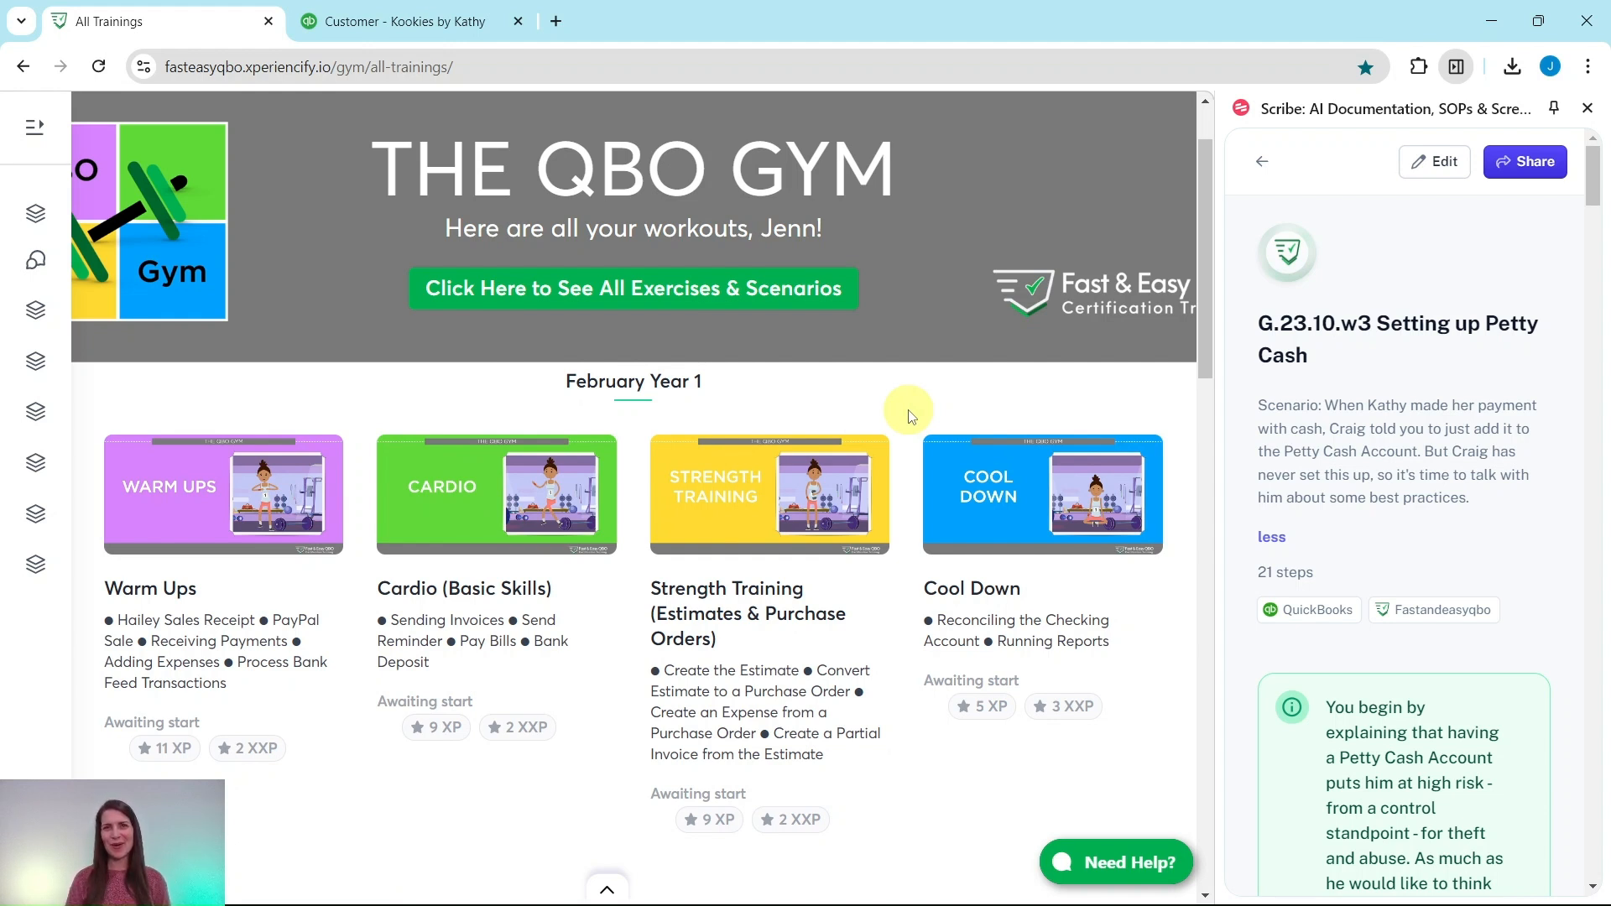
mouse_move(436, 532)
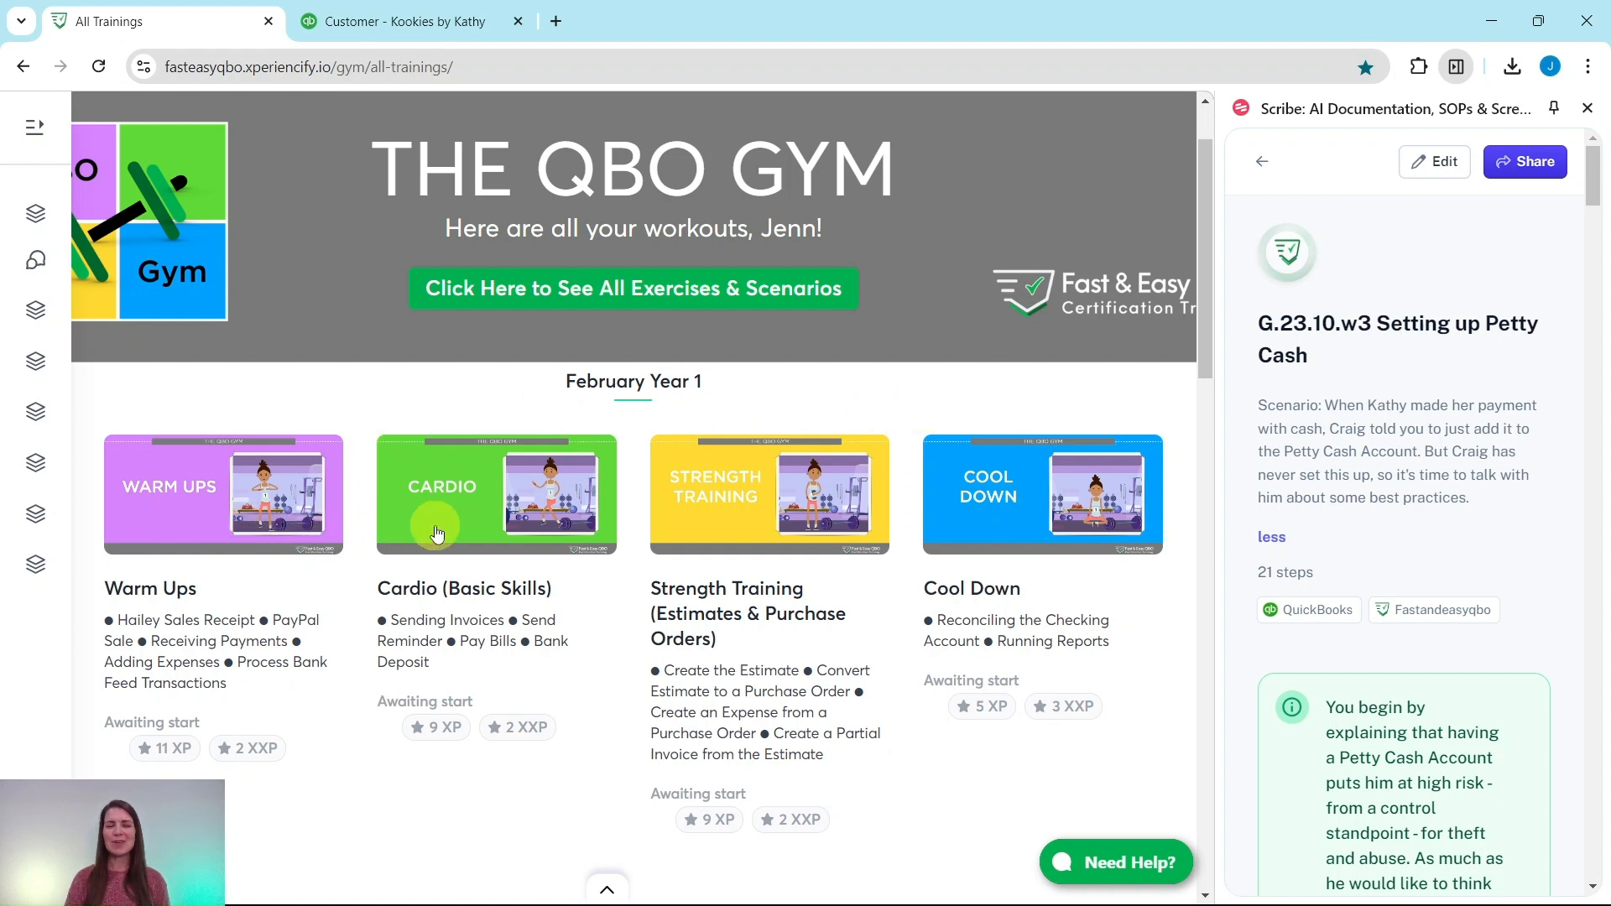
mouse_move(930, 443)
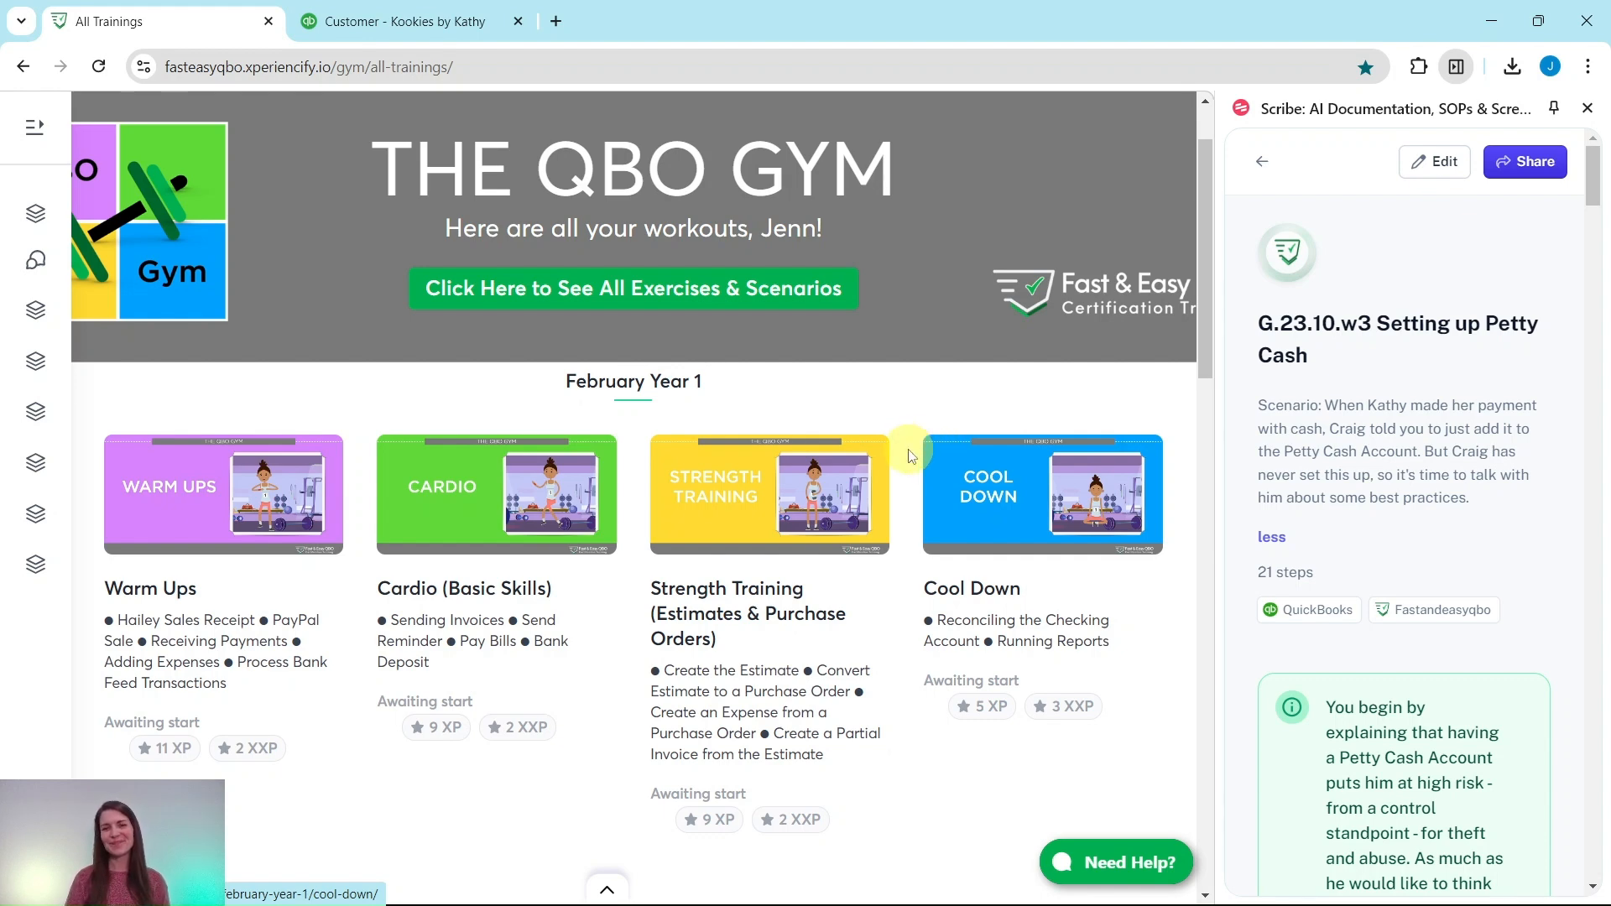
- Scroll the All Trainings page down to the October Year 1 Warm Ups card
scroll(down, 3)
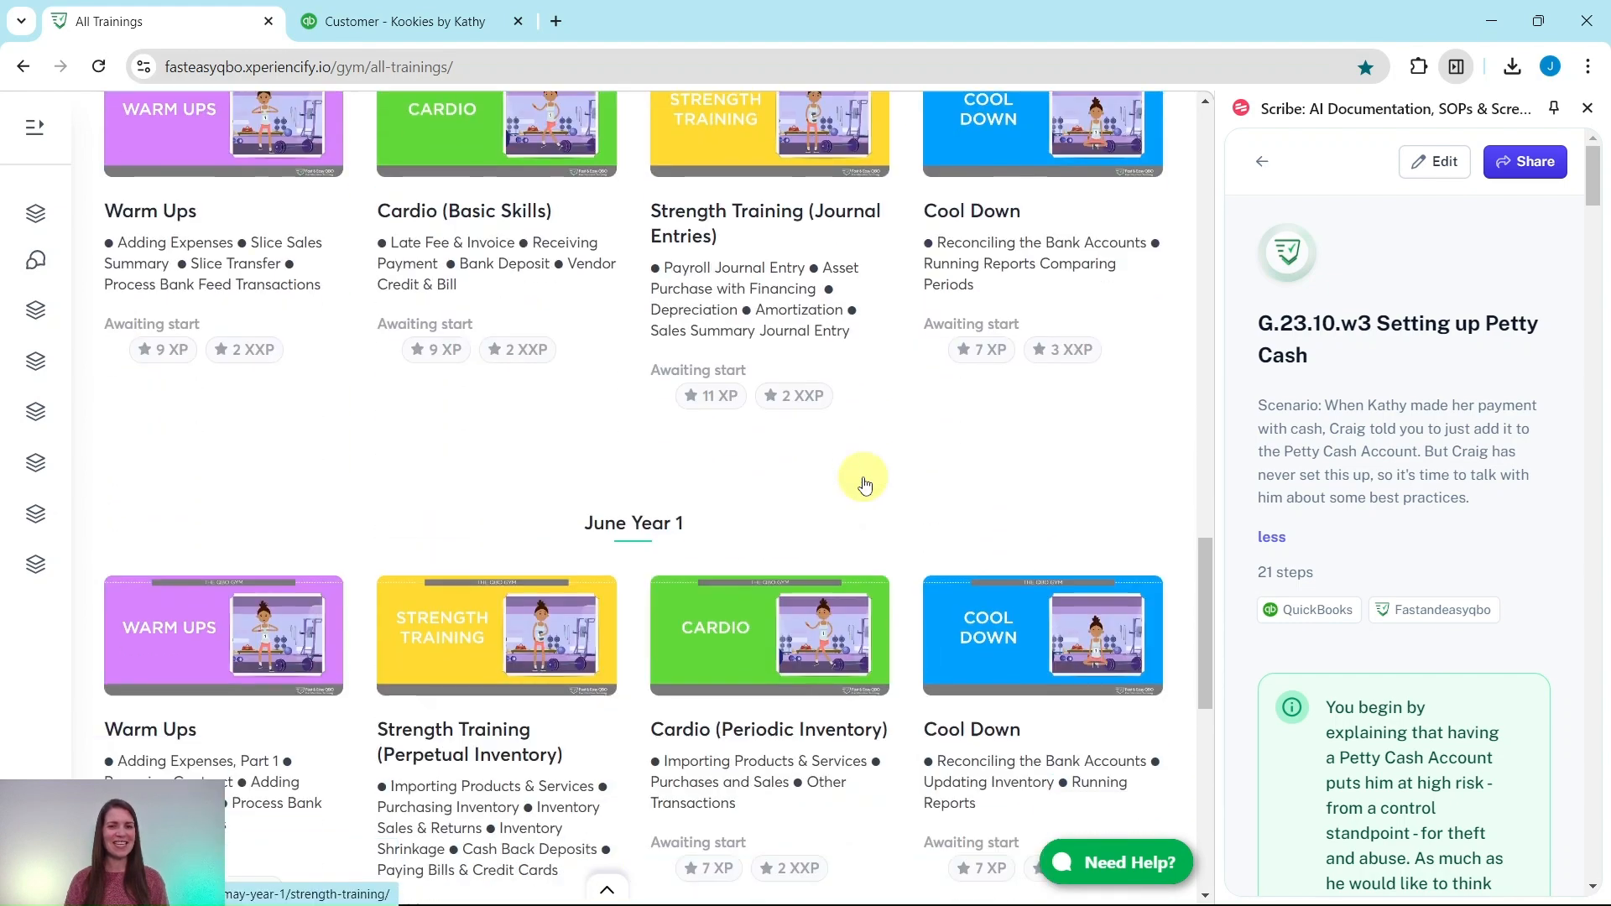
scroll(down, 3)
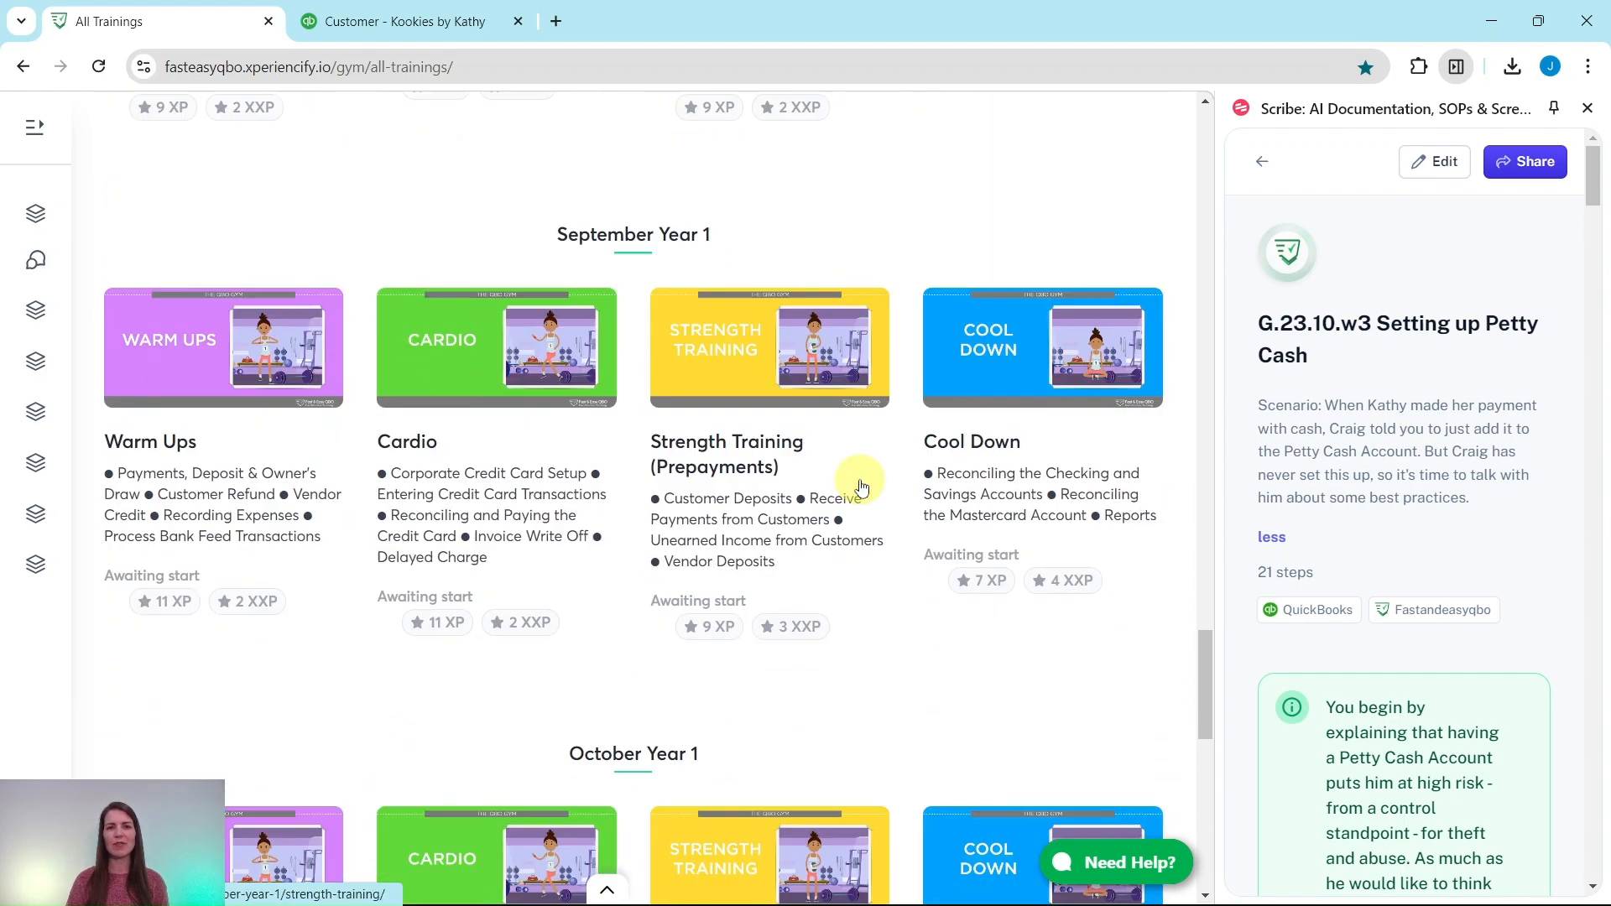
scroll(down, 3)
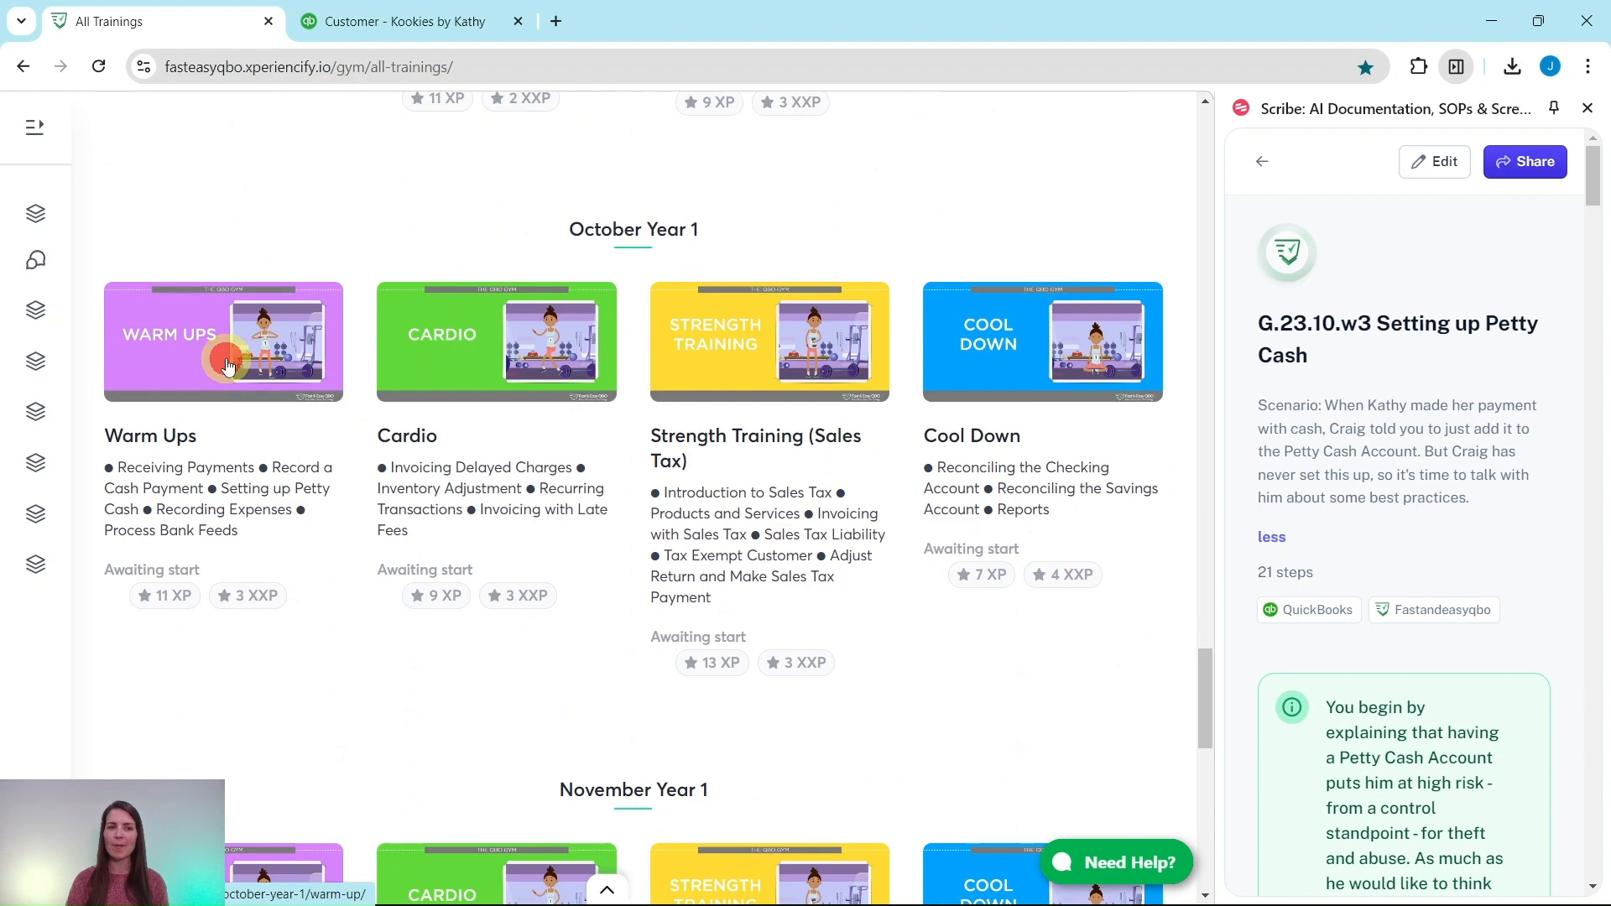
- Open October Year 1 Warm Ups and scroll to Hands On Practice G.23.10.w3
click(224, 342)
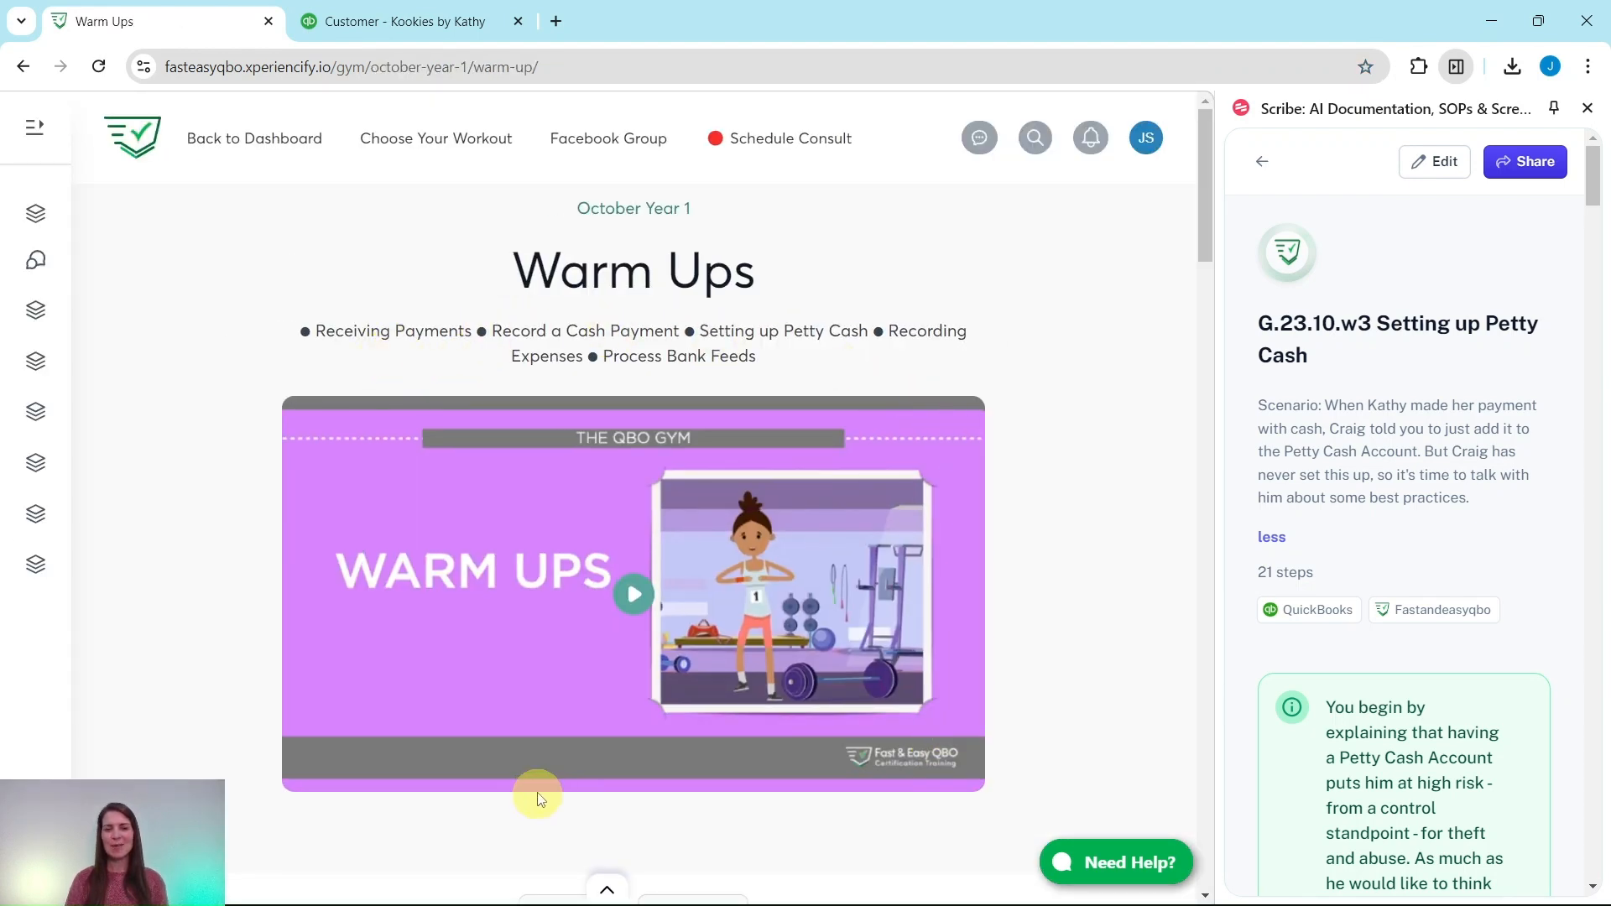
mouse_move(1050, 493)
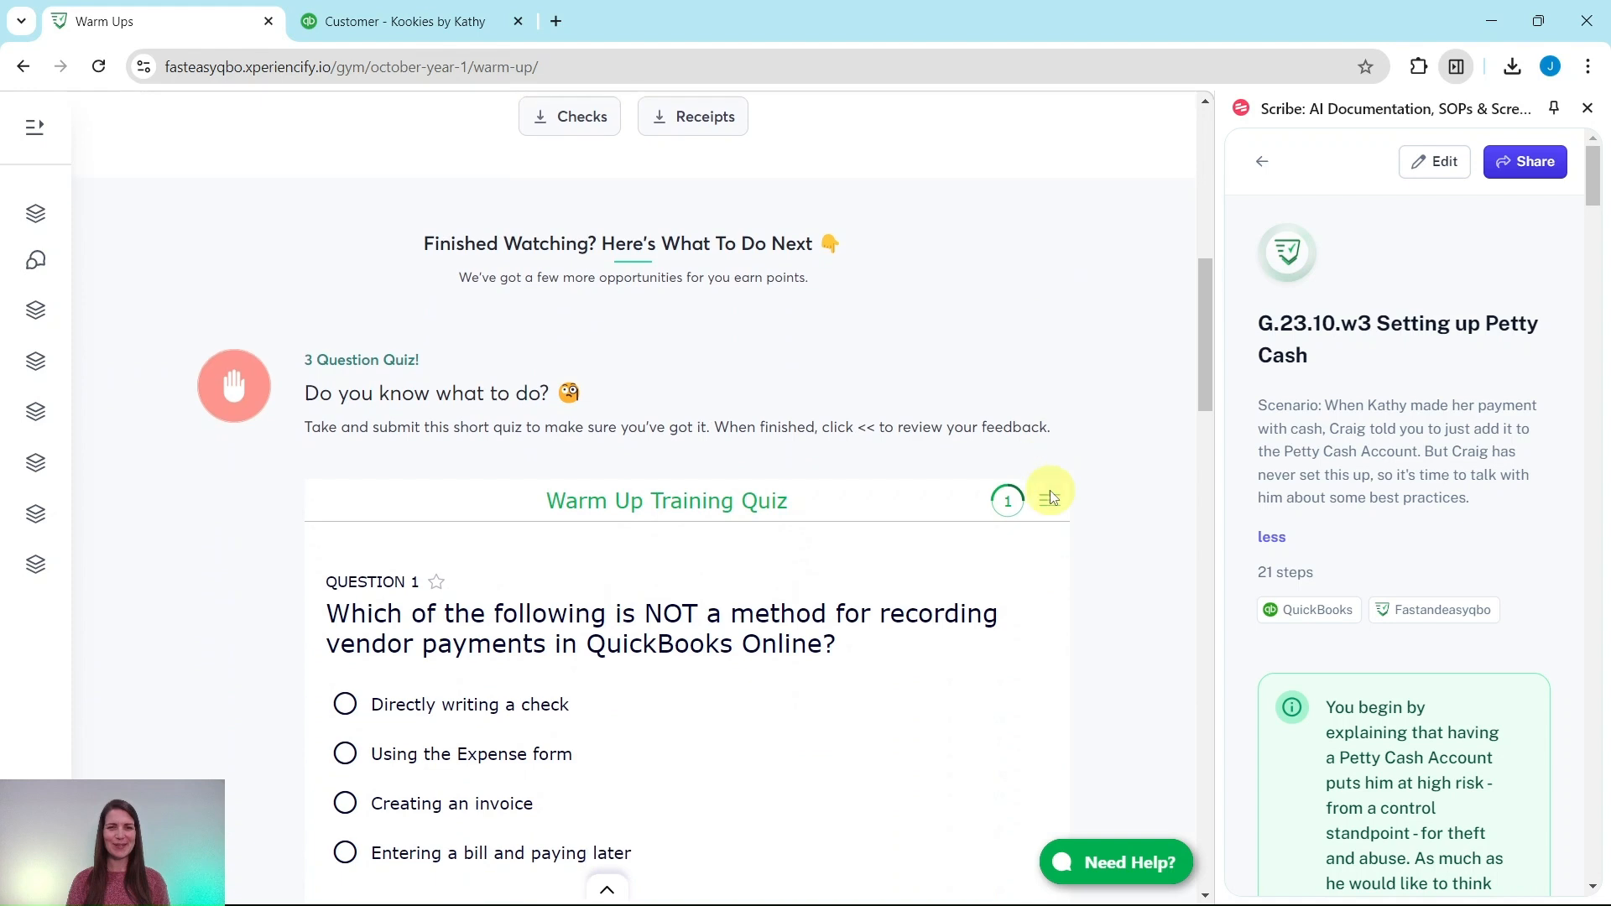
scroll(down, 3)
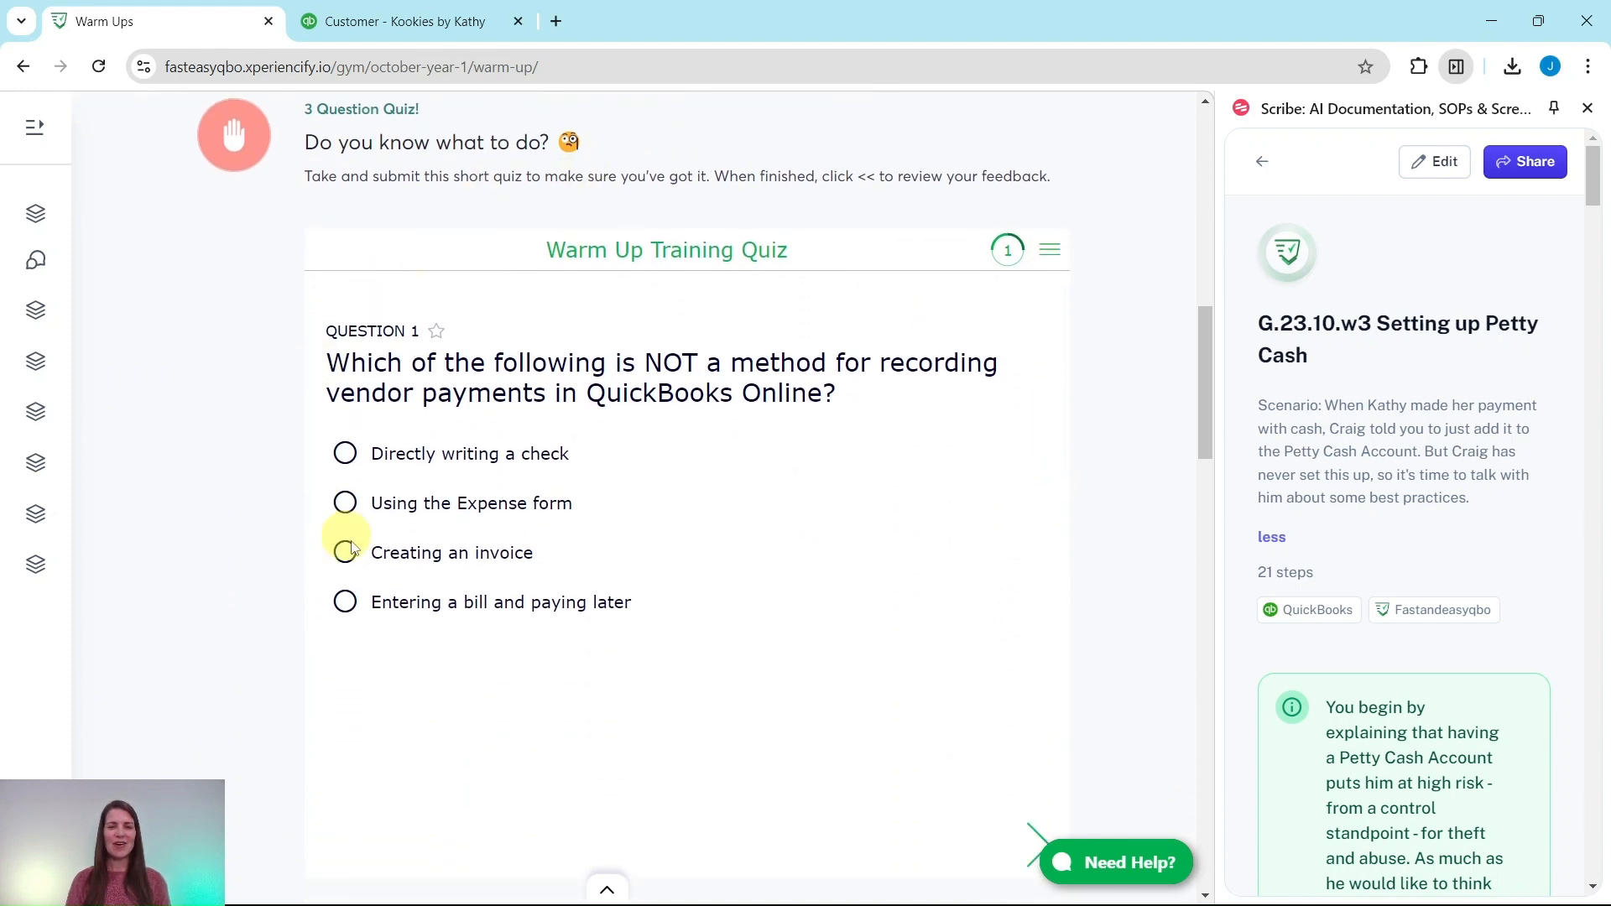
mouse_move(1134, 431)
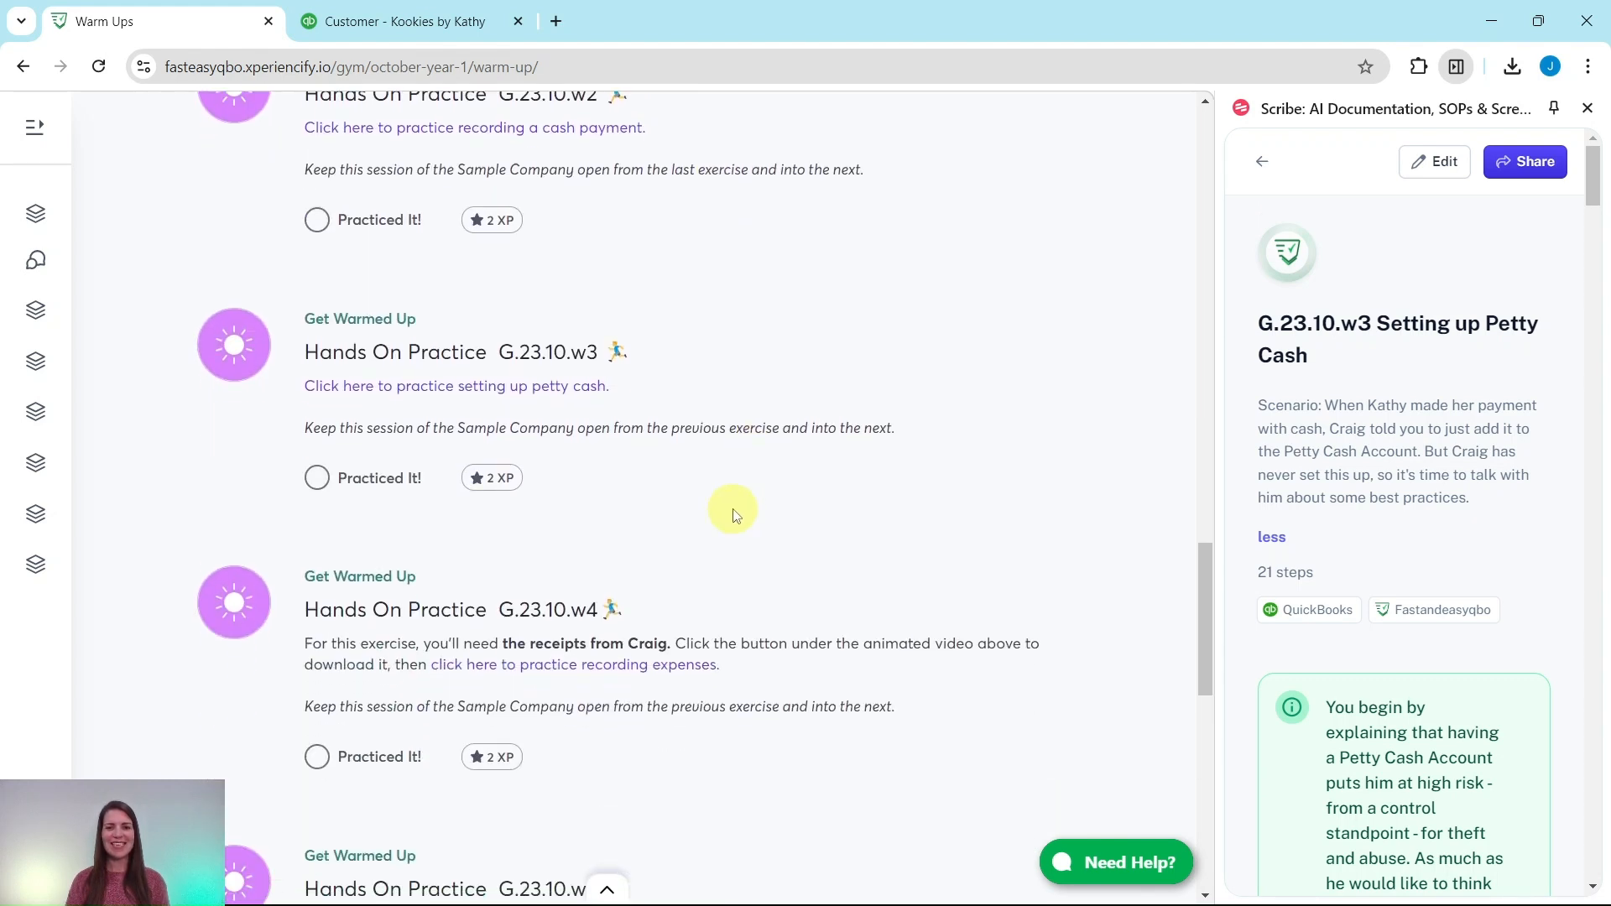
scroll(down, 3)
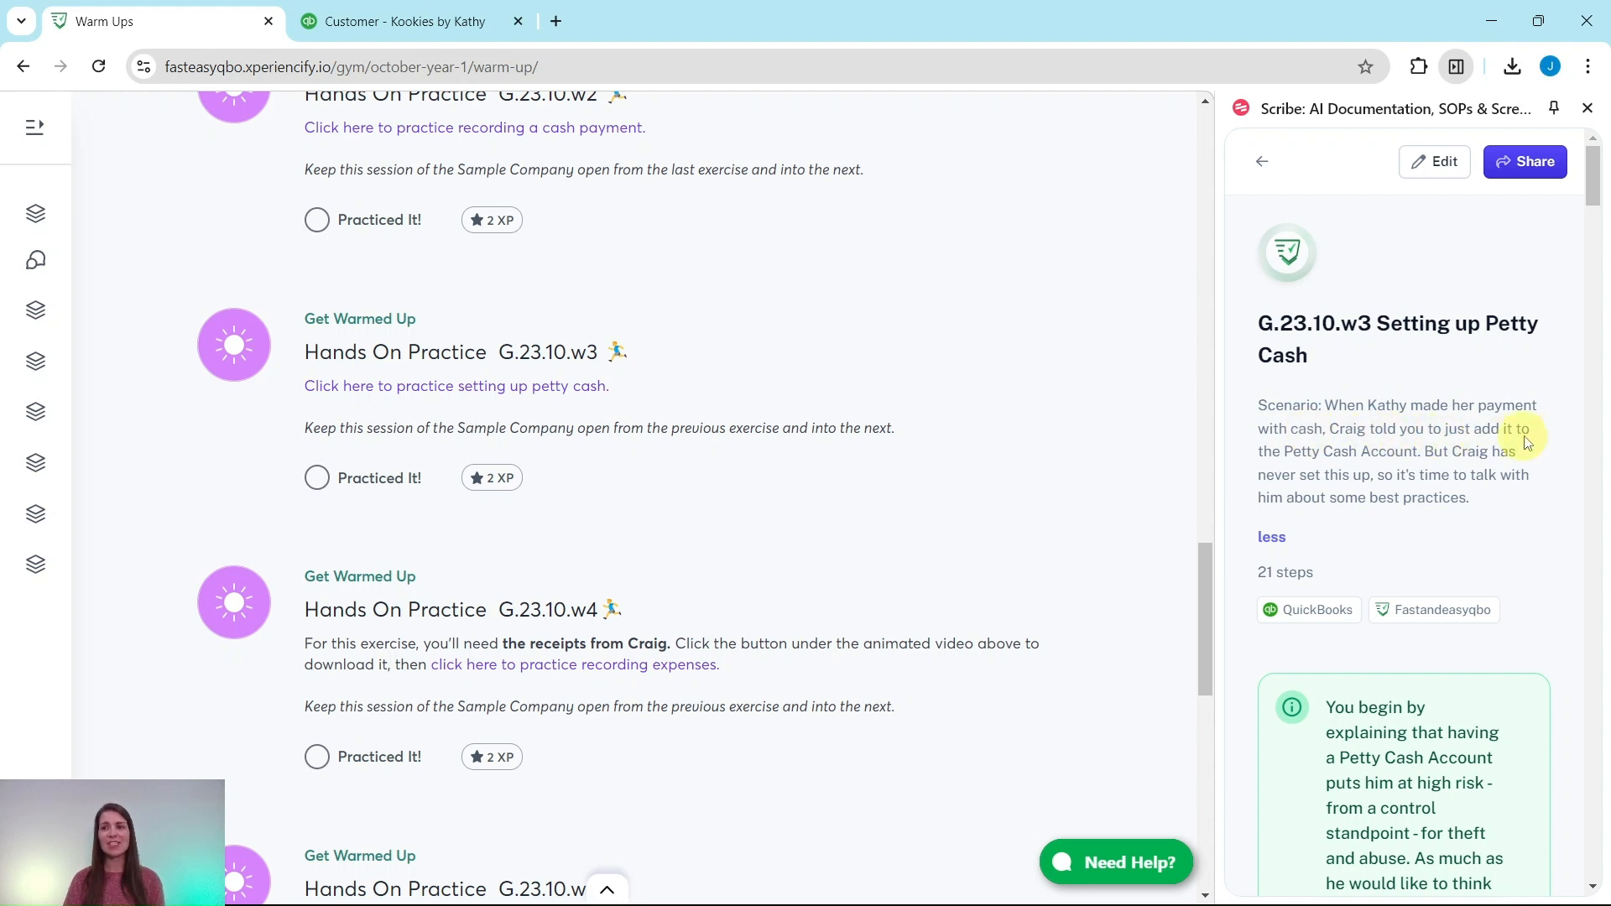
mouse_move(1416, 453)
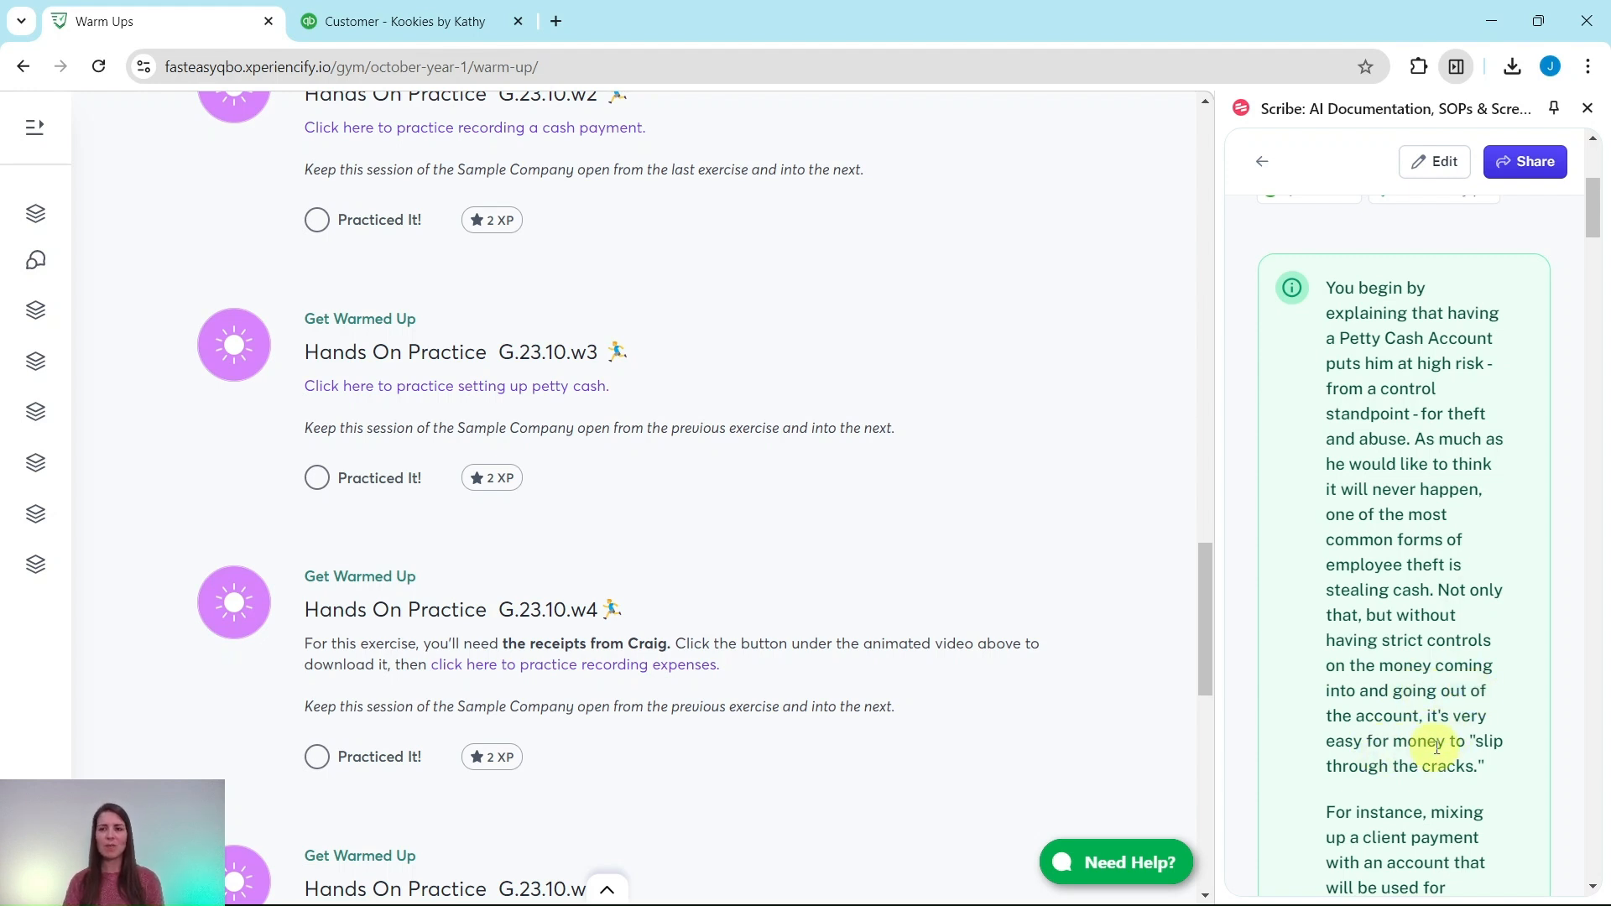
- Scroll the Scribe guide through the scenario to the Creating the Account step 1
scroll(down, 3)
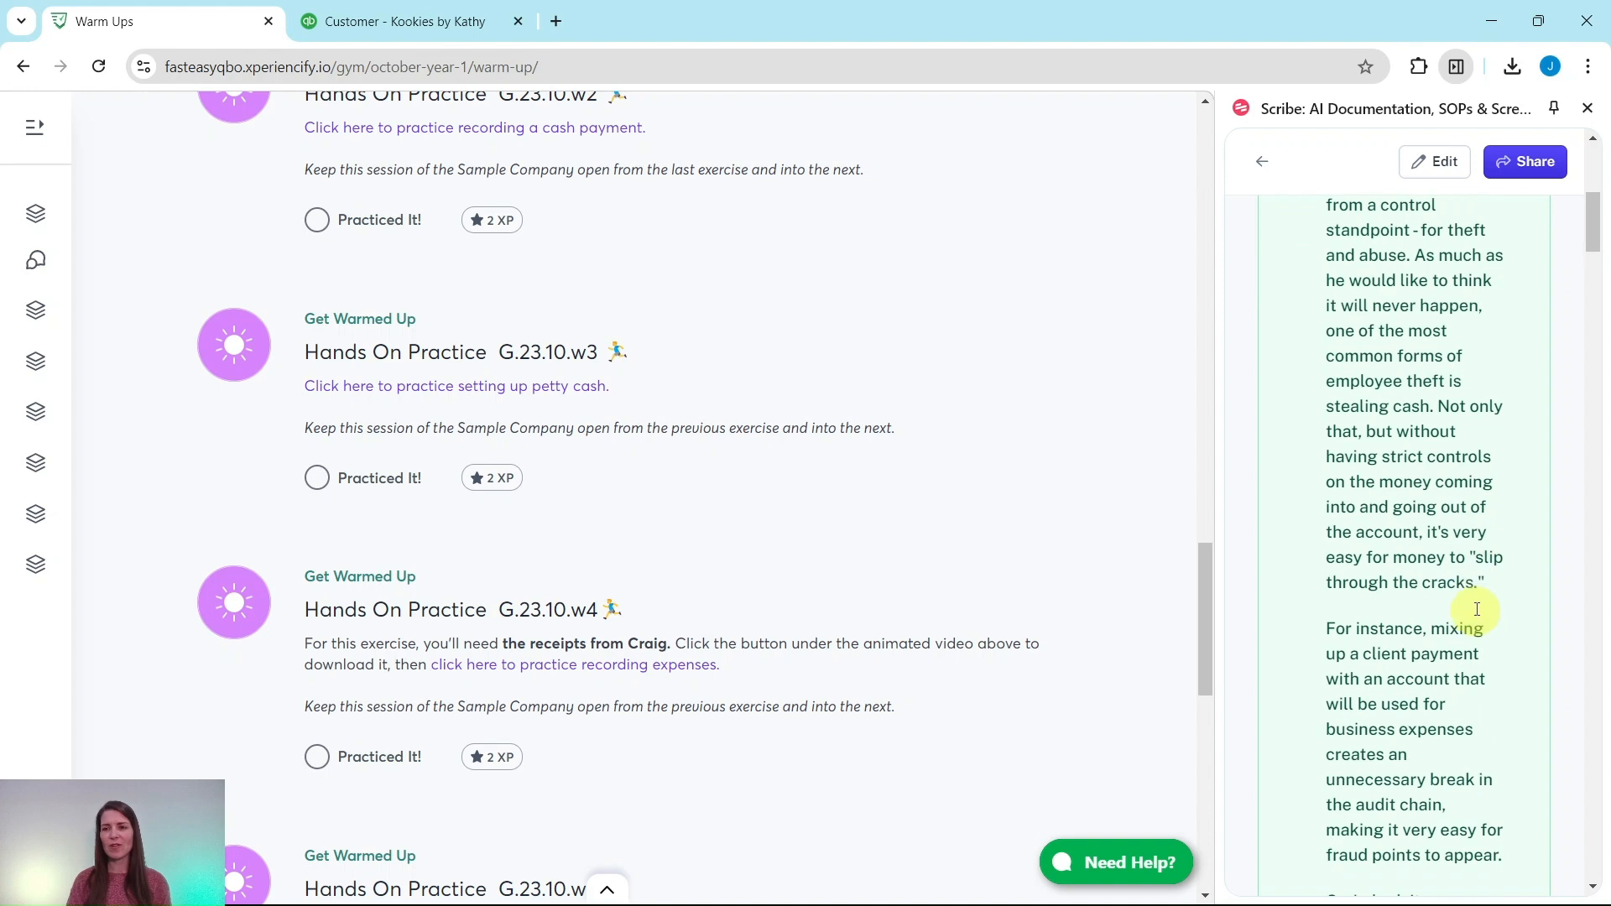
scroll(down, 3)
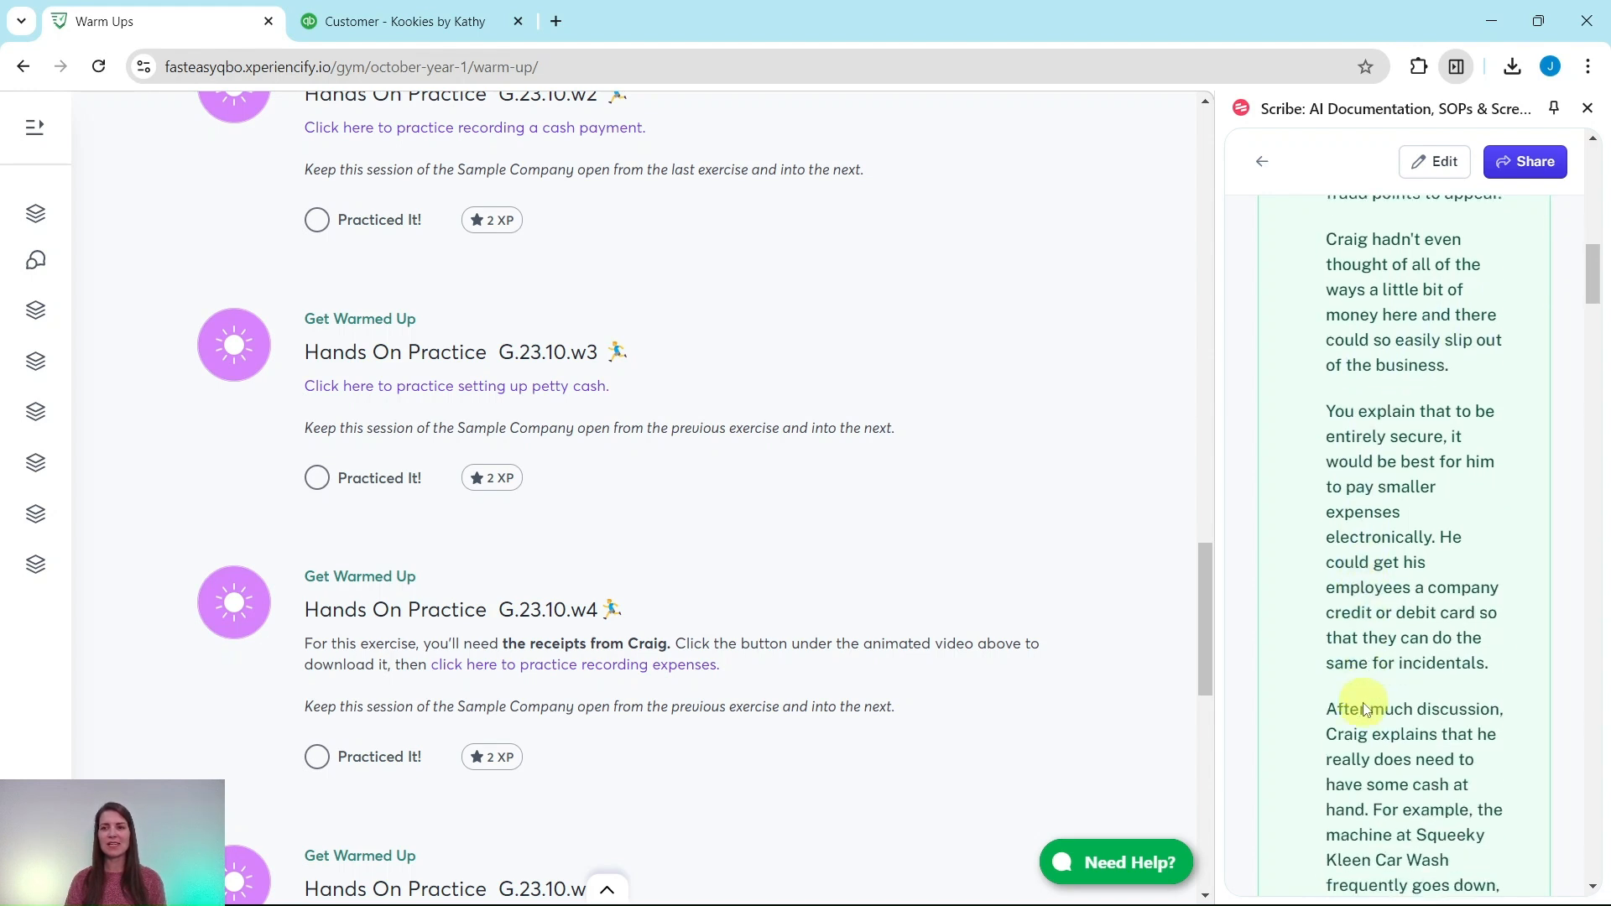
scroll(down, 3)
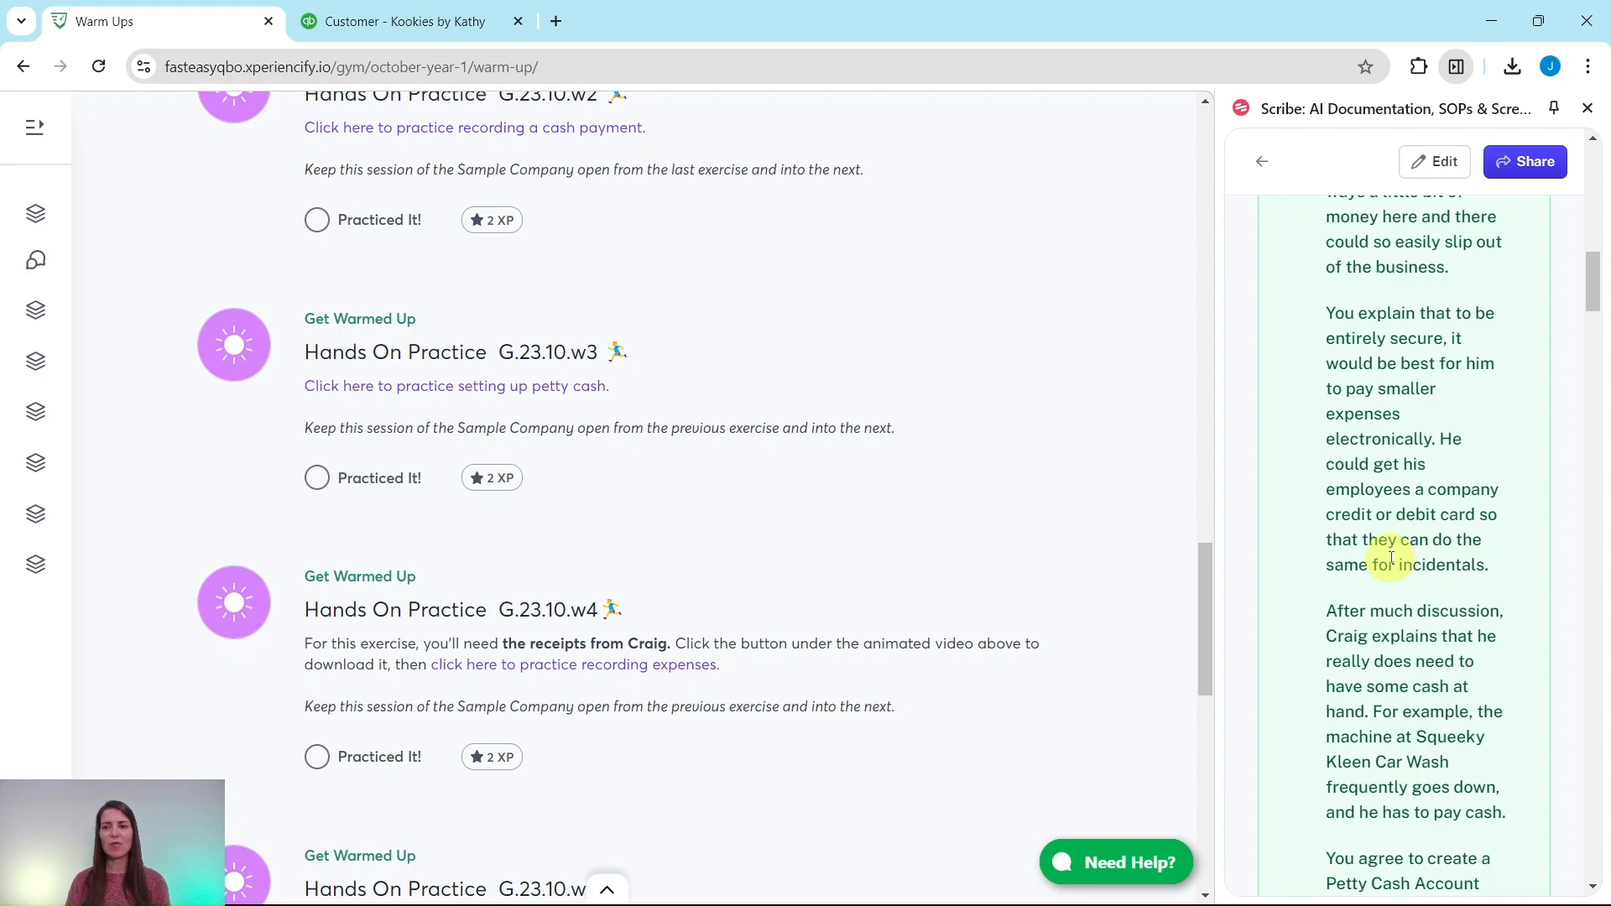
scroll(down, 3)
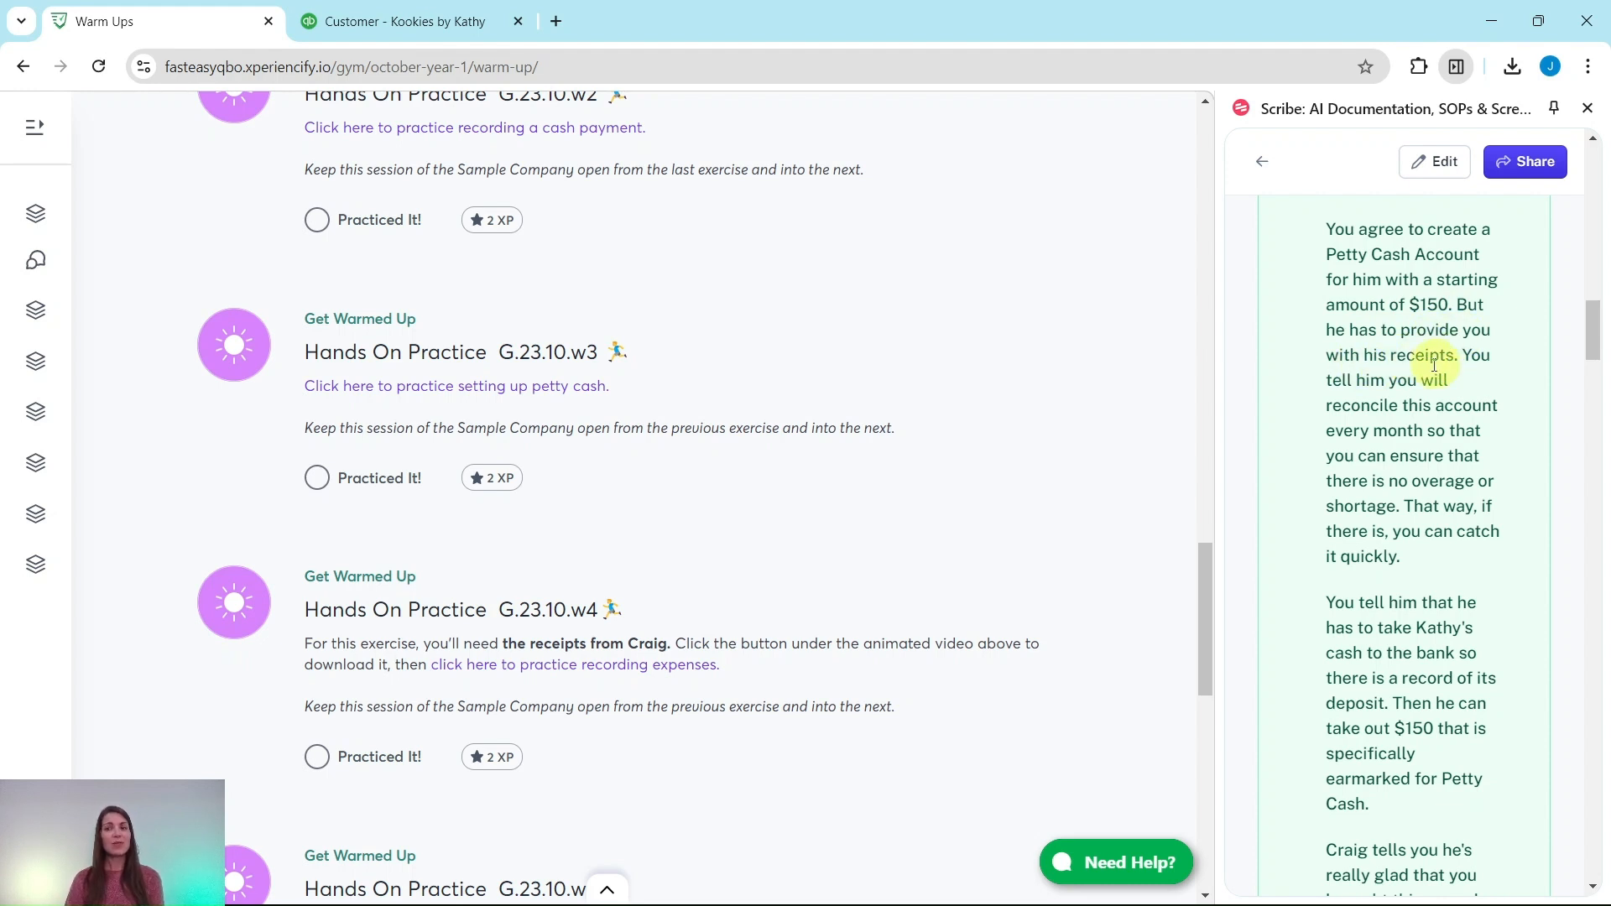
mouse_move(1374, 447)
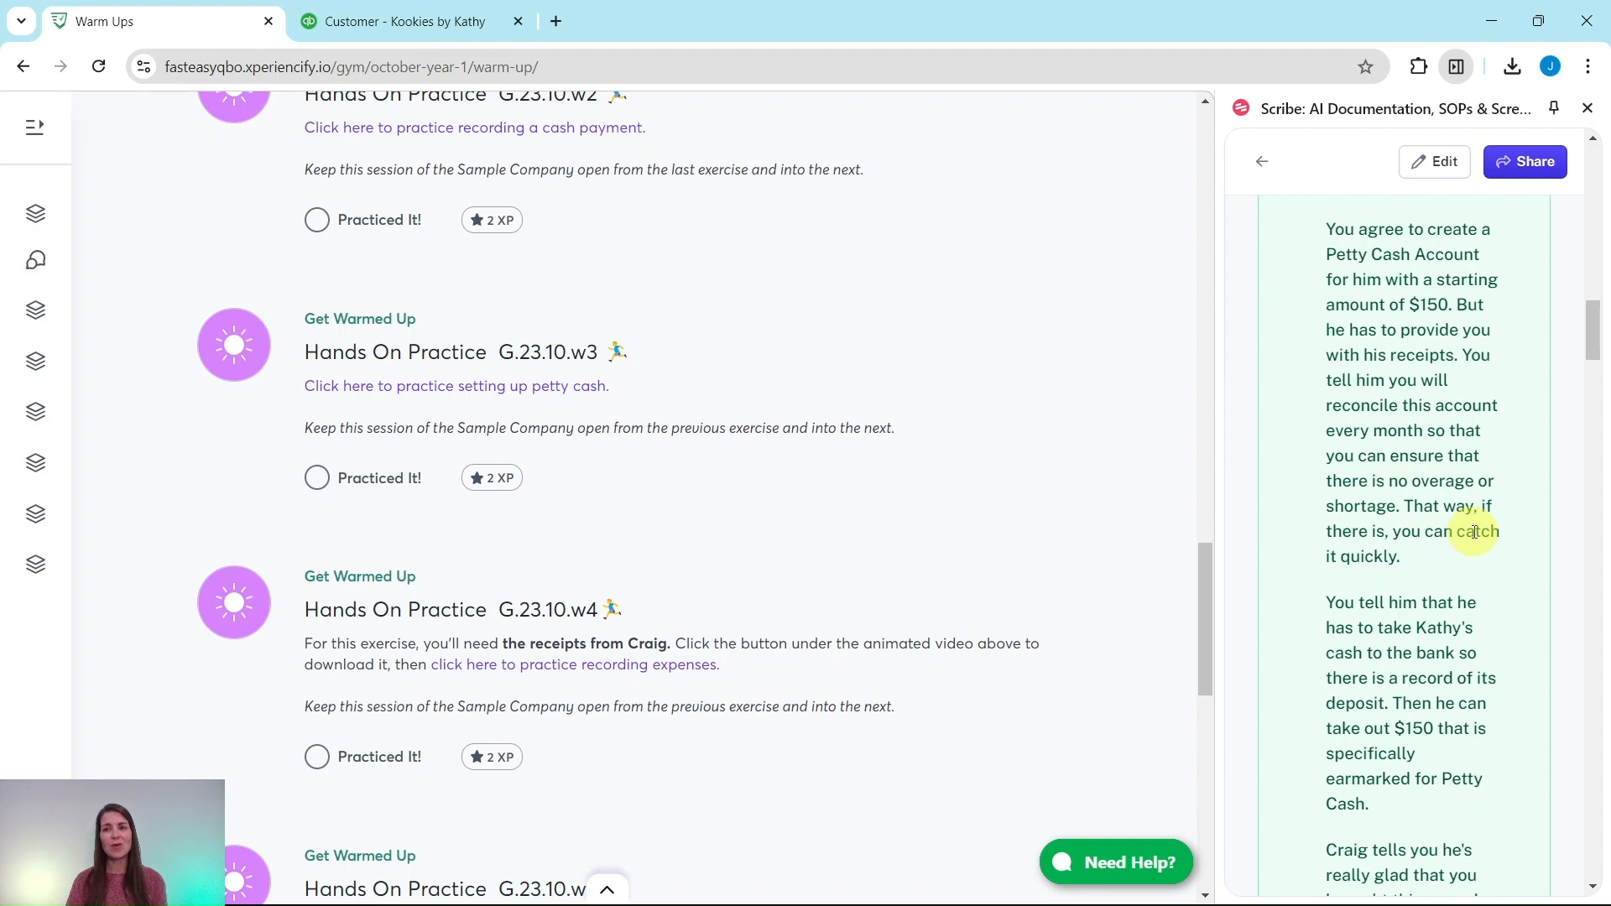
scroll(down, 3)
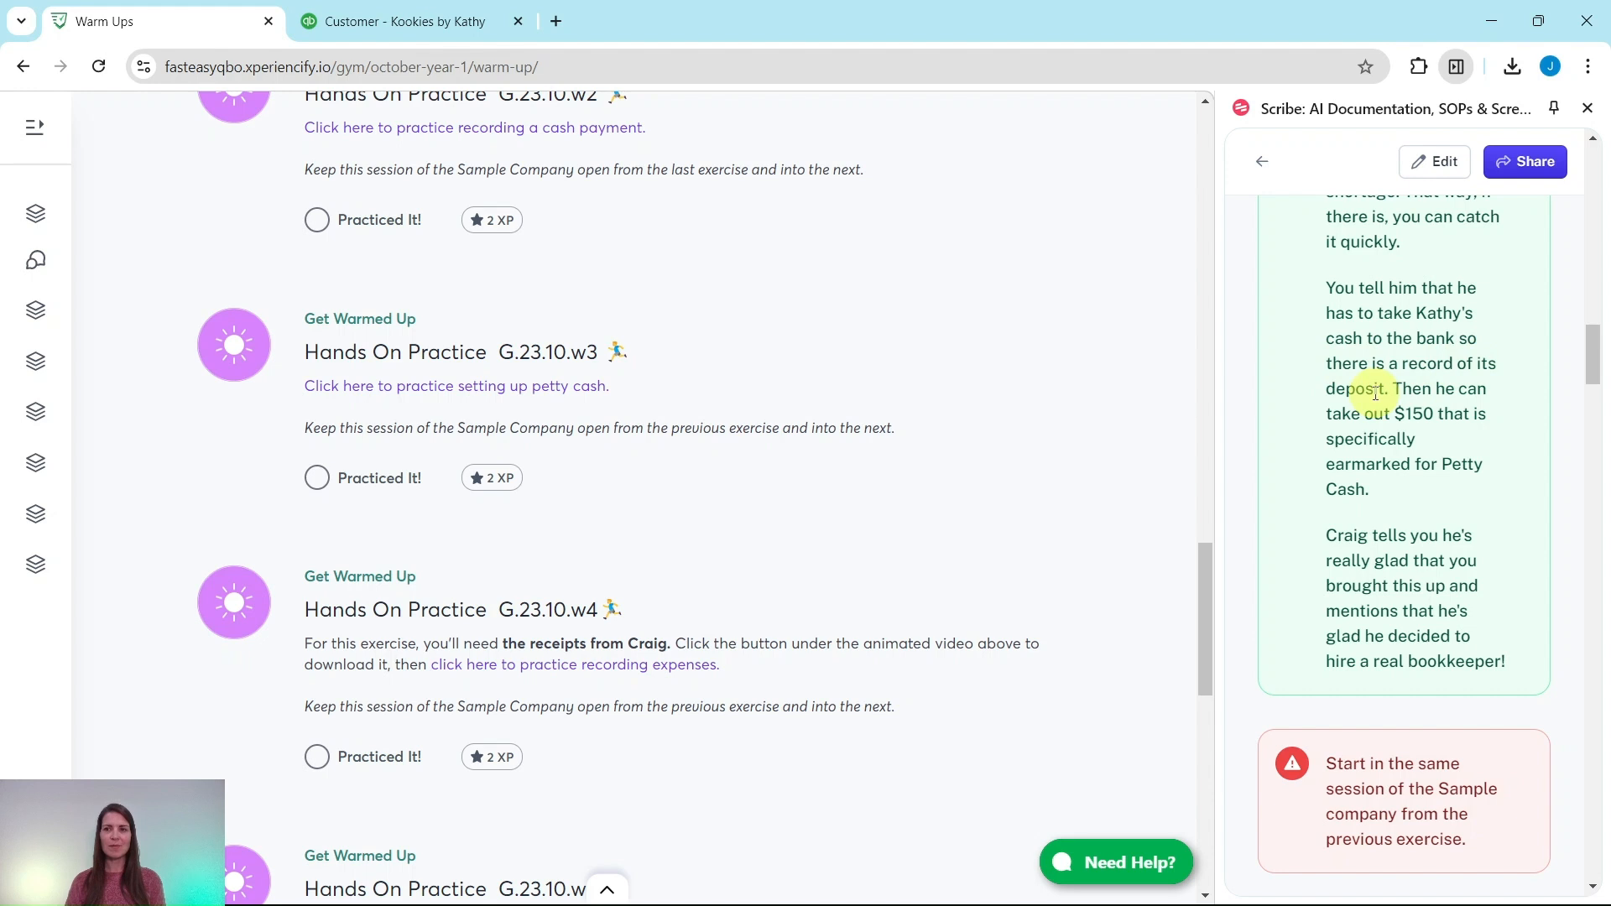
mouse_move(1416, 413)
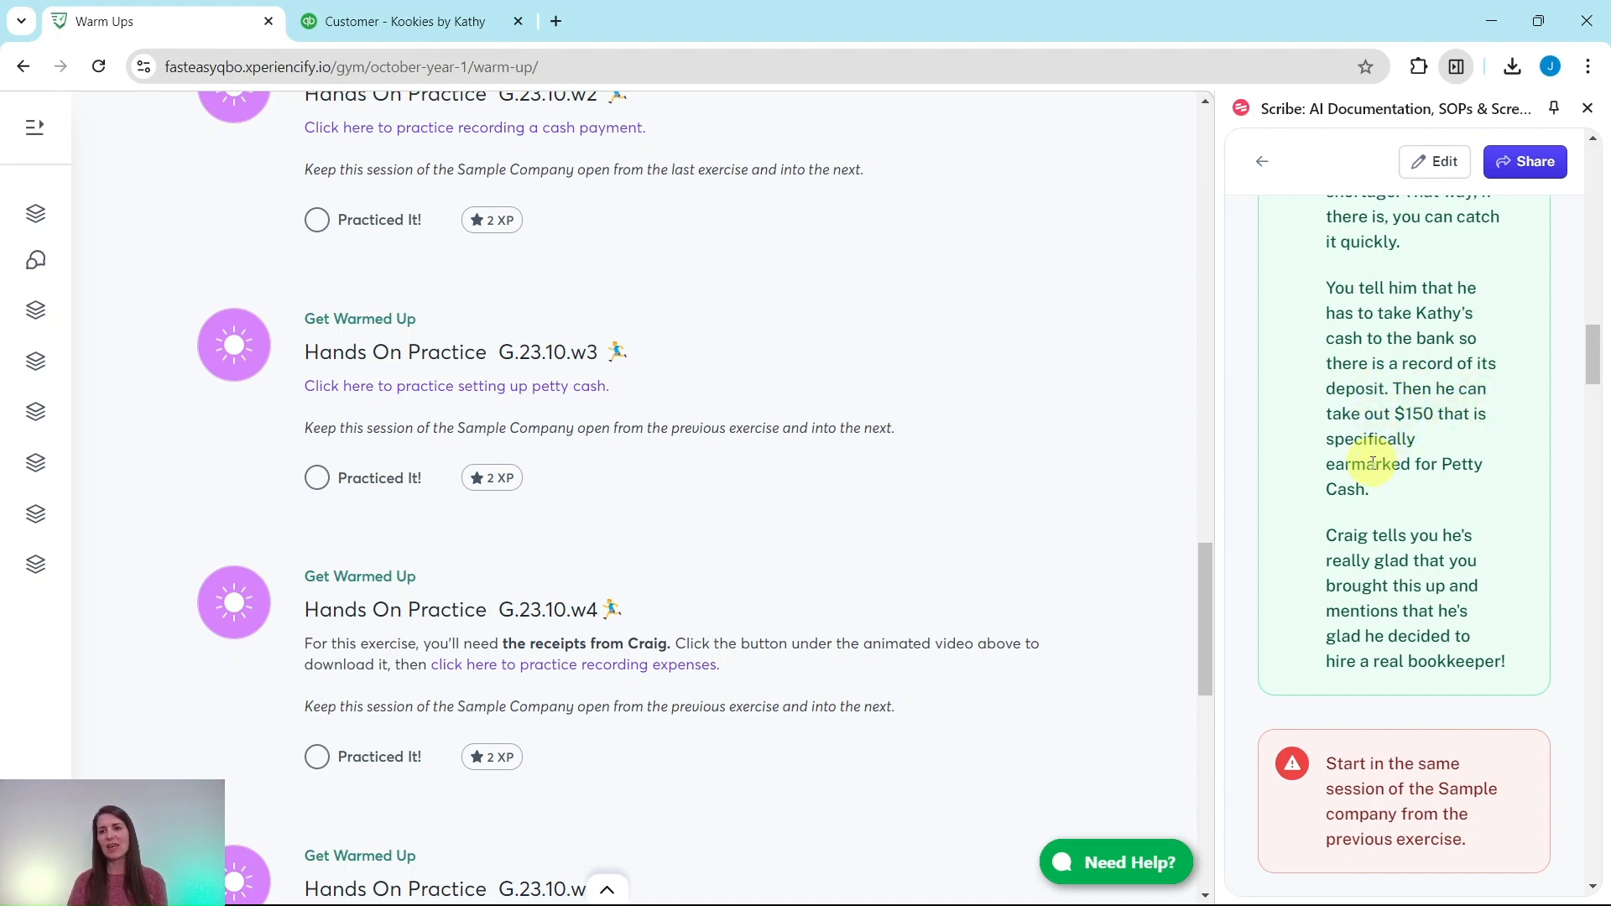
mouse_move(1319, 513)
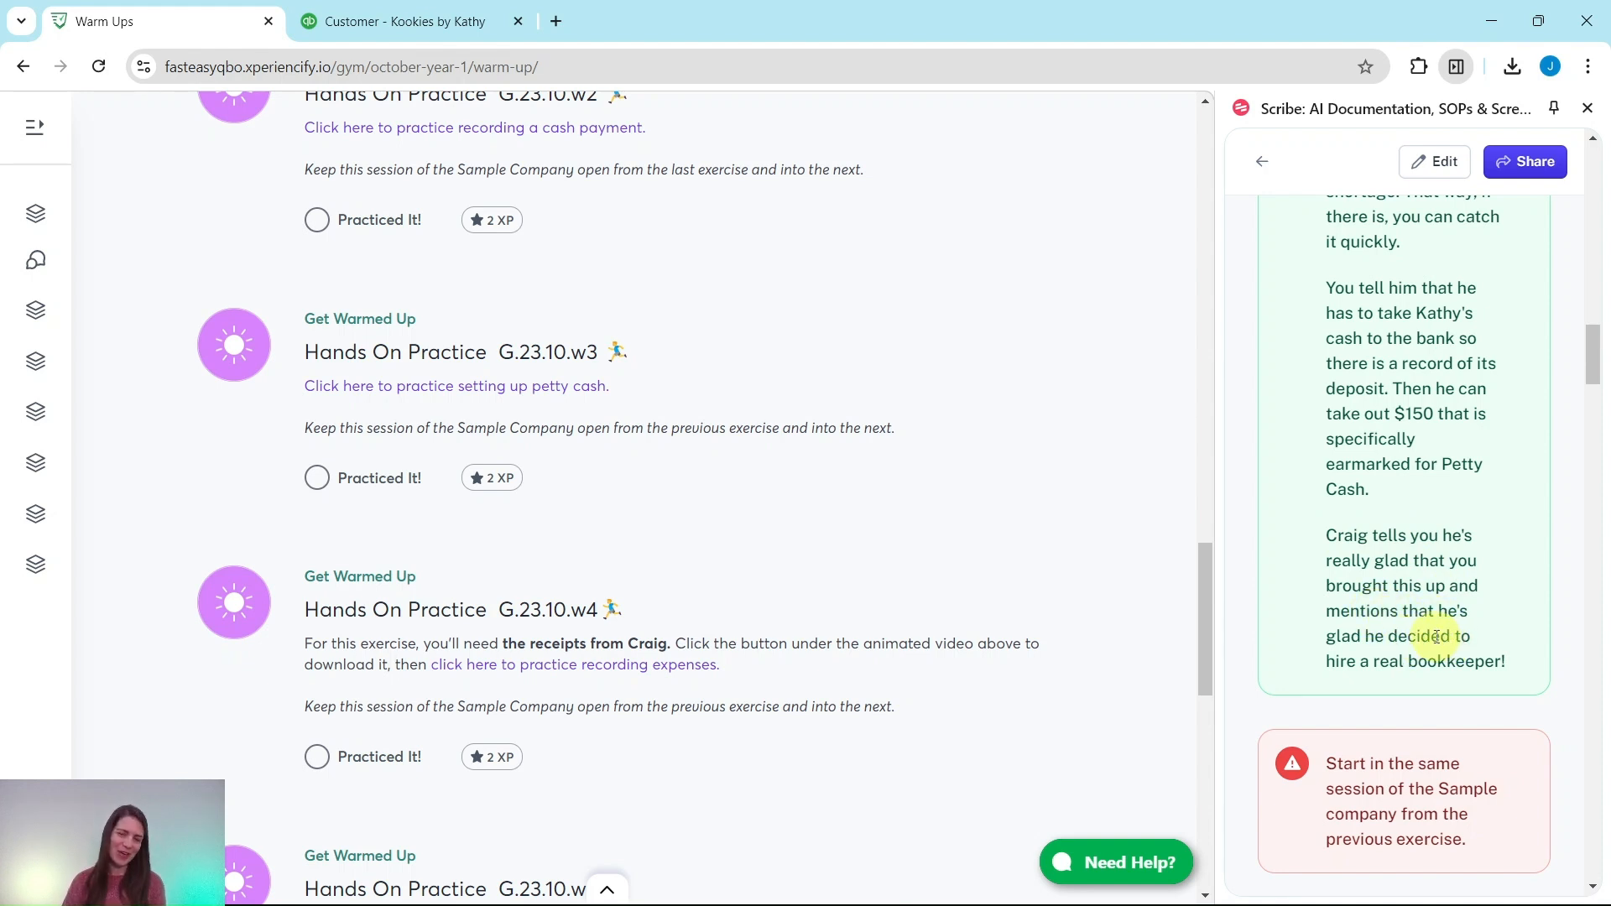
scroll(down, 3)
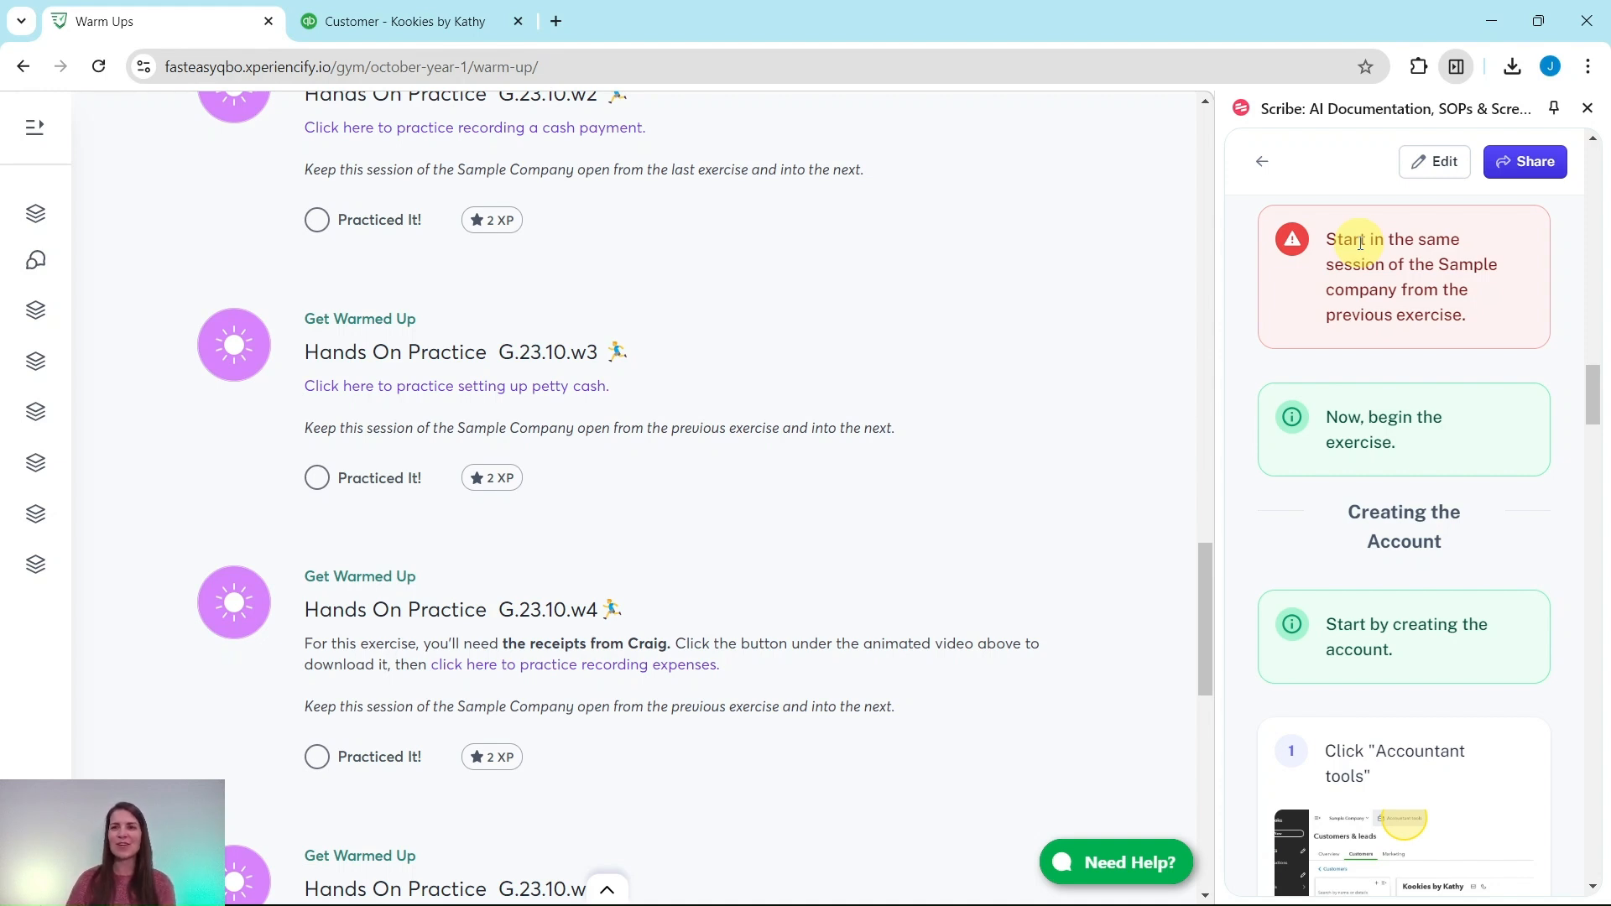
- Switch to the Kookies by Kathy QuickBooks tab and close the Invoice 1016 side panel
click(401, 21)
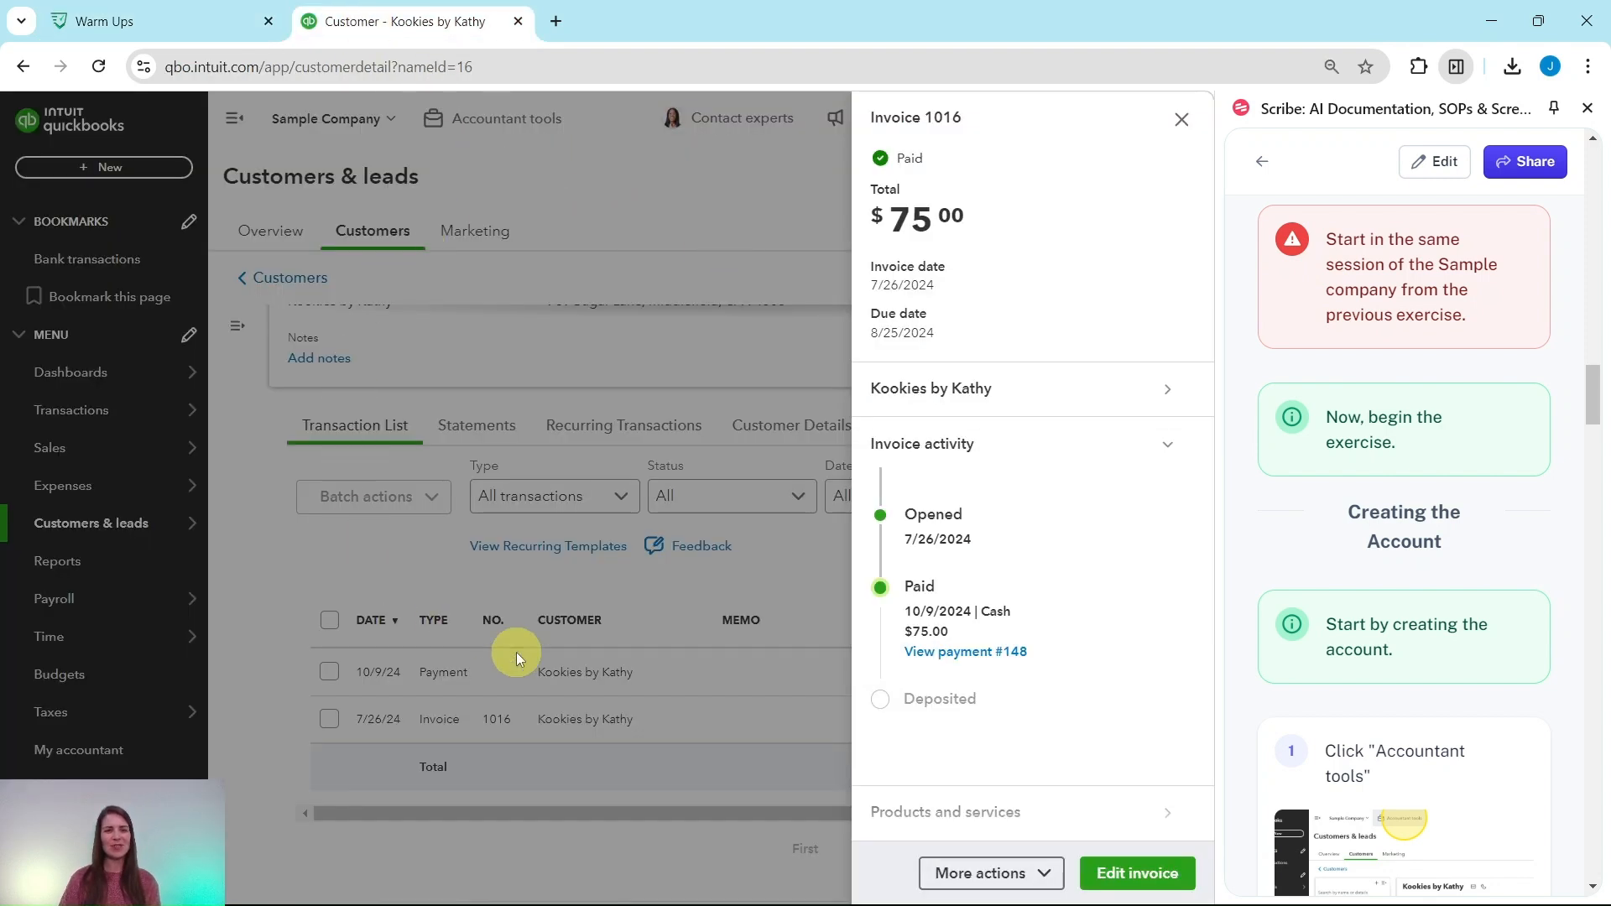
mouse_move(511, 627)
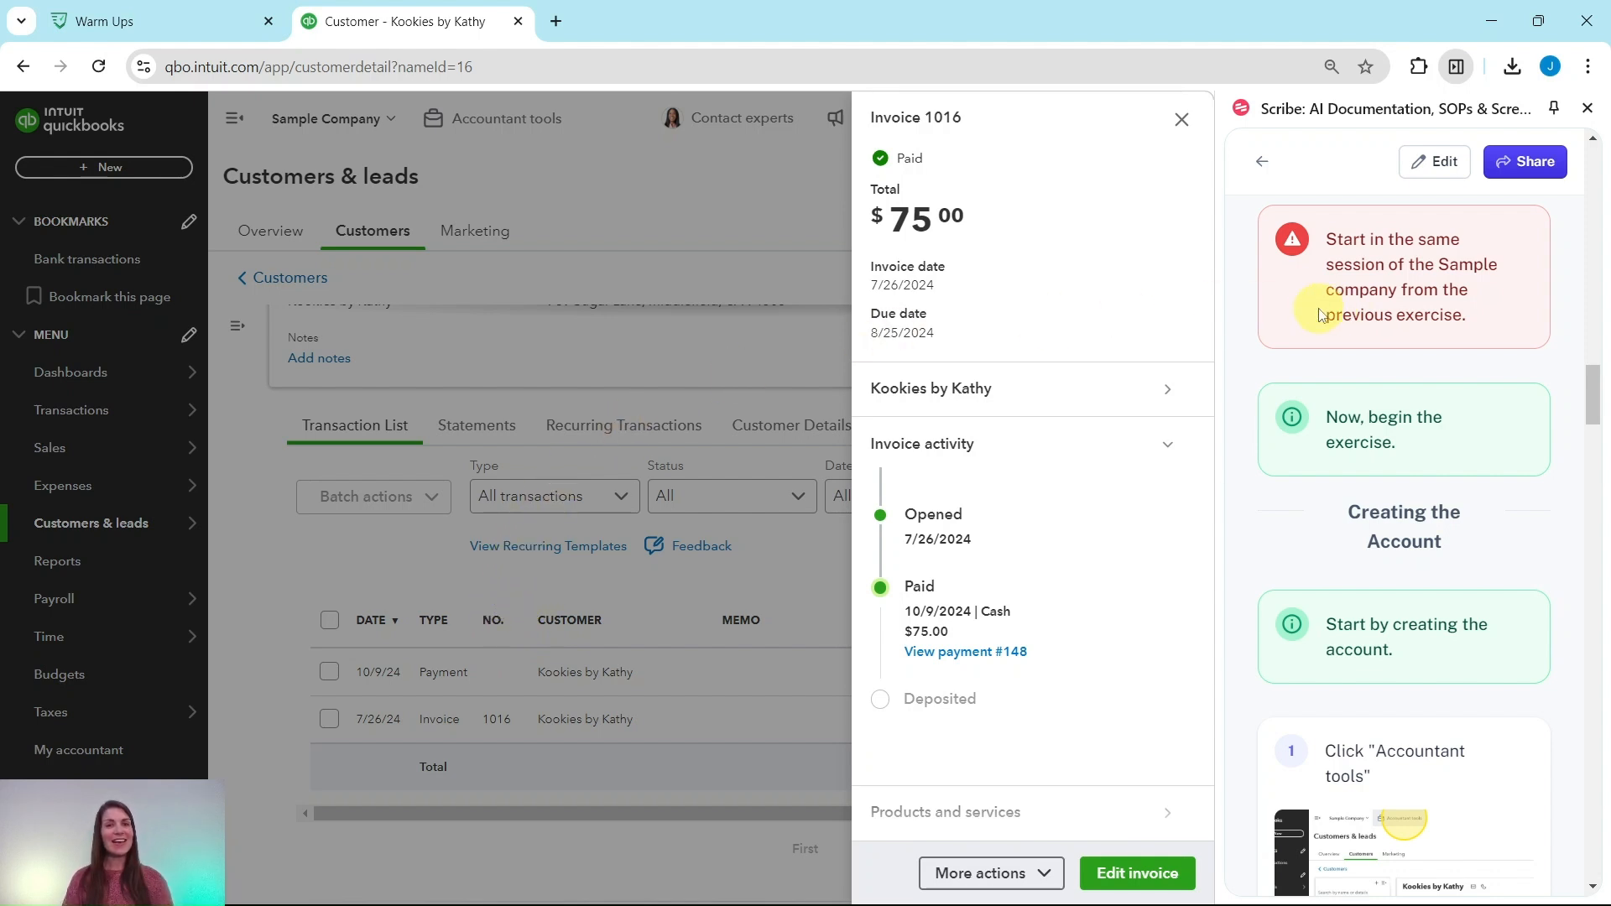
scroll(down, 3)
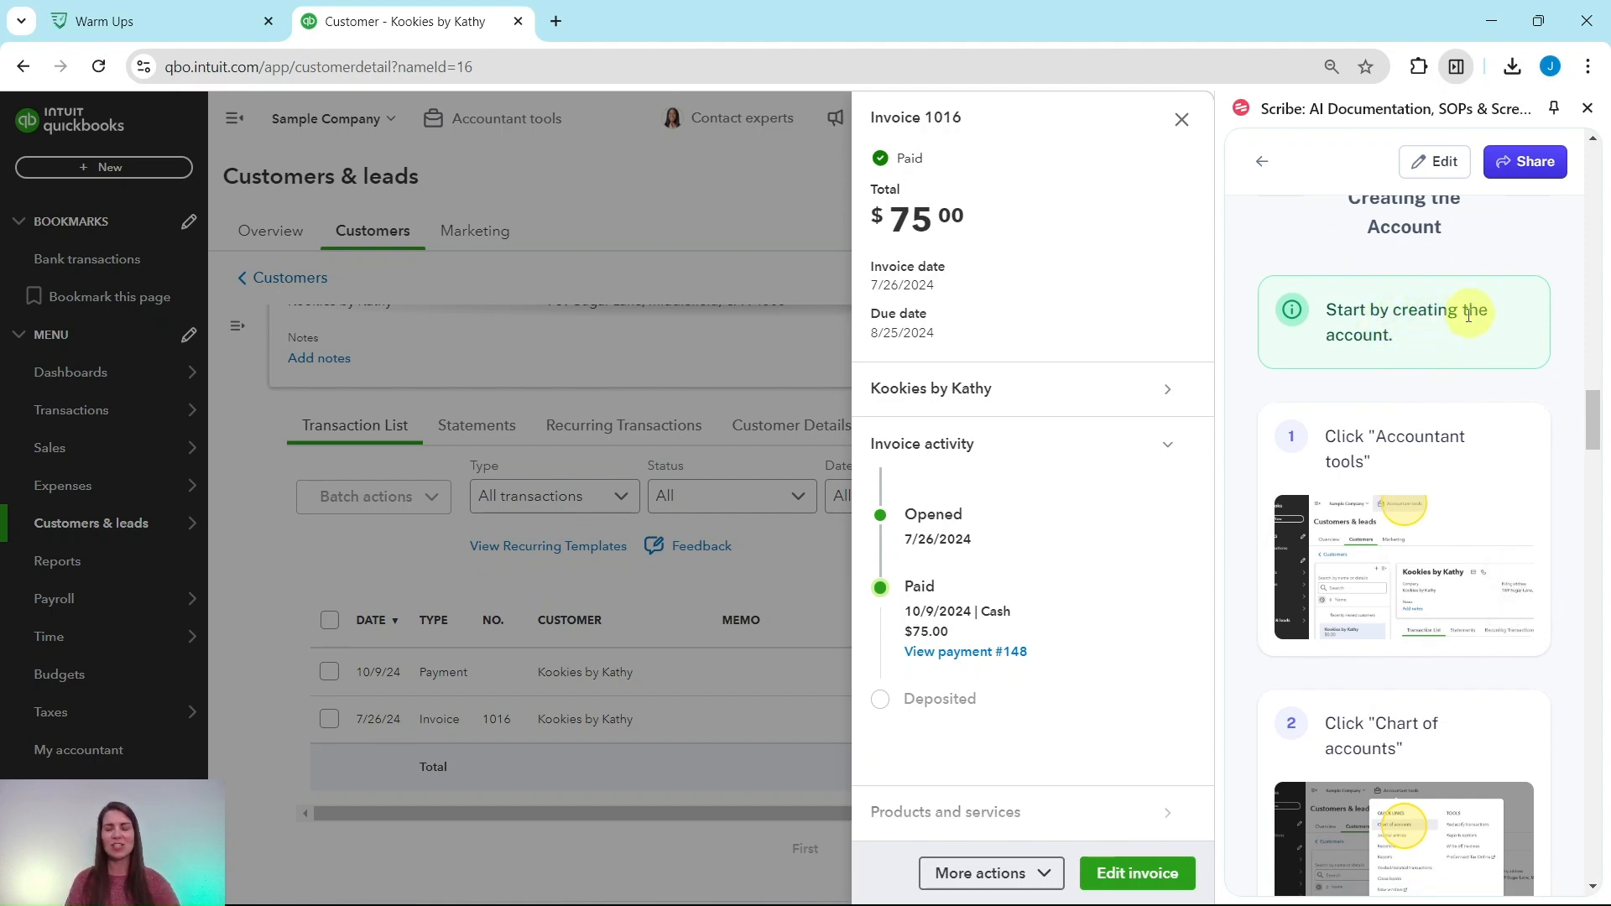
scroll(down, 3)
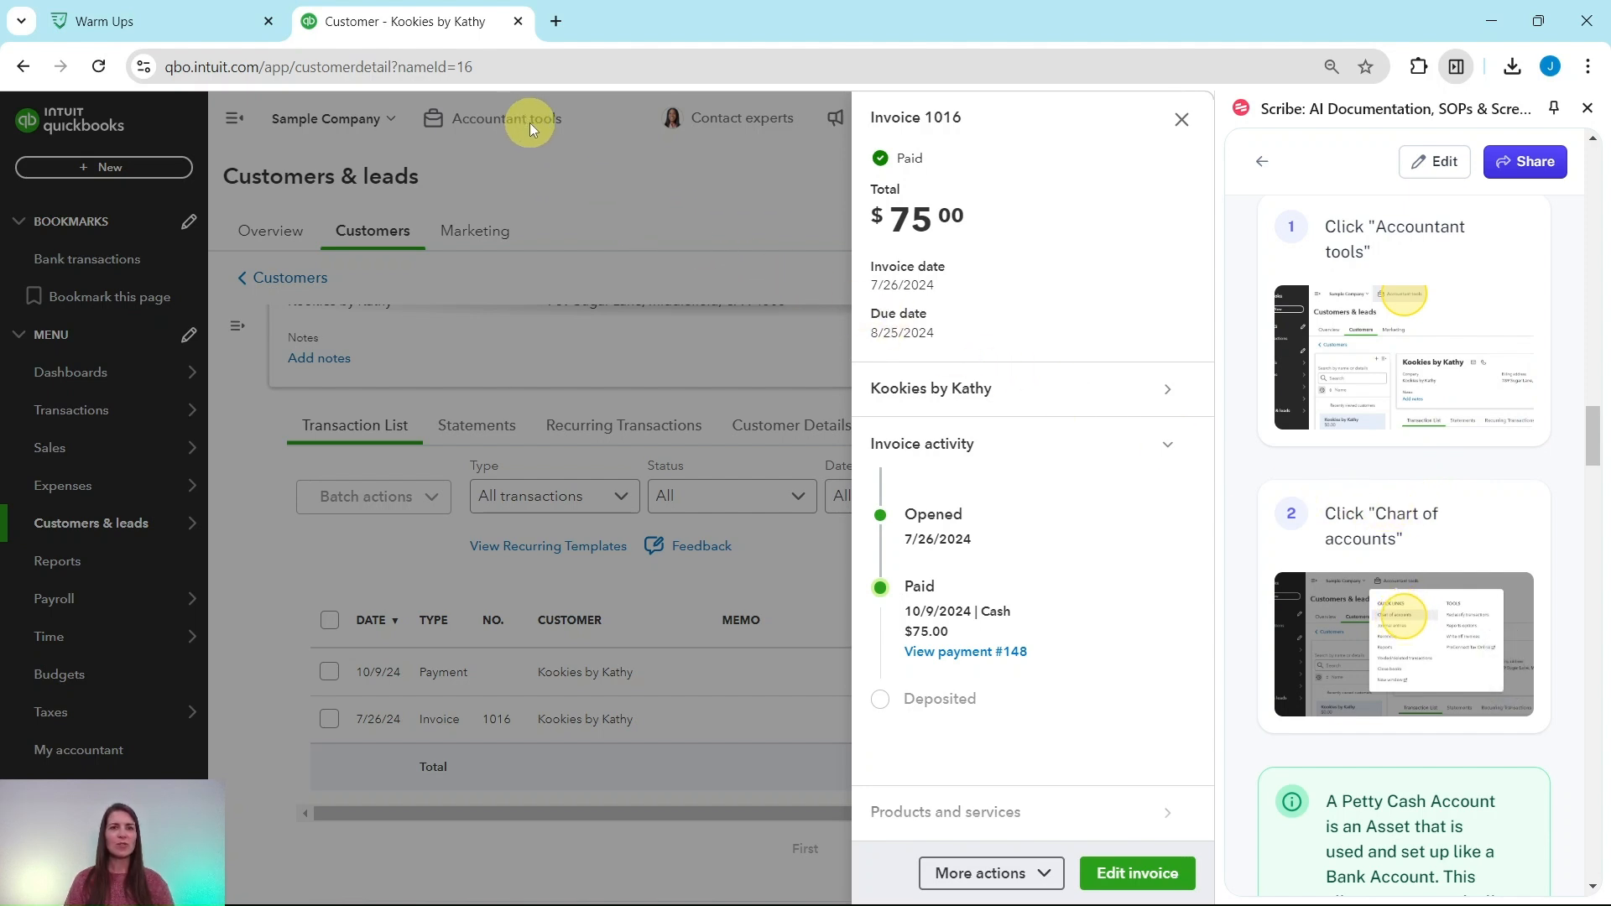
click(1181, 120)
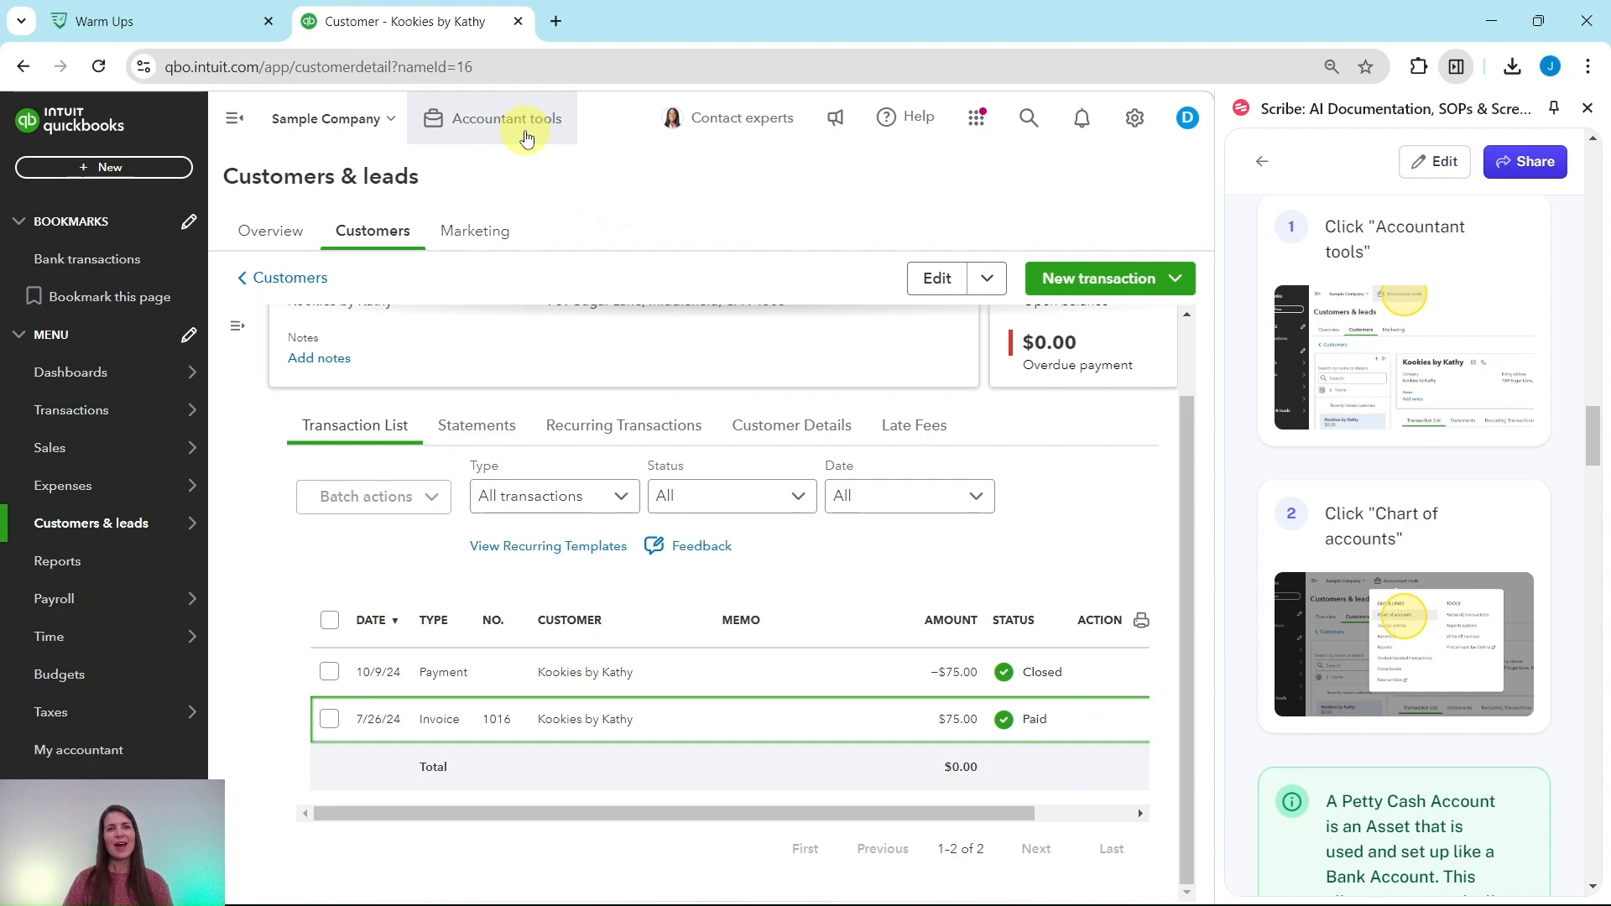
- Open Chart of accounts from the Accountant tools Quick Links
click(504, 119)
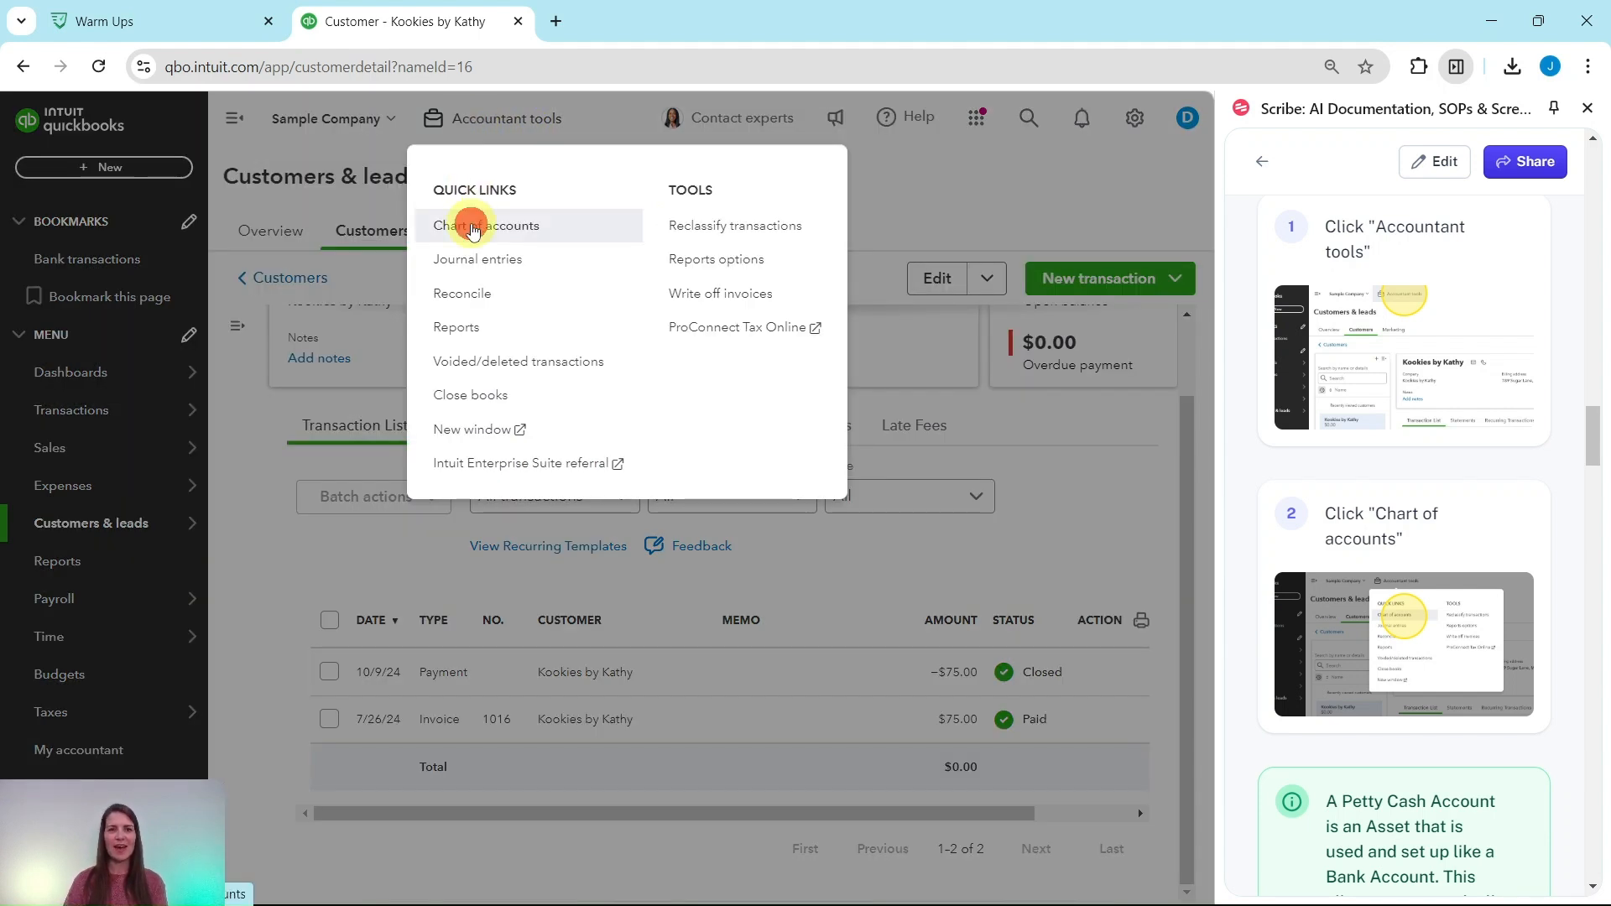
click(485, 225)
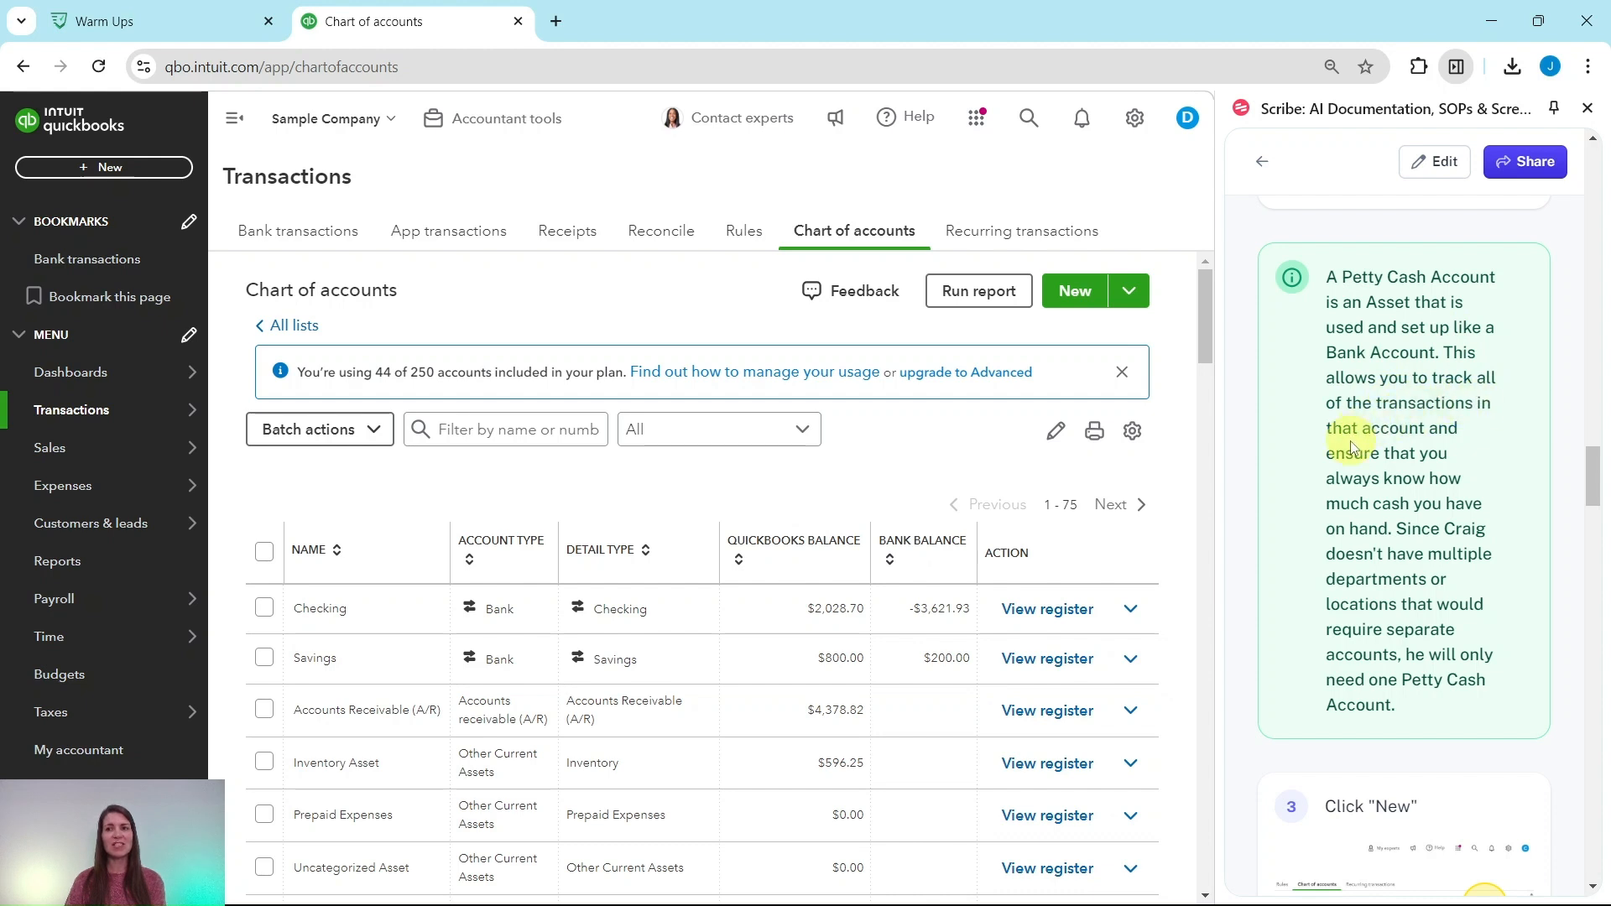
mouse_move(1452, 485)
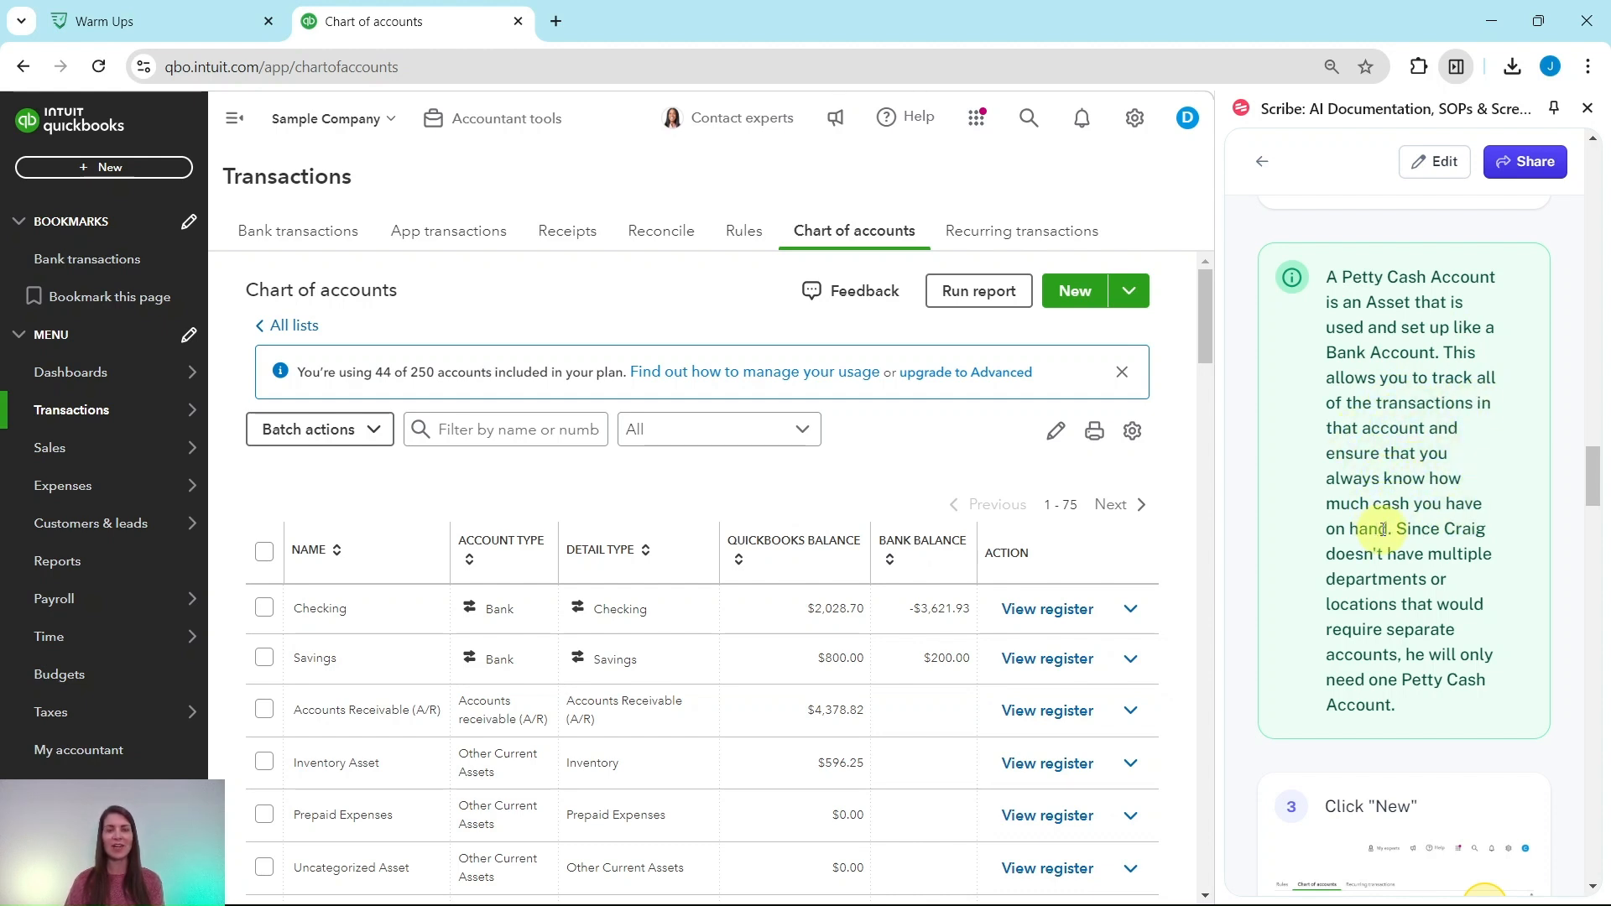
mouse_move(1405, 555)
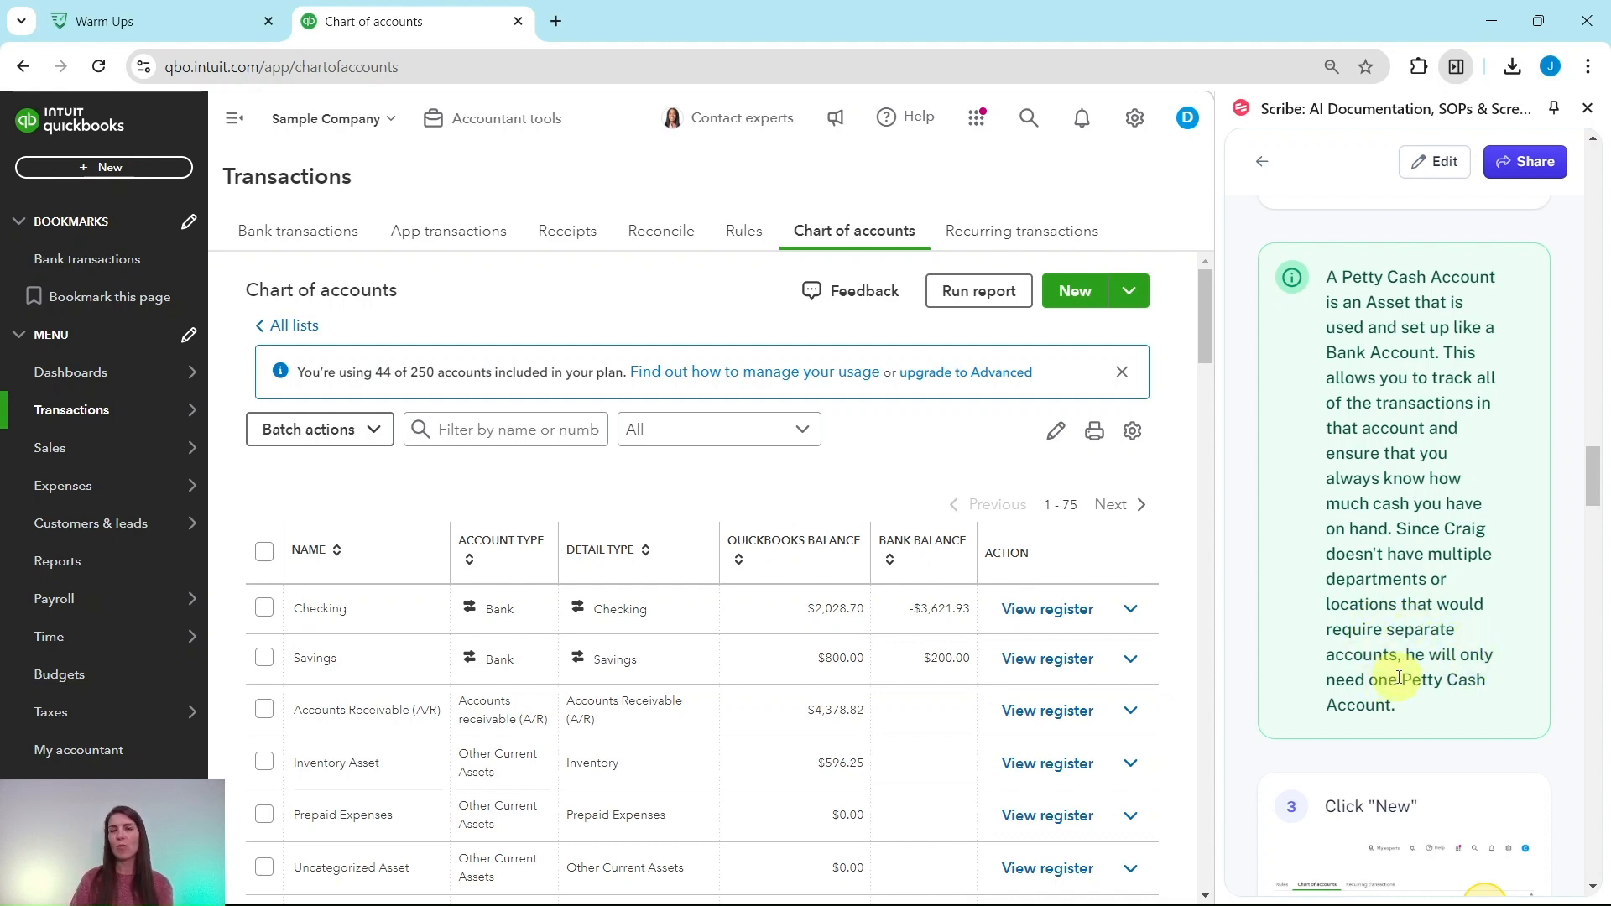
scroll(down, 3)
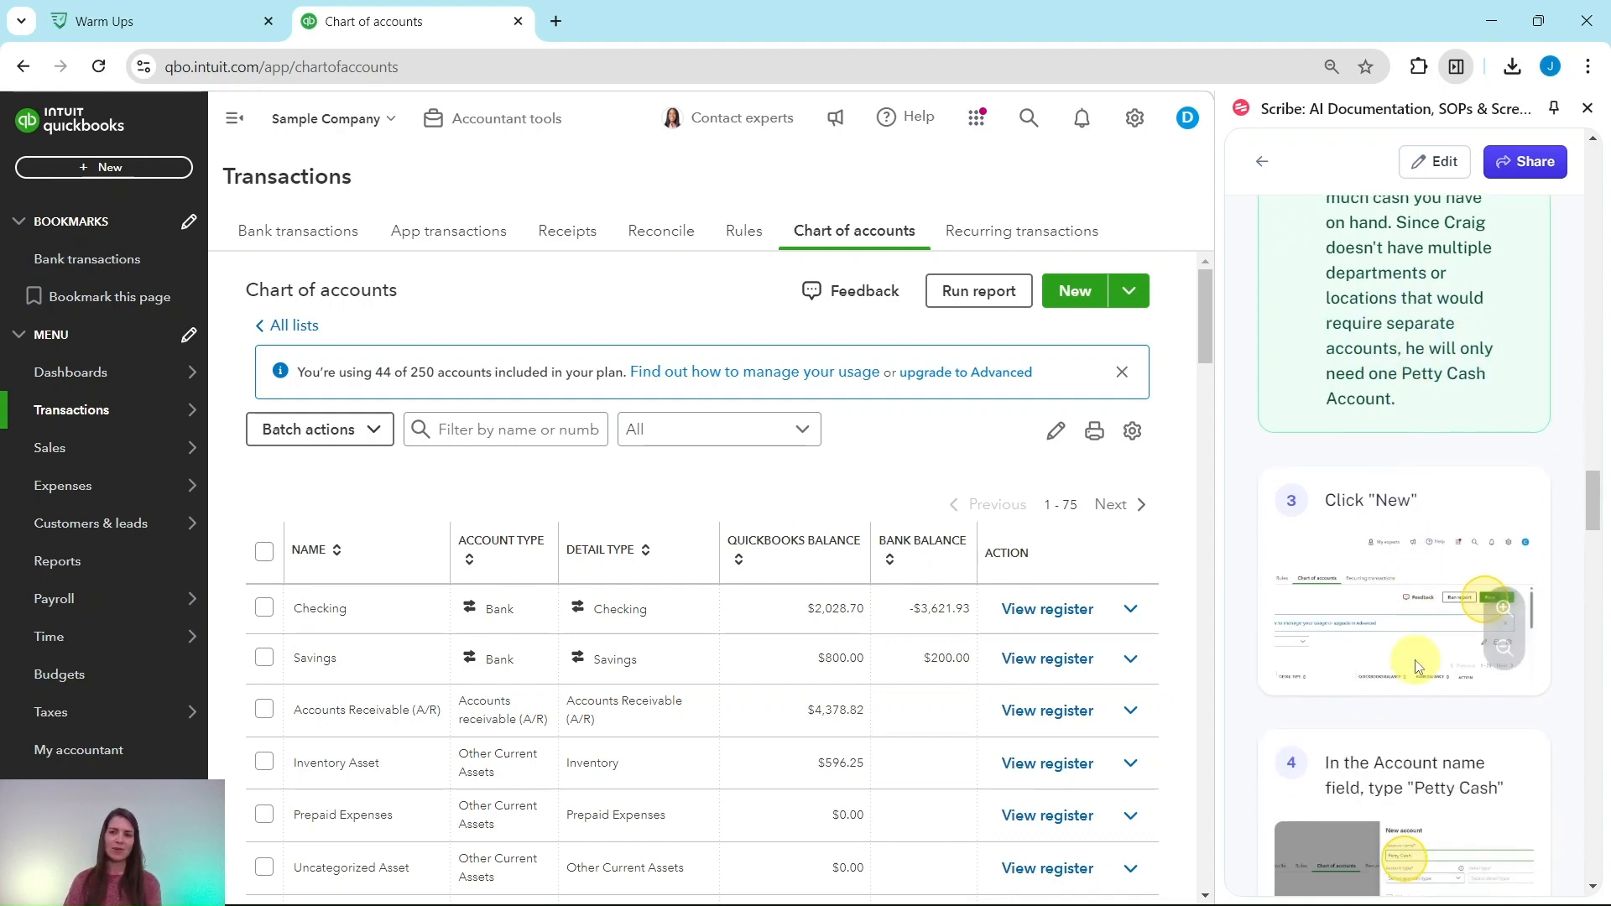
scroll(down, 3)
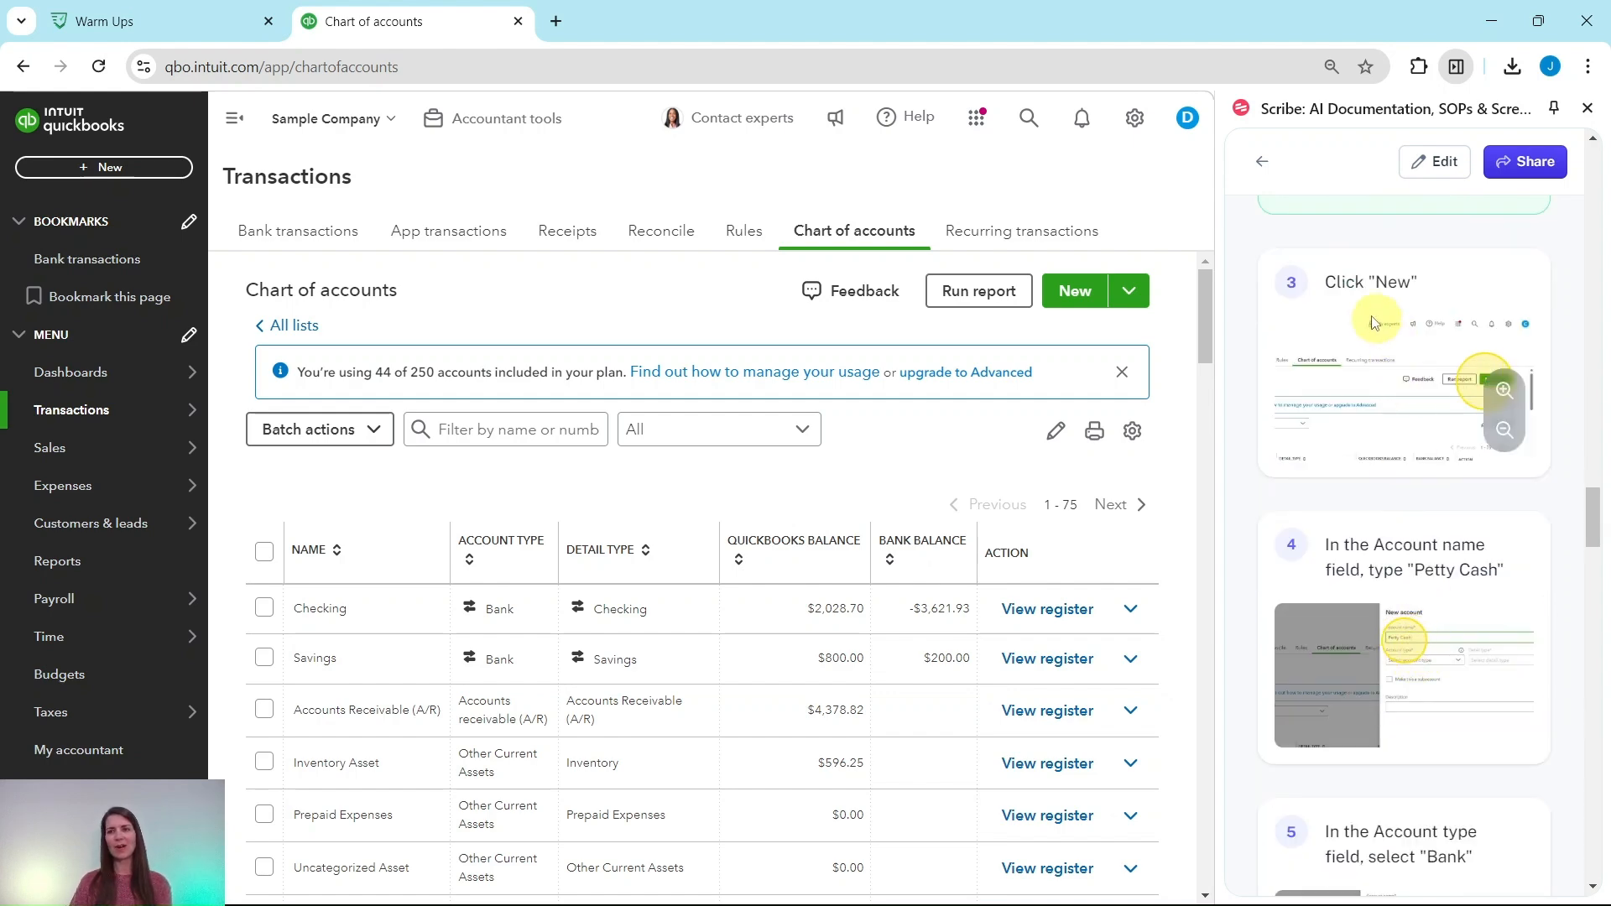
- Create a new account named Petty Cash, type Bank, detail type Cash on hand
click(1074, 292)
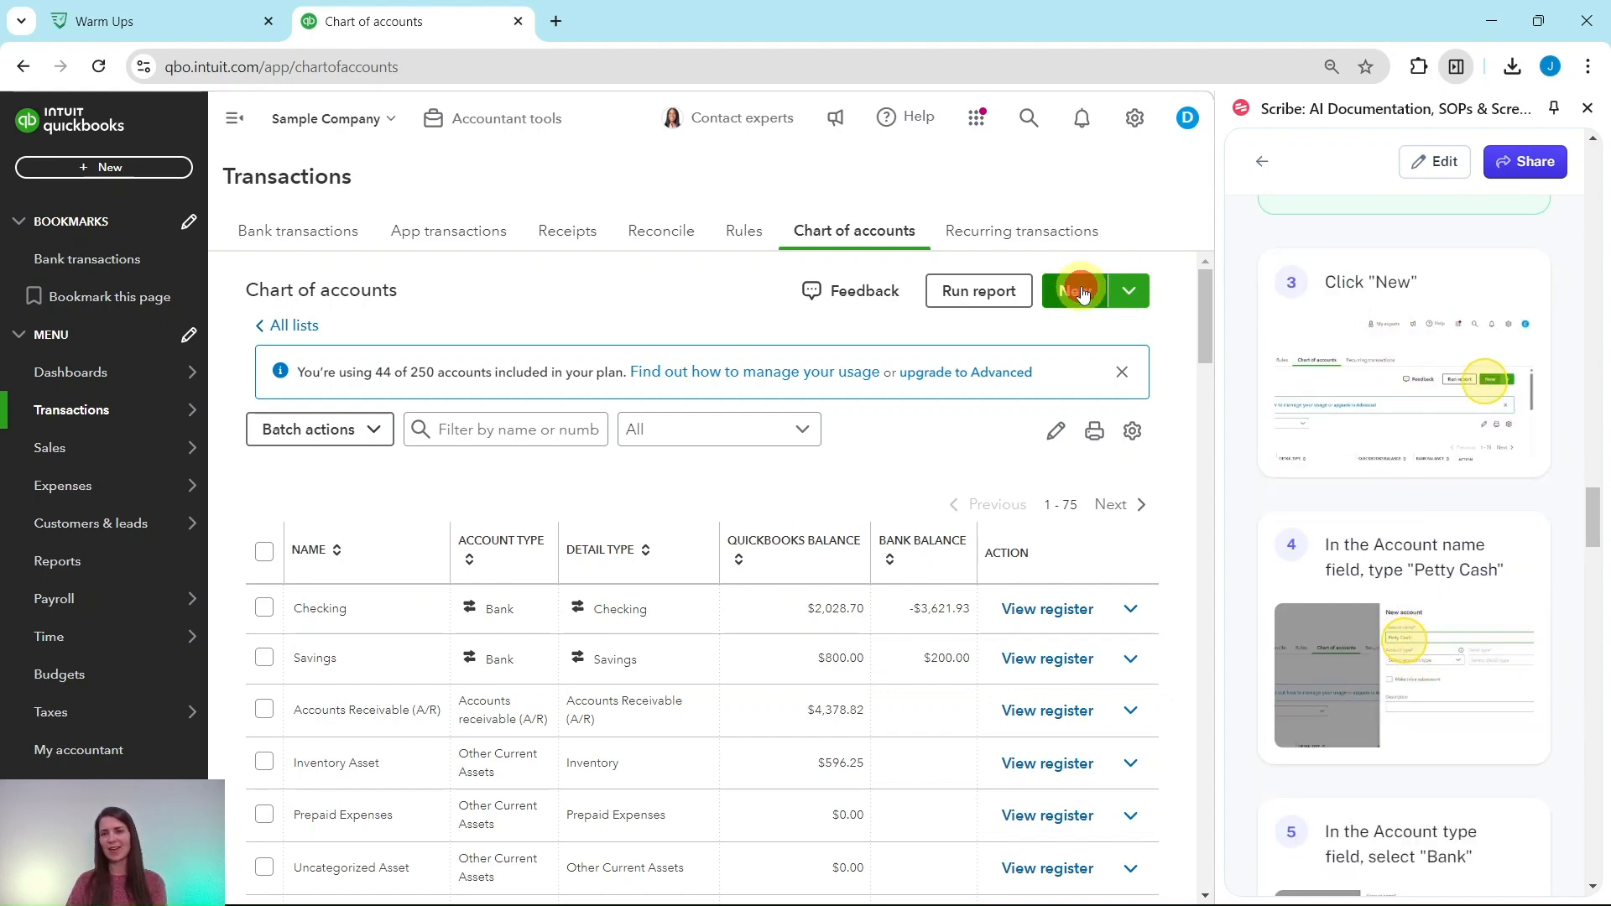
click(1072, 291)
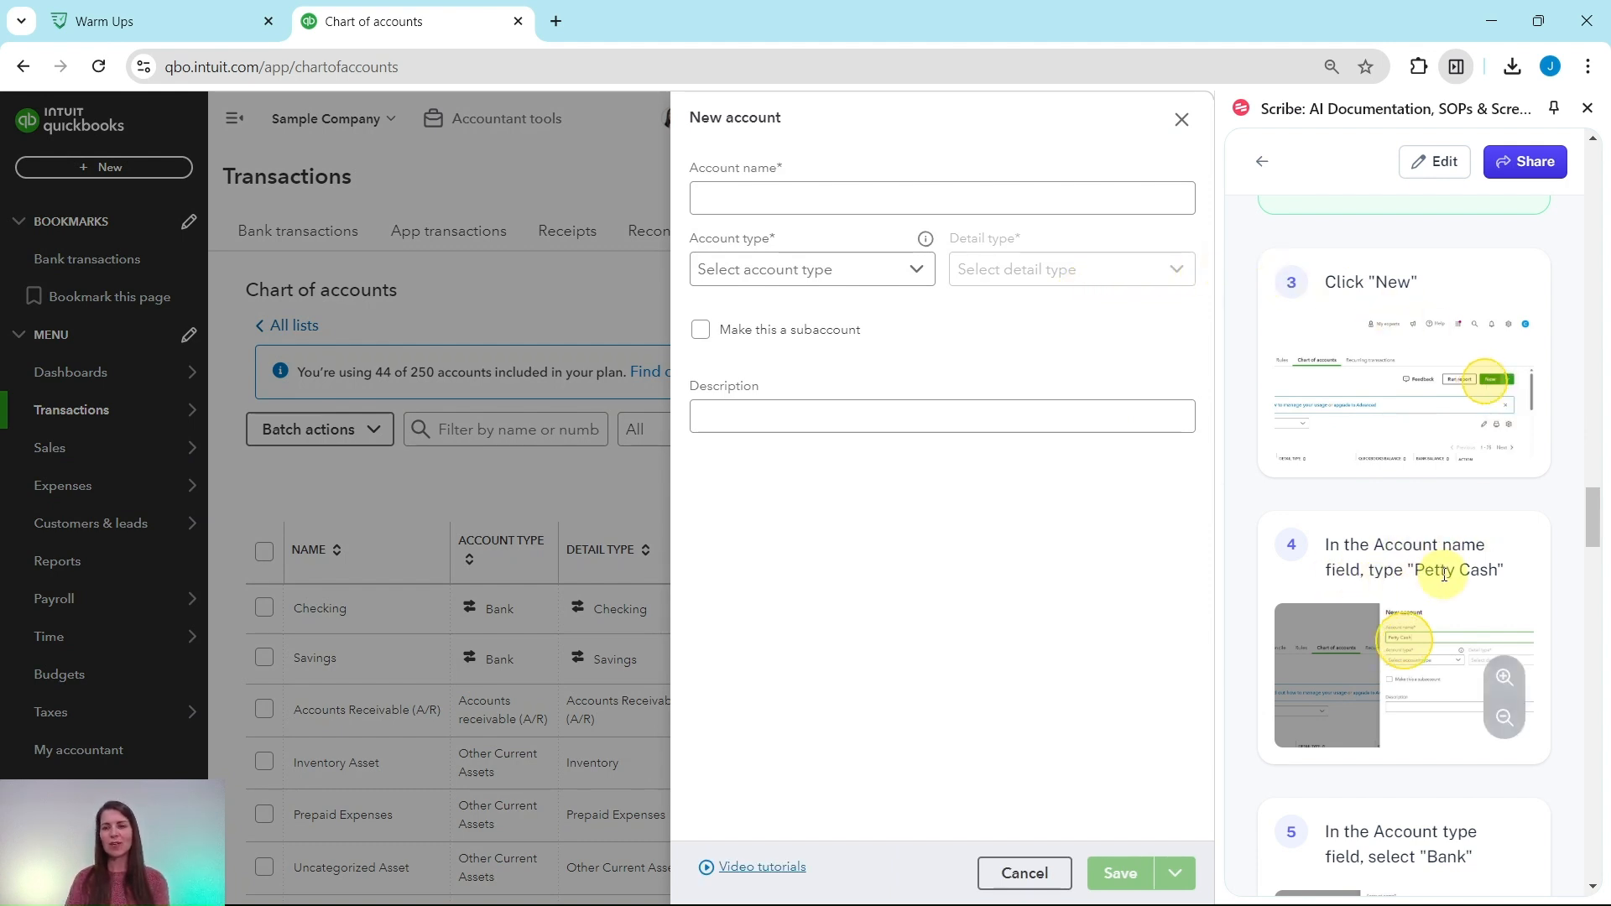
click(895, 198)
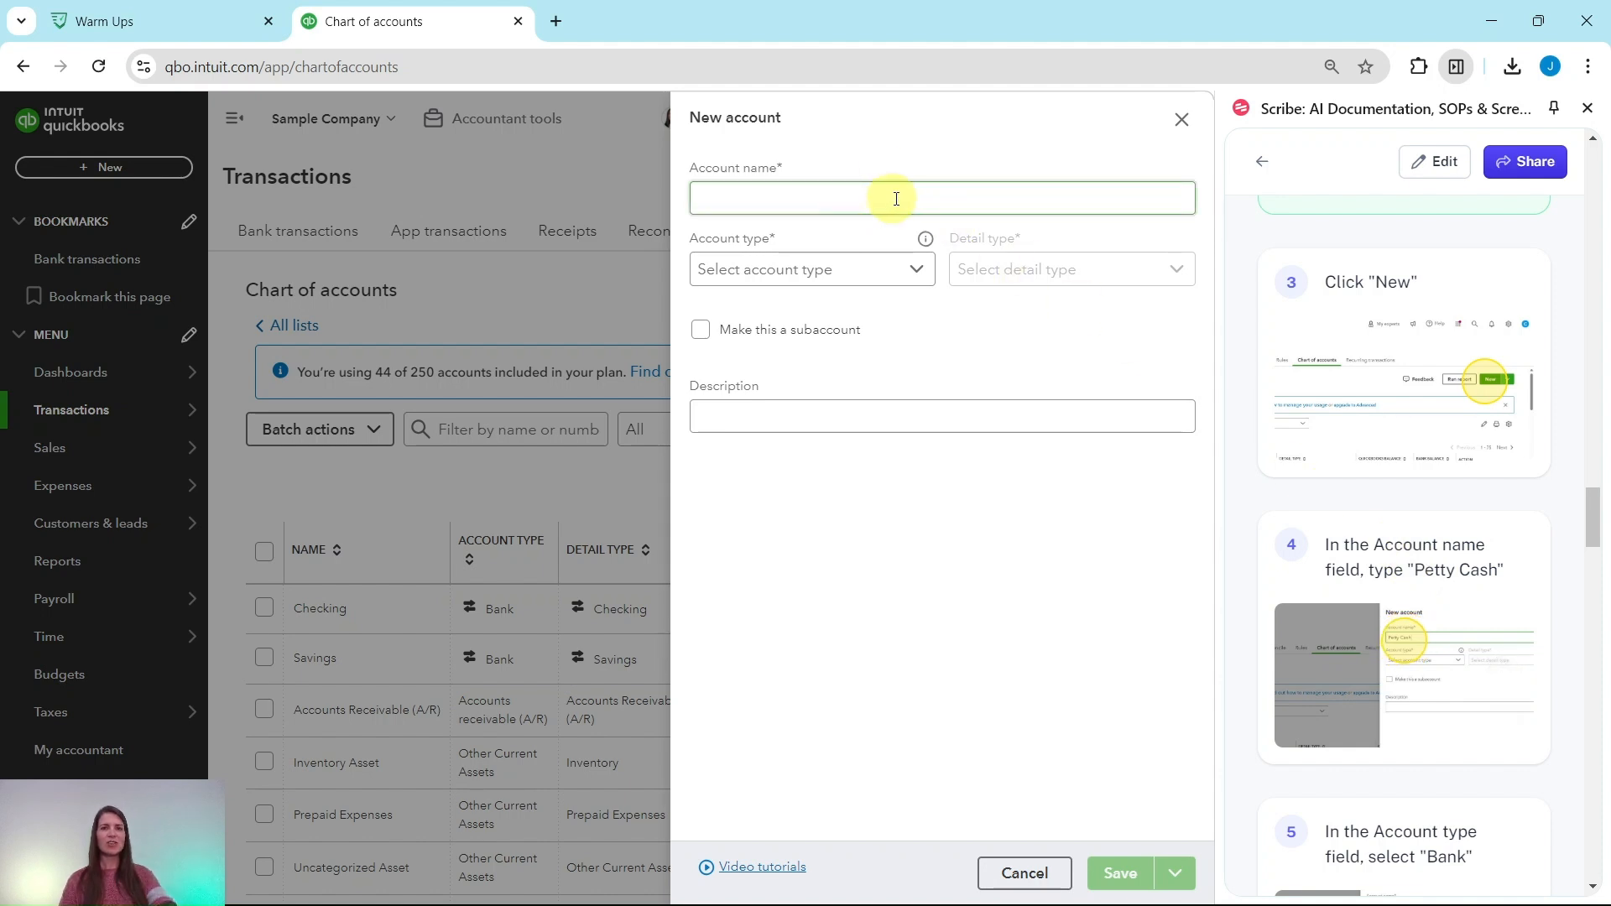
click(897, 198)
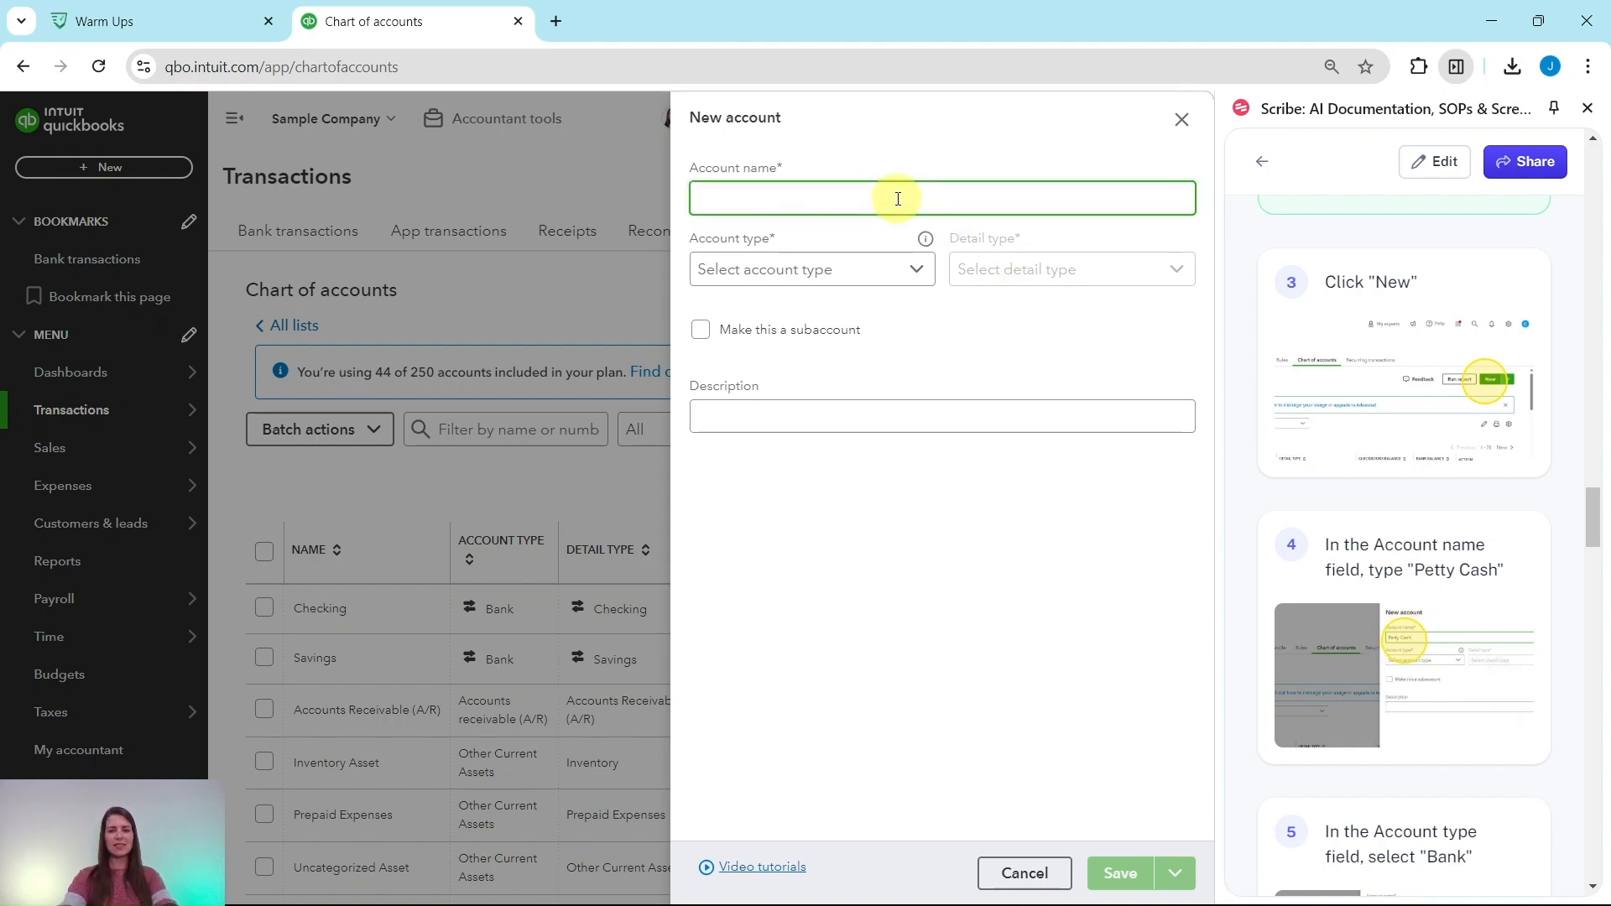
text(Petty)
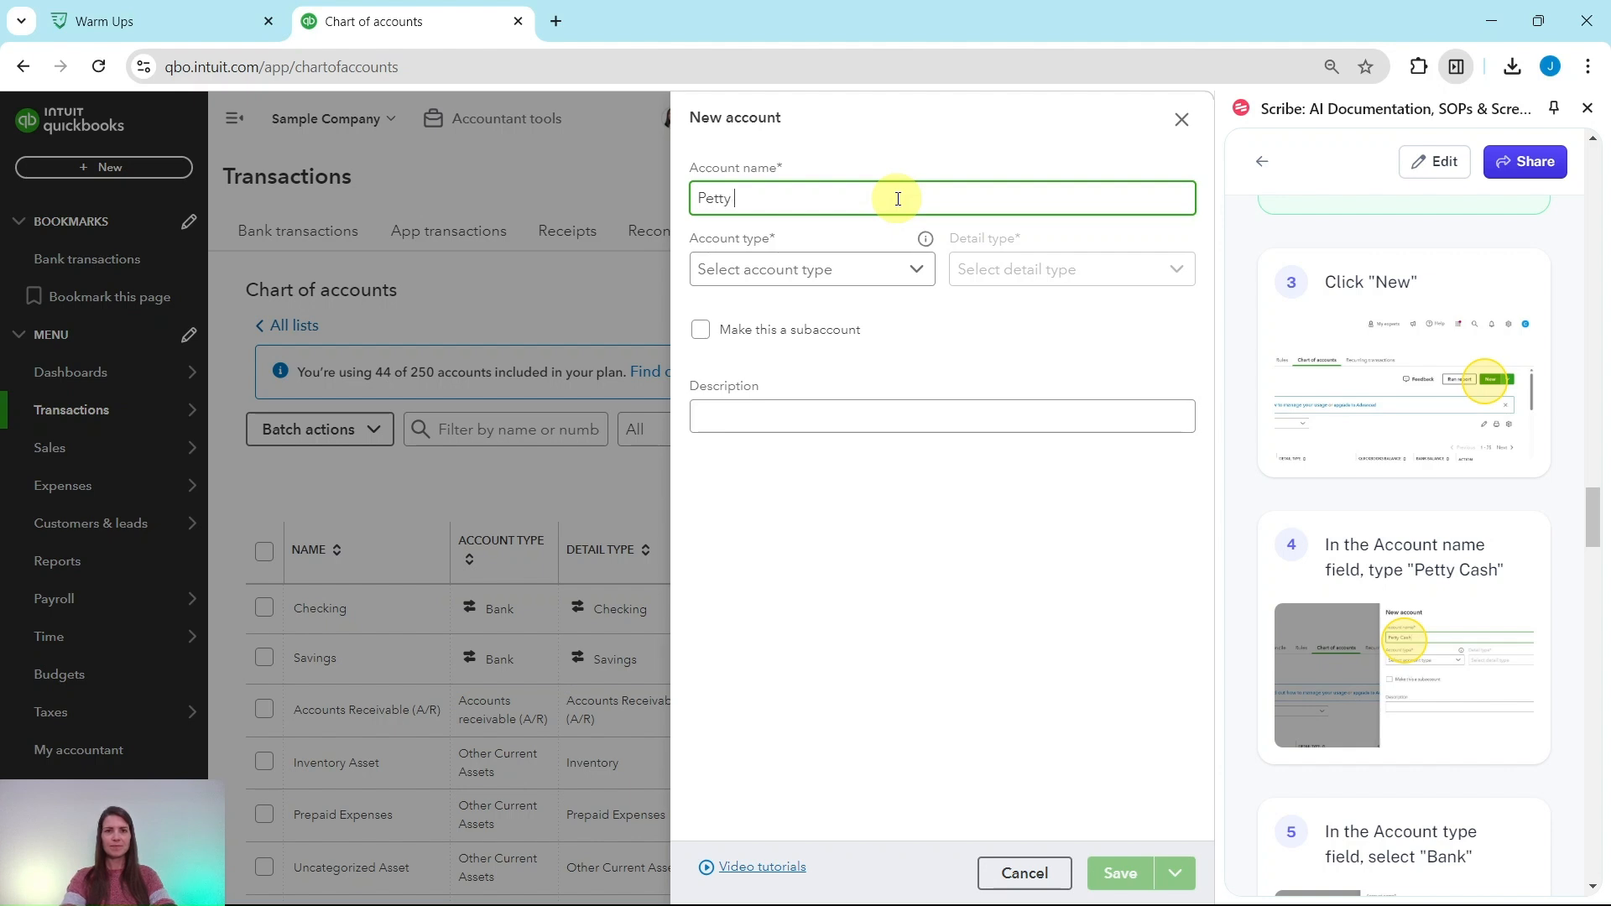
text(Cash)
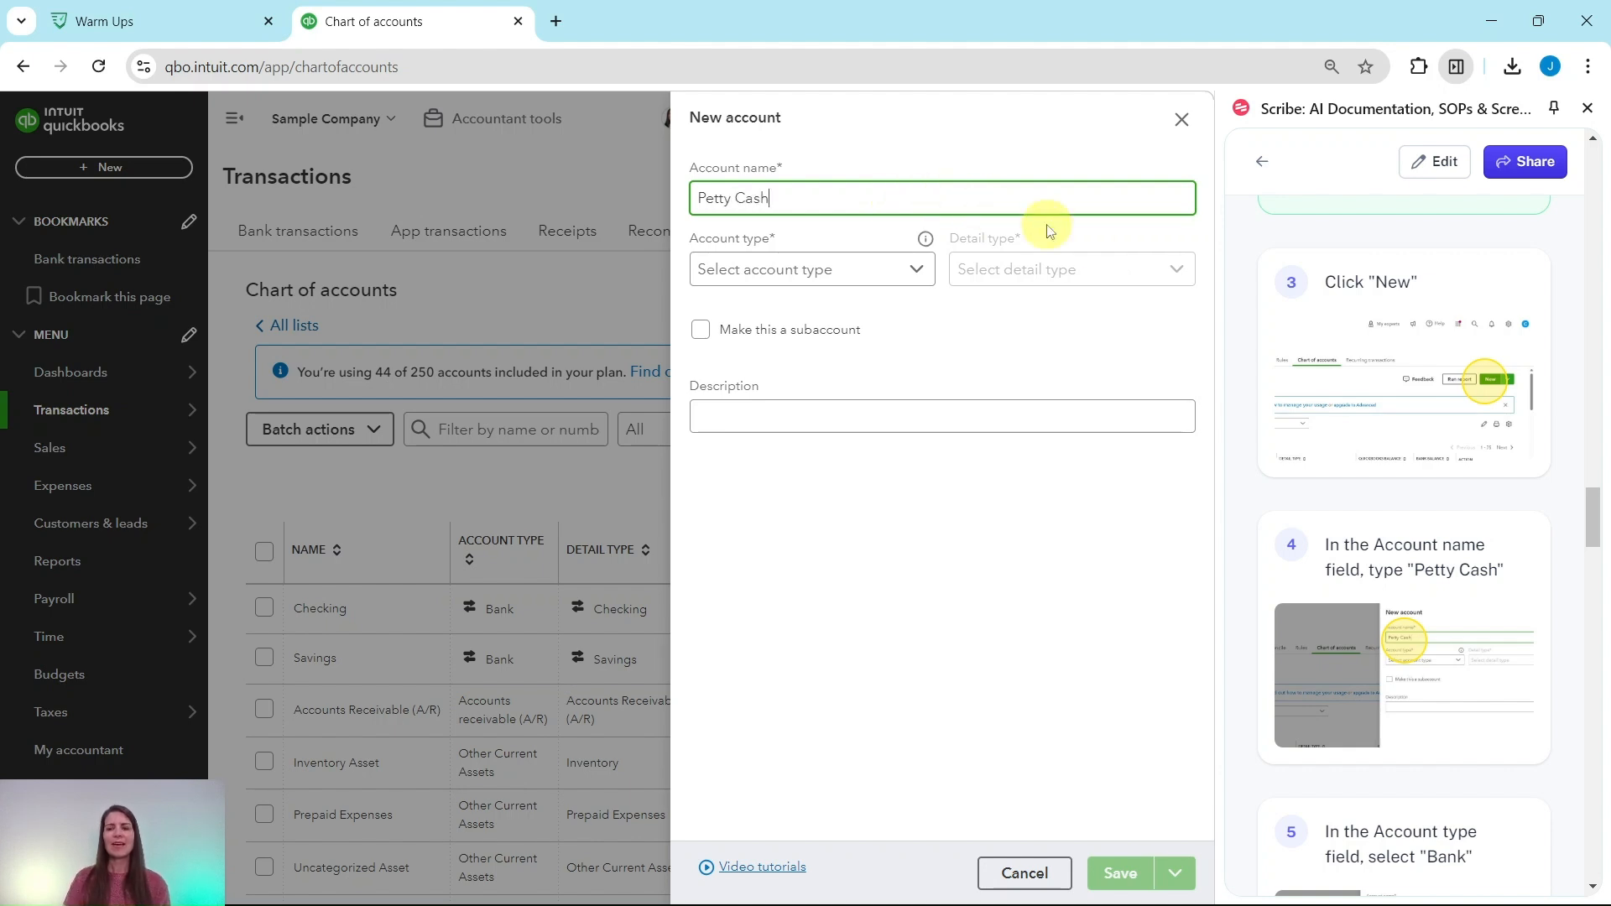
scroll(down, 3)
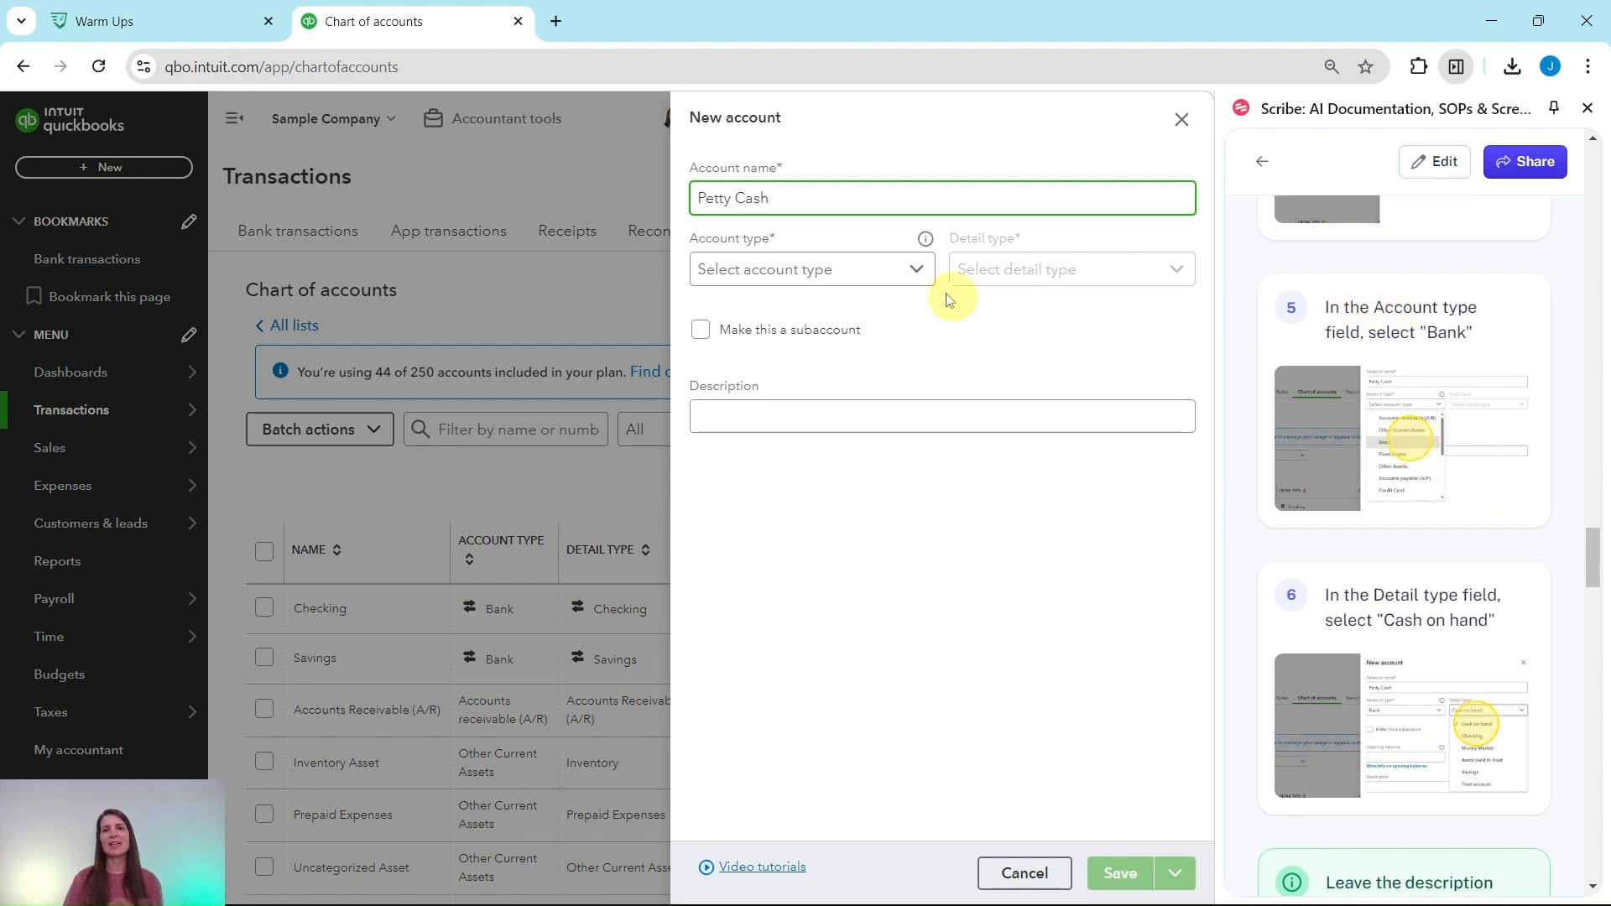
click(810, 269)
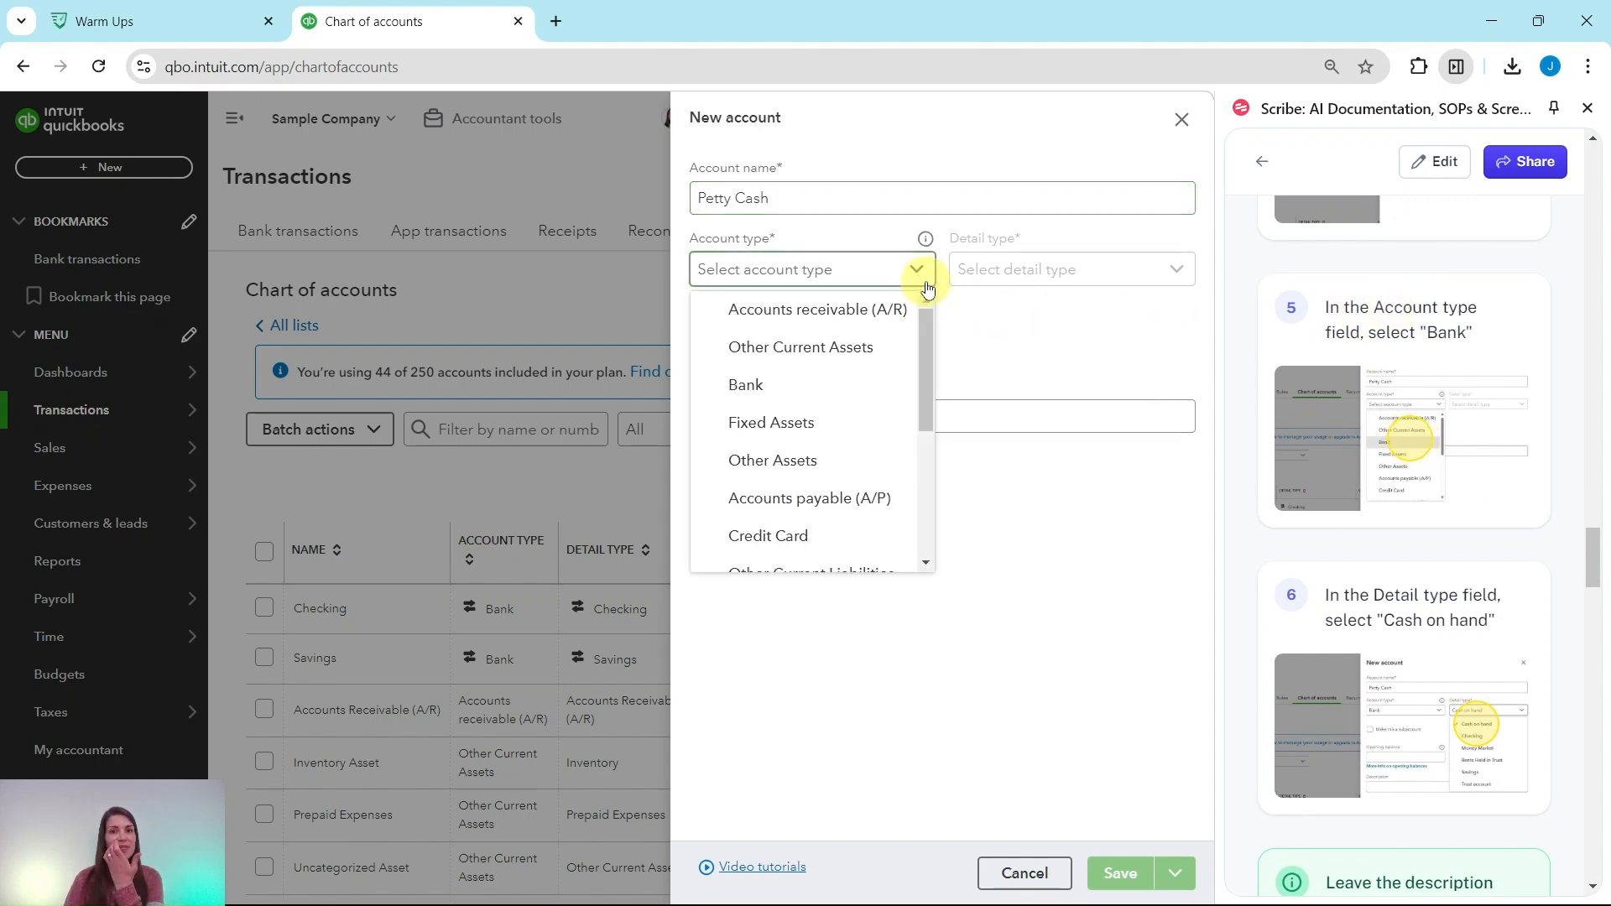
mouse_move(799, 348)
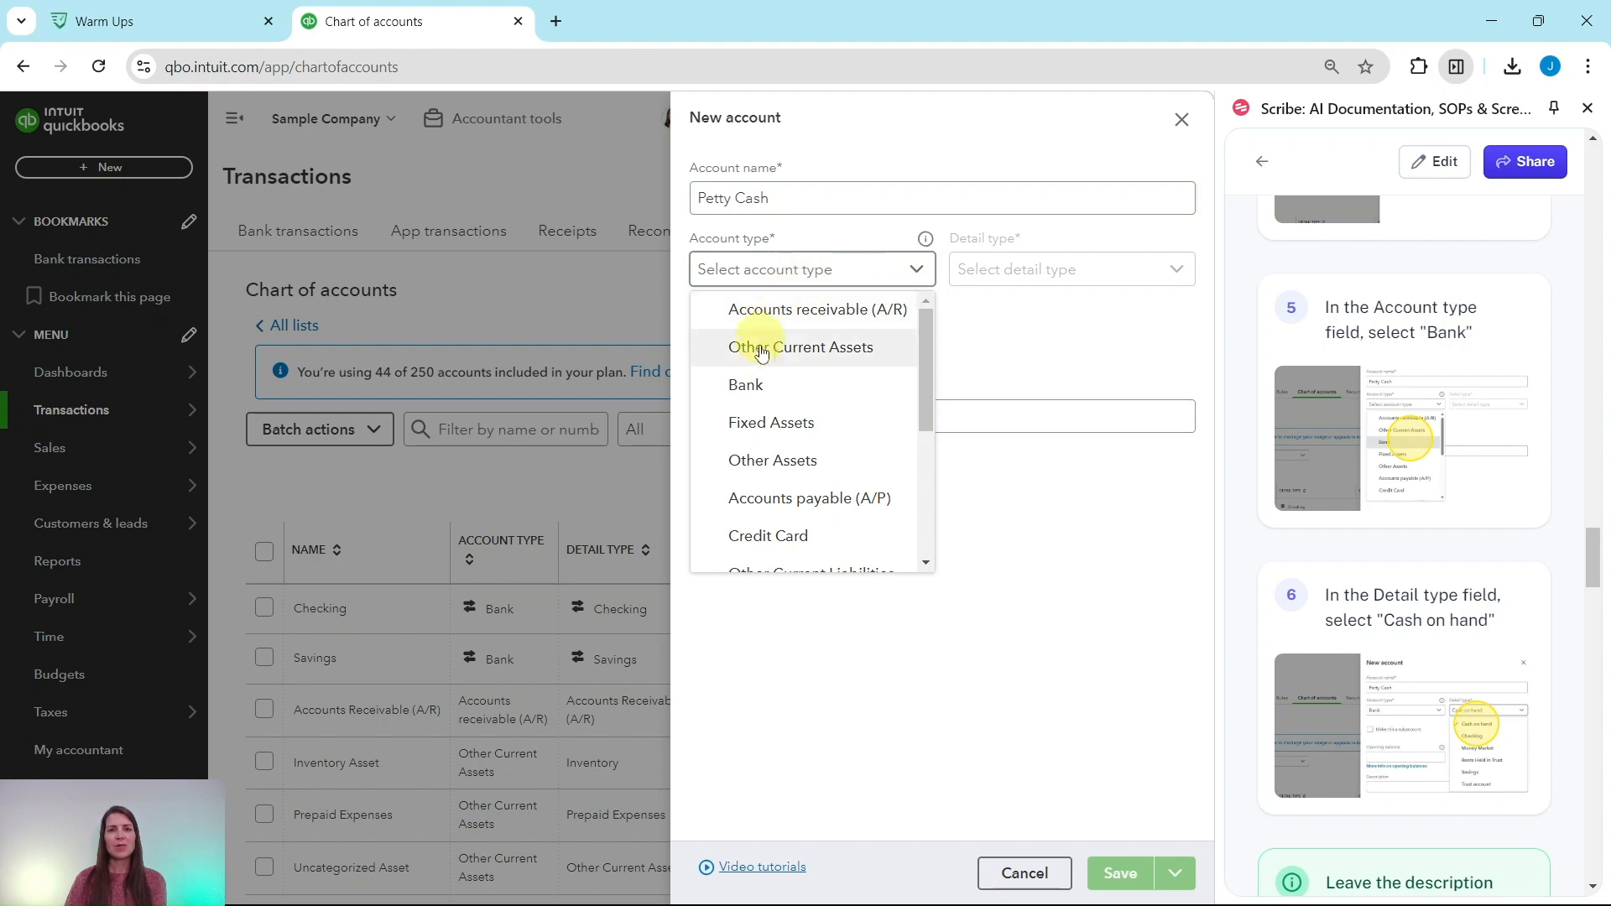
click(746, 384)
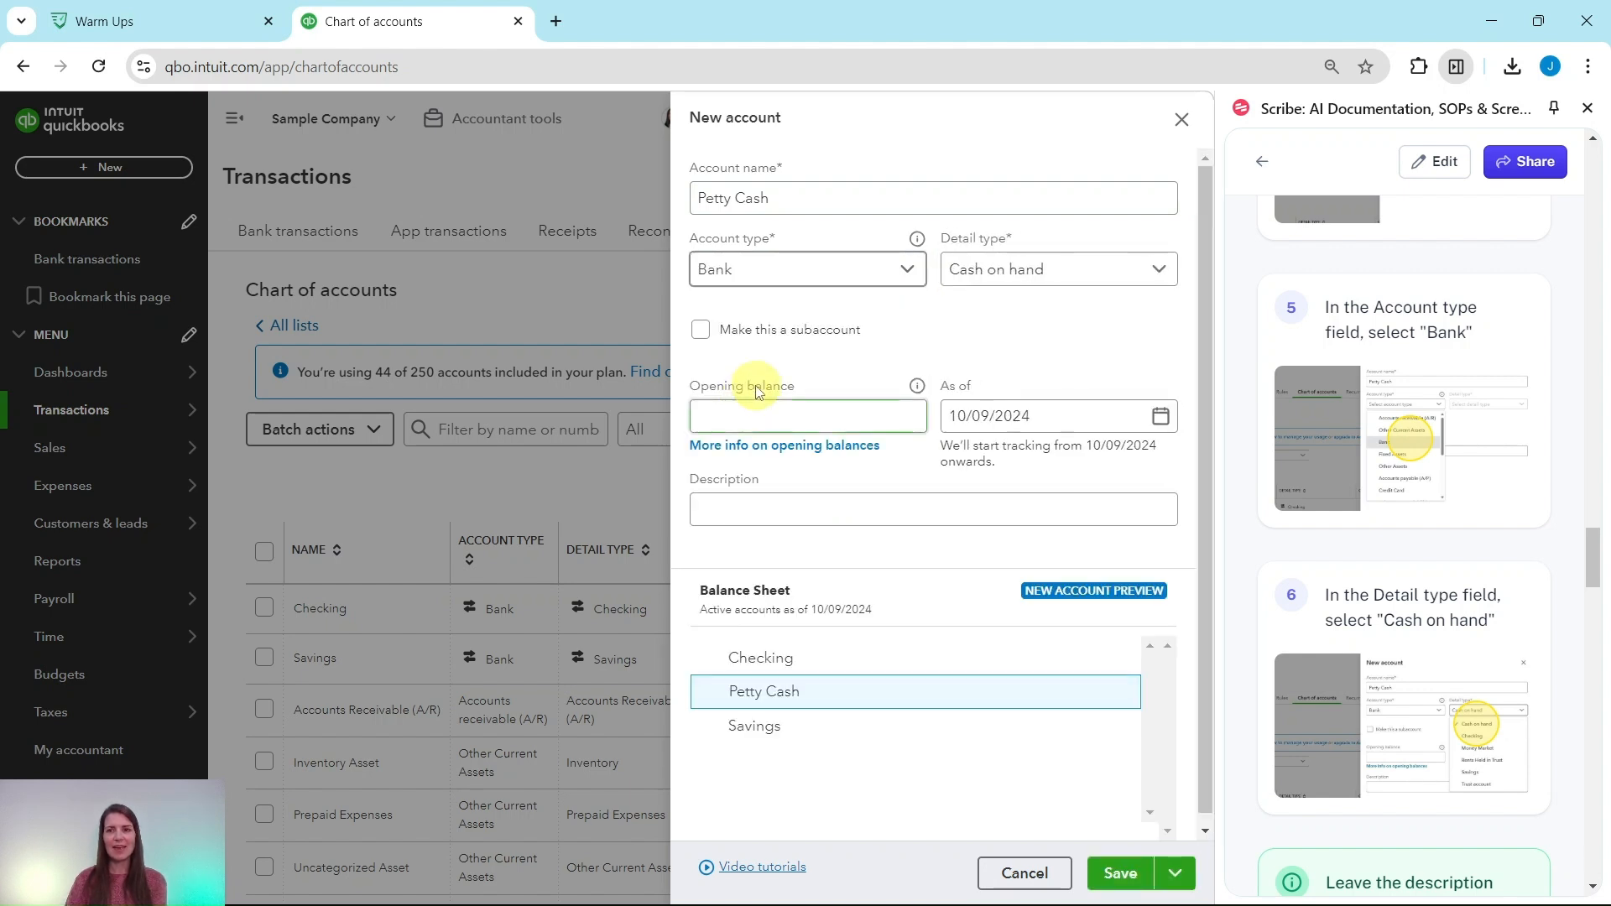
mouse_move(1108, 276)
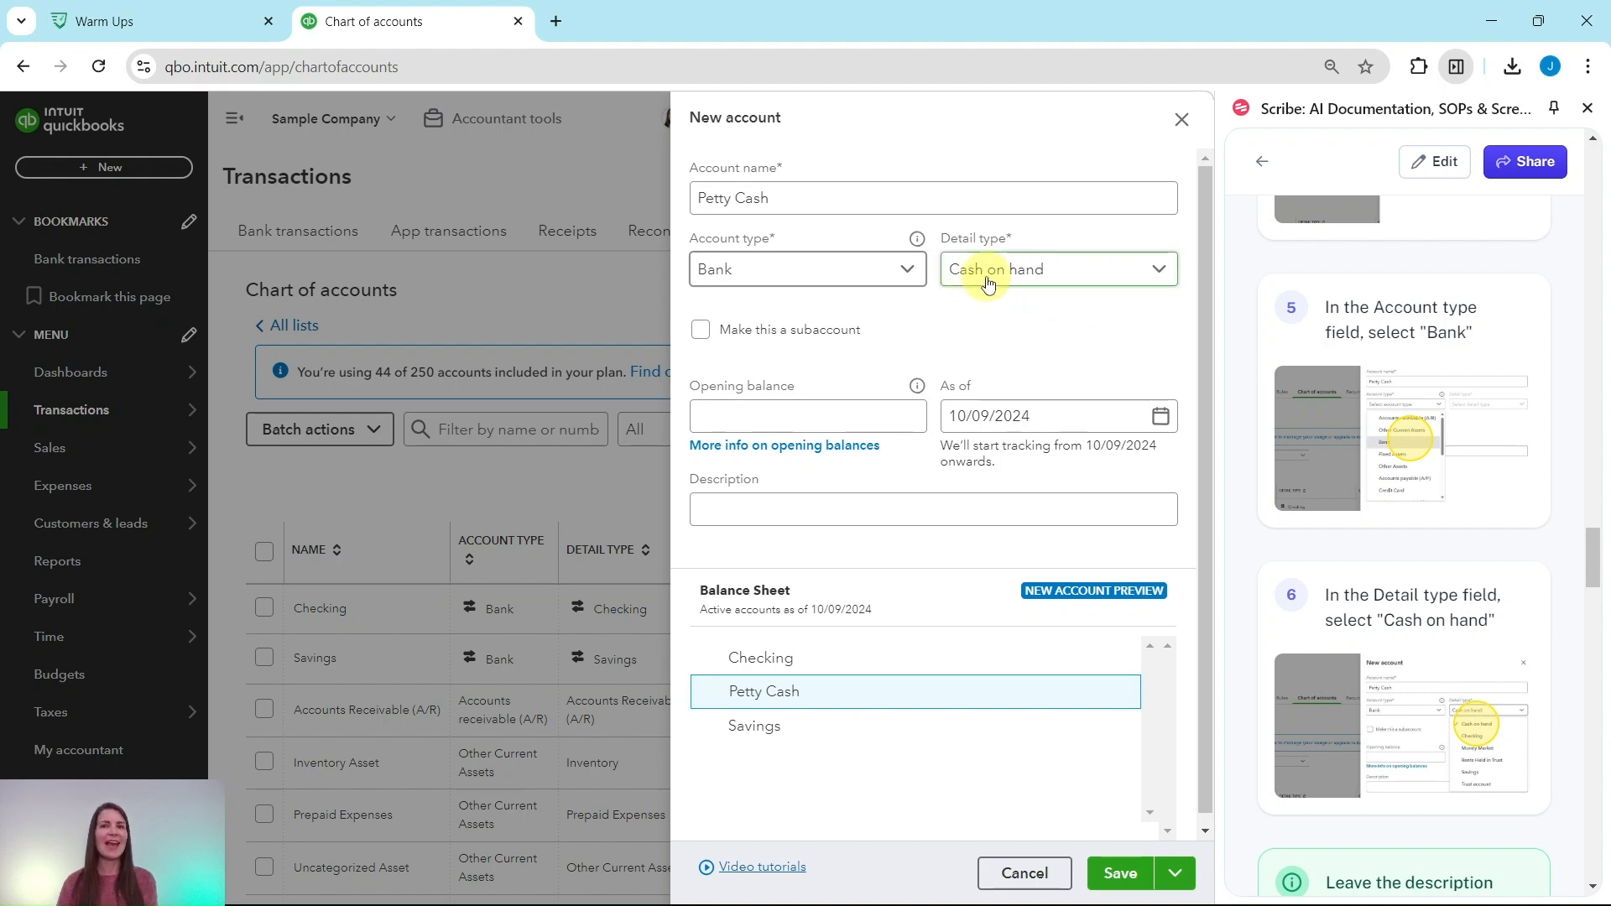
click(1058, 269)
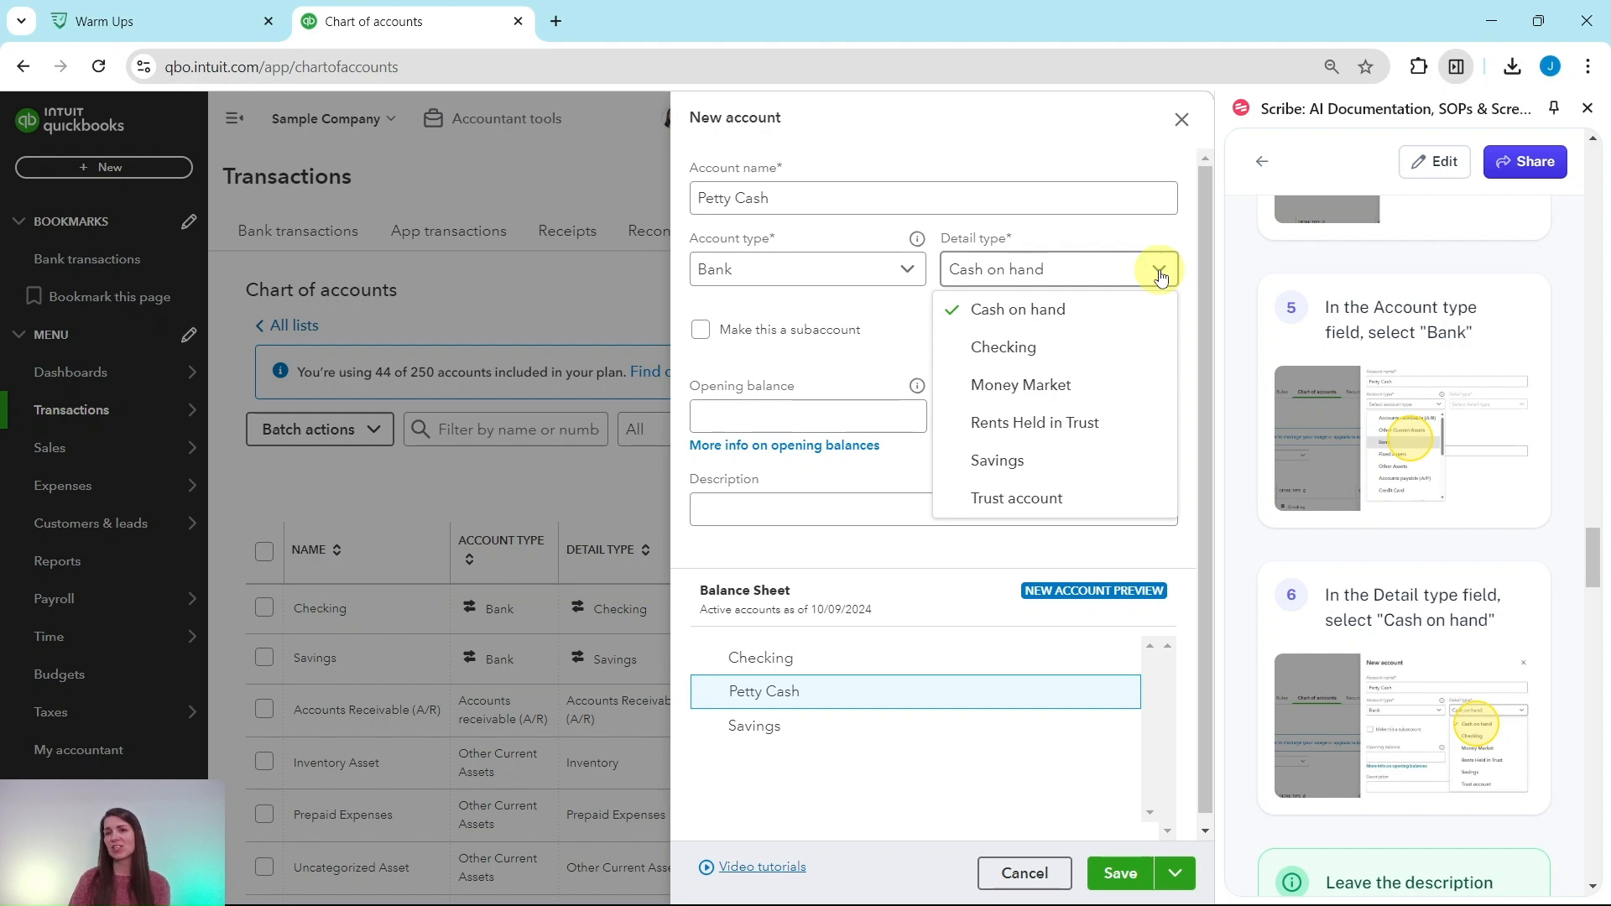
mouse_move(901, 338)
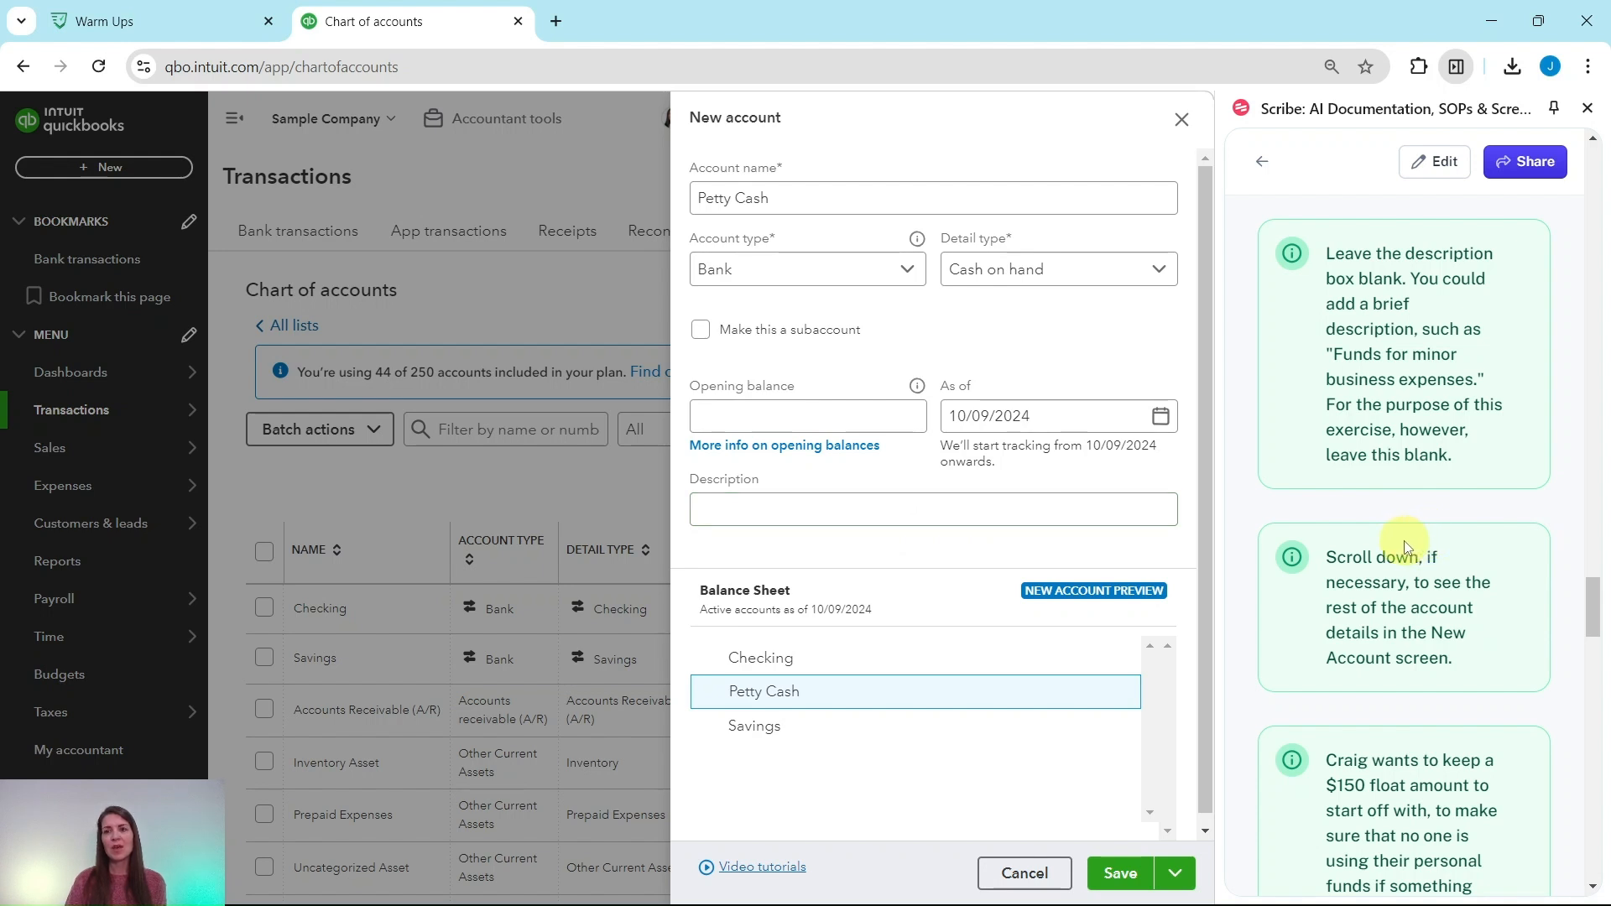
- Review the opening balance help and leave it blank with the 10/09/2024 start date
scroll(down, 3)
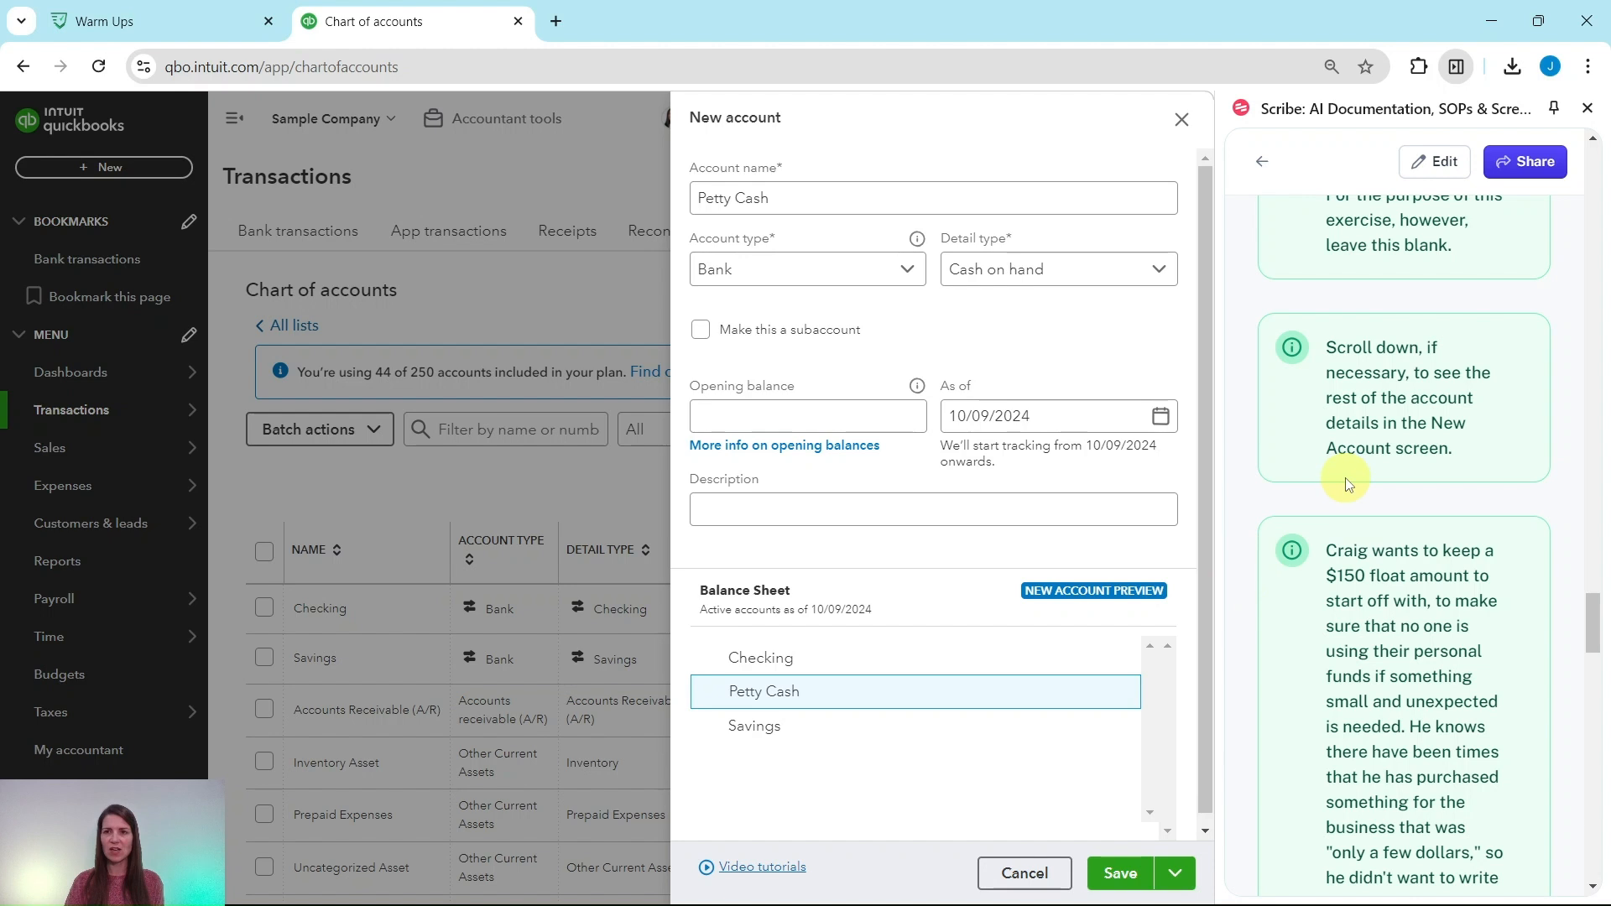
scroll(down, 3)
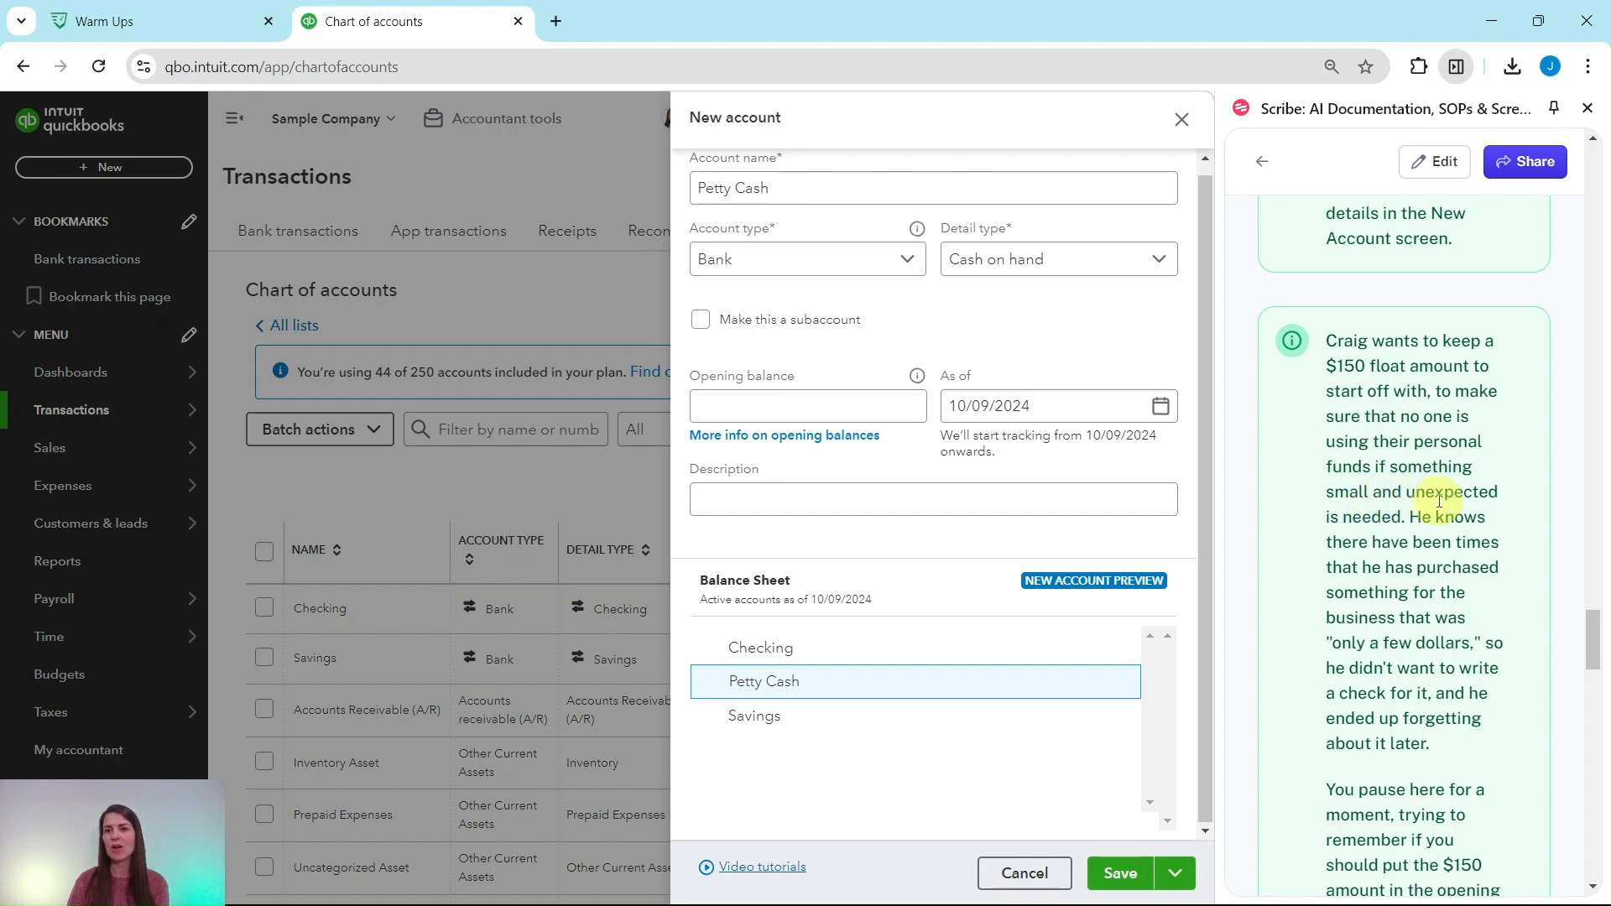
scroll(down, 3)
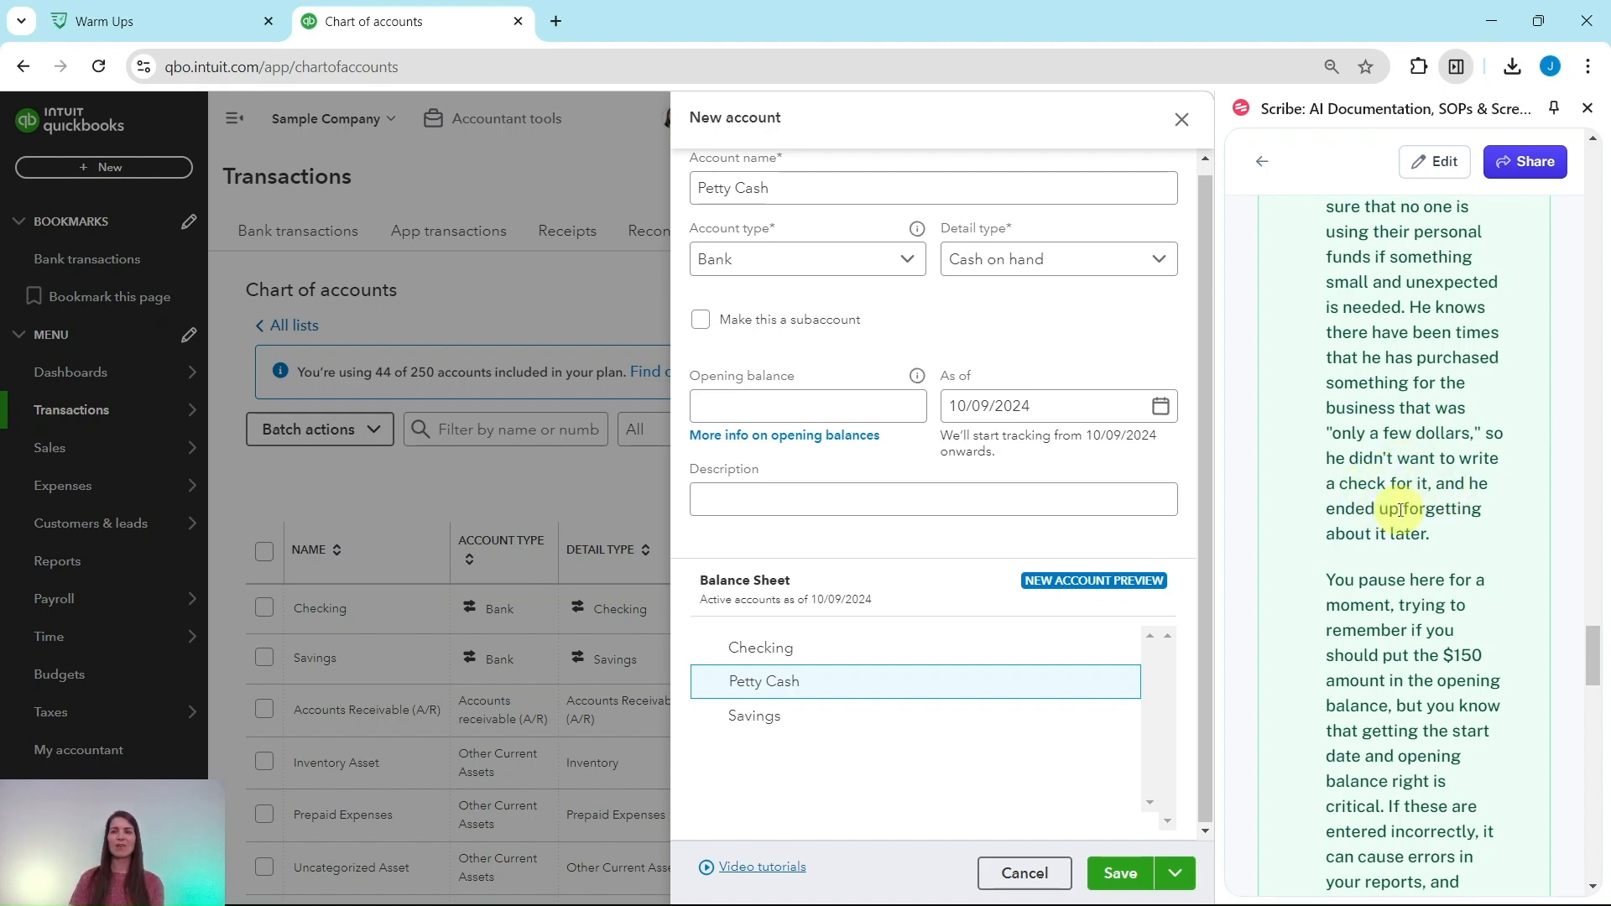
scroll(down, 3)
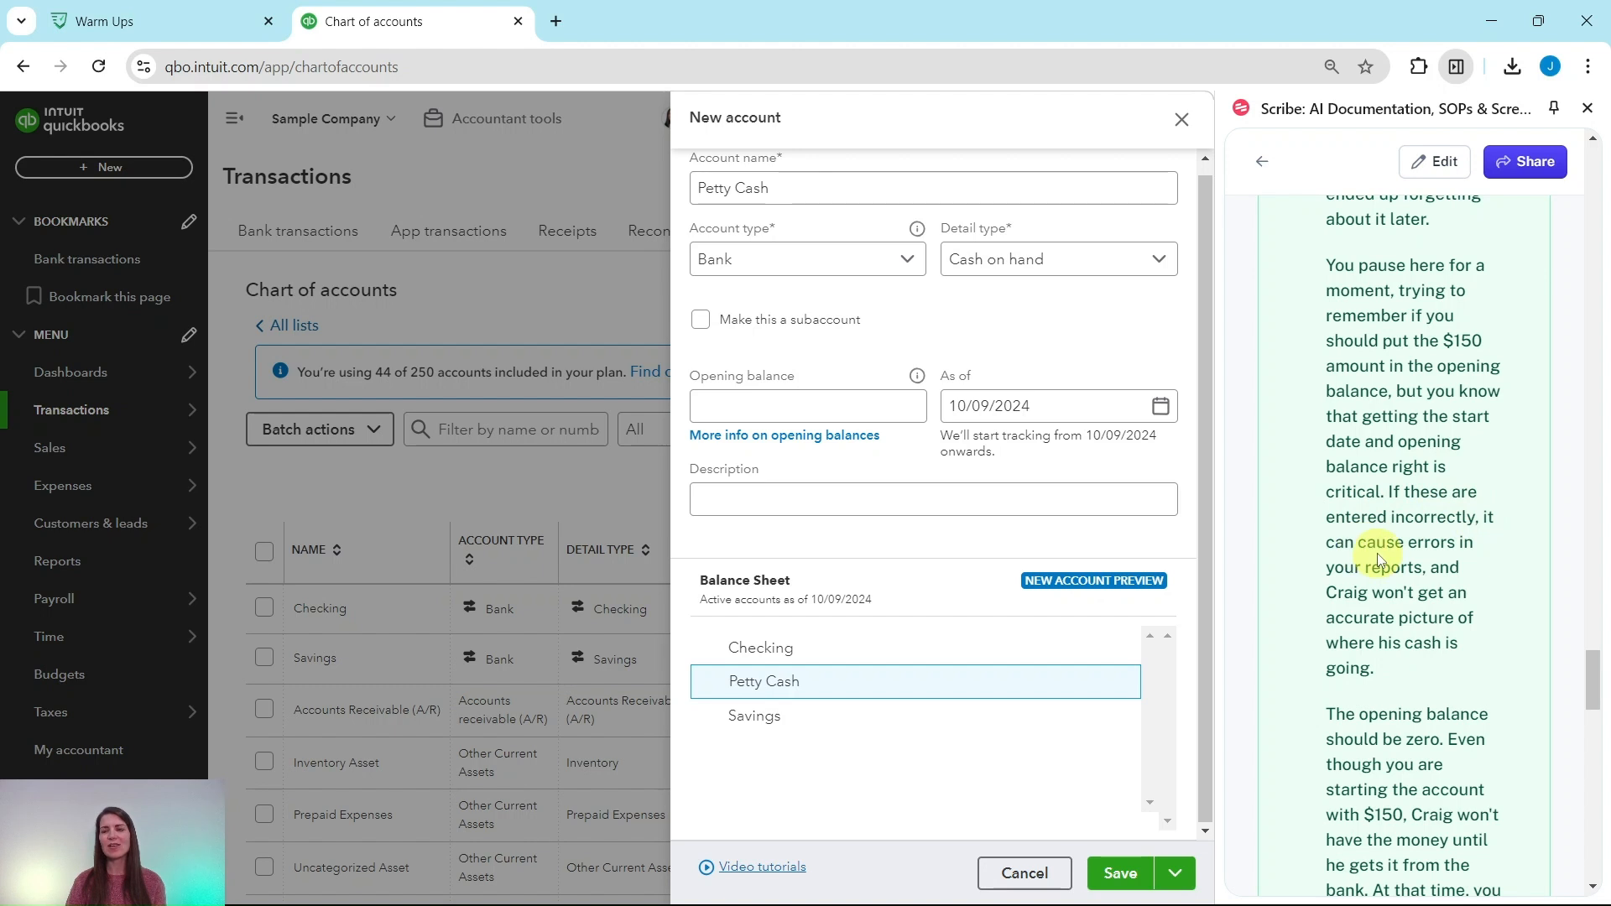
mouse_move(1435, 582)
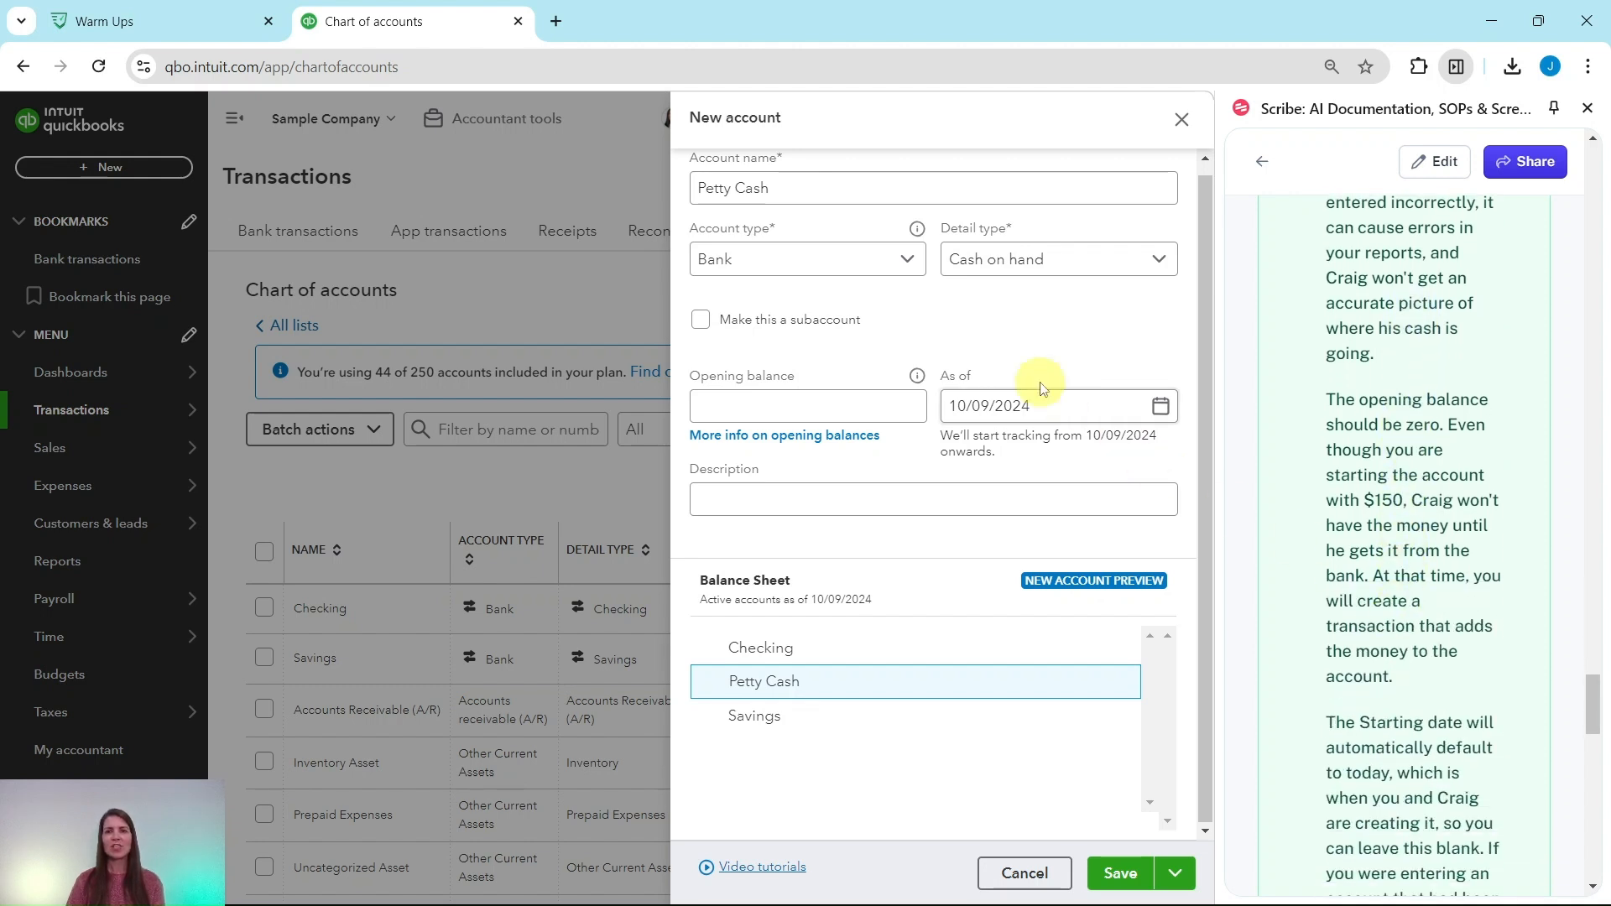
click(807, 404)
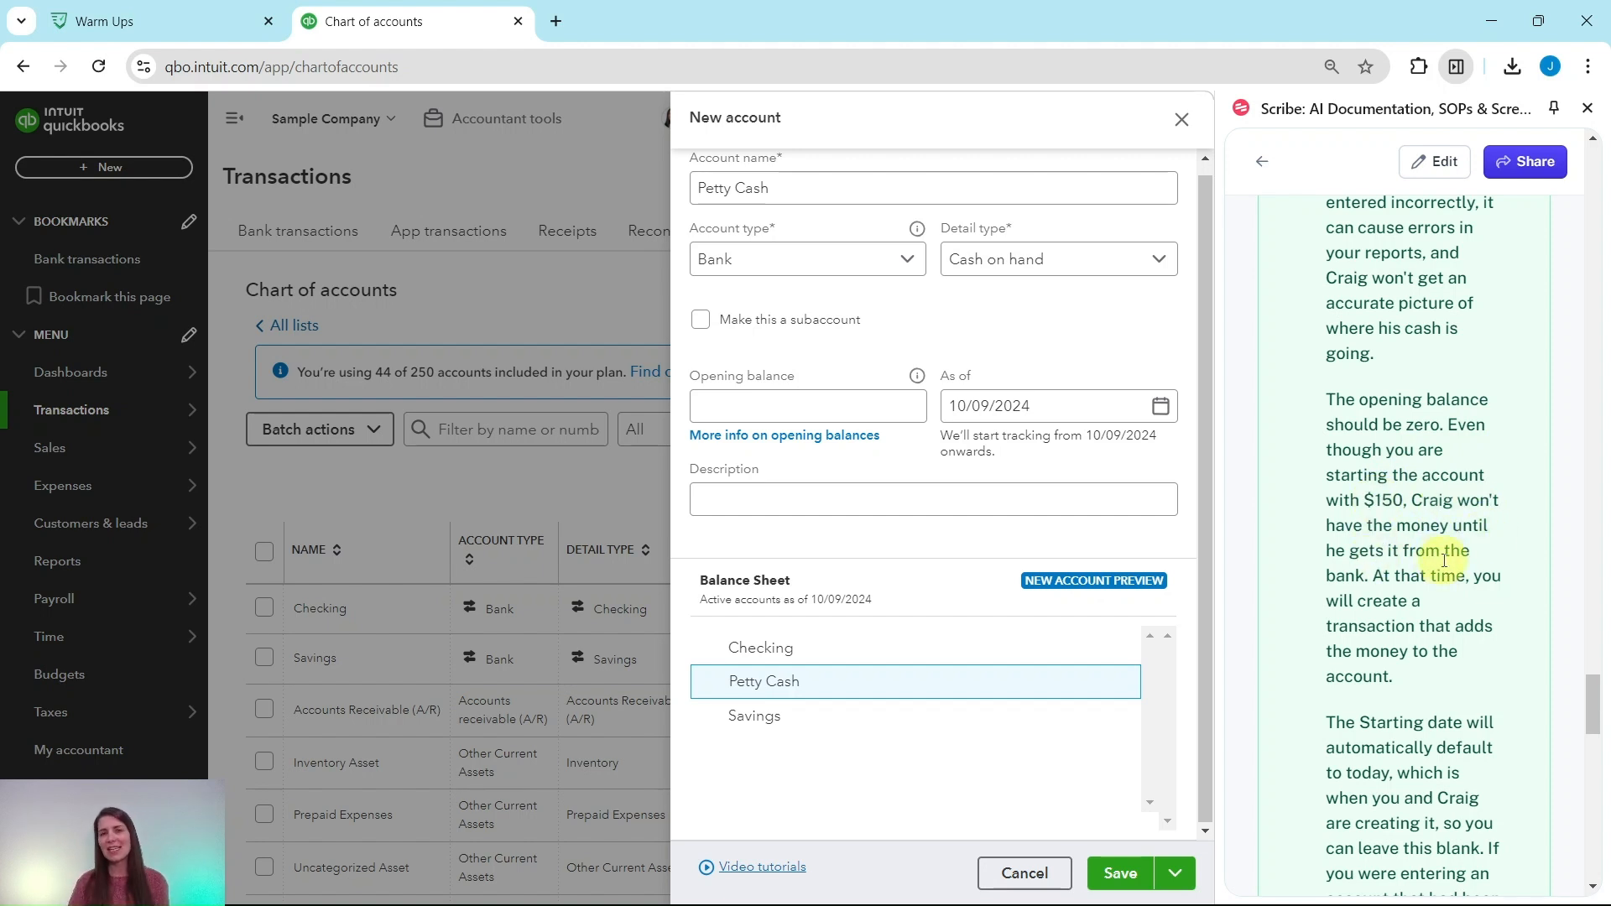
mouse_move(1433, 565)
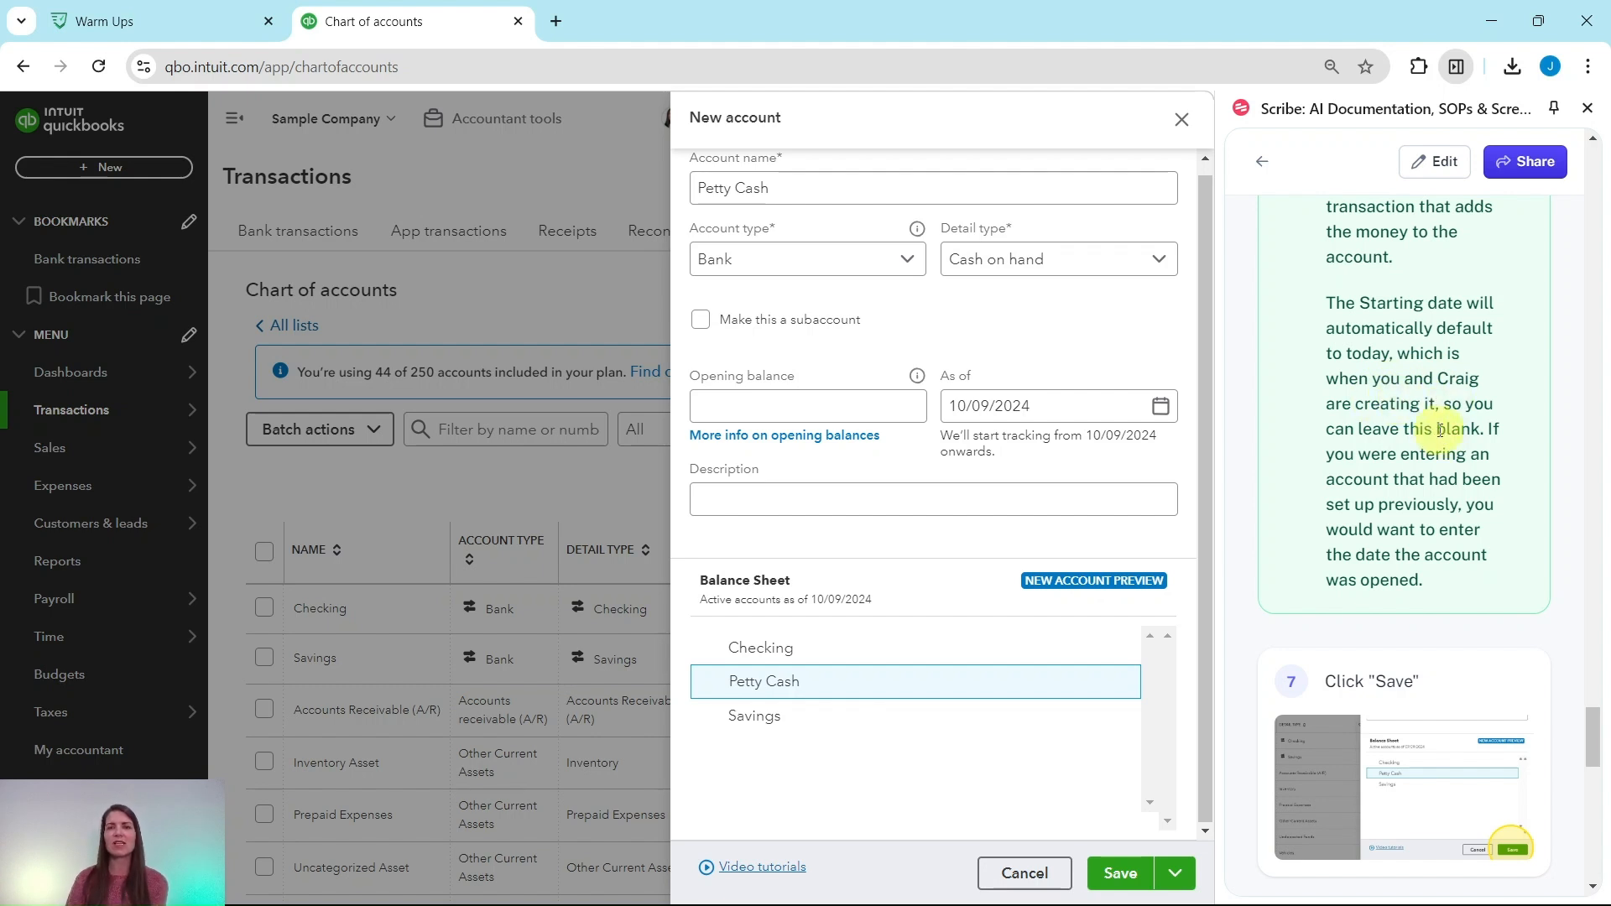
mouse_move(1462, 470)
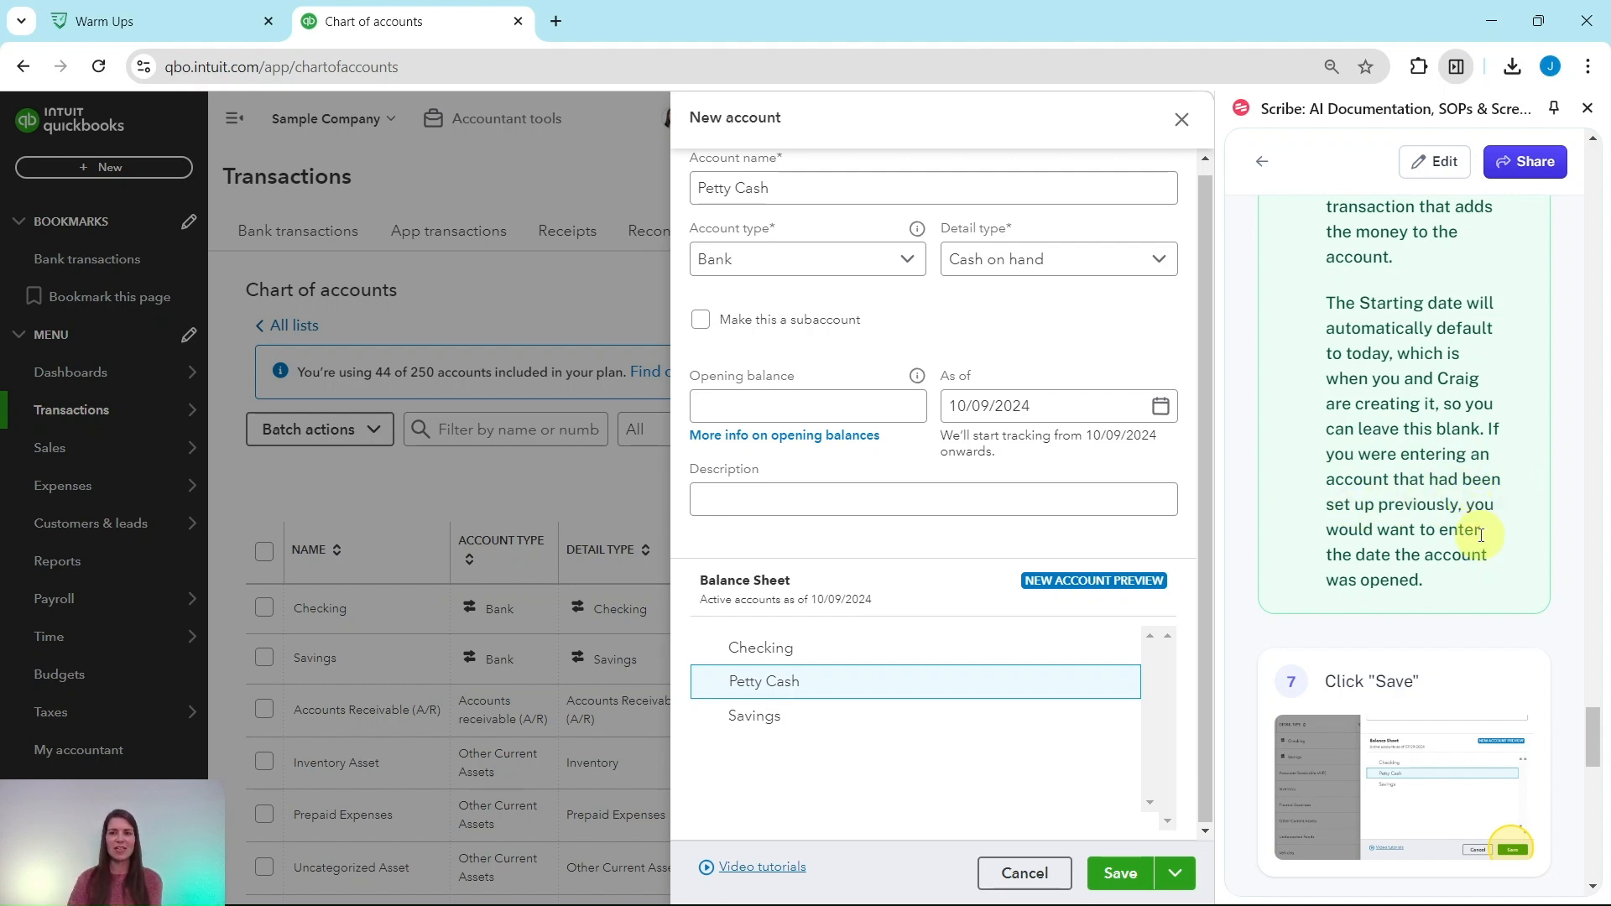
mouse_move(1413, 549)
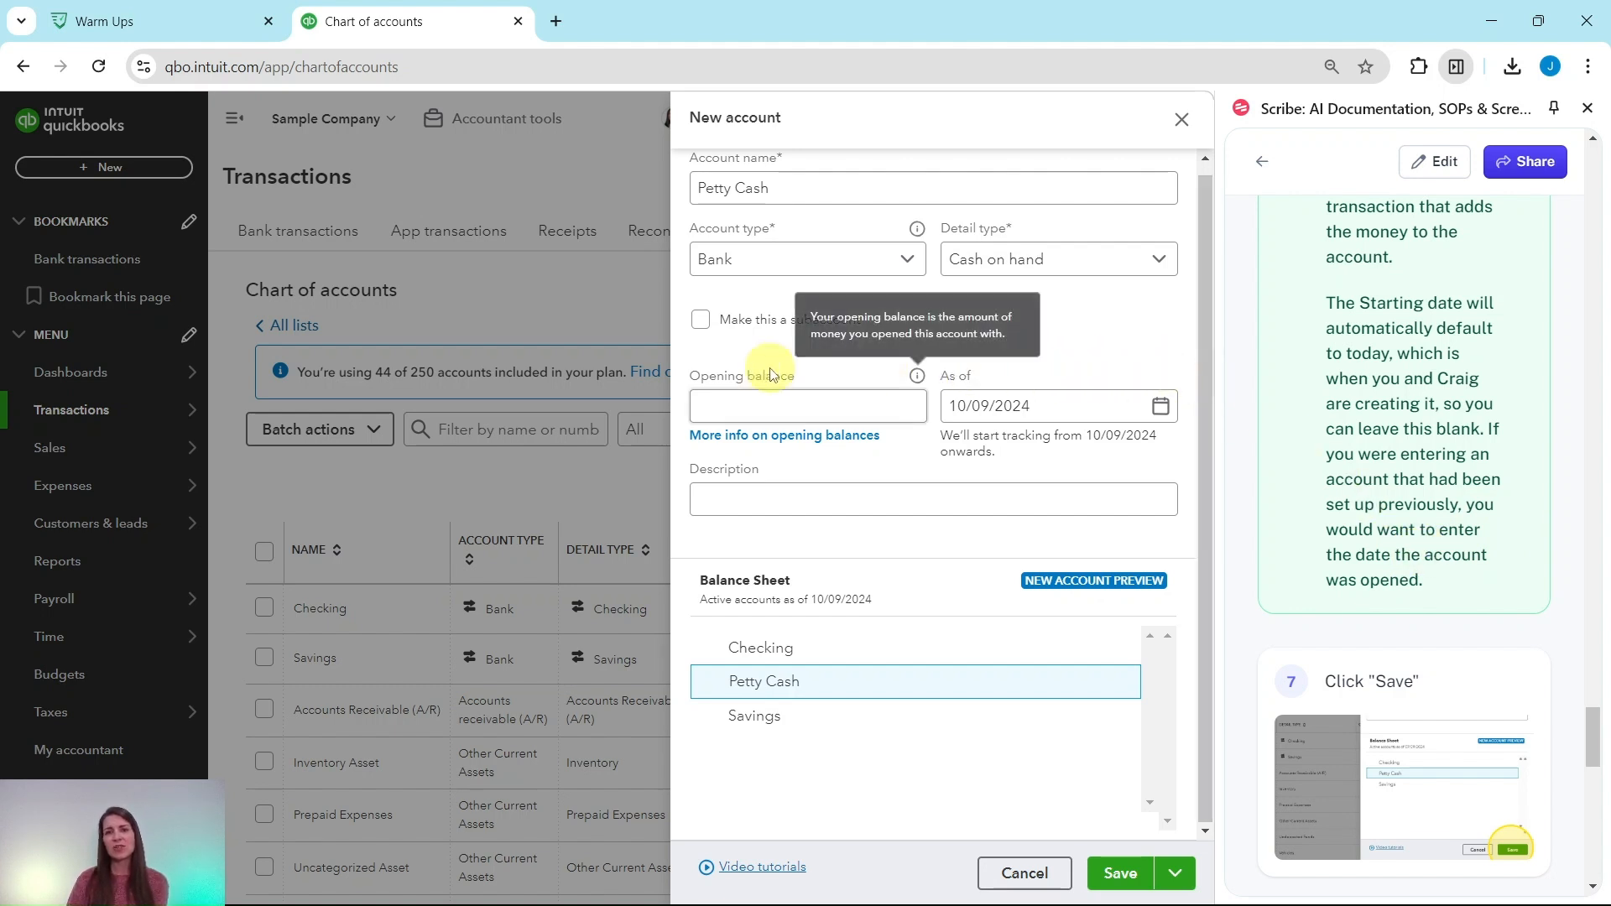
click(807, 406)
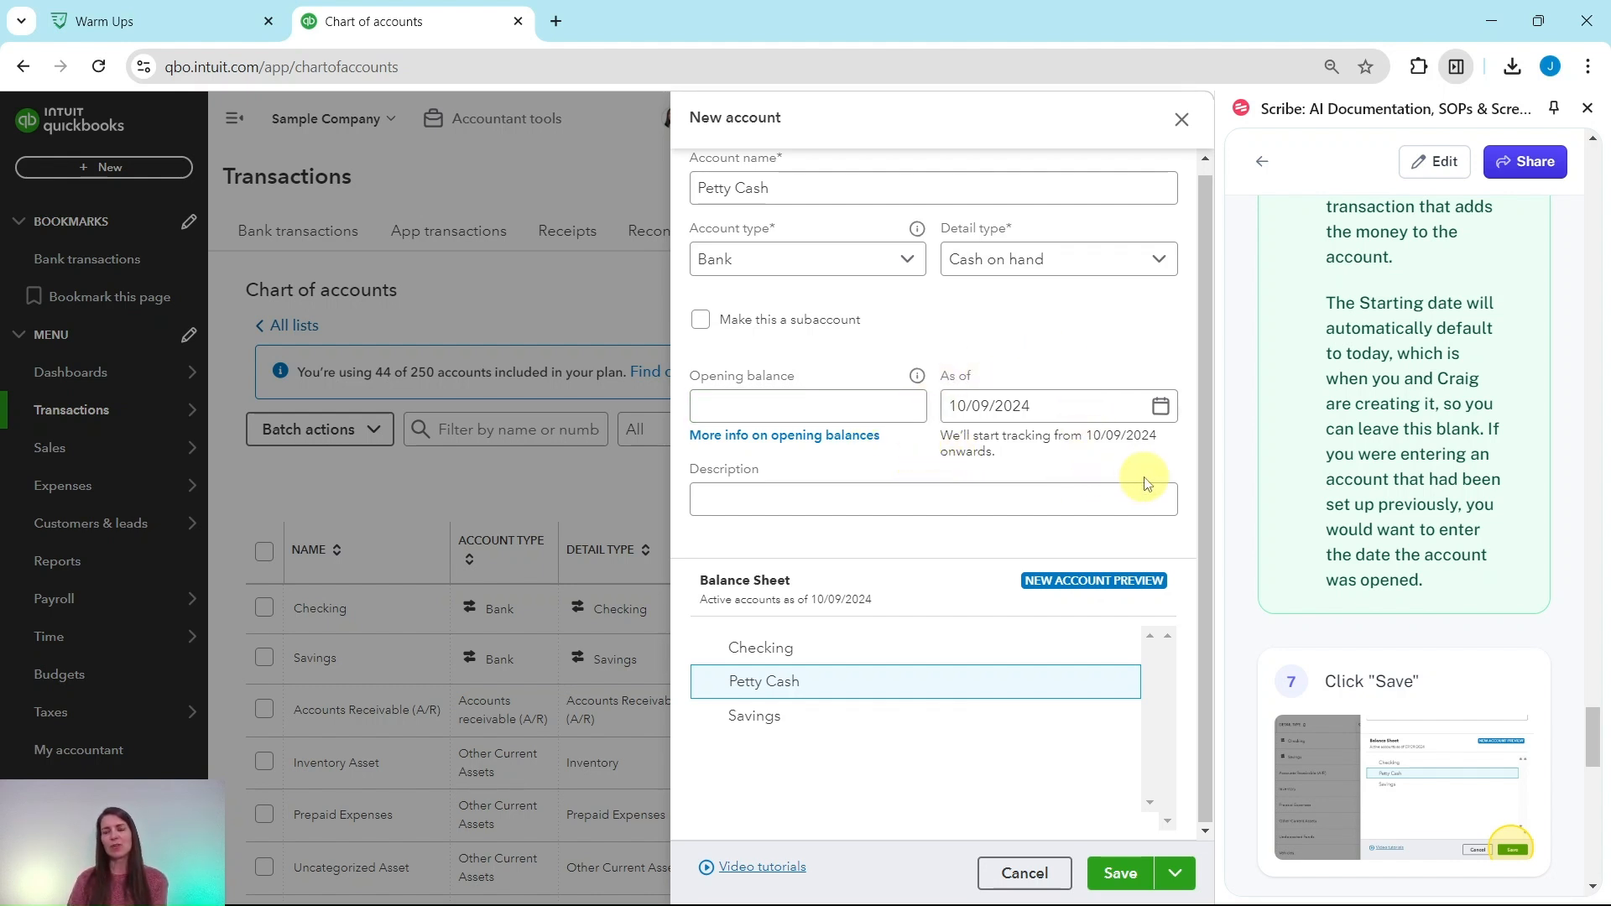
mouse_move(1285, 529)
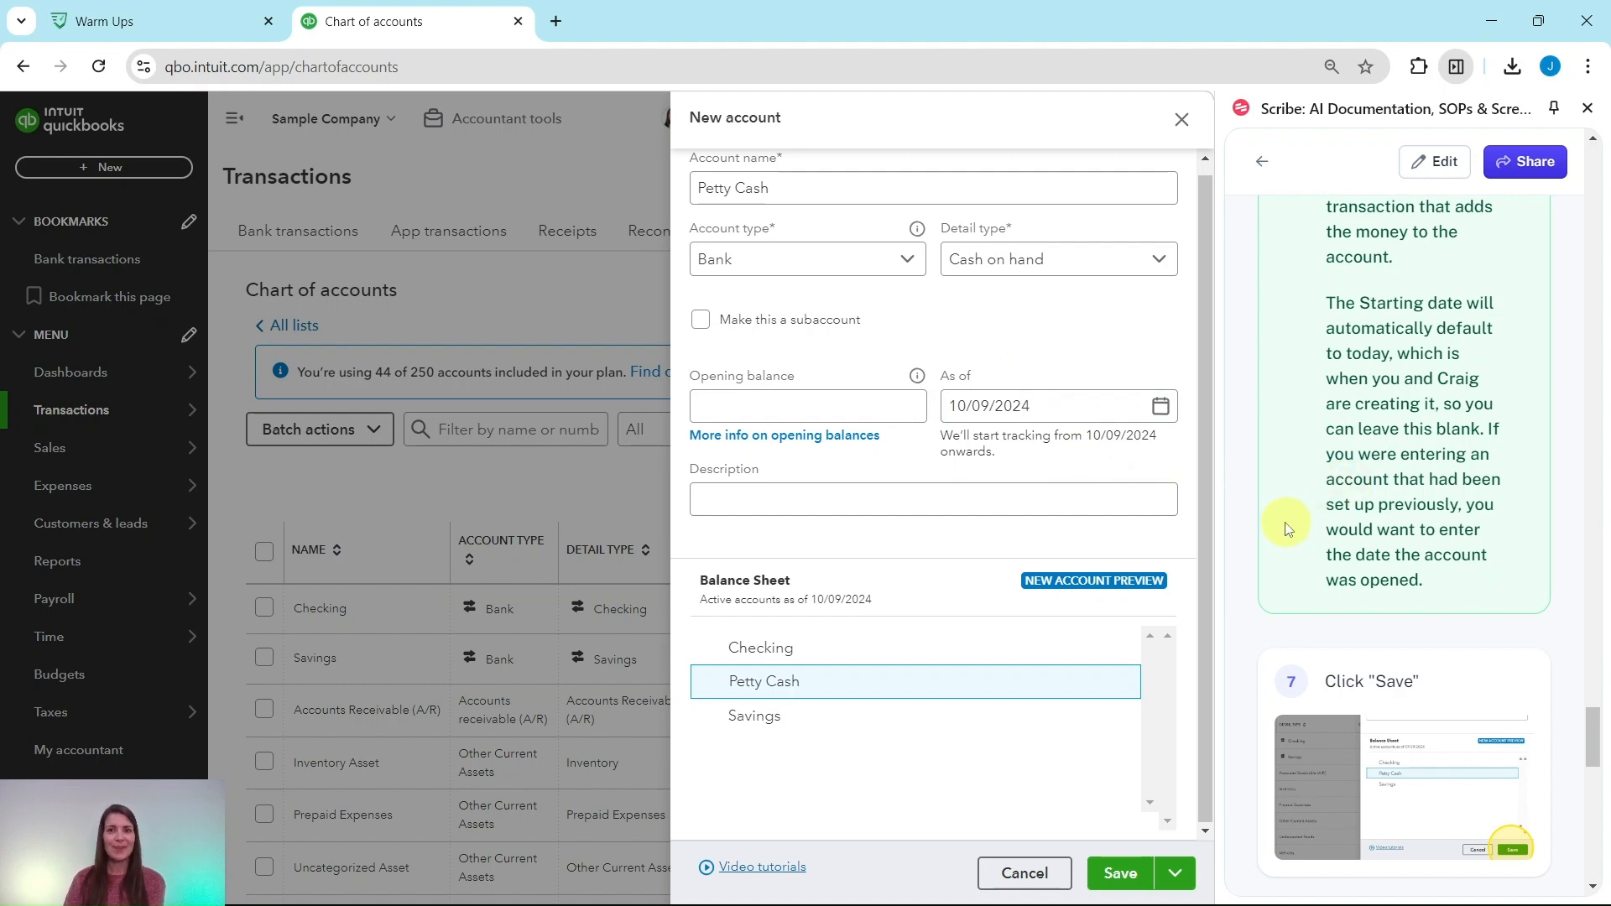
mouse_move(1121, 873)
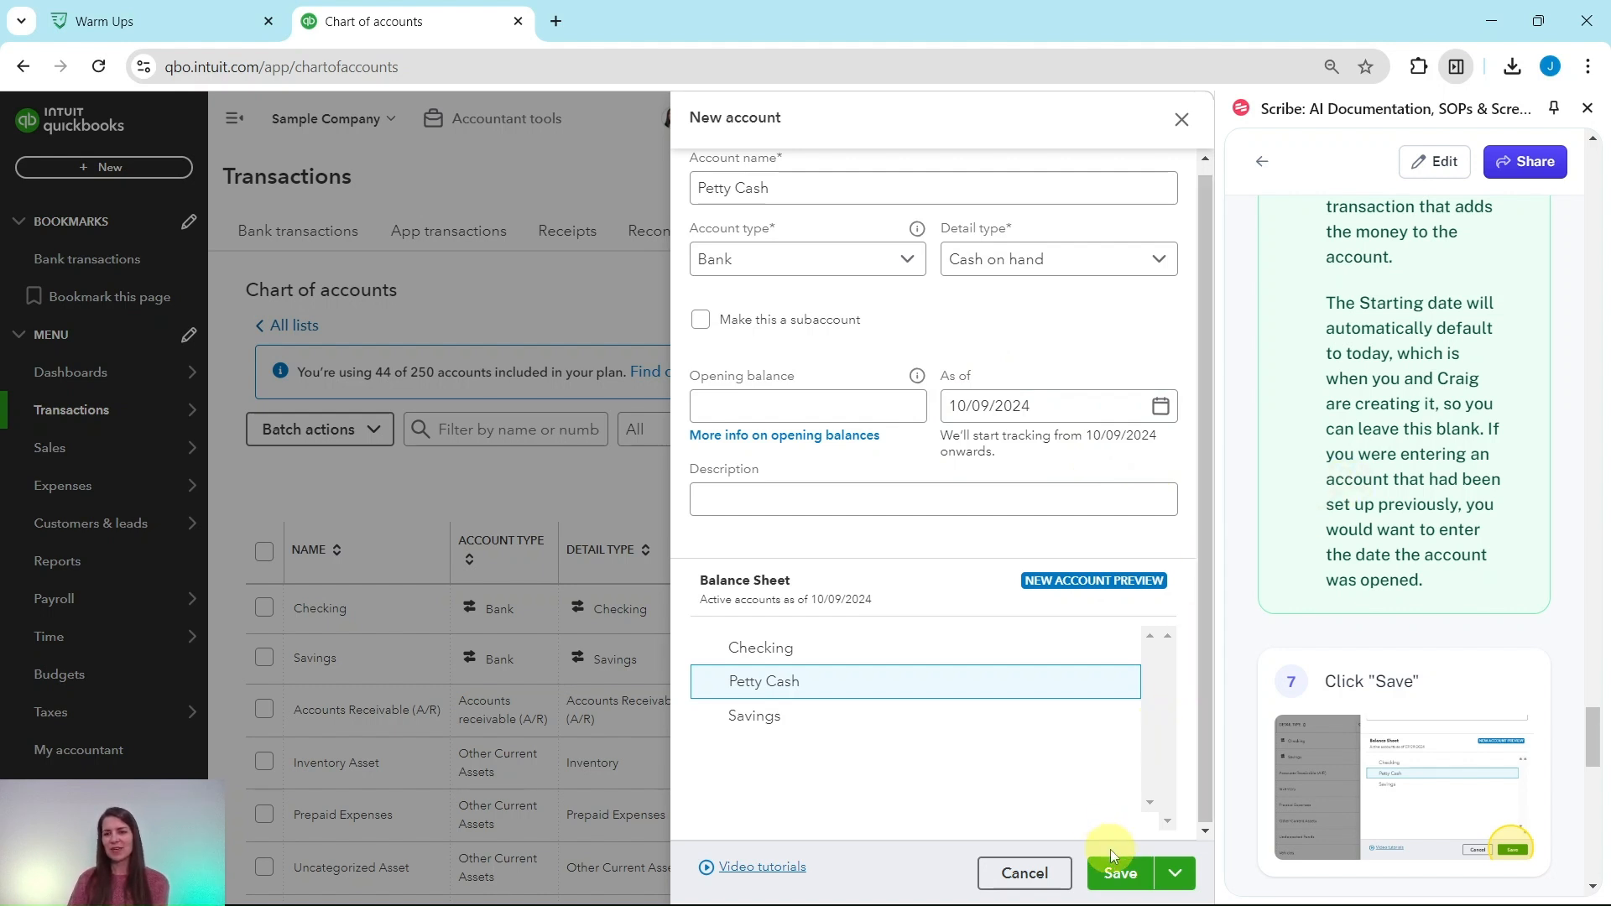
- Save Petty Cash and confirm it lists as Bank, Cash on hand, $0.00 balance
click(1117, 873)
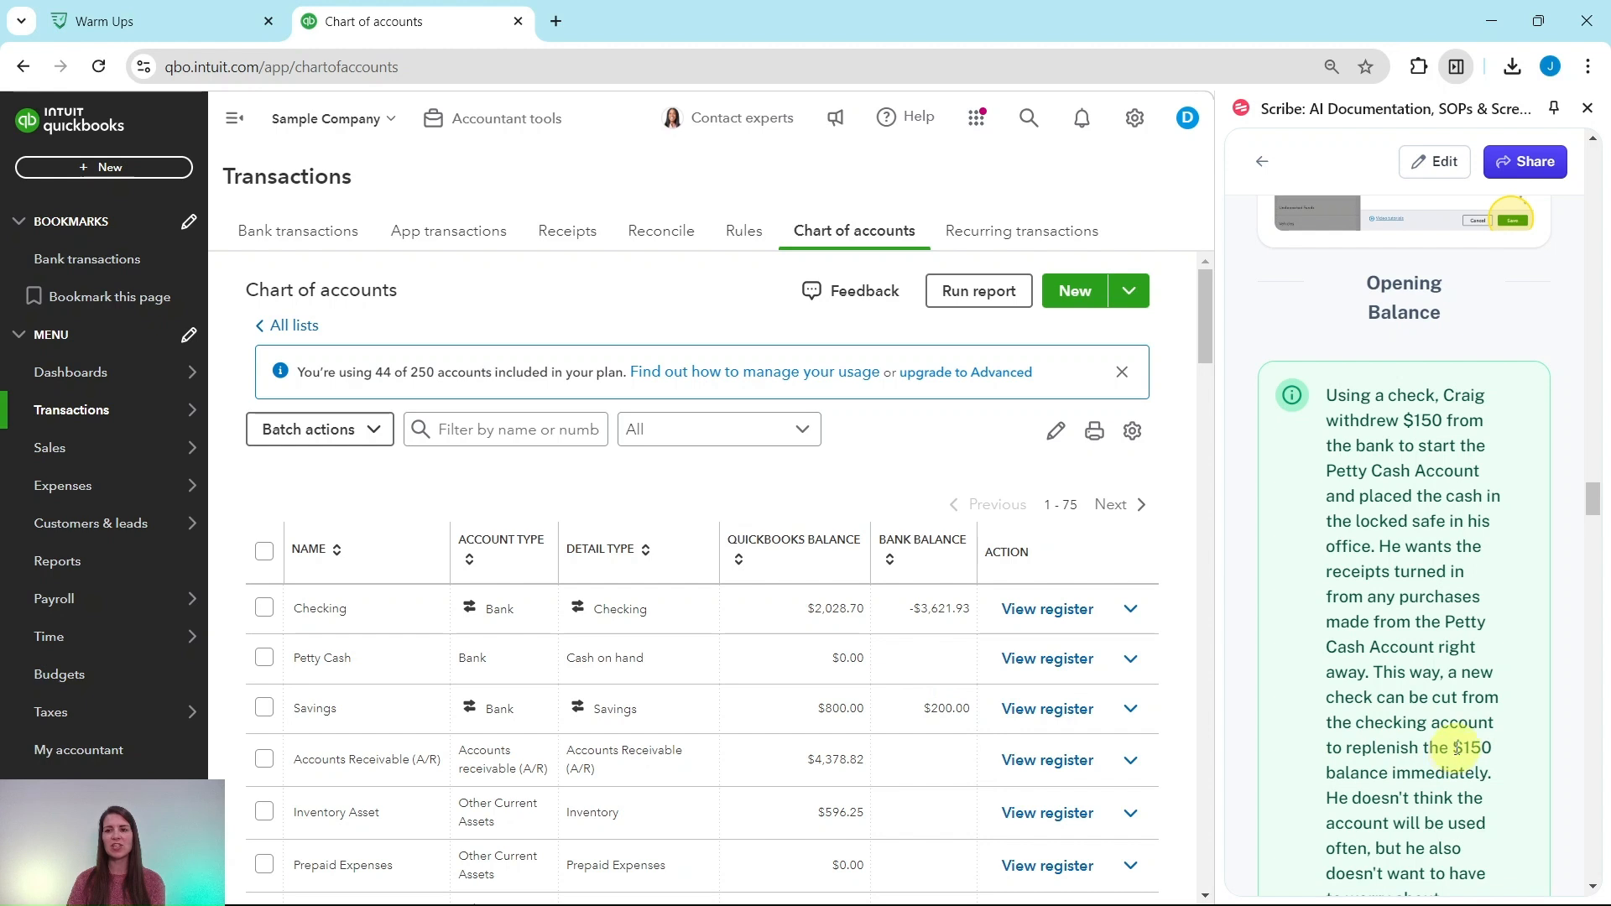
scroll(down, 3)
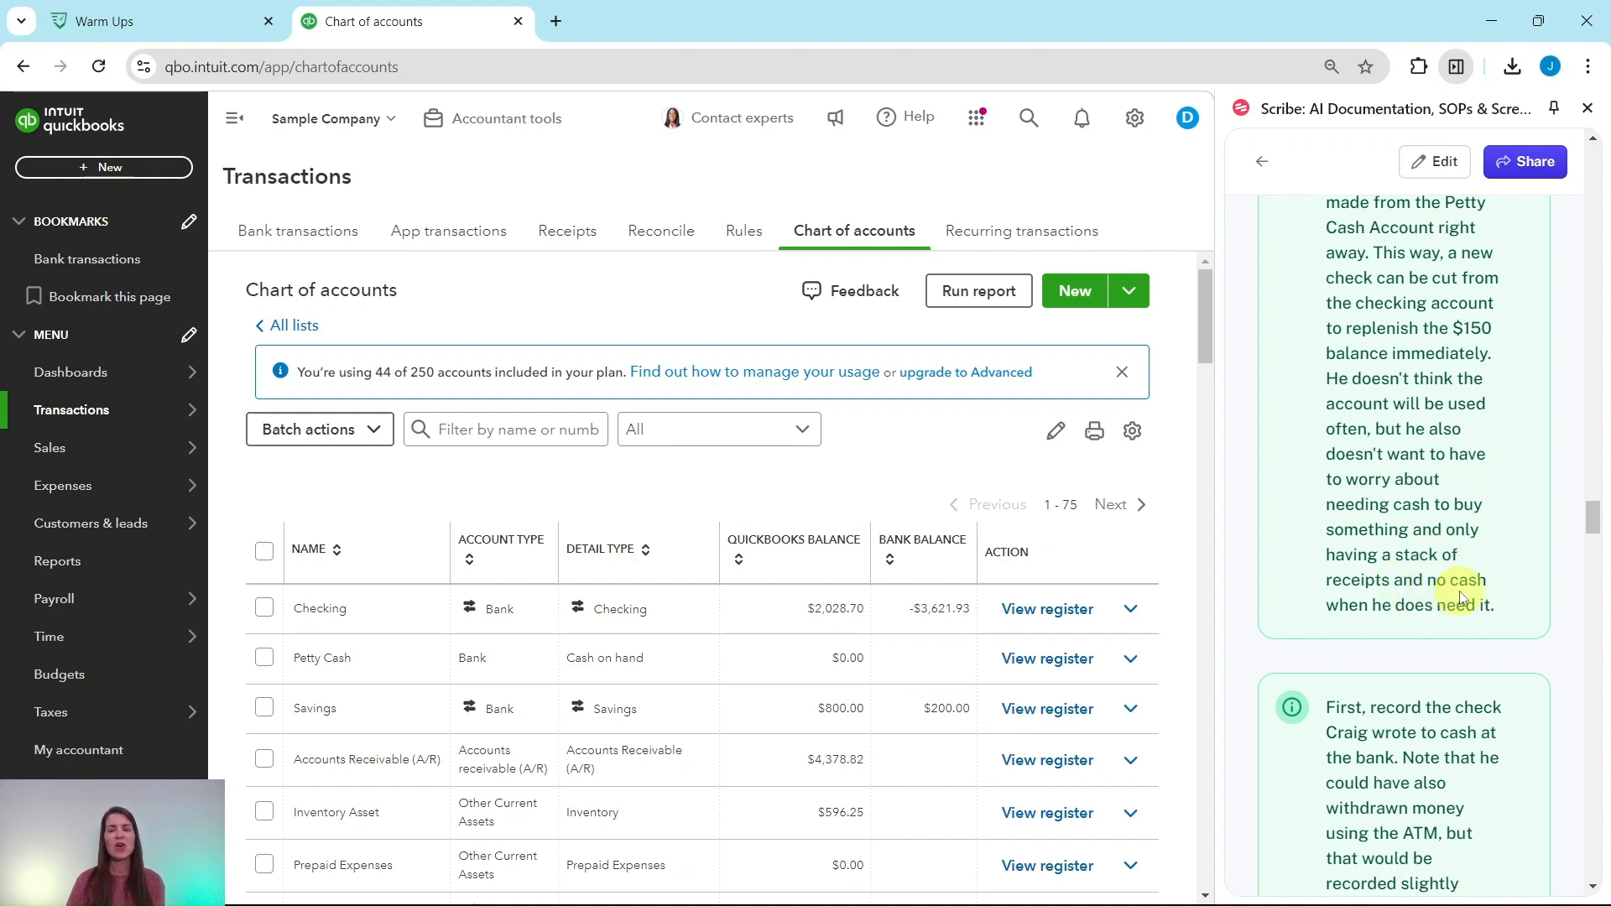
scroll(down, 3)
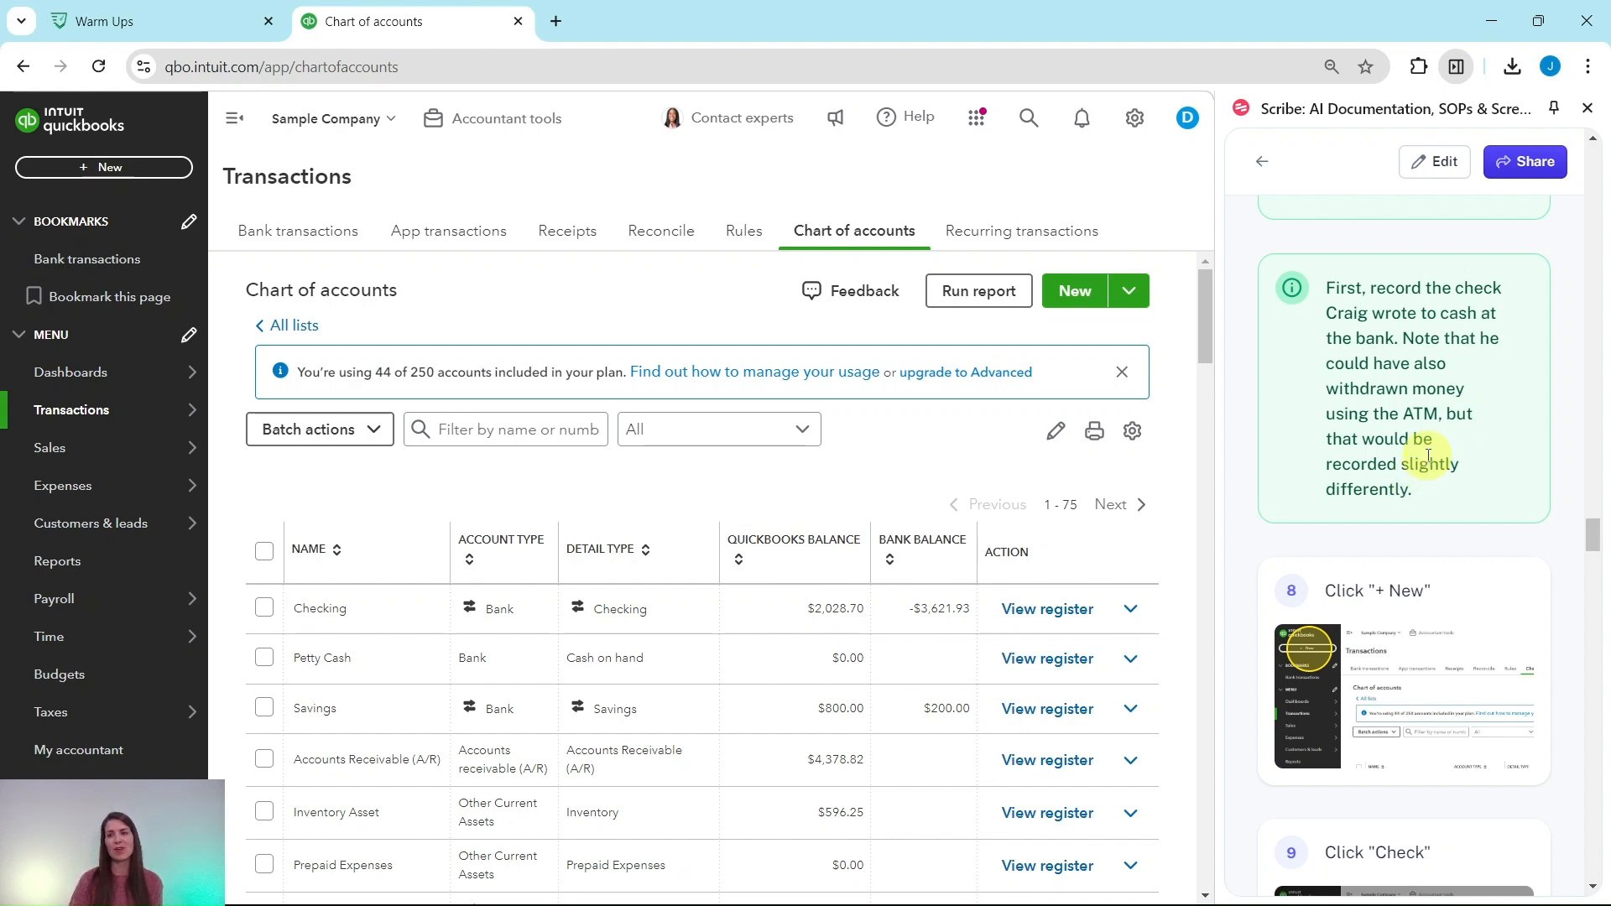
scroll(down, 3)
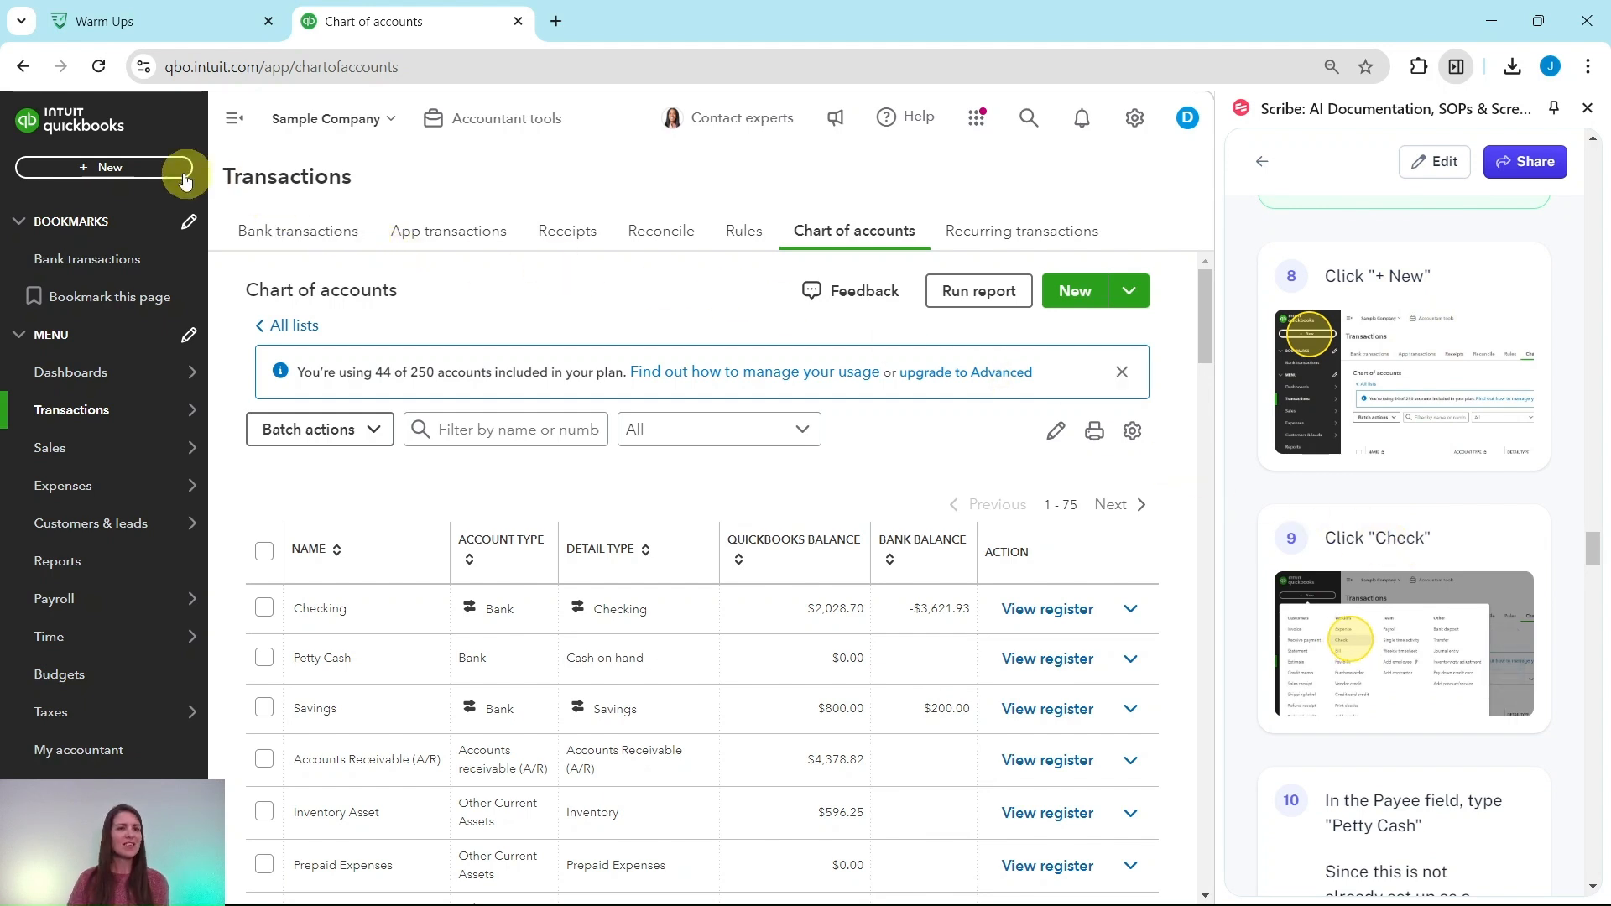
- Start a new Check from + New and enter Petty Cash in the Payee field
click(105, 166)
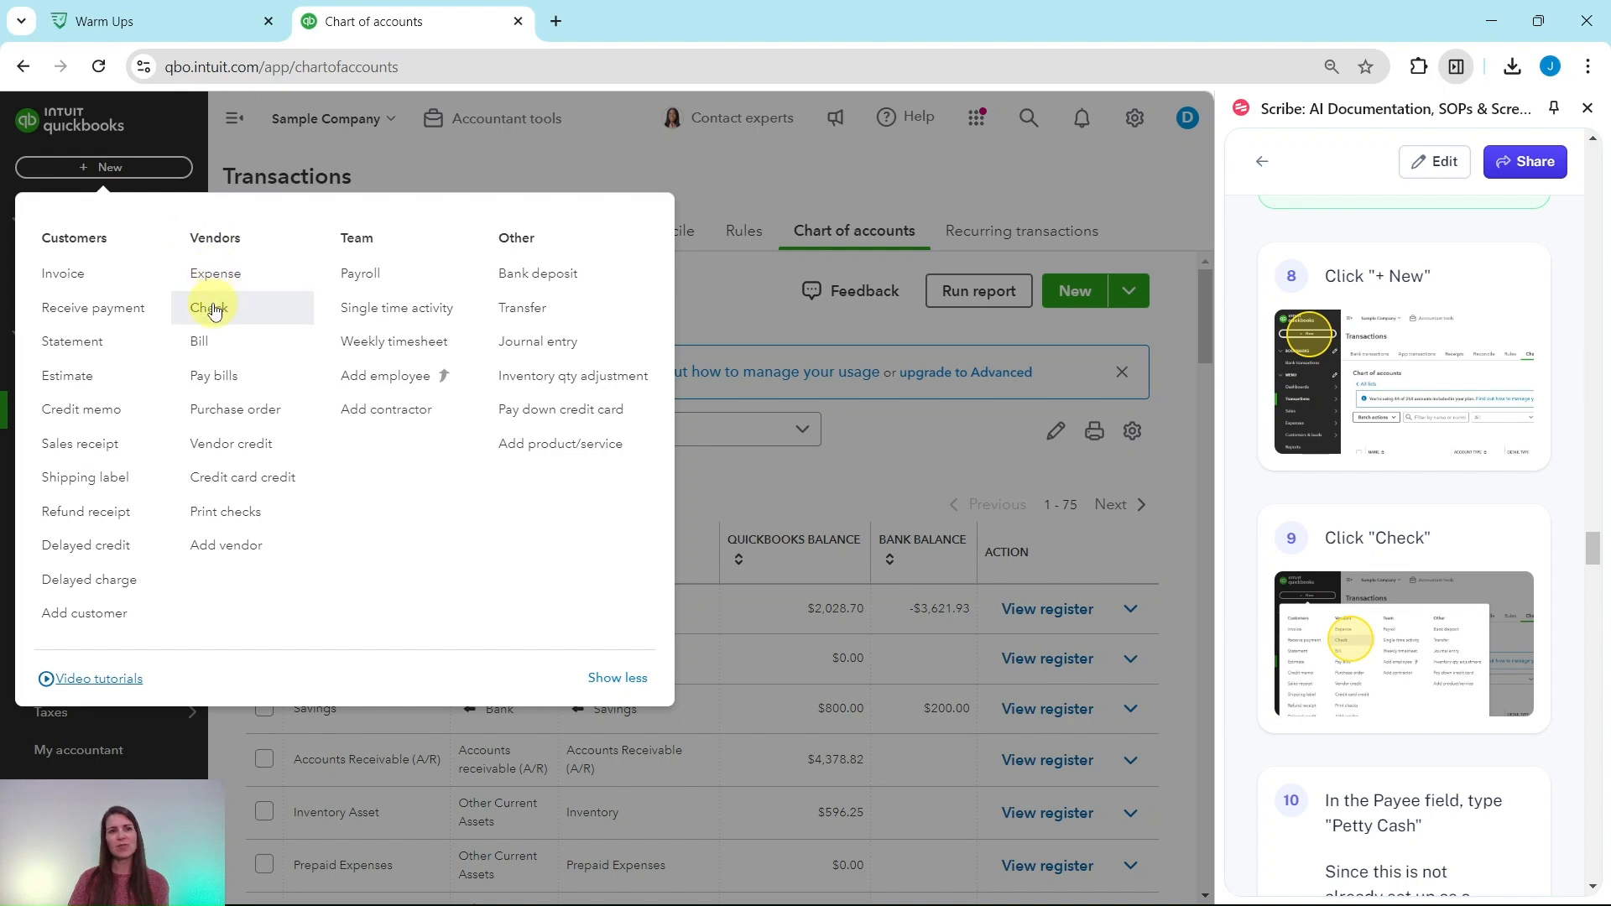
click(211, 307)
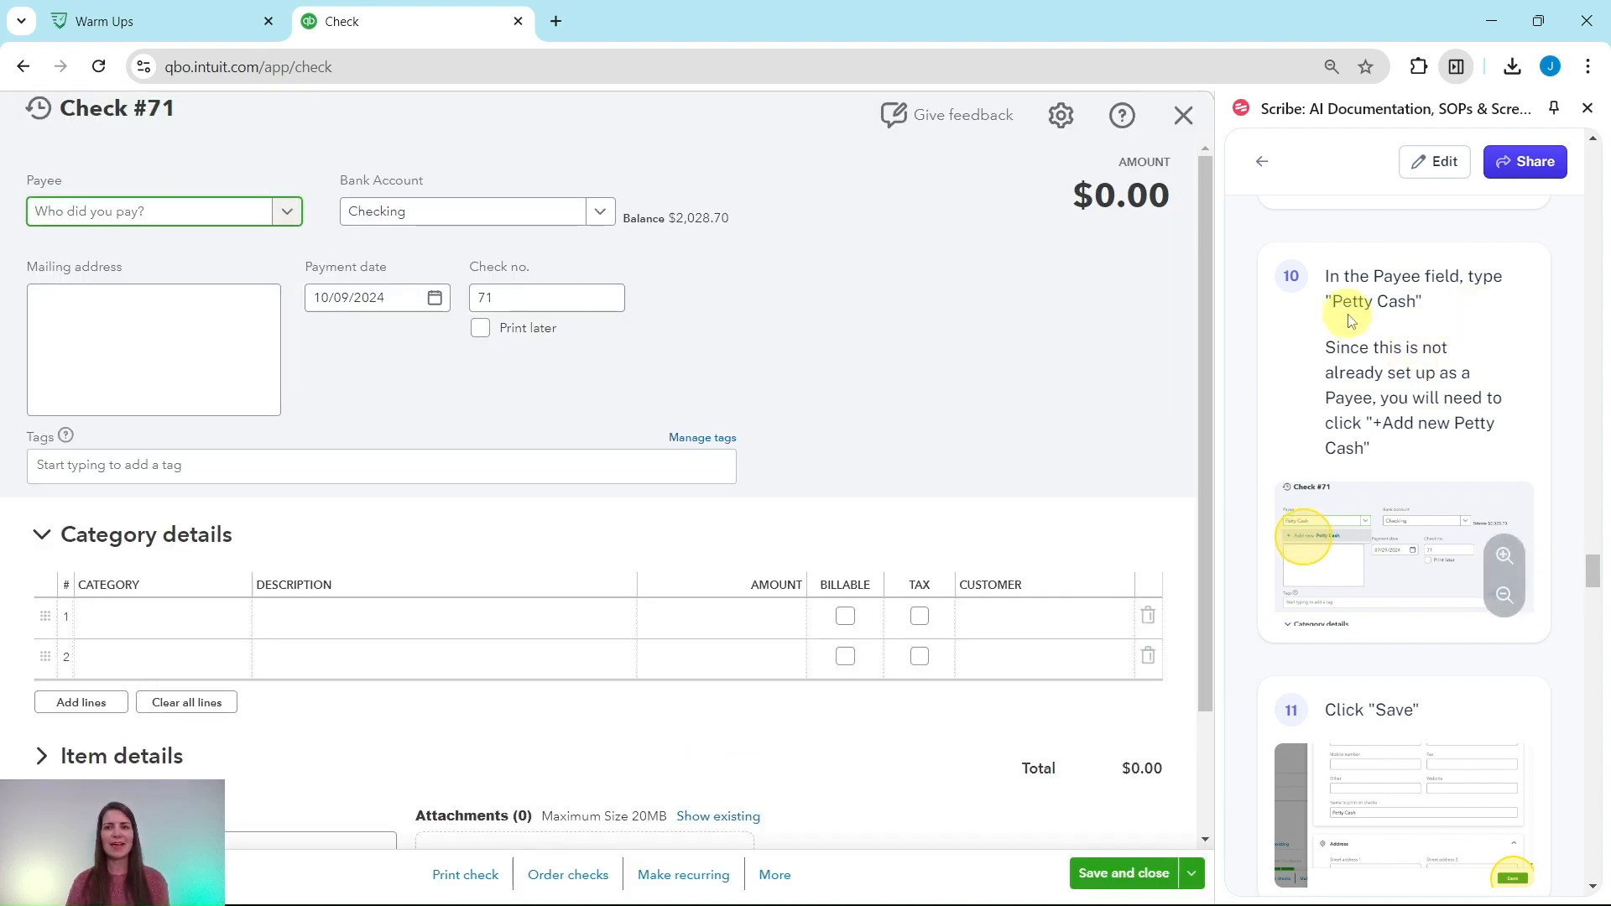
click(154, 210)
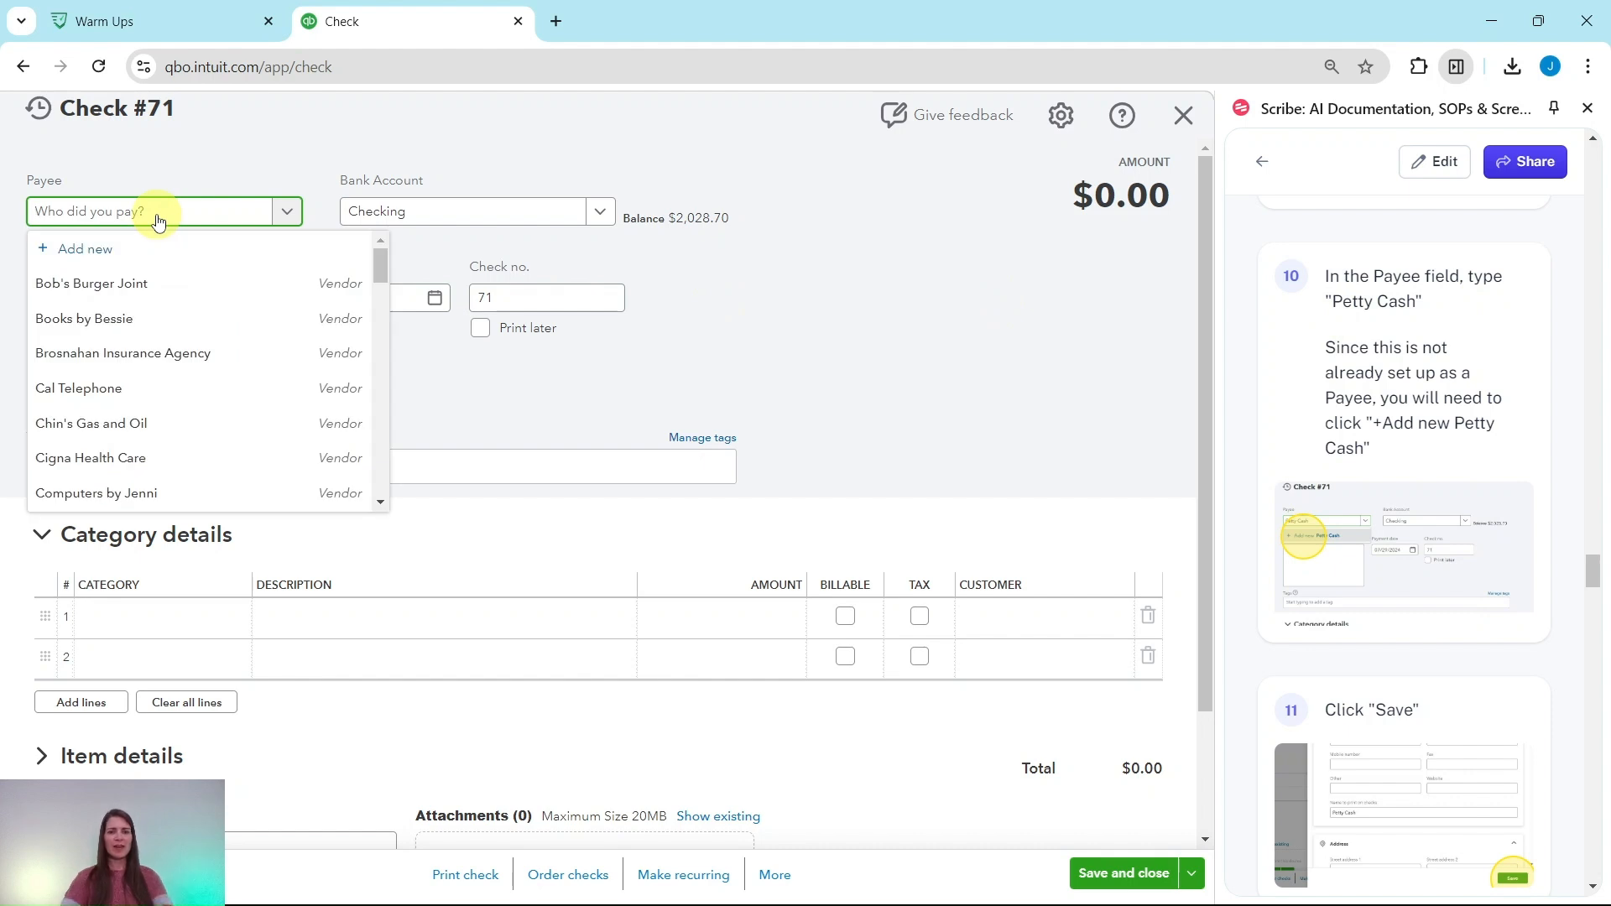
text(Petty Cash)
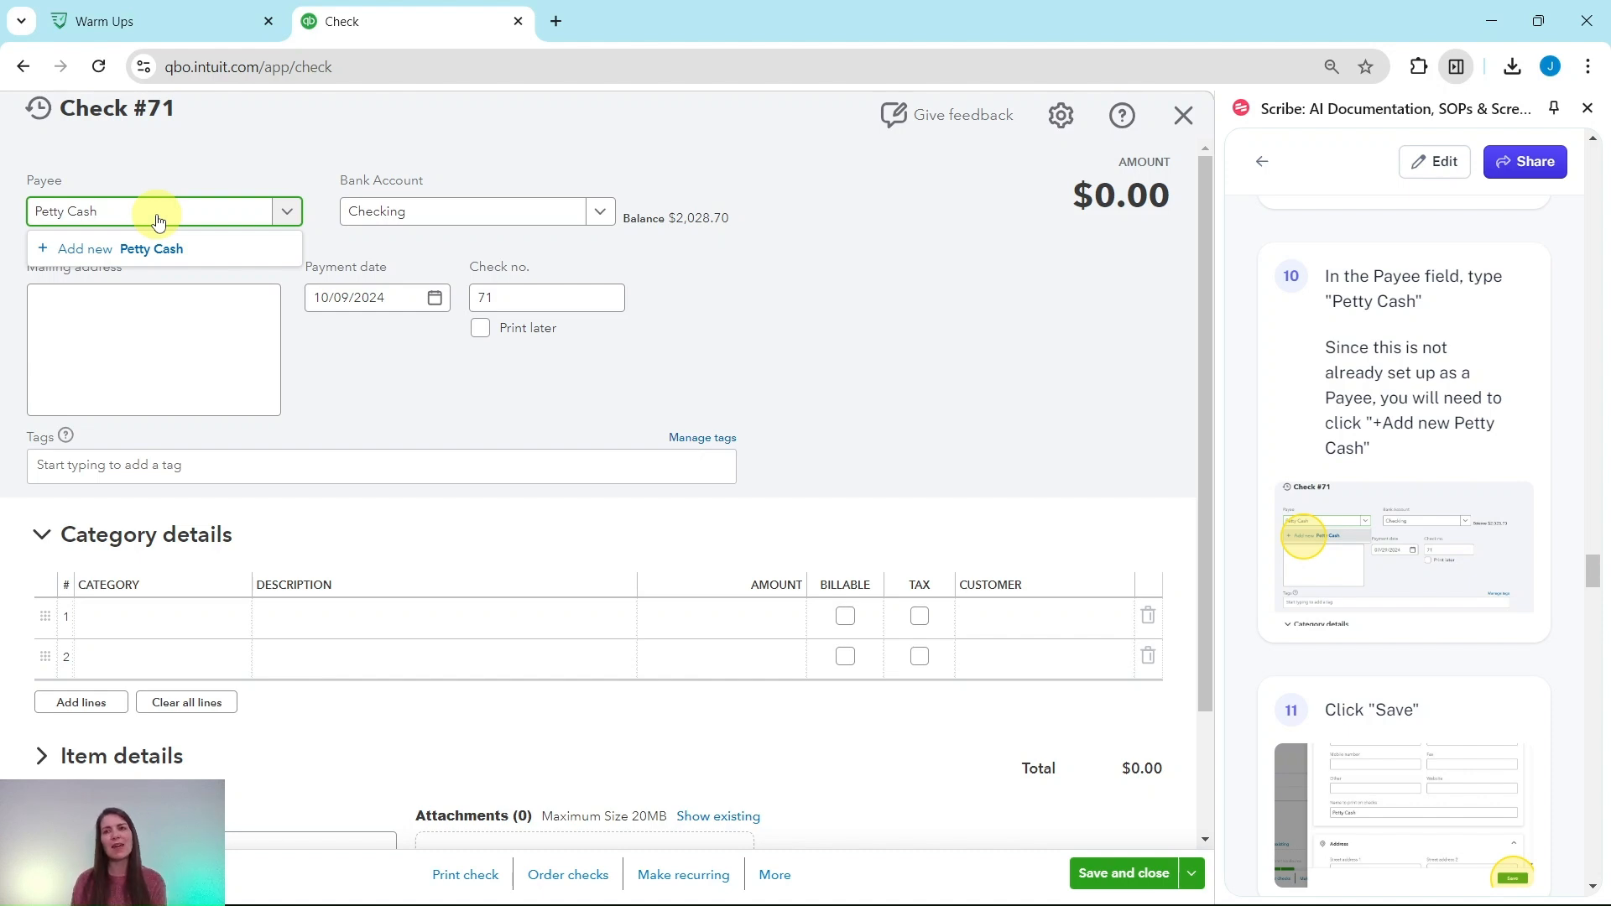
mouse_move(137, 222)
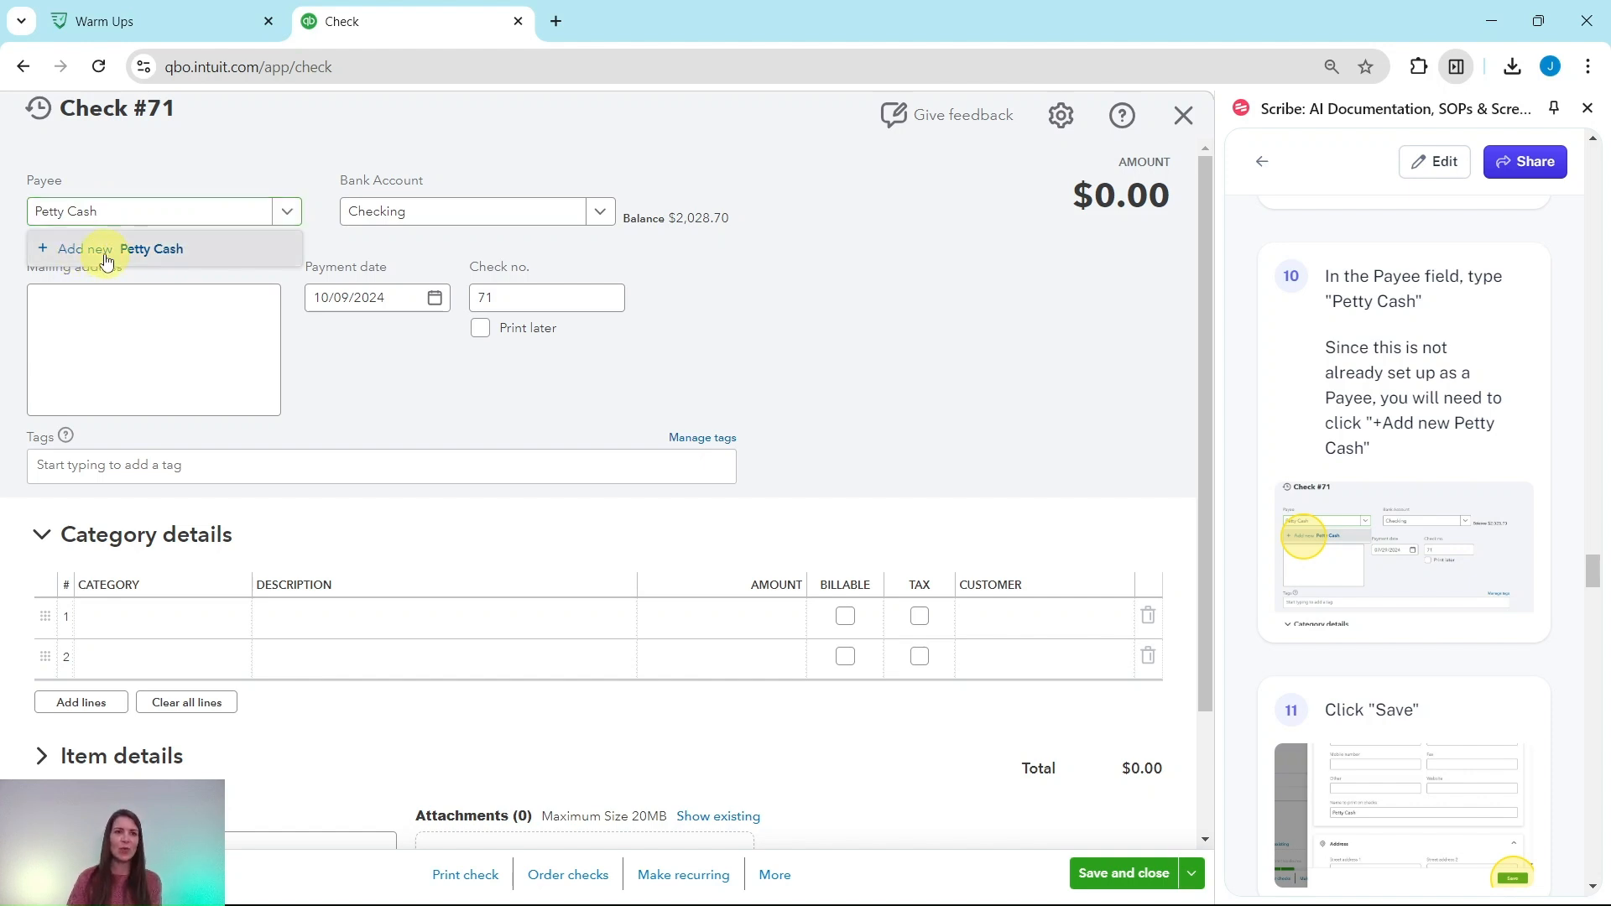
- Add Petty Cash as a new vendor and save it as payee on check #71
click(107, 250)
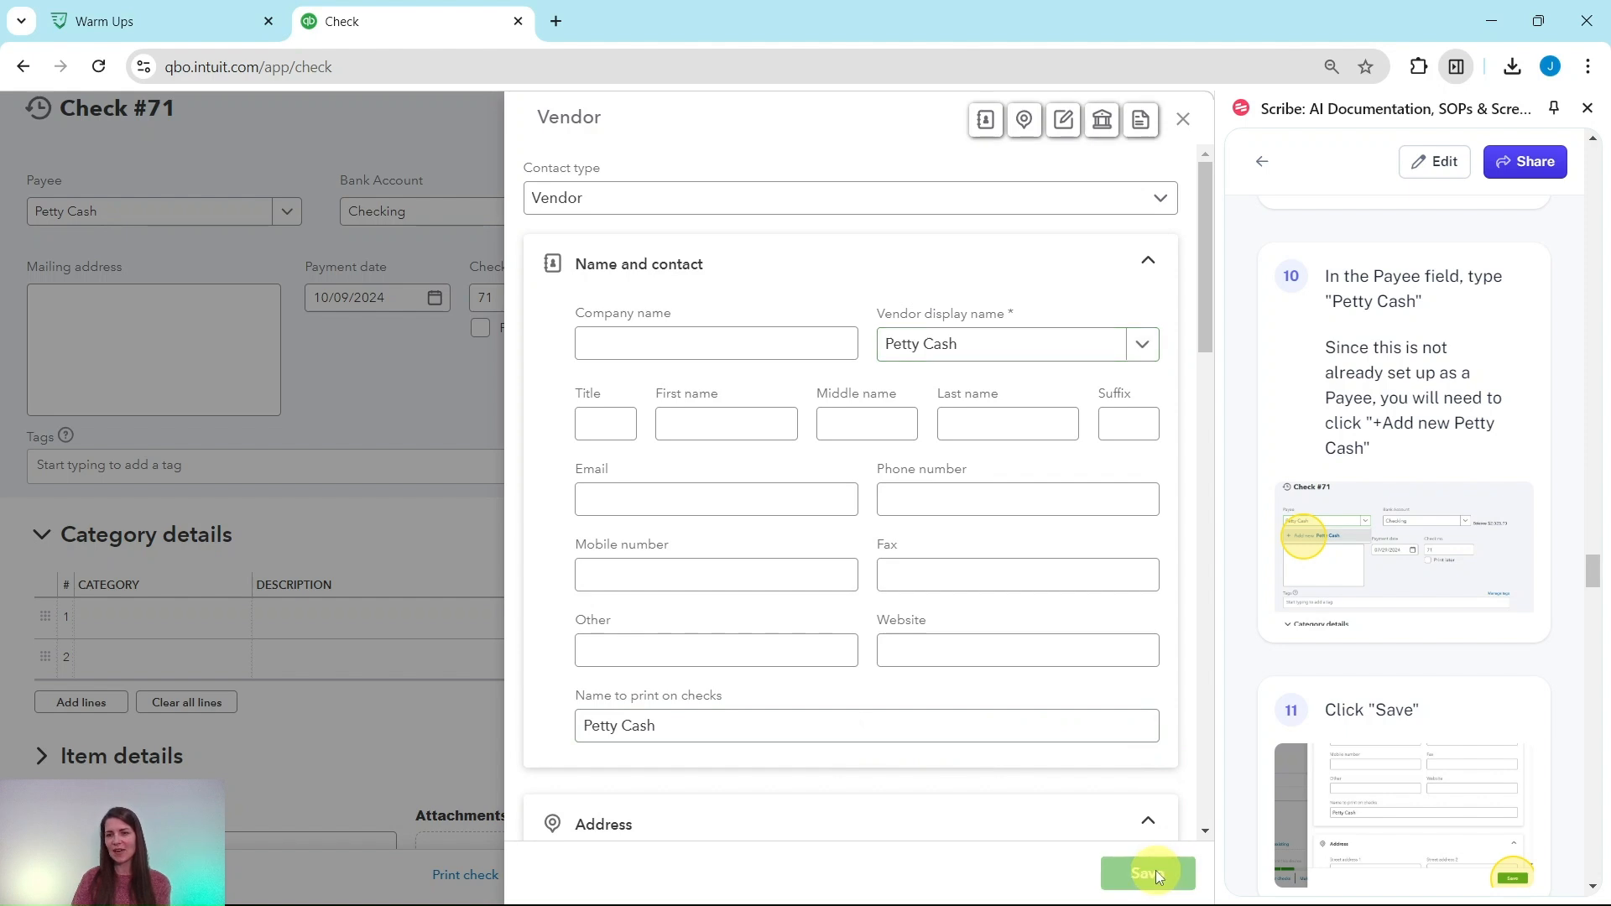
click(1145, 873)
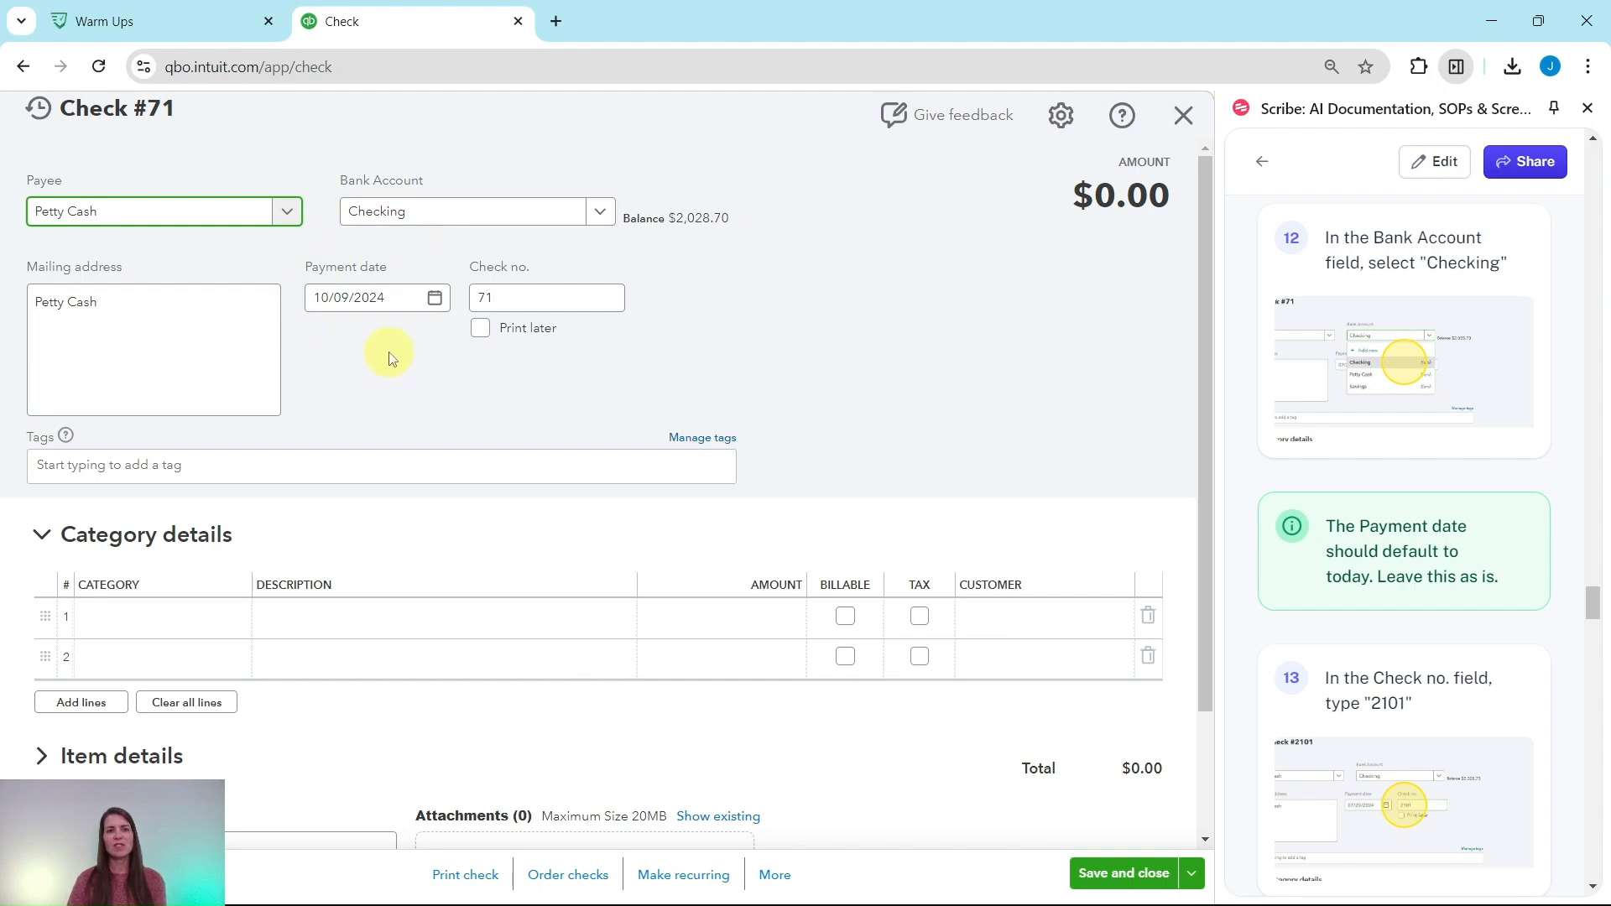
mouse_move(398, 355)
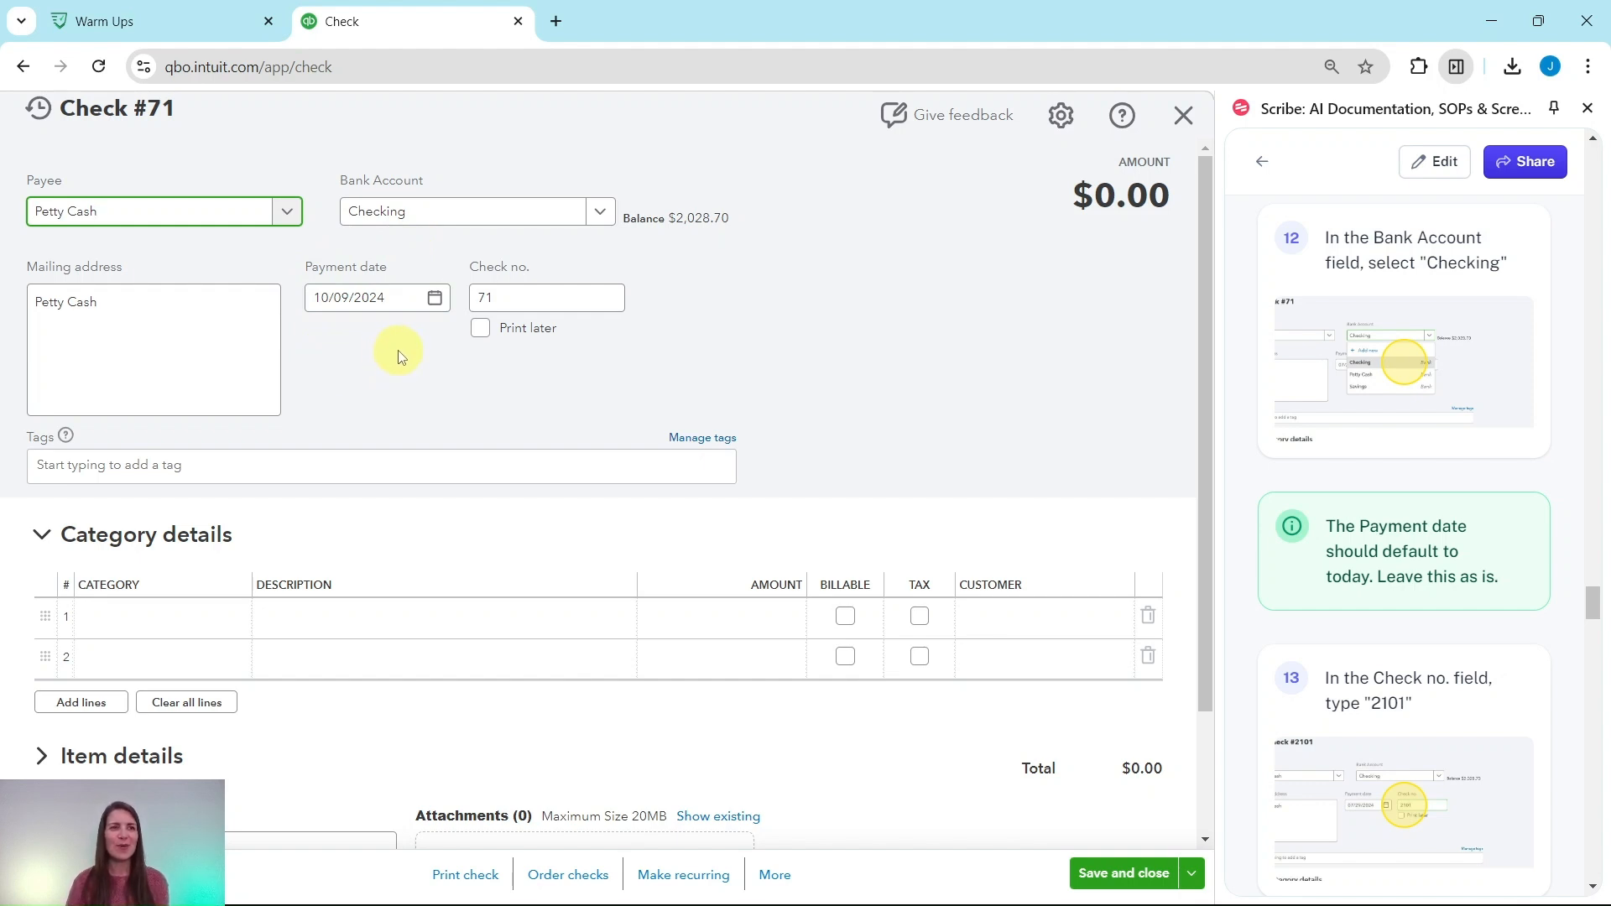
scroll(down, 3)
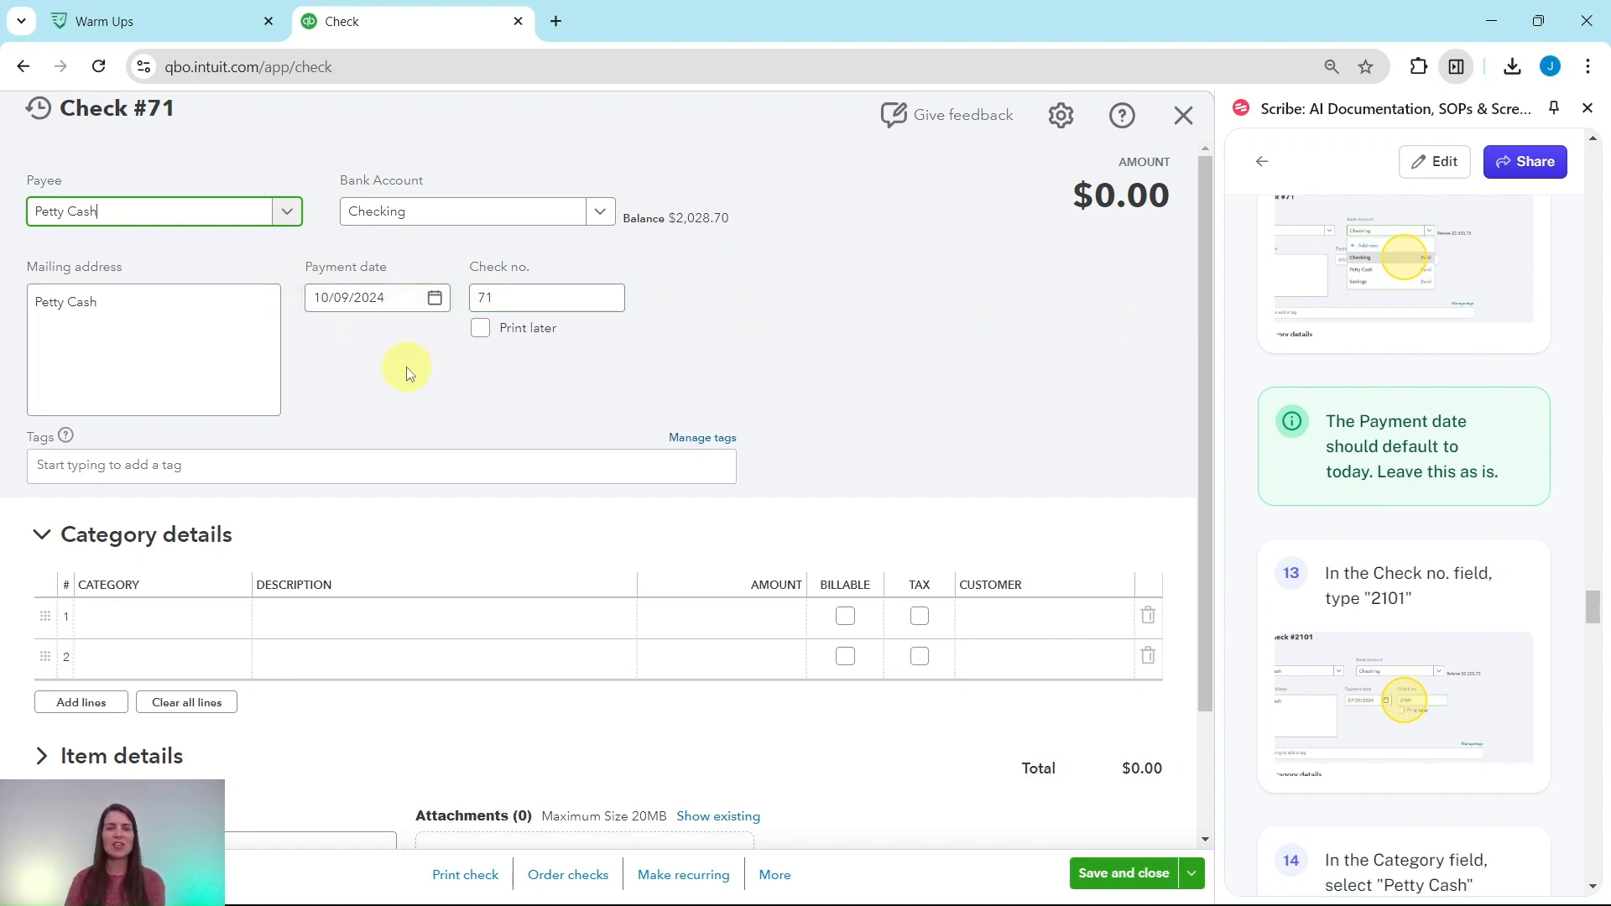
mouse_move(1419, 334)
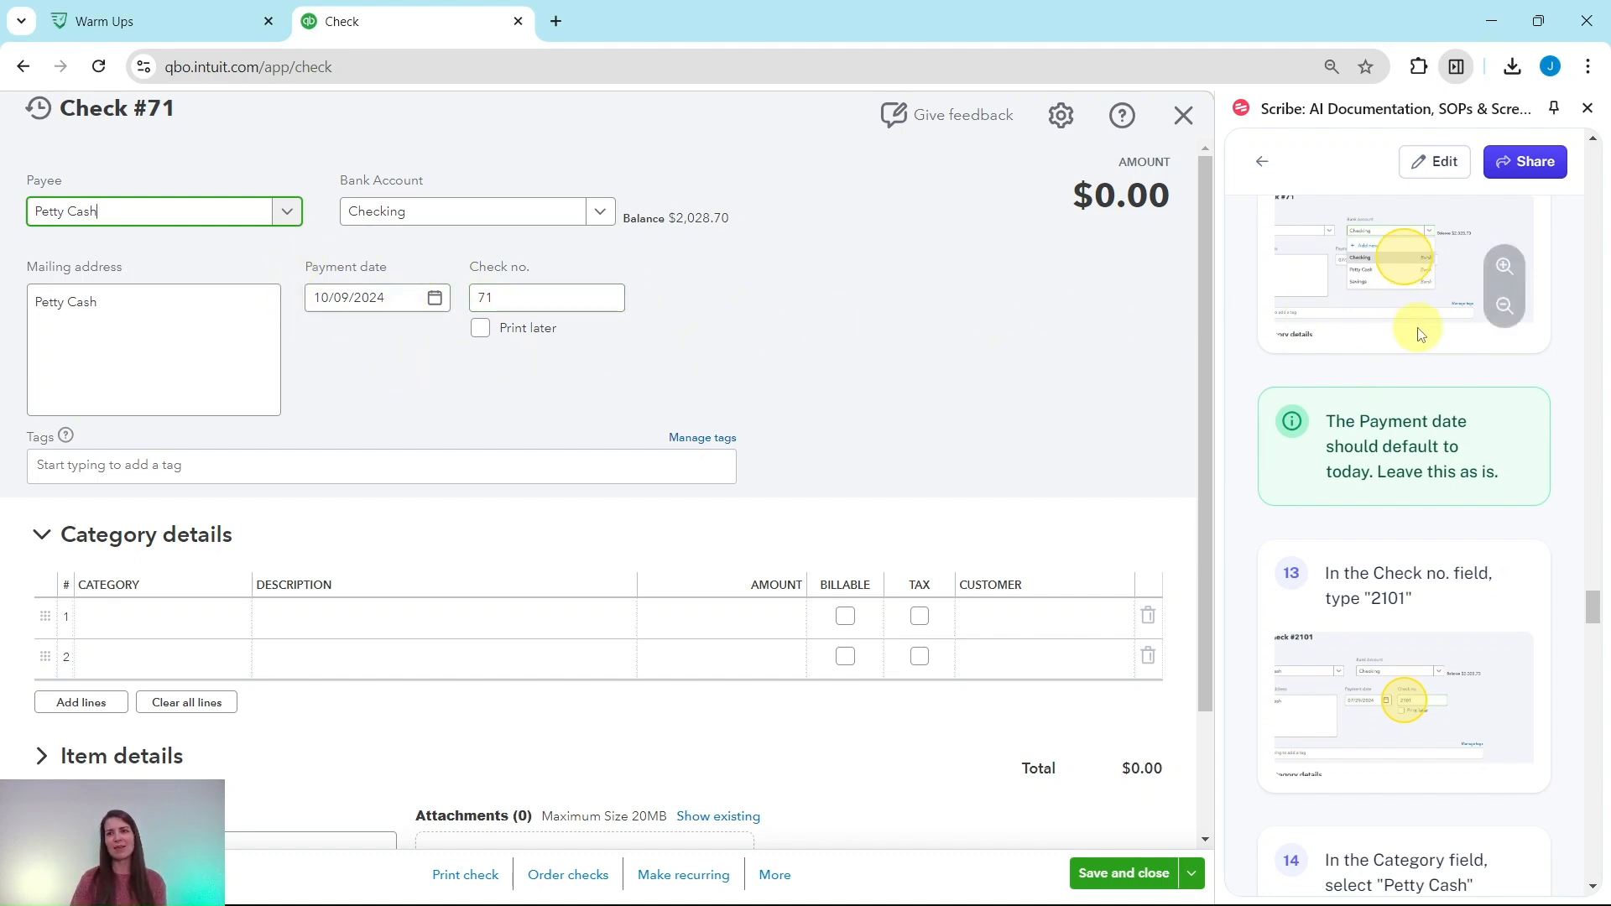
scroll(down, 3)
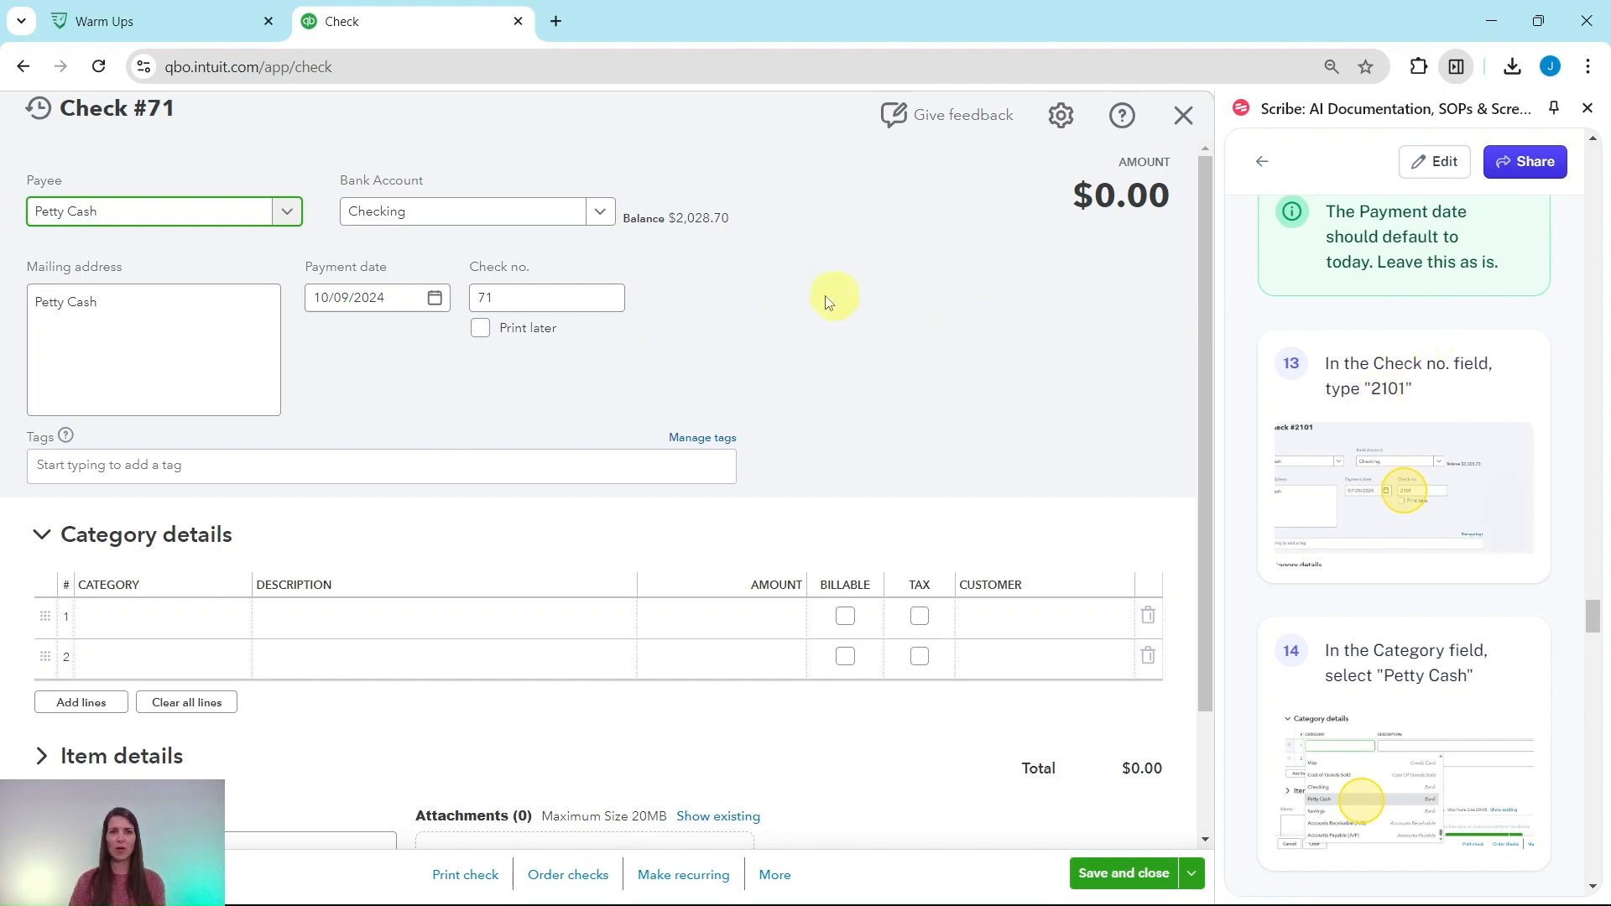
- Replace check number 71 with 2101
click(545, 297)
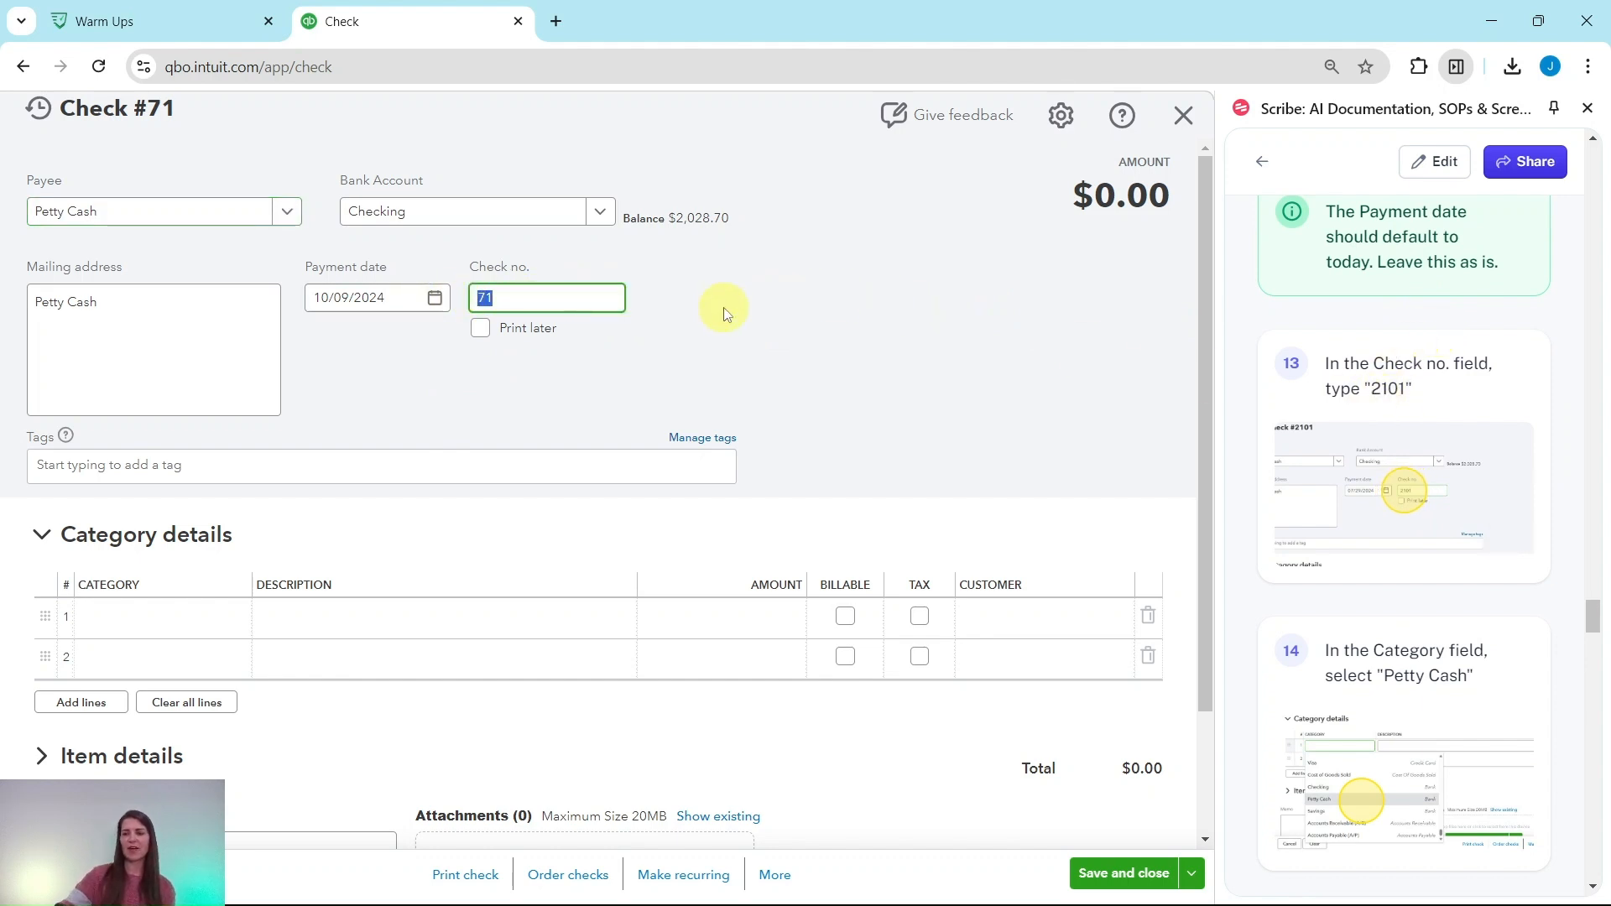
text(2101)
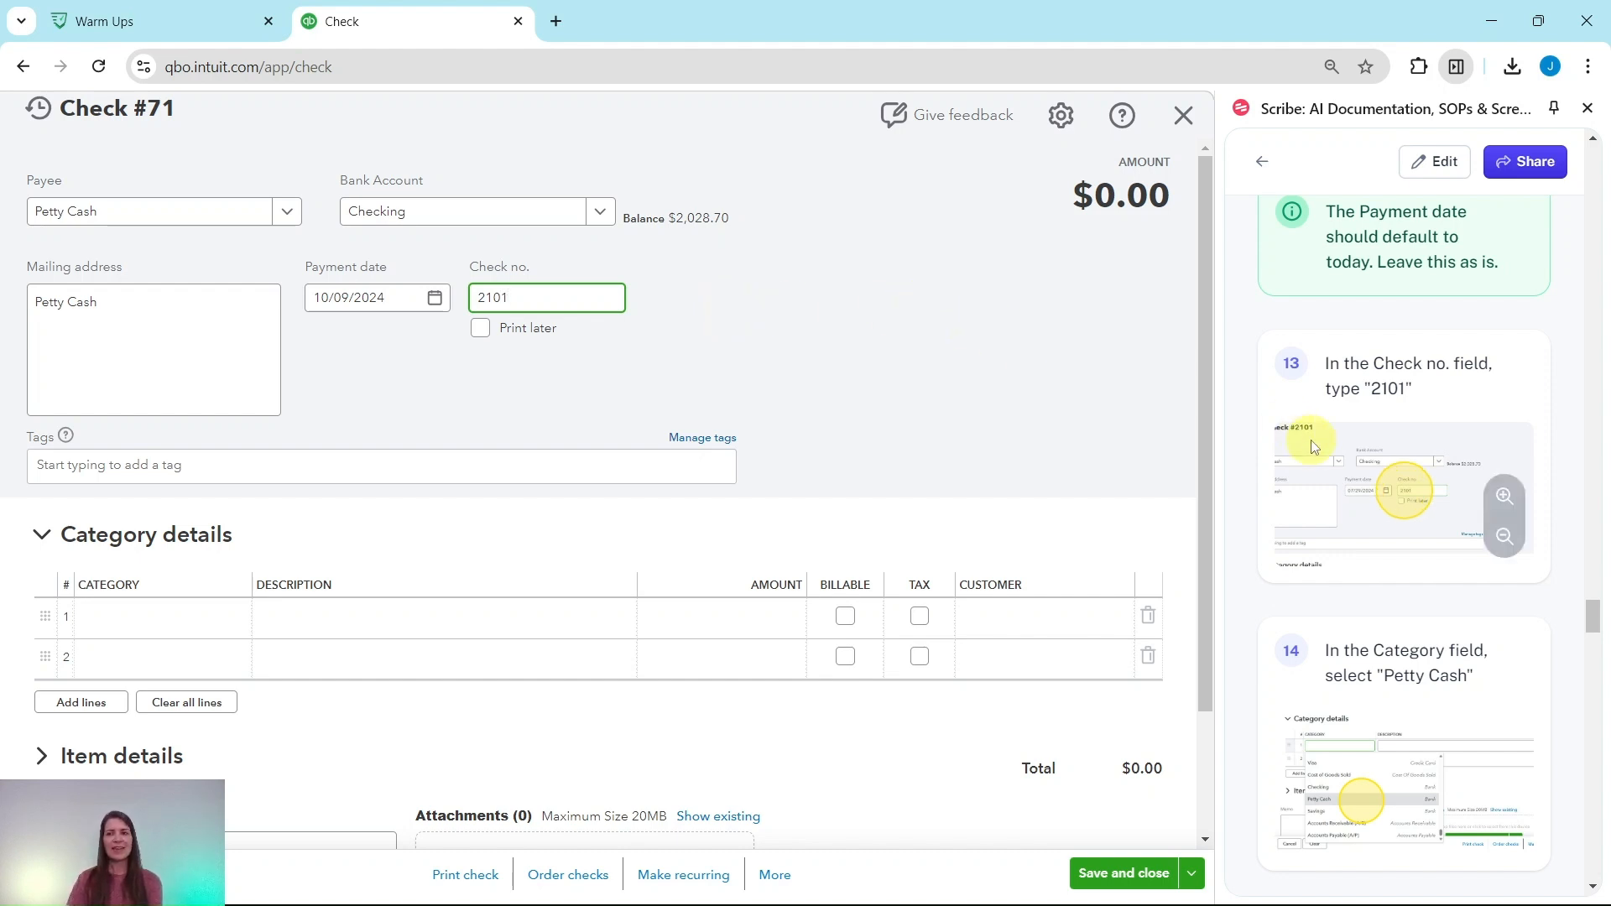
scroll(down, 3)
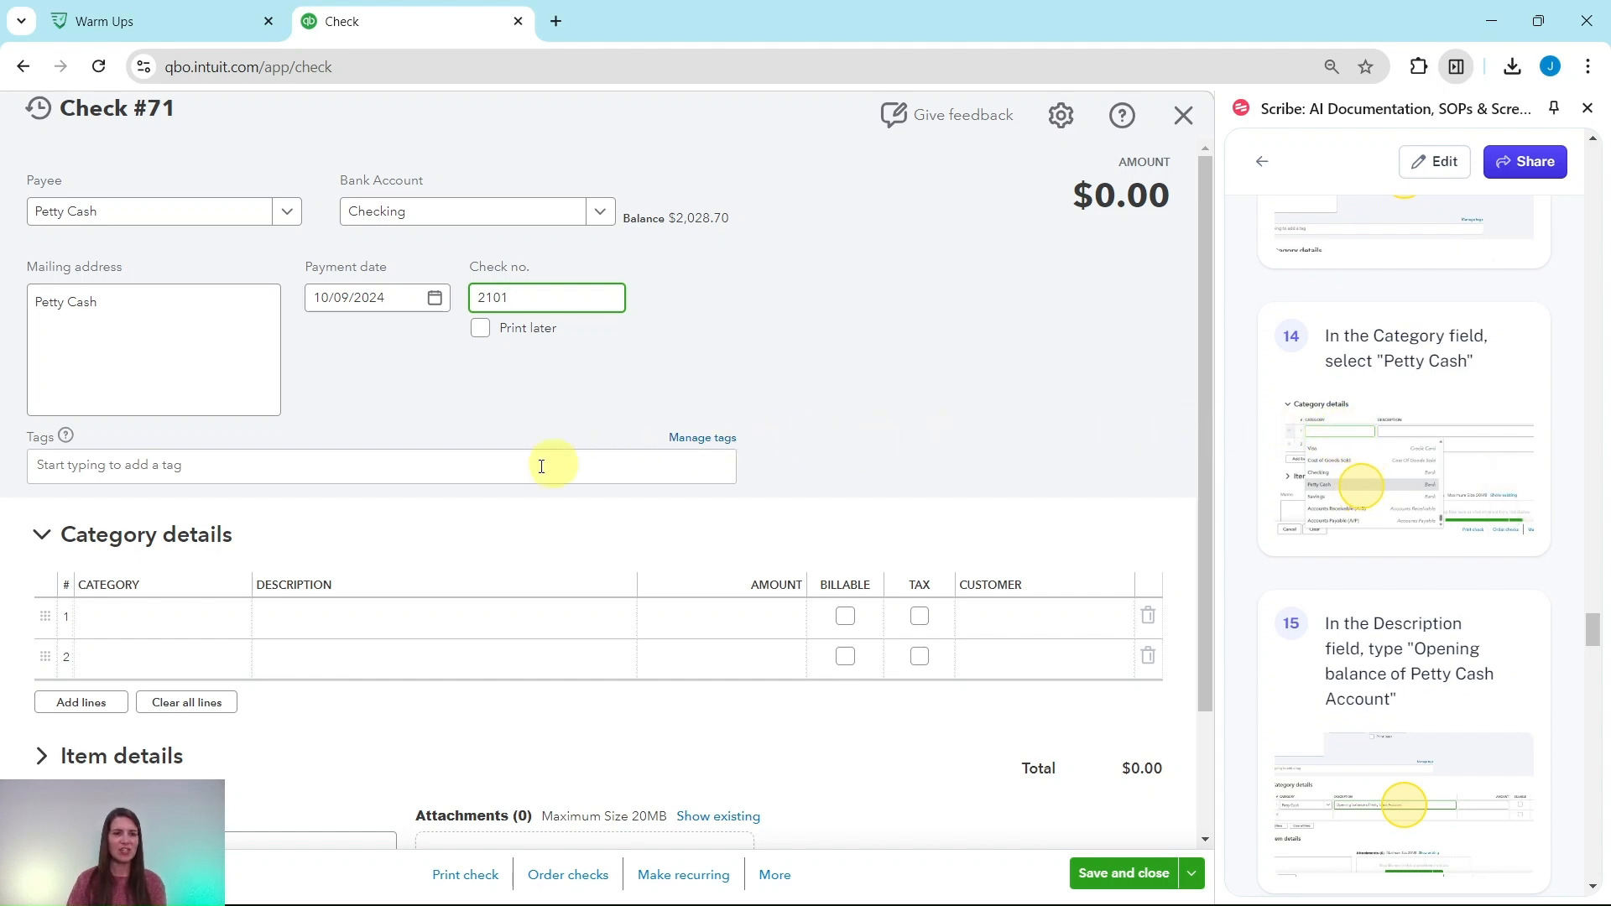
- Set the first category line's account to Petty Cash
click(154, 617)
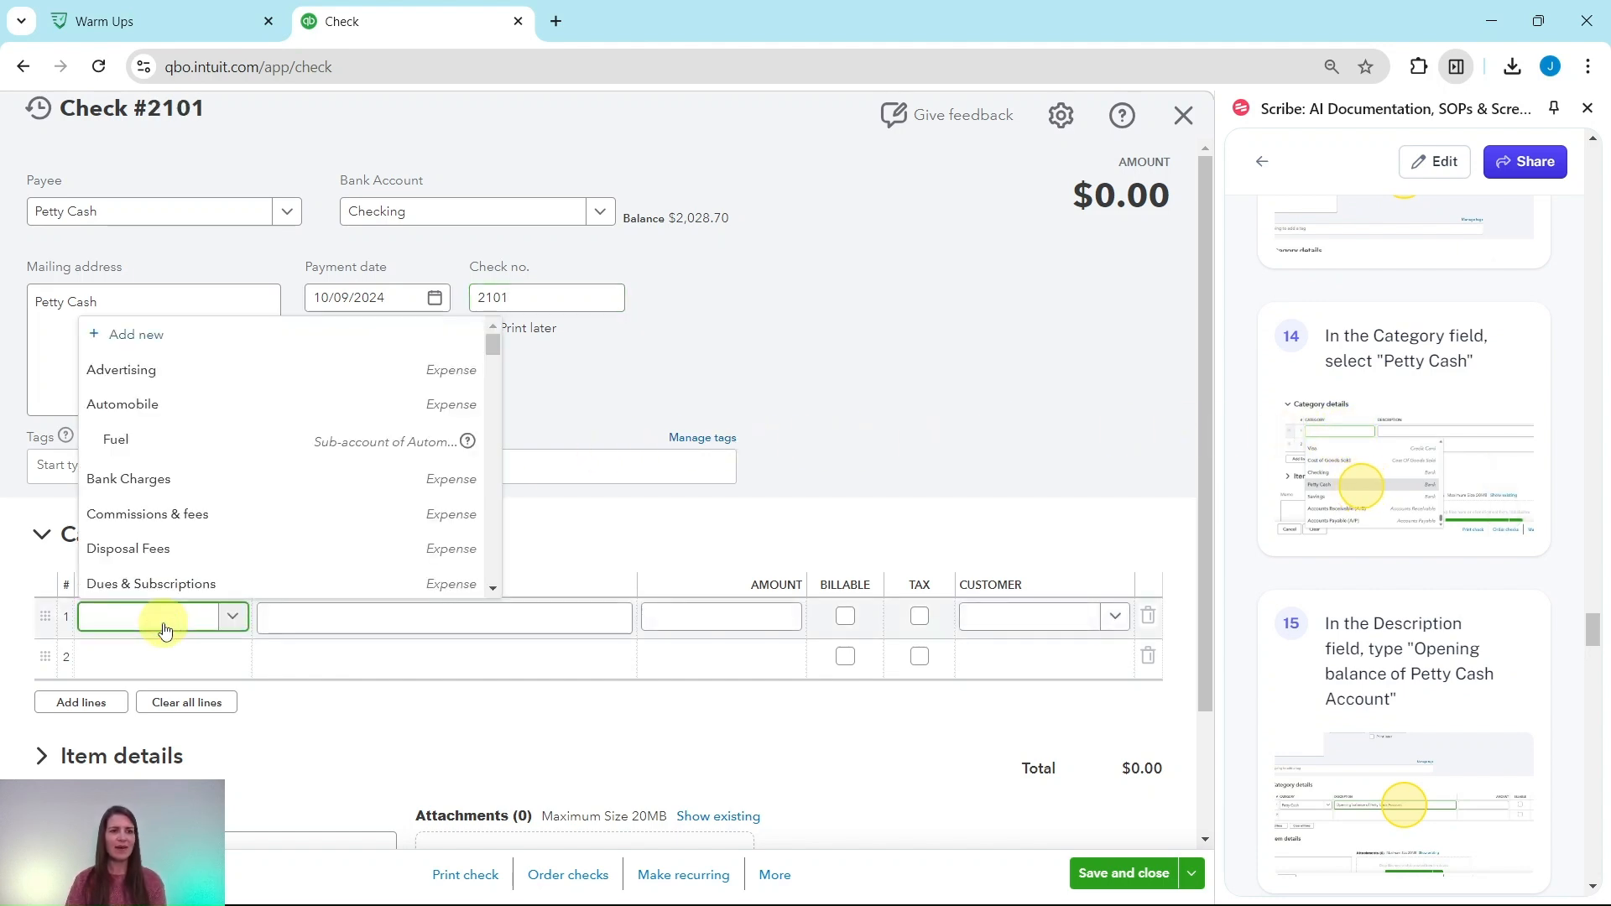
text(petty)
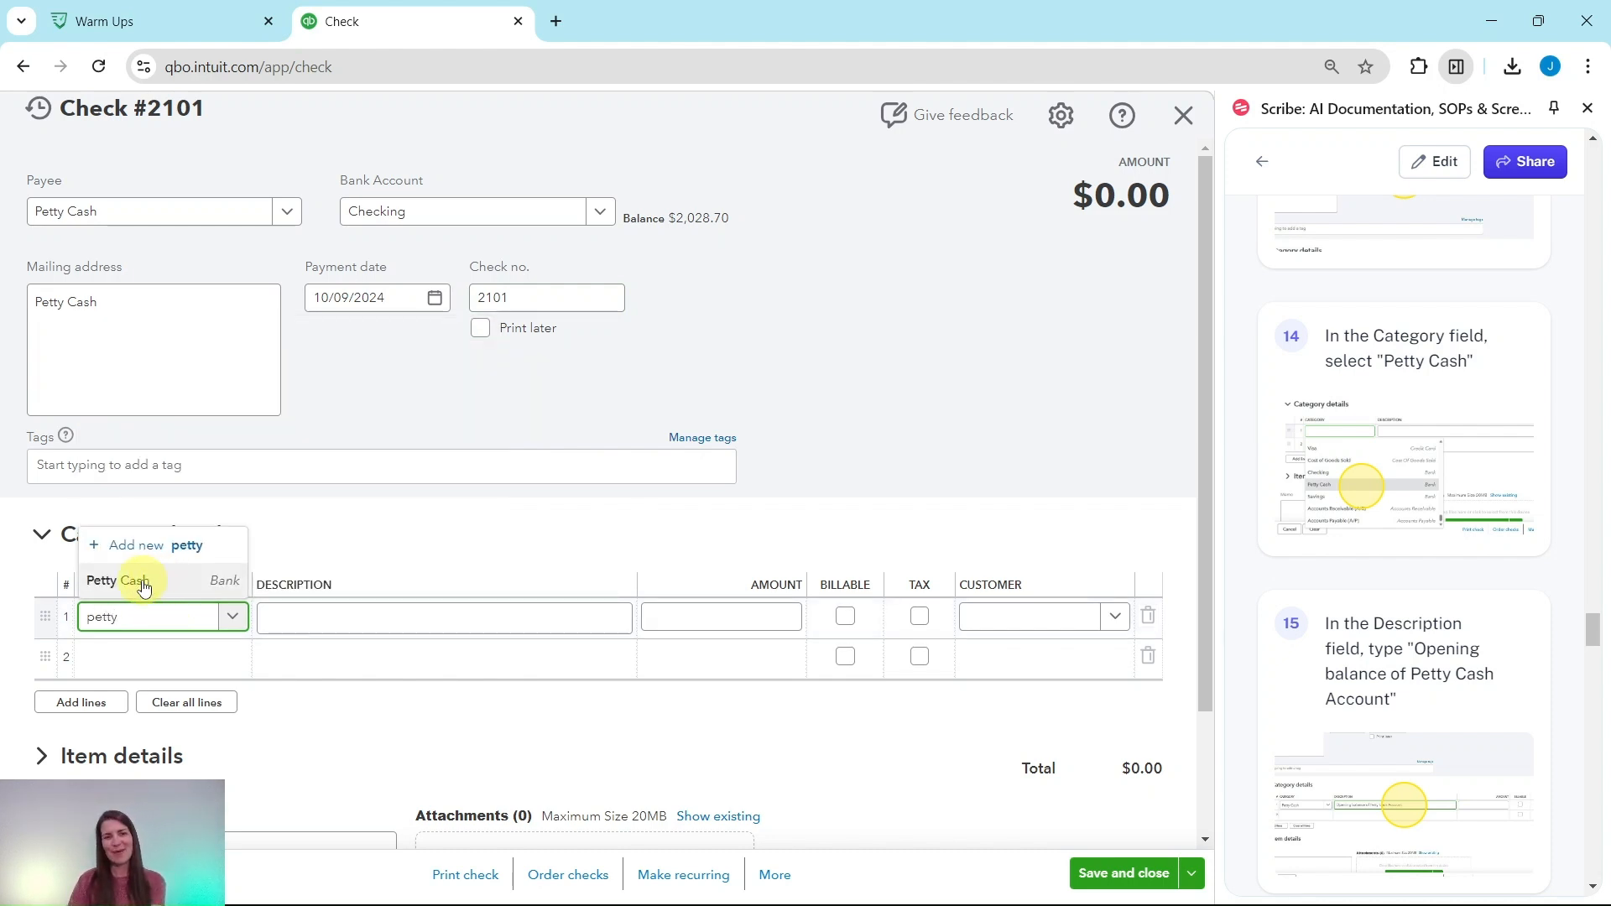
click(116, 580)
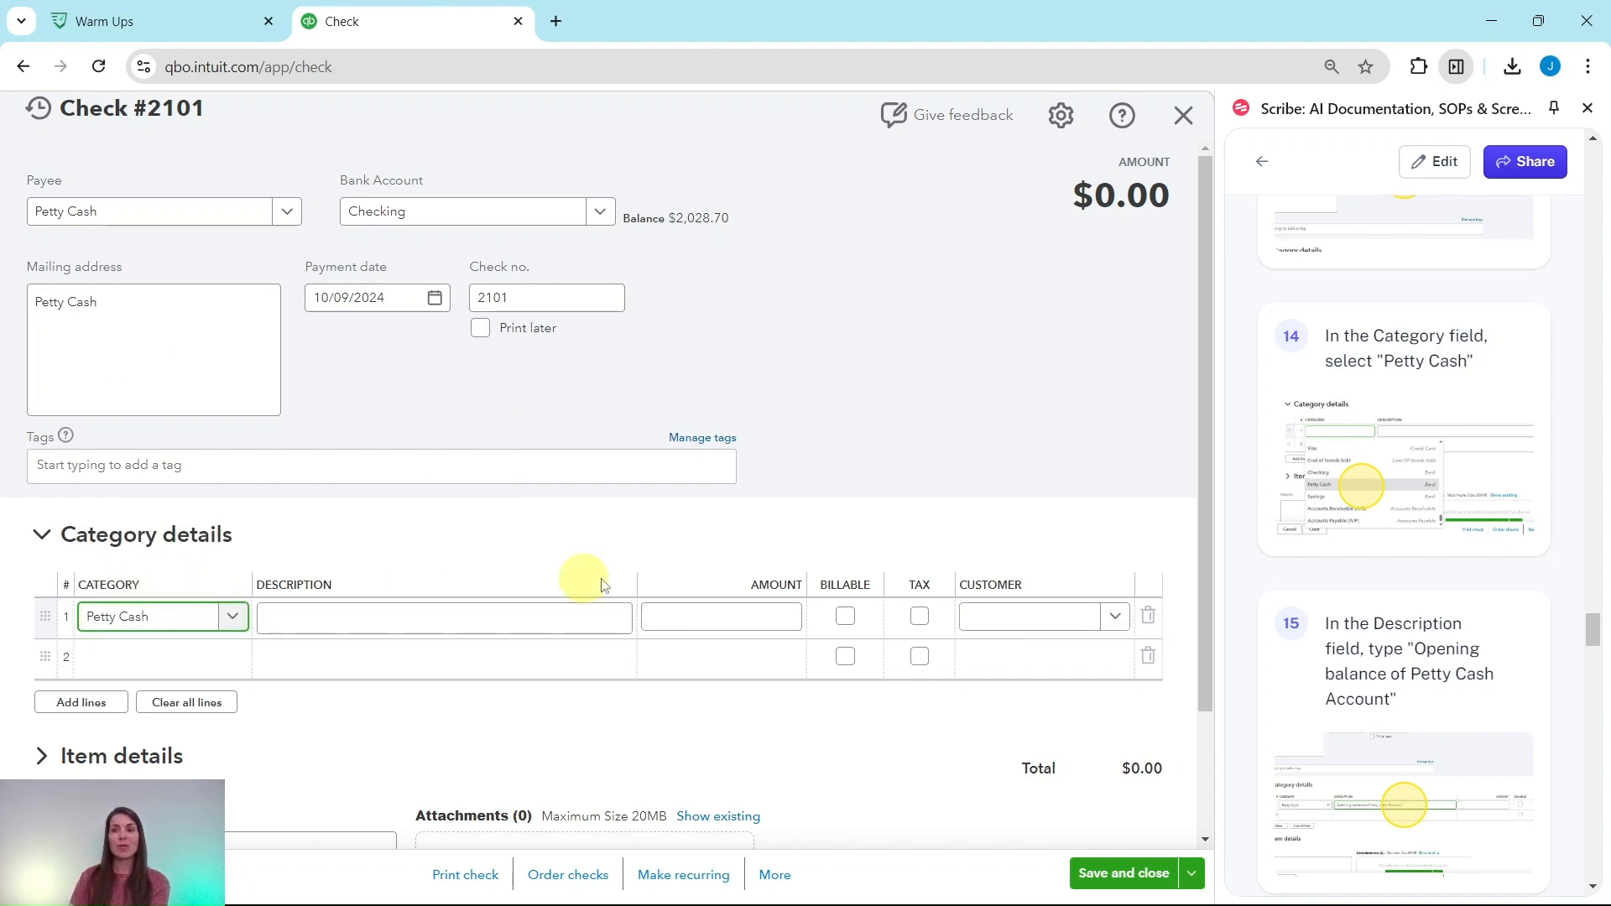
scroll(down, 3)
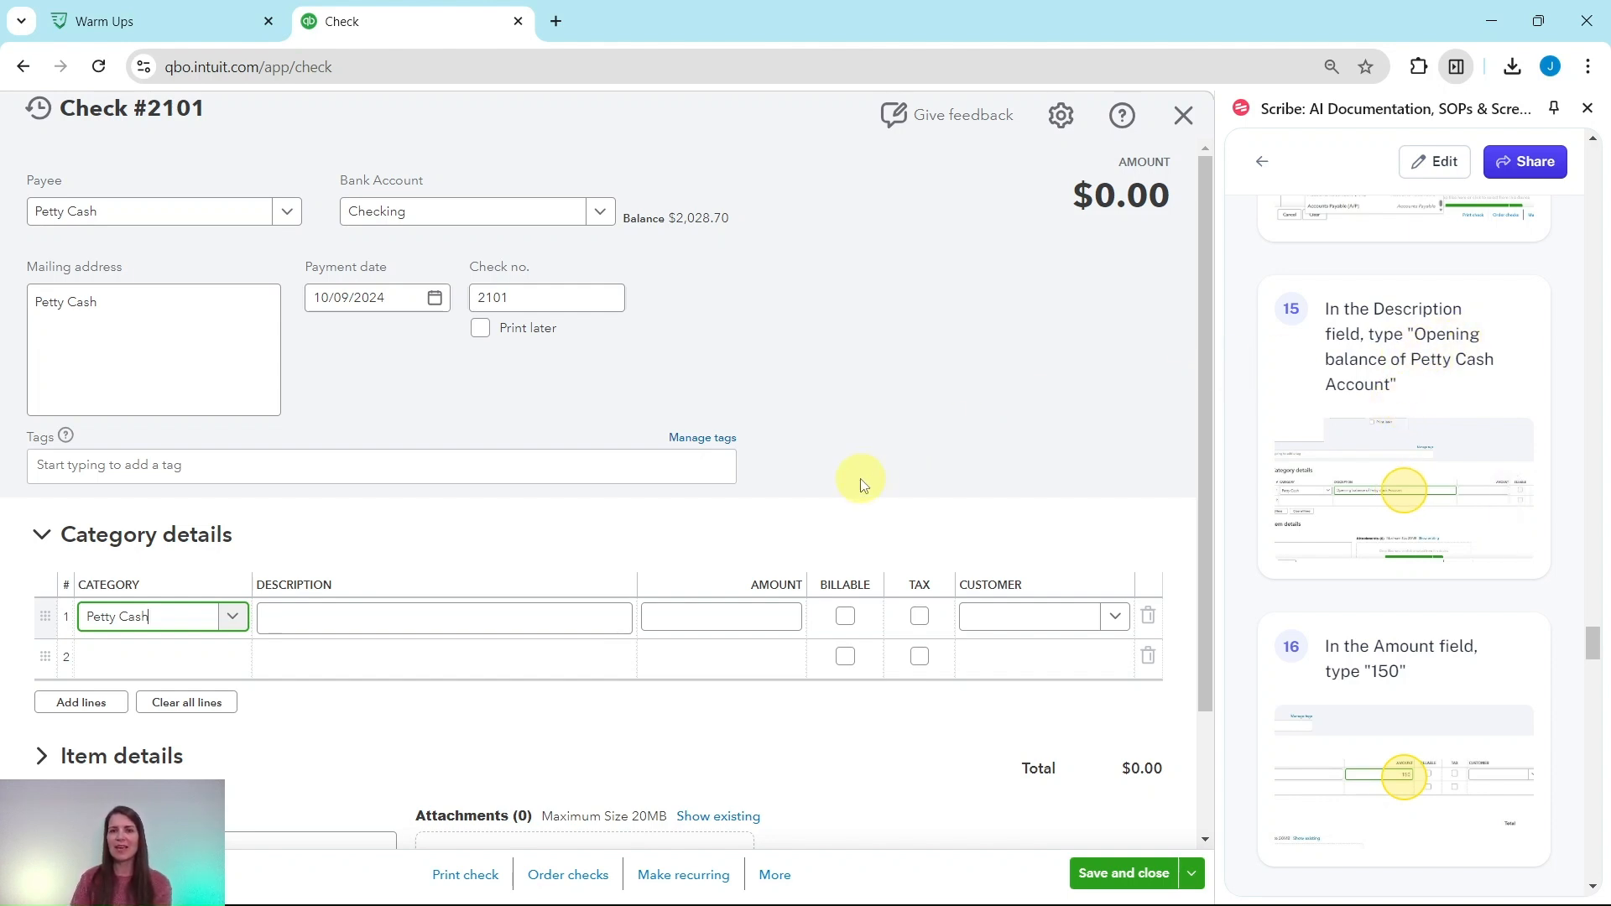
- Enter the line description 'Opening balance of Petty Cash Account'
click(442, 617)
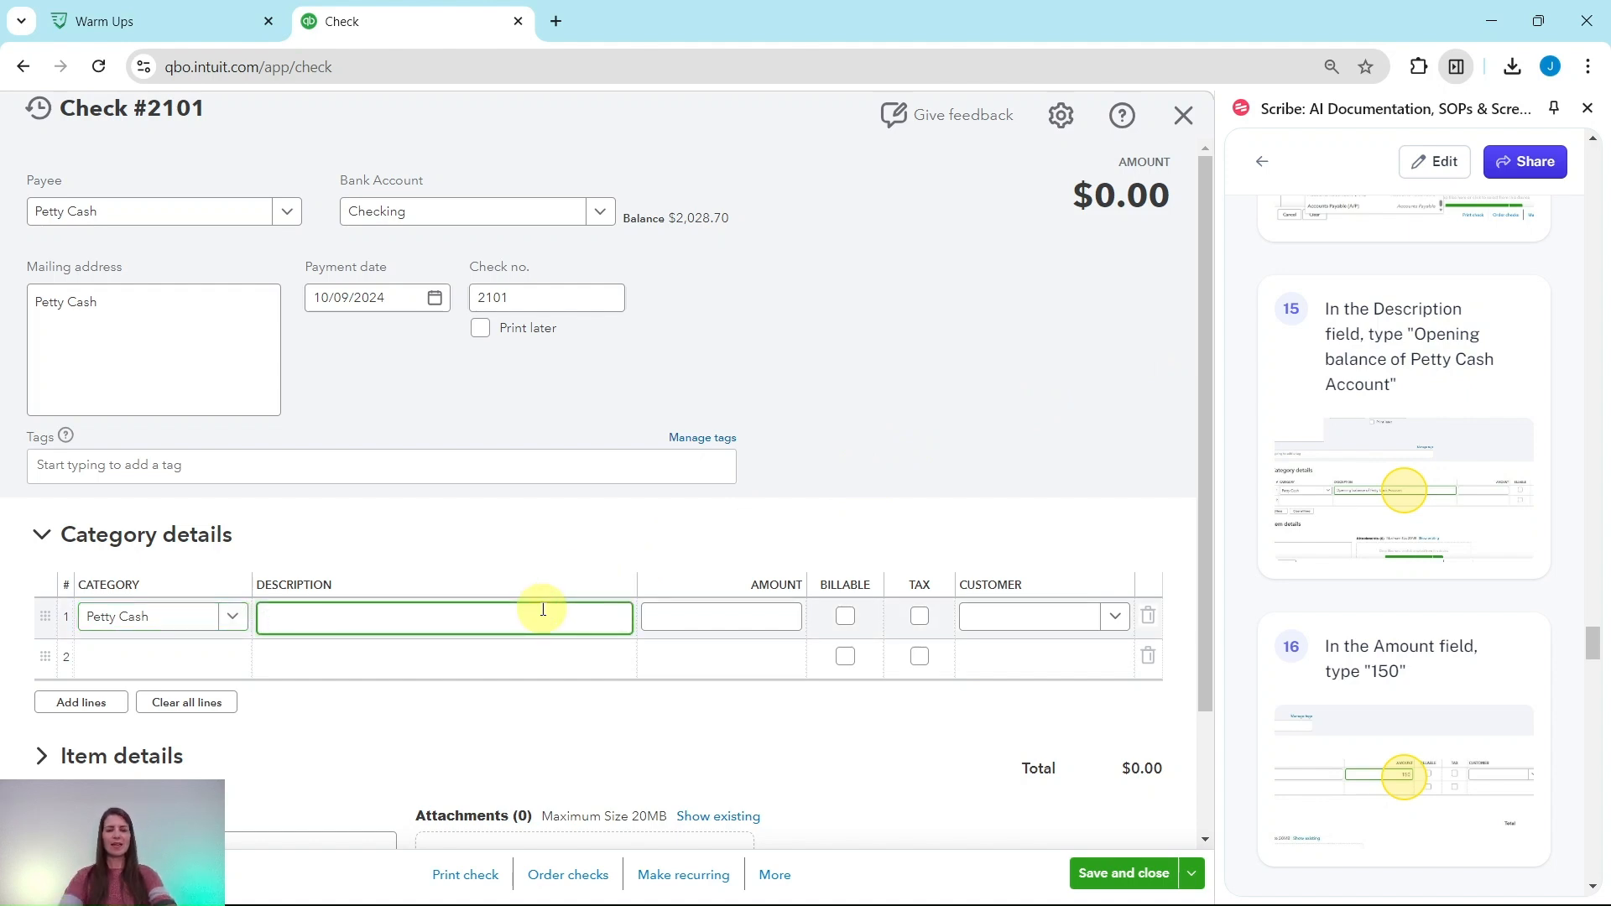
text(Opening bl)
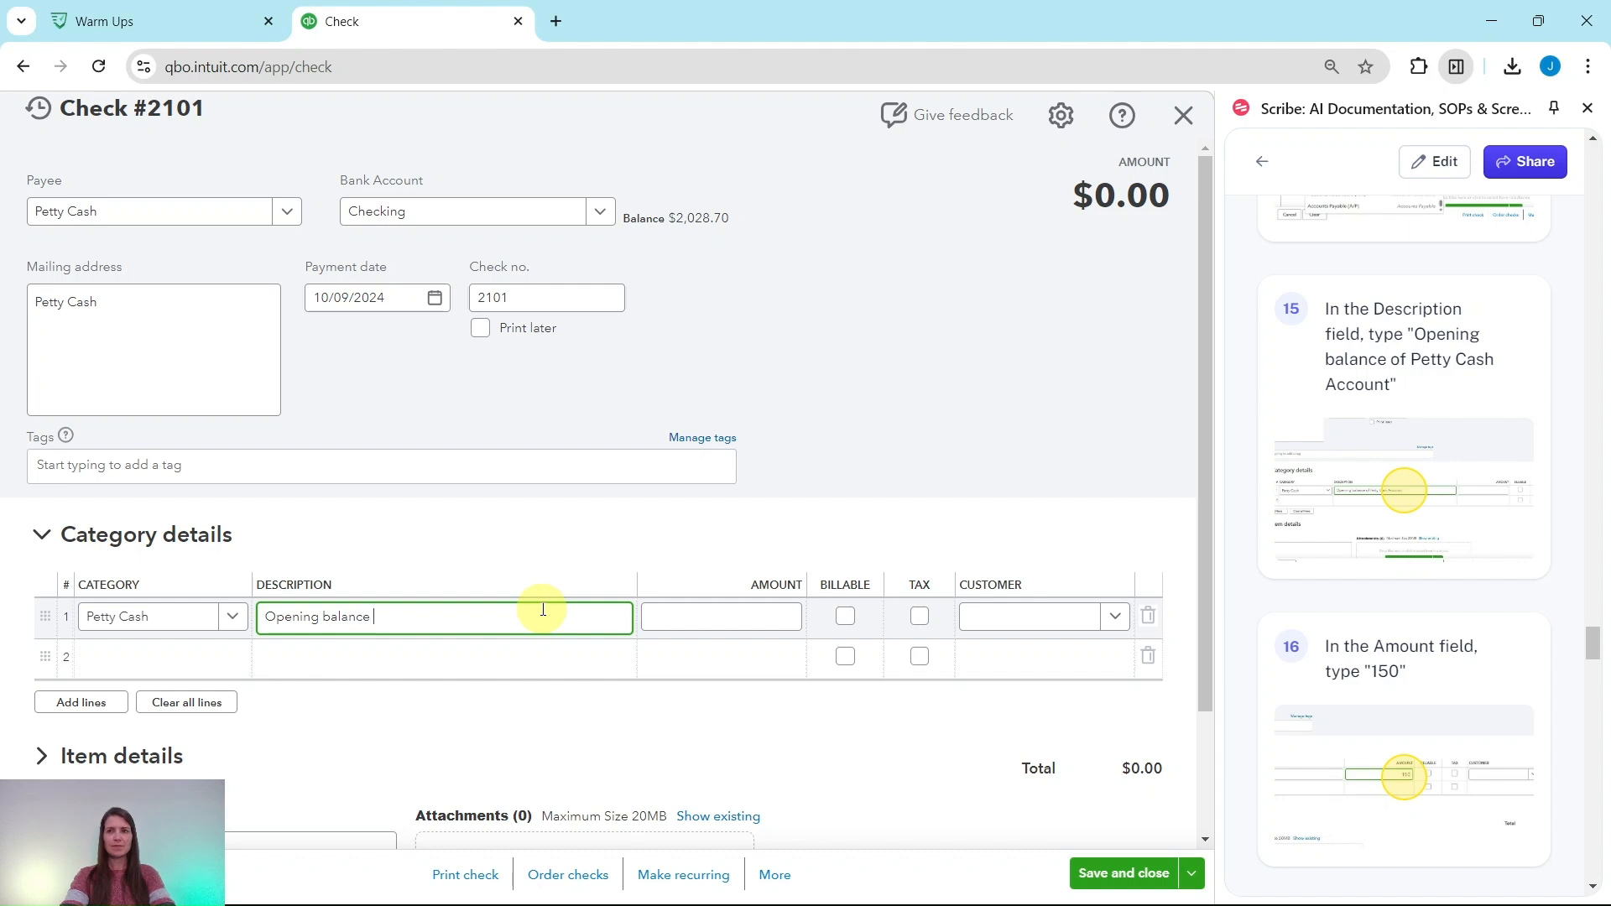
text(of Petty C)
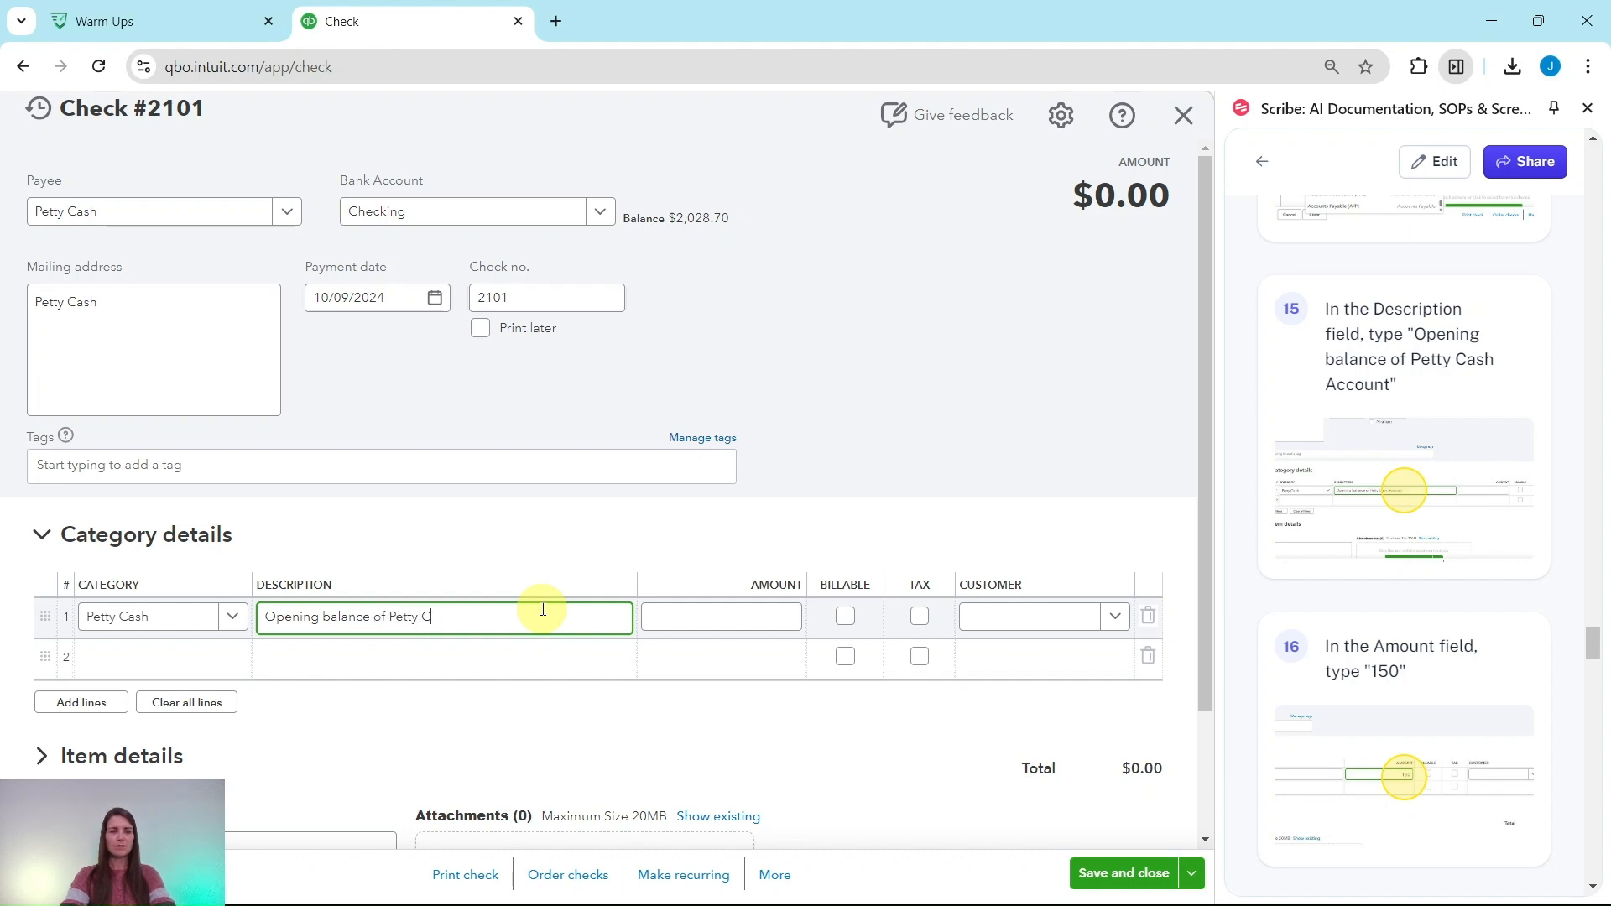
text(sh A)
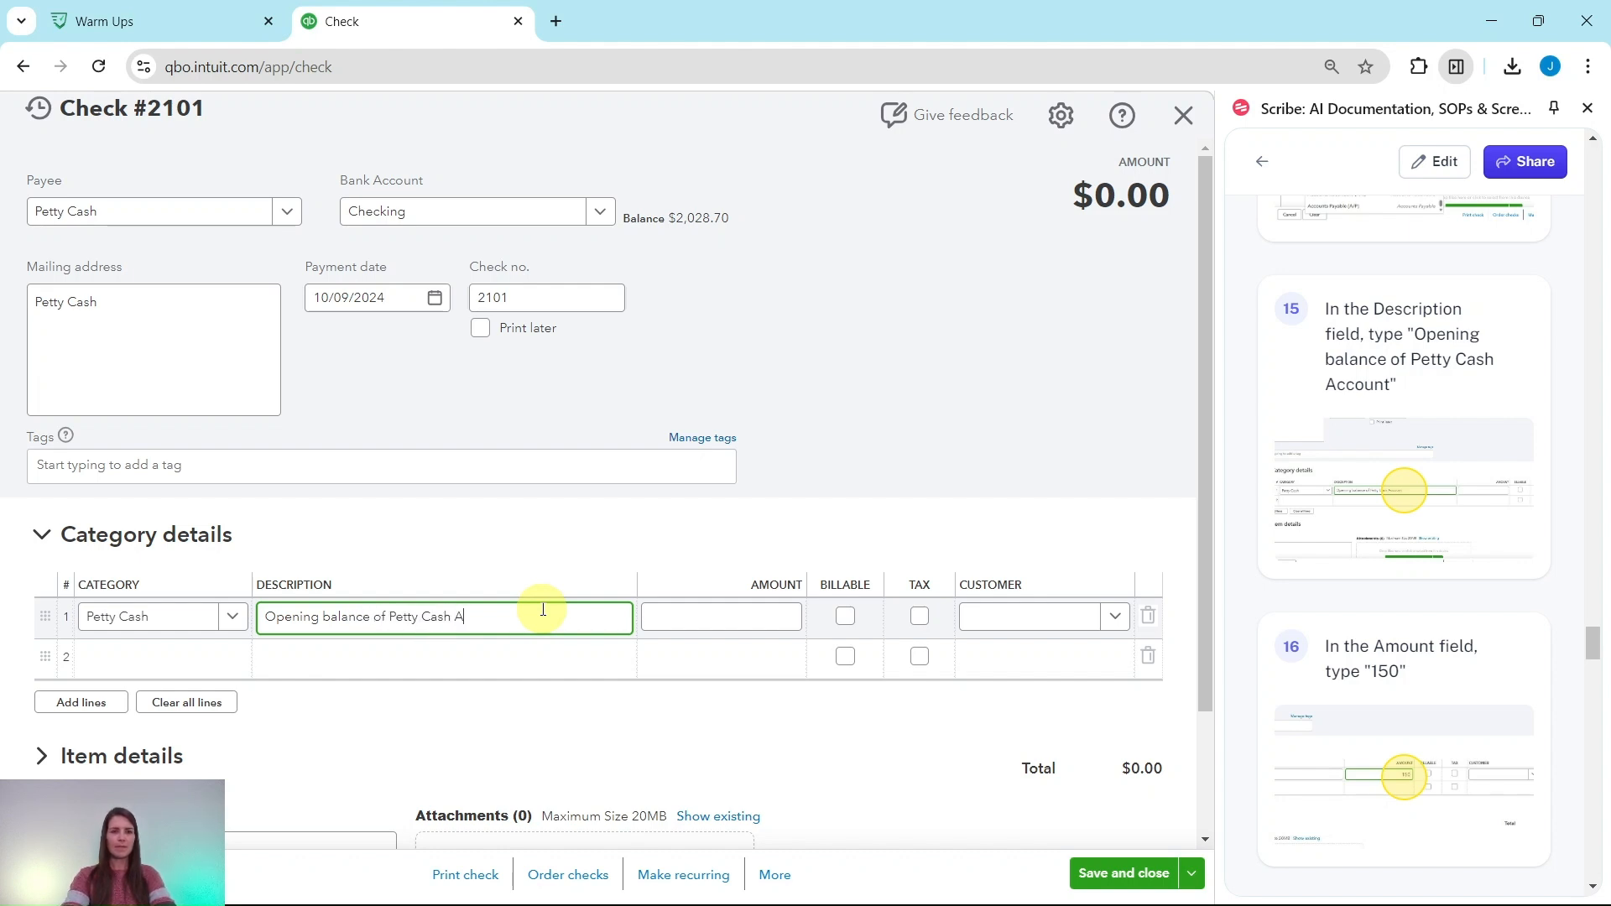
text(ccount)
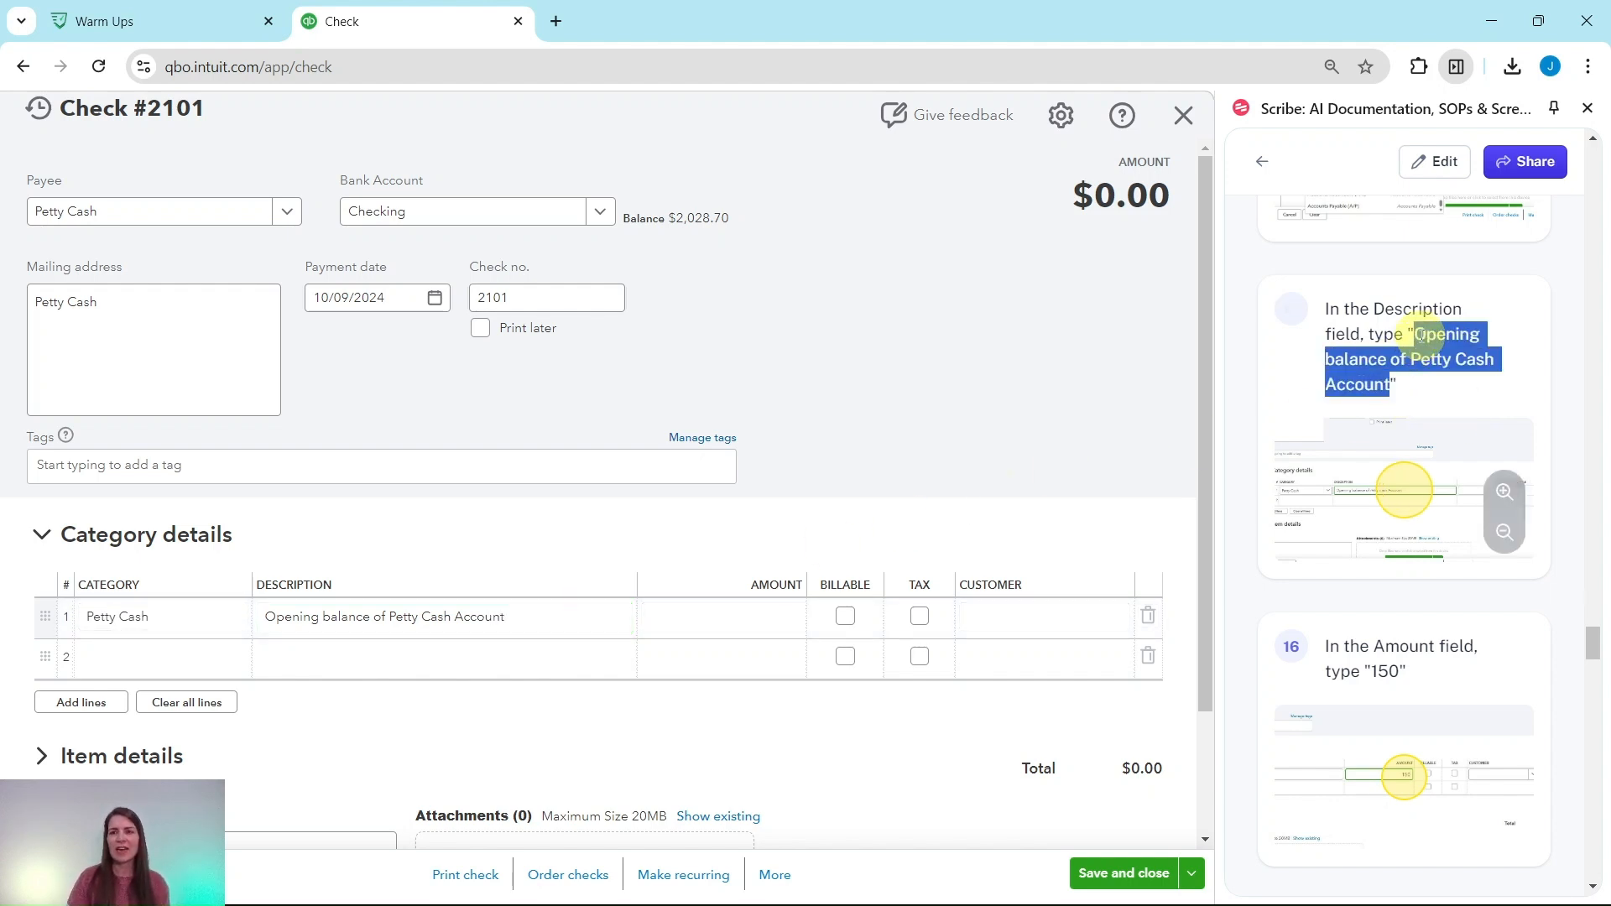
click(442, 617)
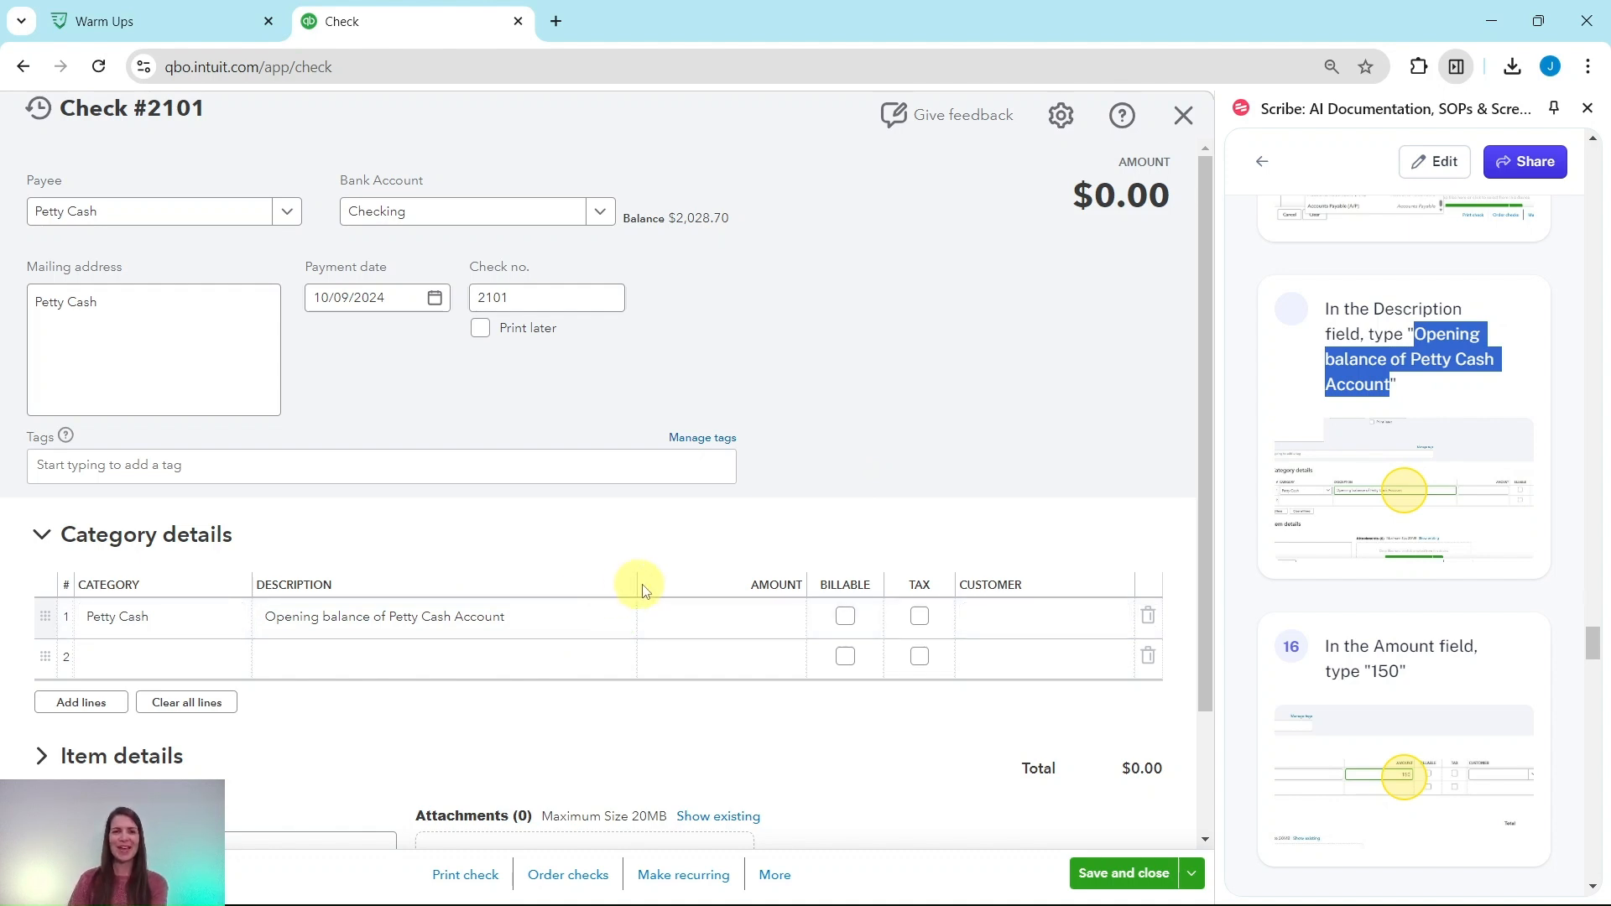
- Enter $150 on the Petty Cash line and save and close check 2101
click(722, 617)
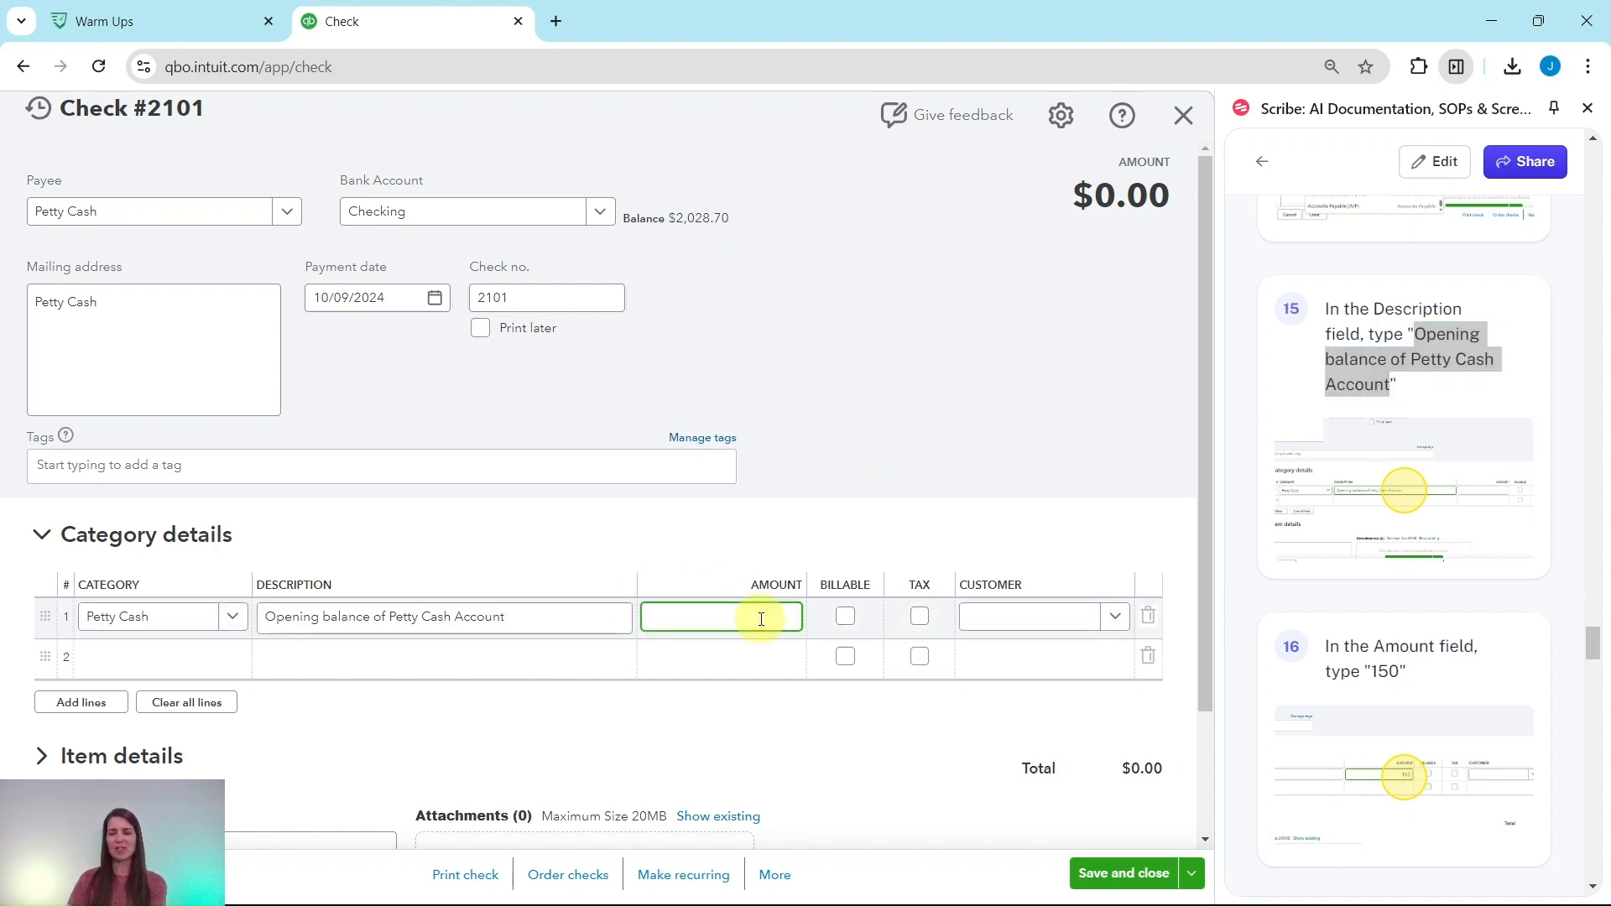
text(150.00)
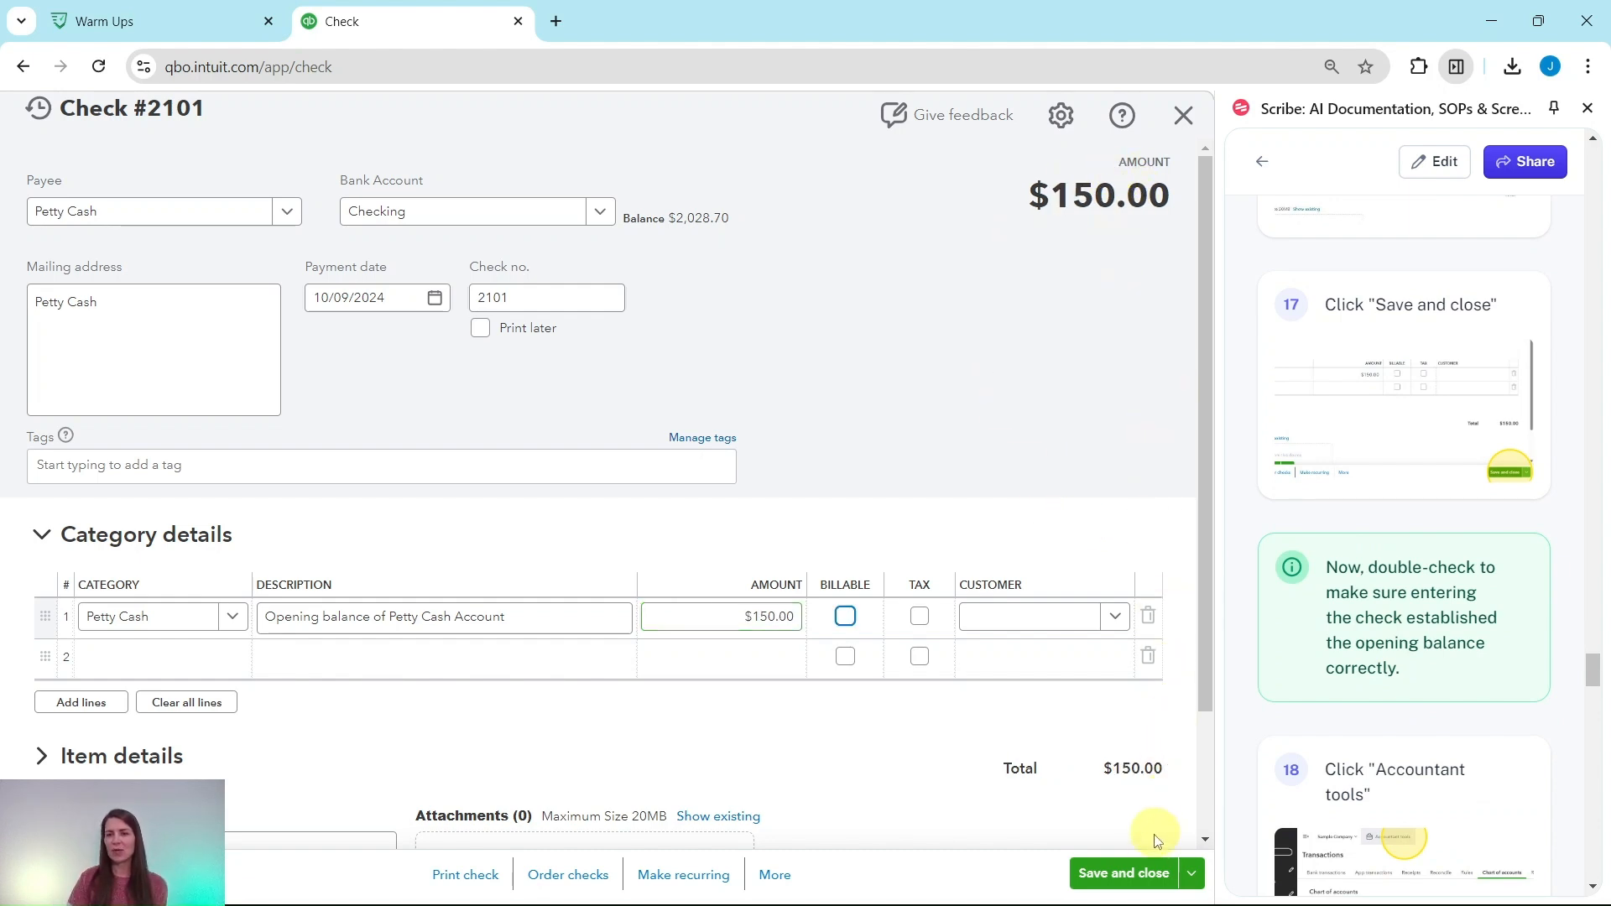
click(1123, 874)
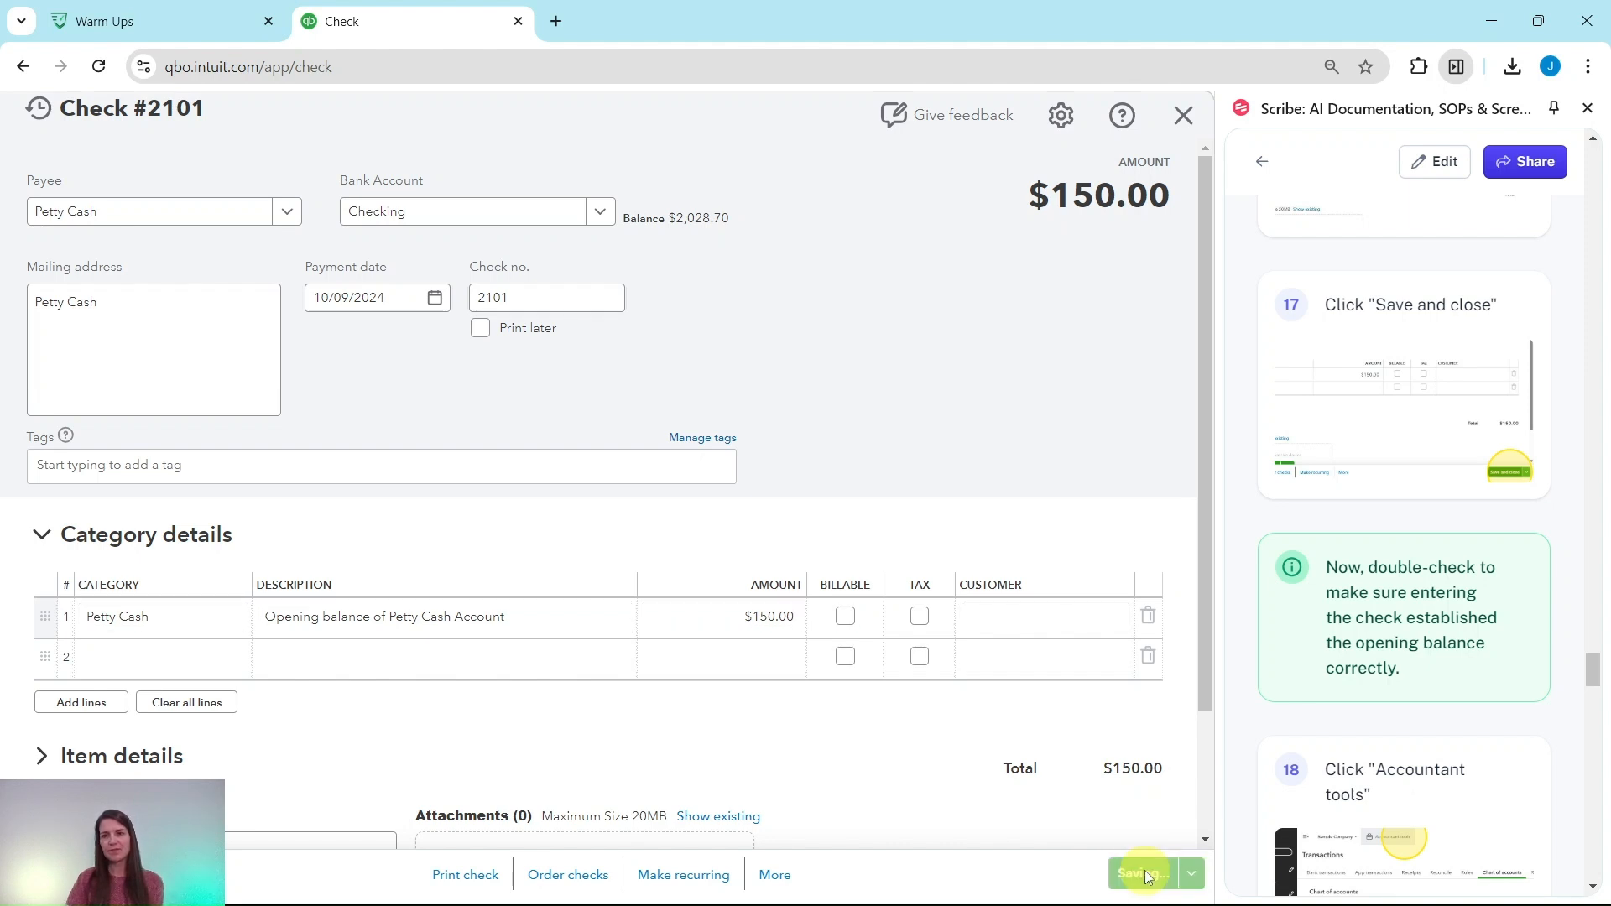
click(1143, 875)
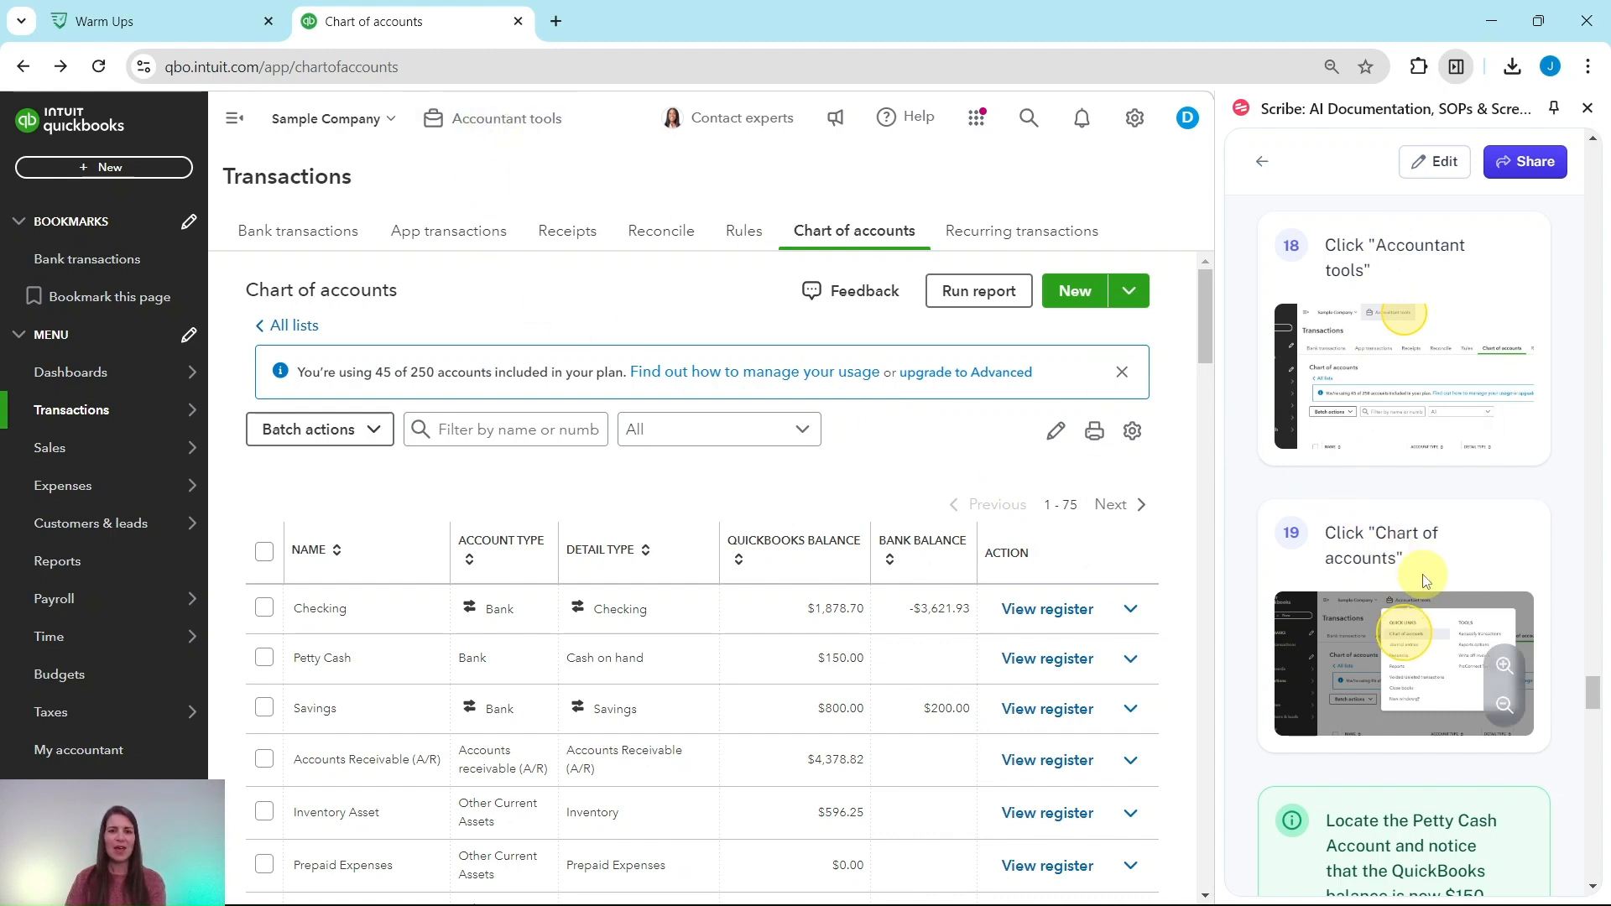
- Locate Petty Cash in the Chart of accounts and view its register
scroll(down, 3)
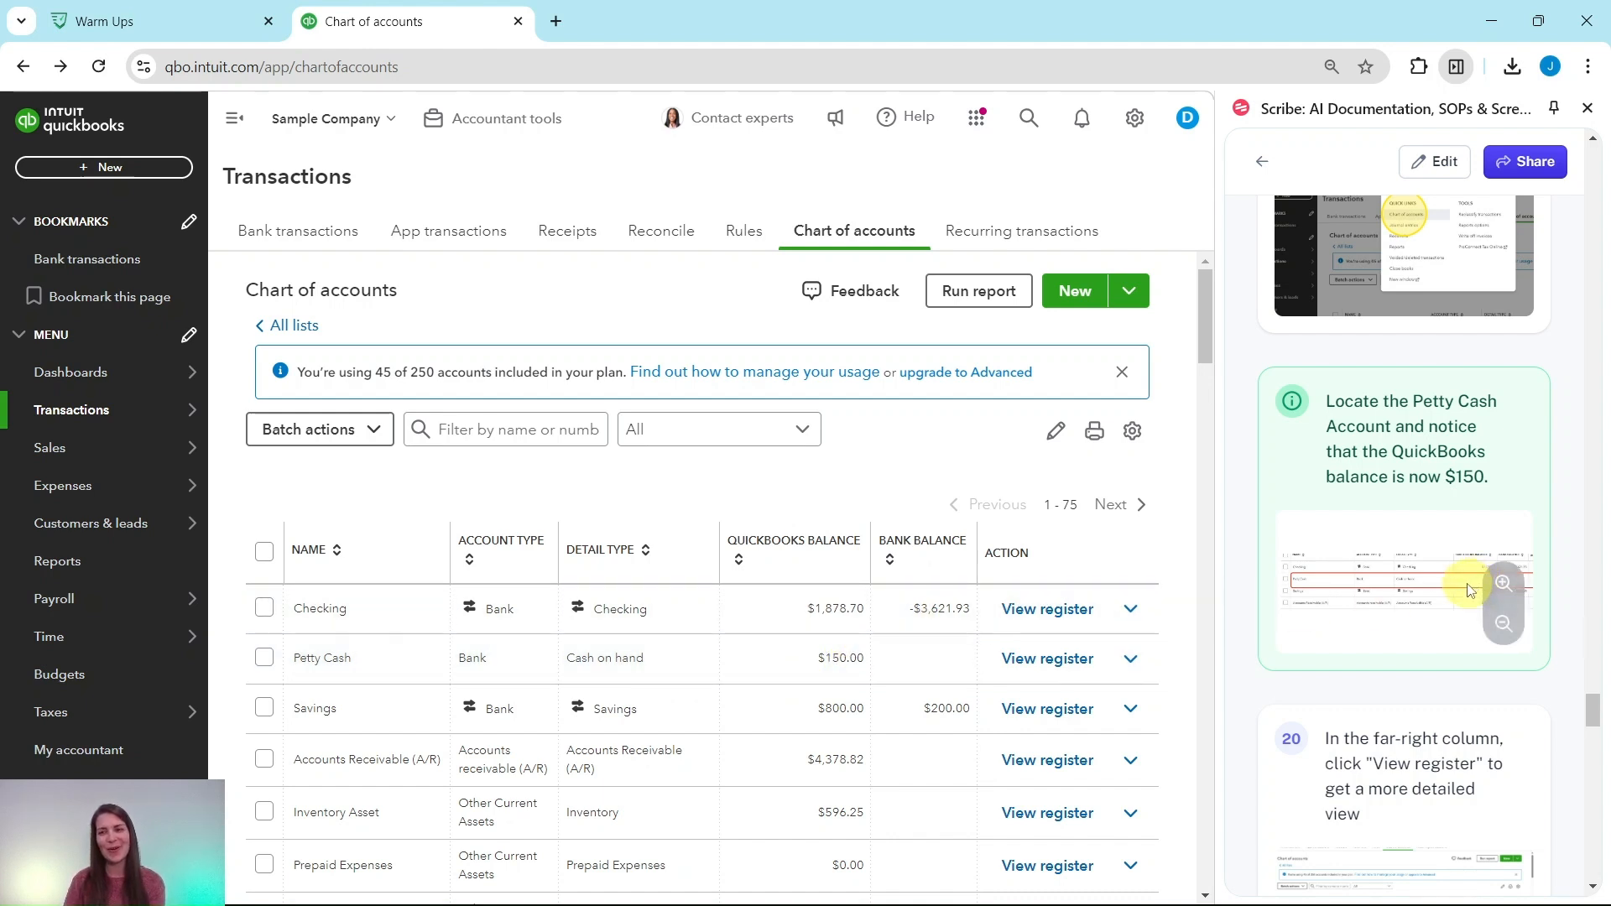
scroll(down, 3)
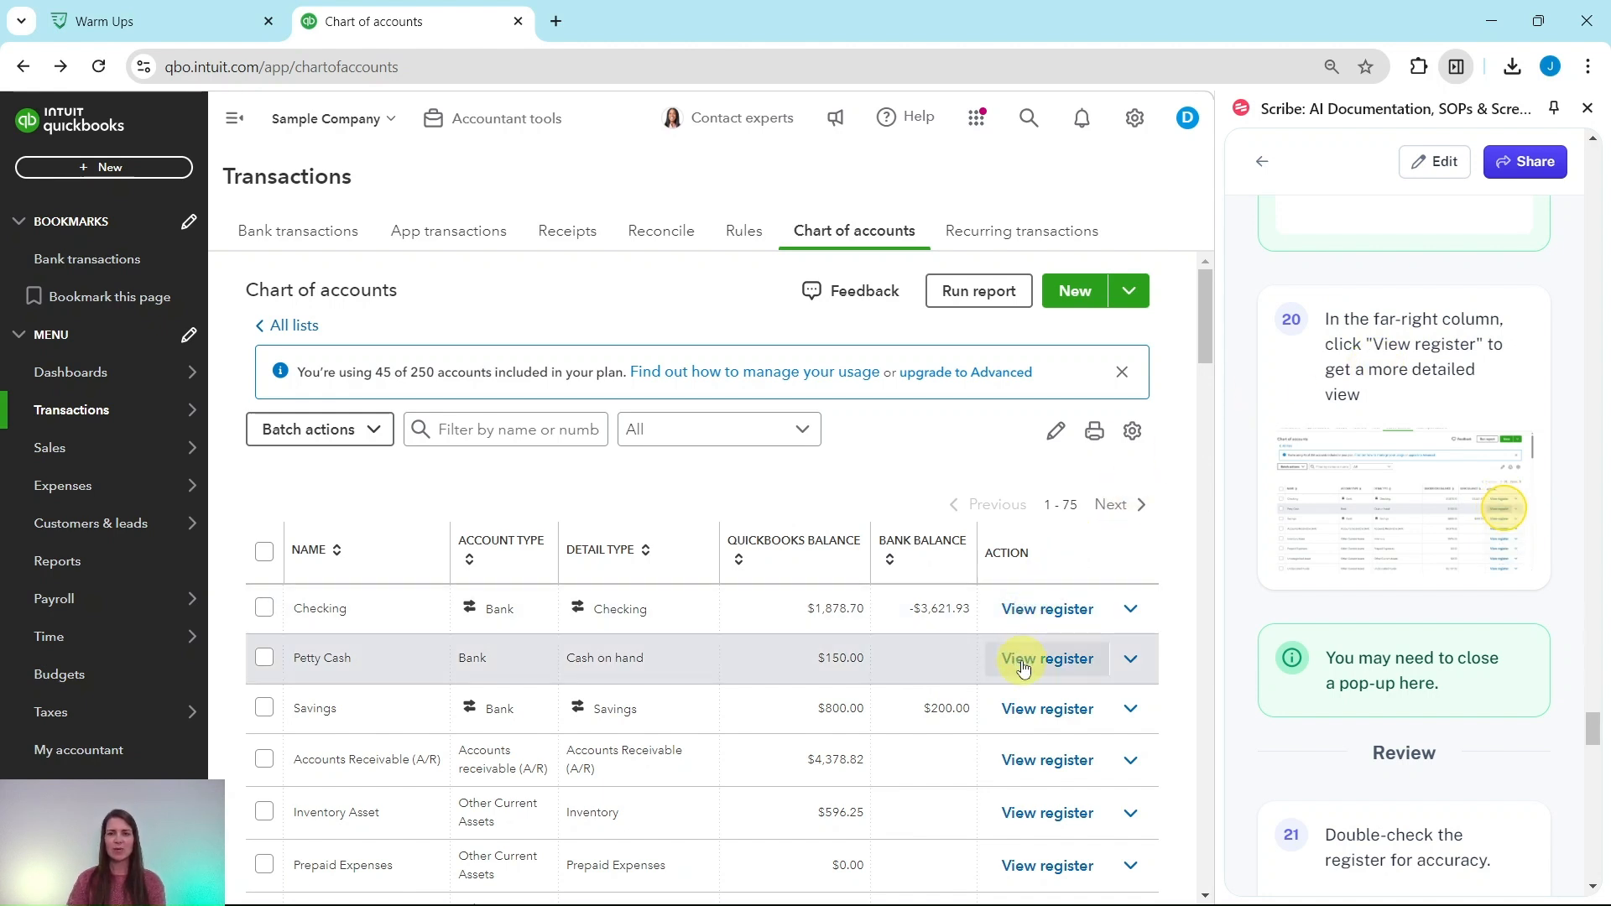
click(1047, 658)
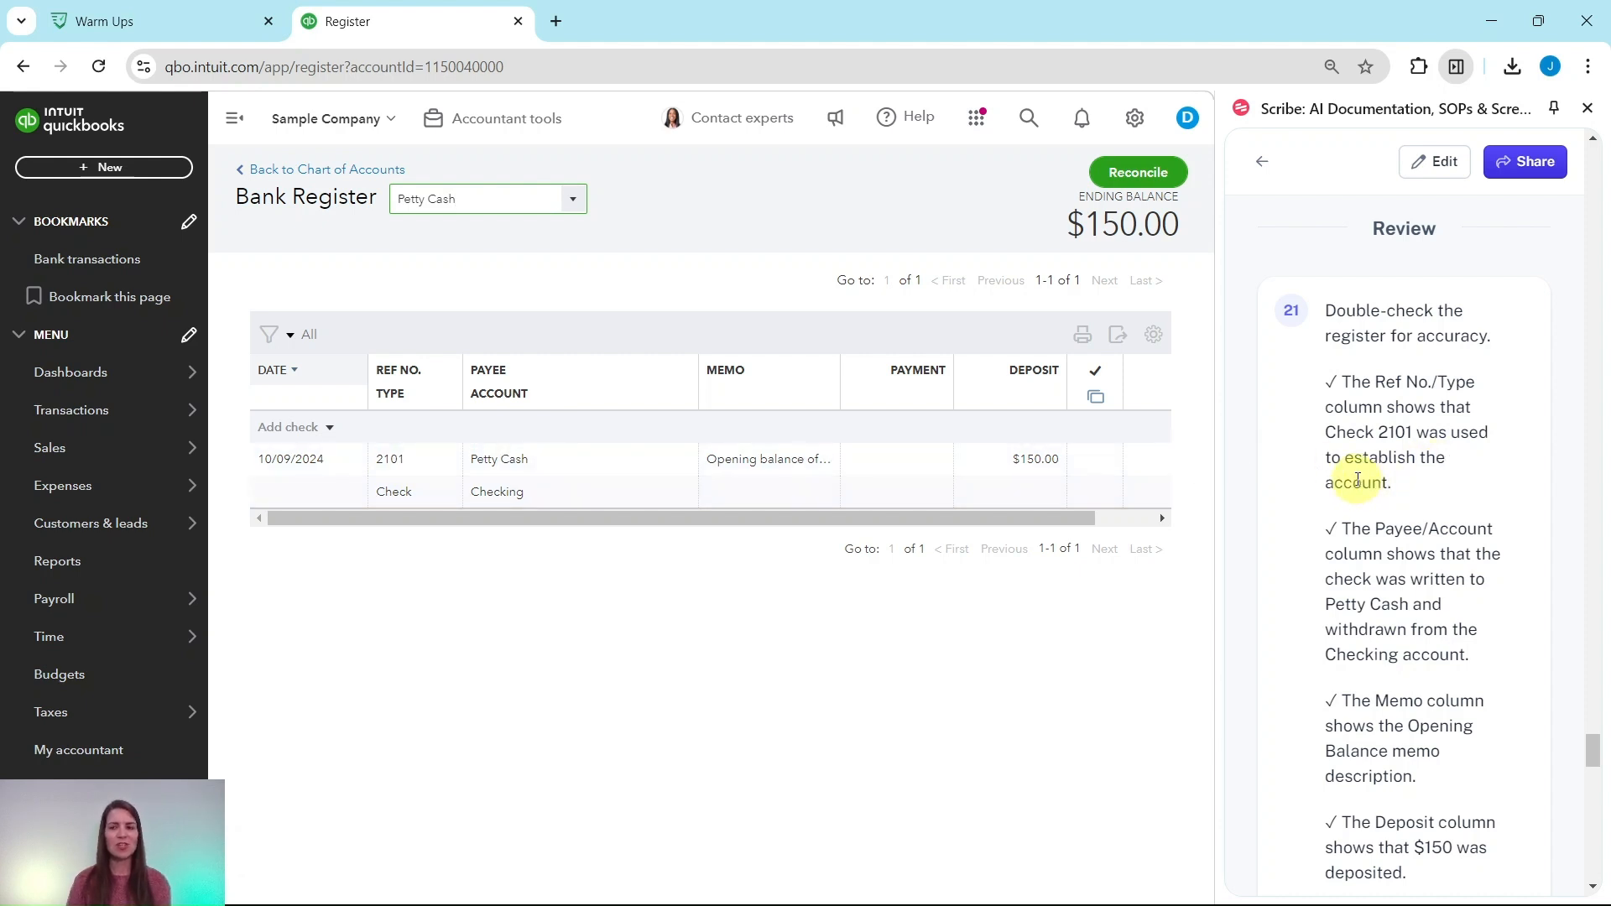
- Scroll the Petty Cash register to the Balance column showing $150.00 after check 2101
scroll(down, 3)
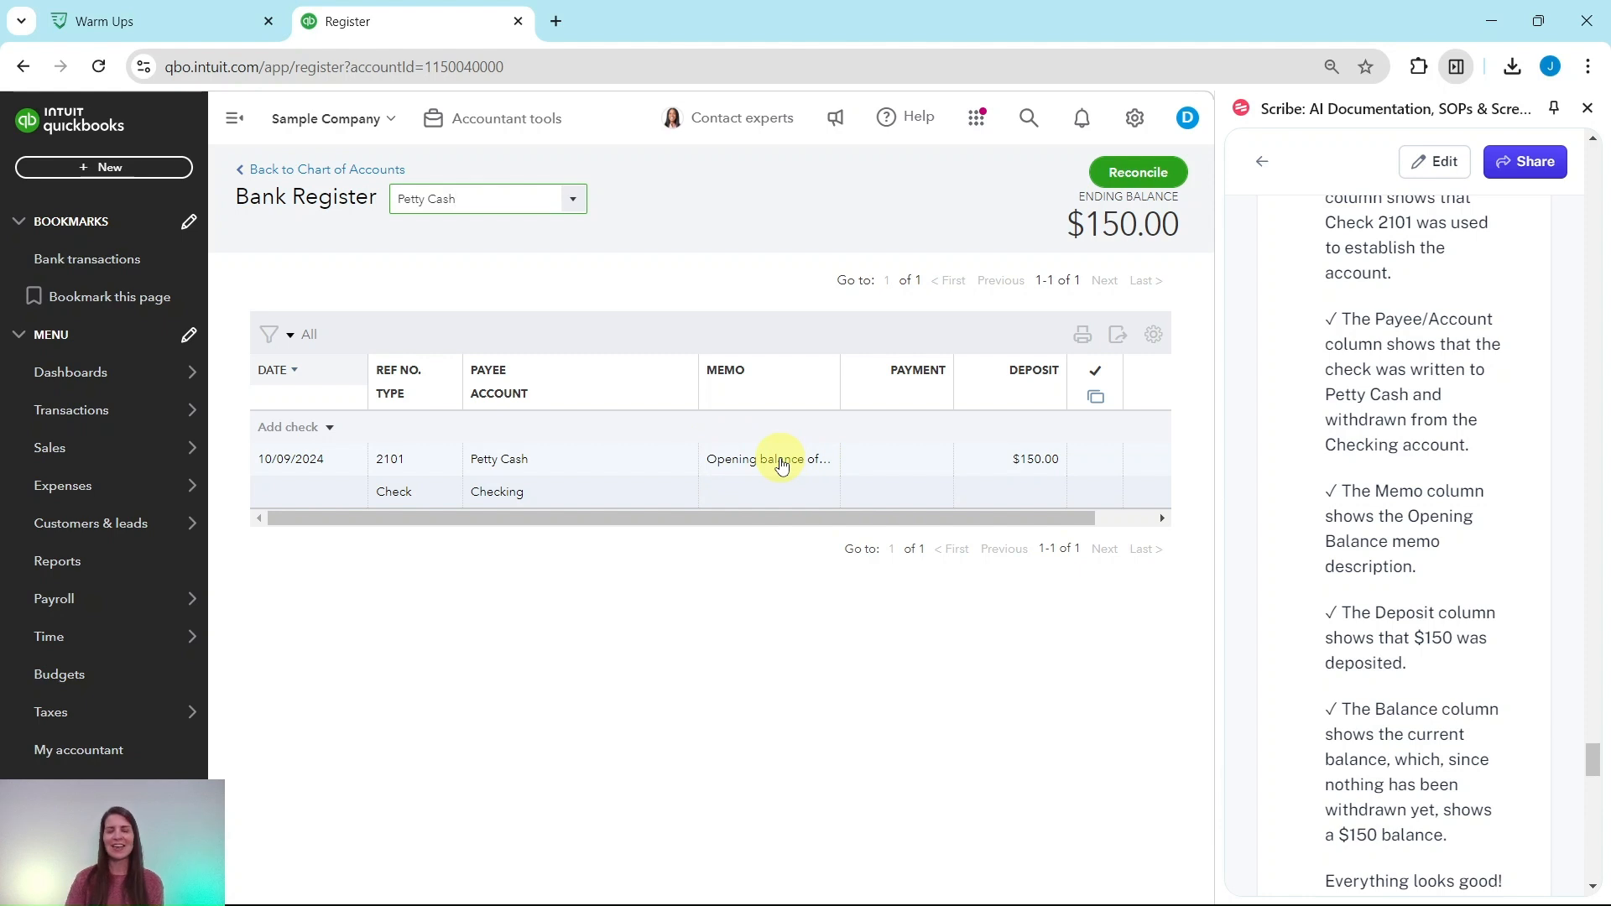
mouse_move(974, 429)
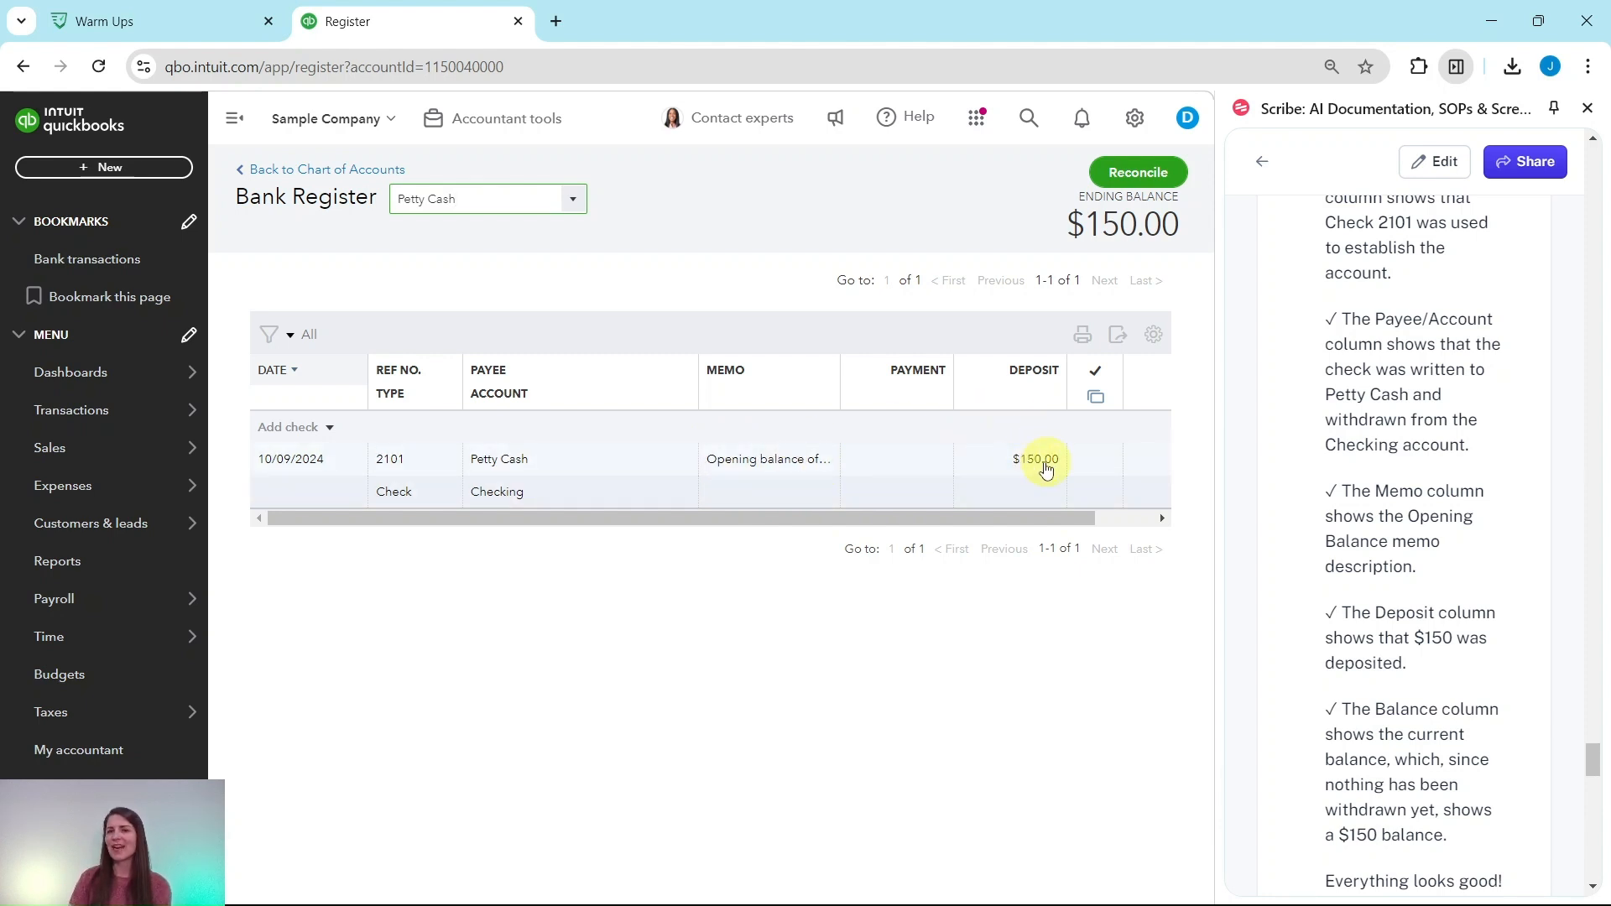
scroll(down, 3)
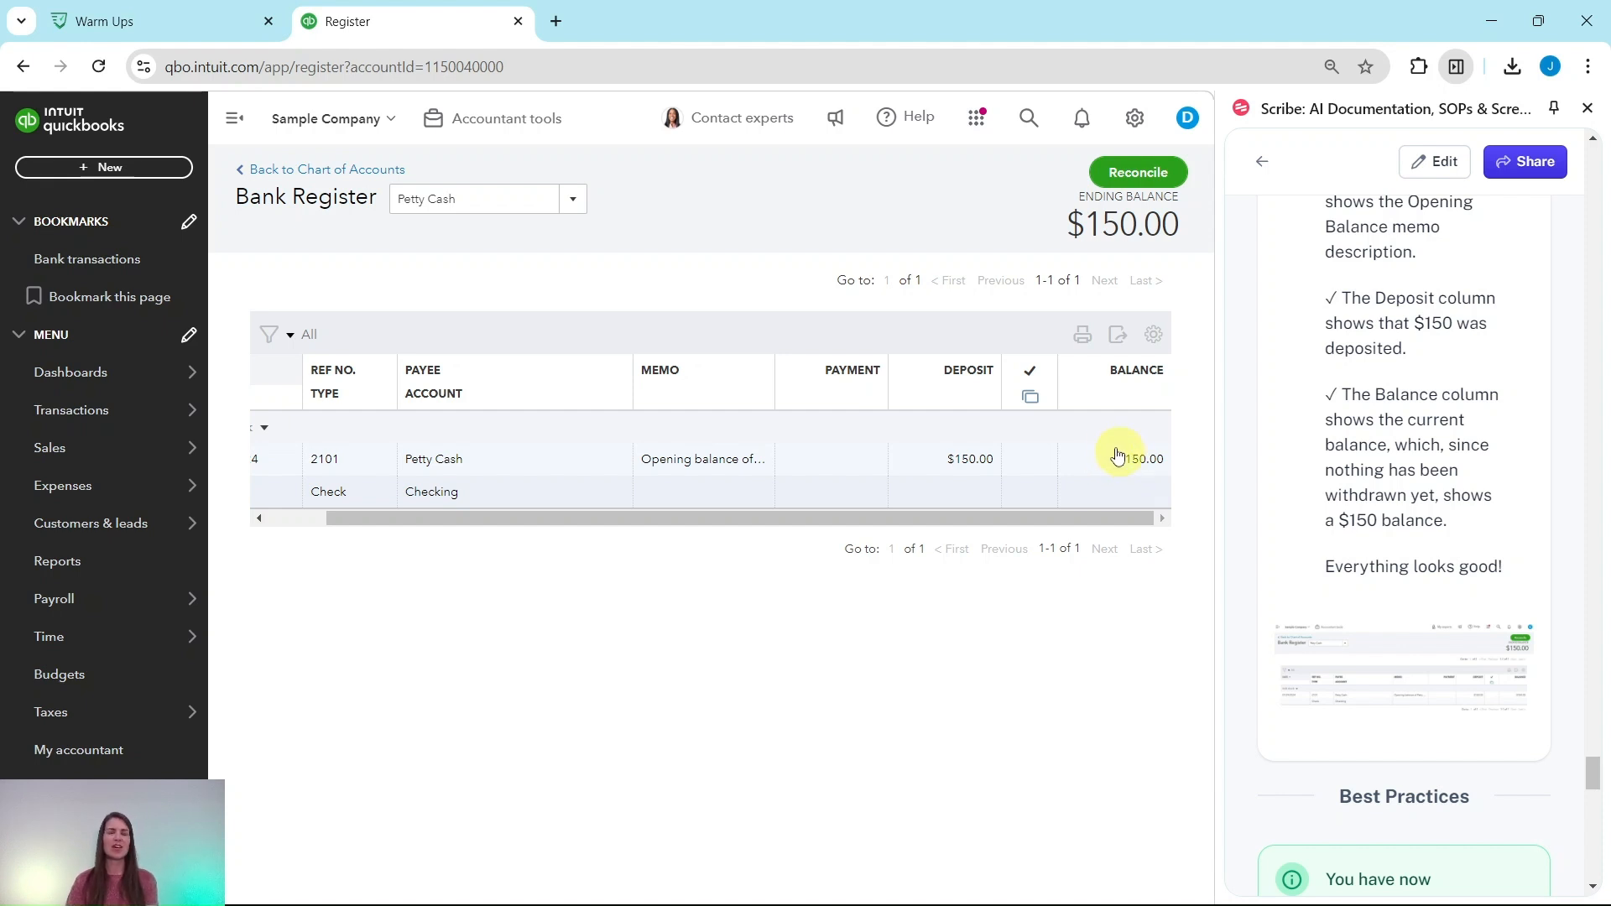
mouse_move(1169, 438)
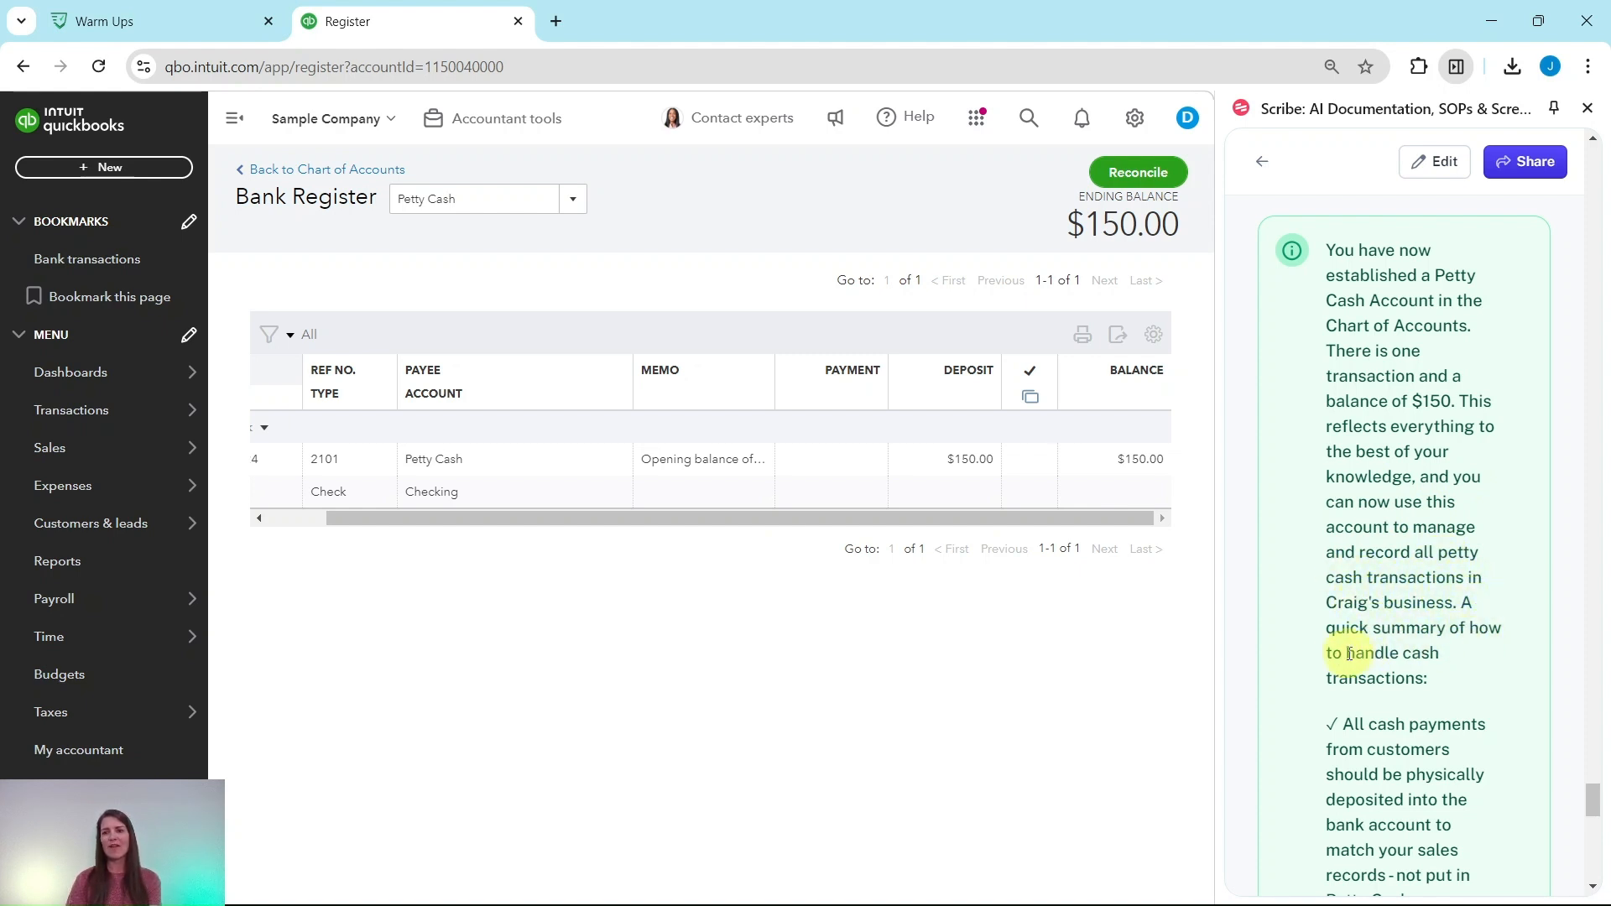
scroll(down, 3)
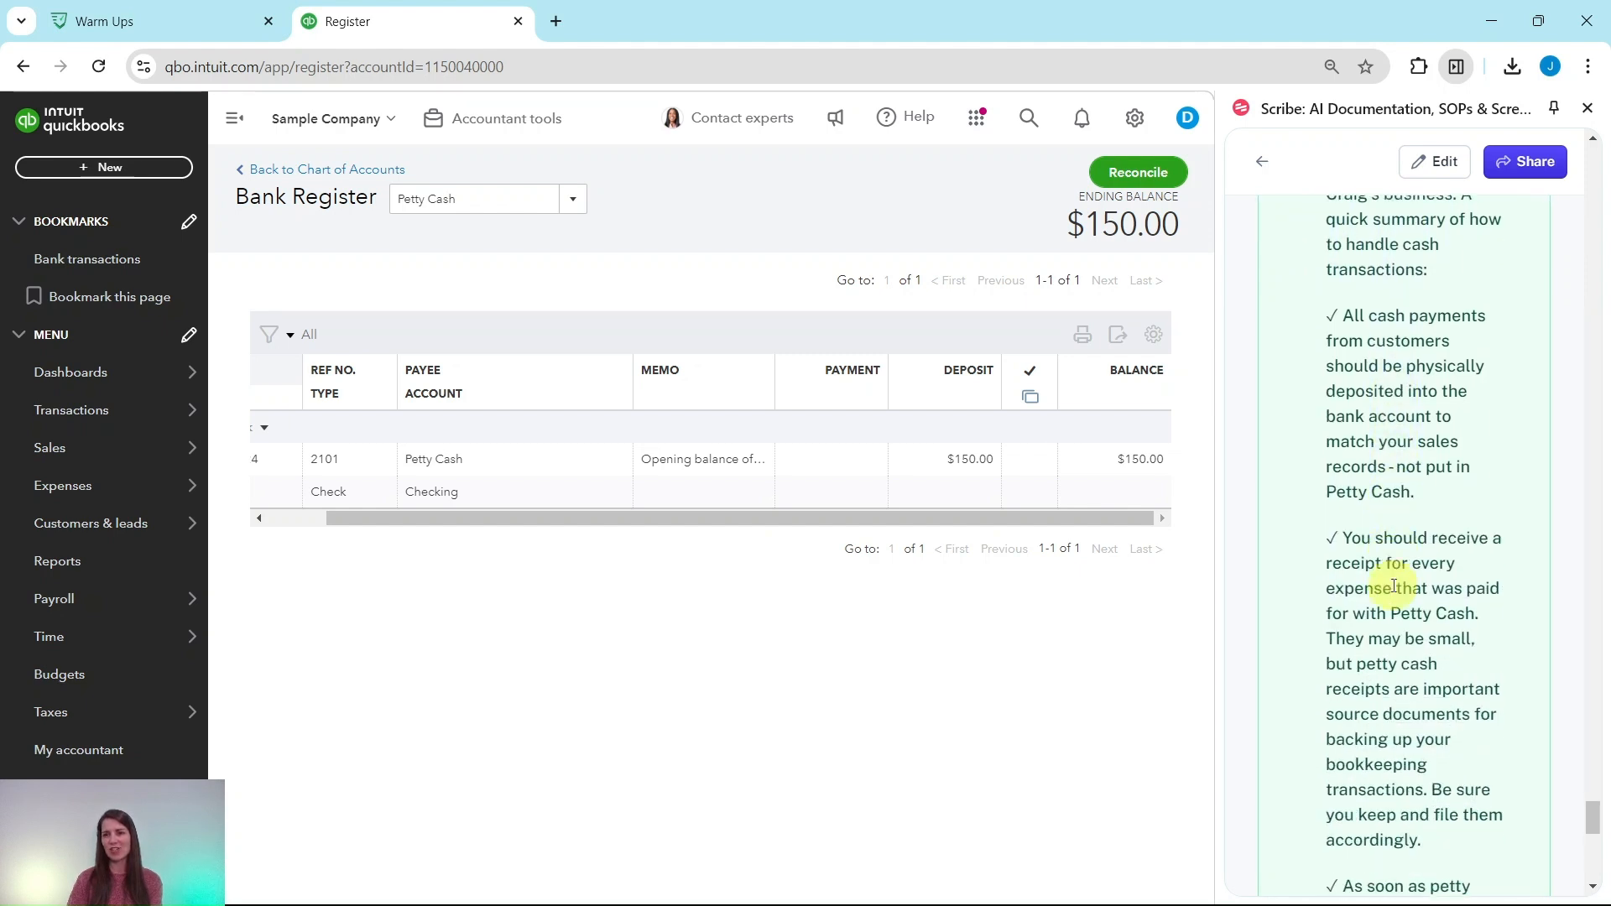
scroll(down, 3)
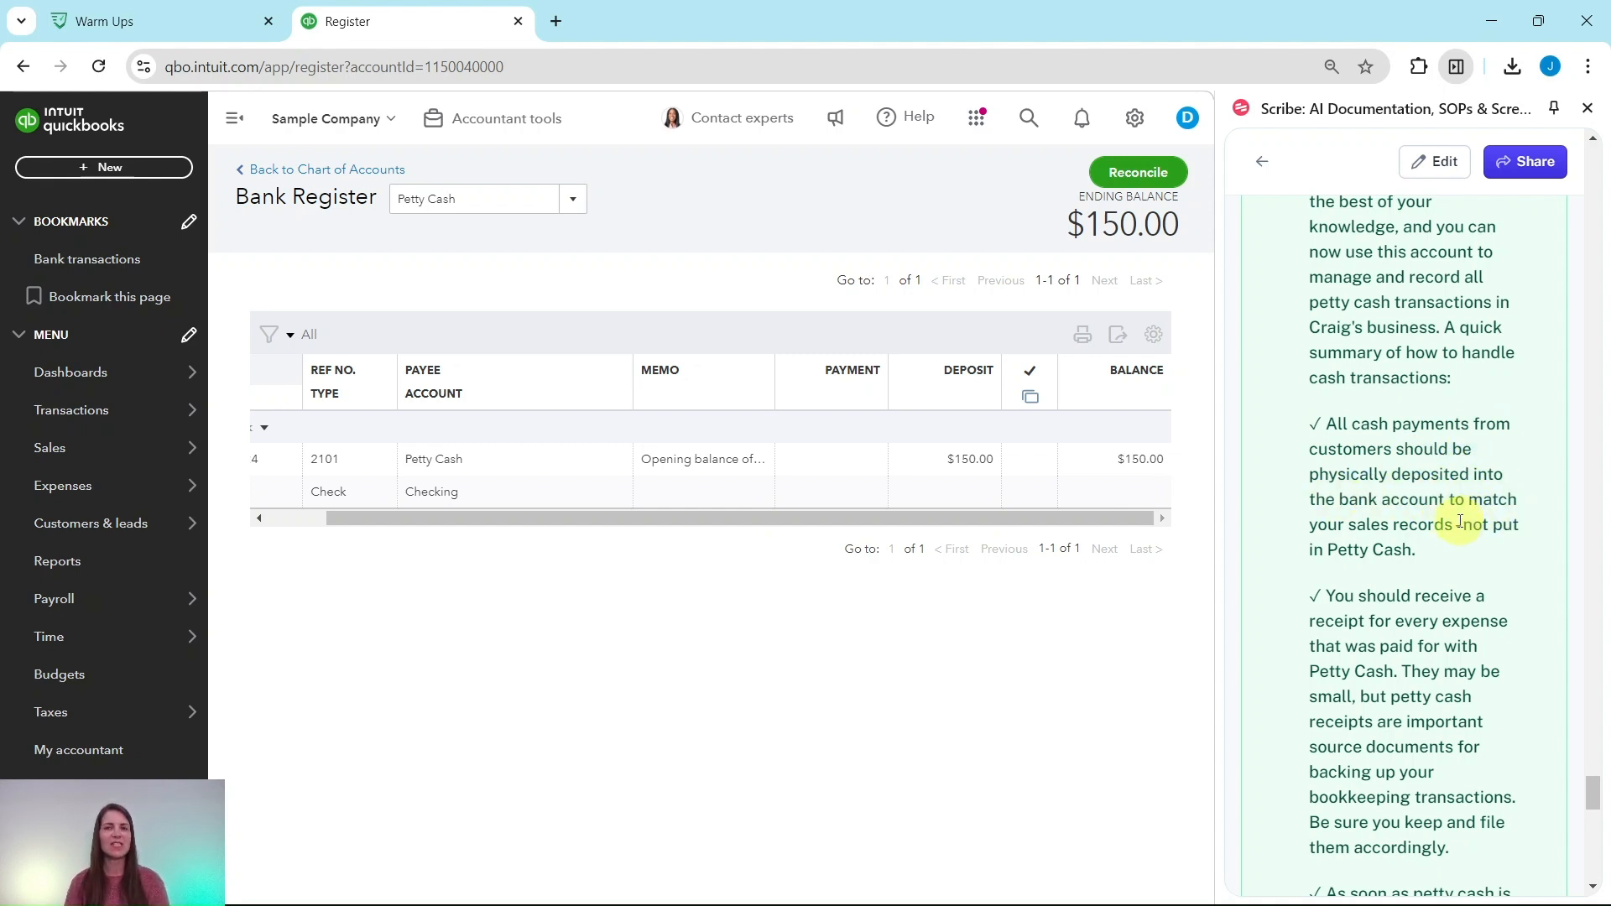
mouse_move(1002, 548)
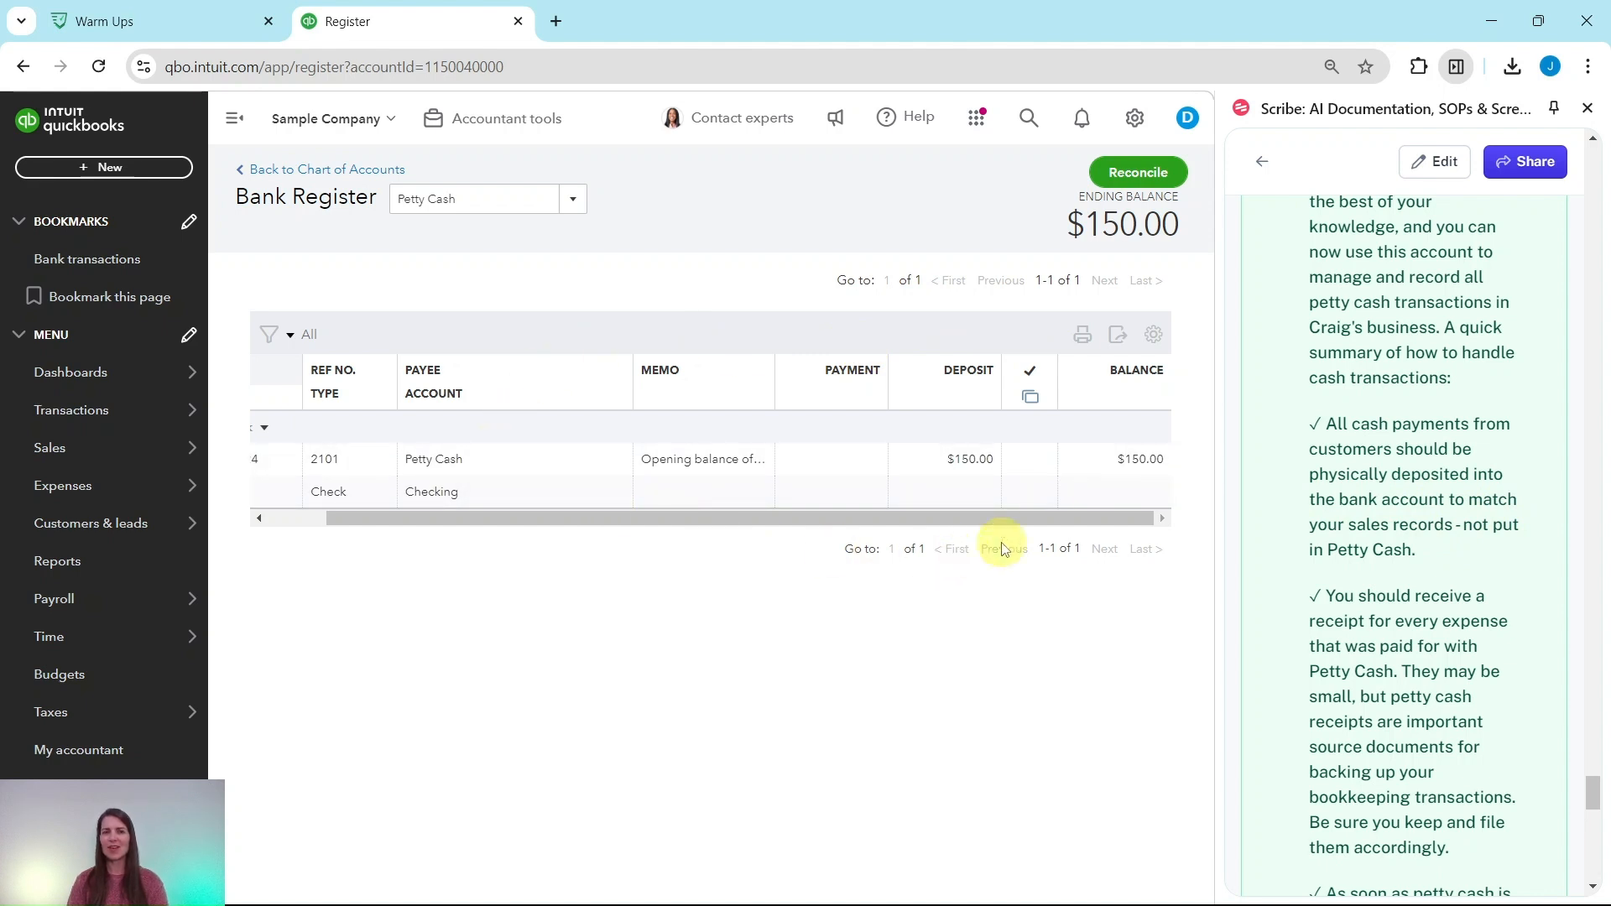
scroll(down, 3)
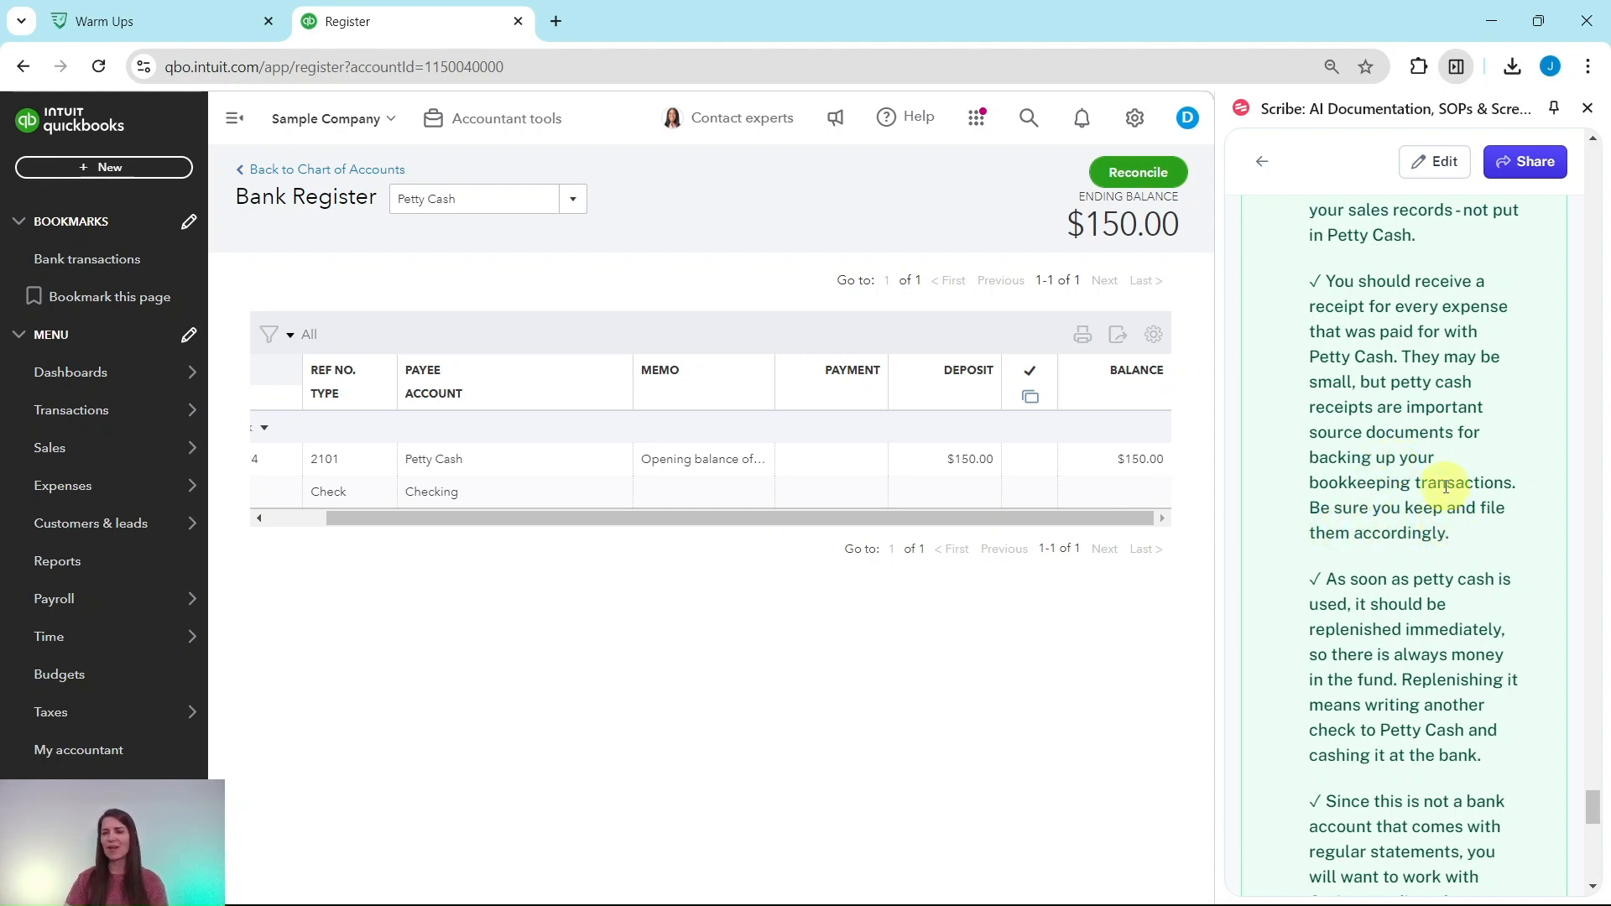
scroll(down, 3)
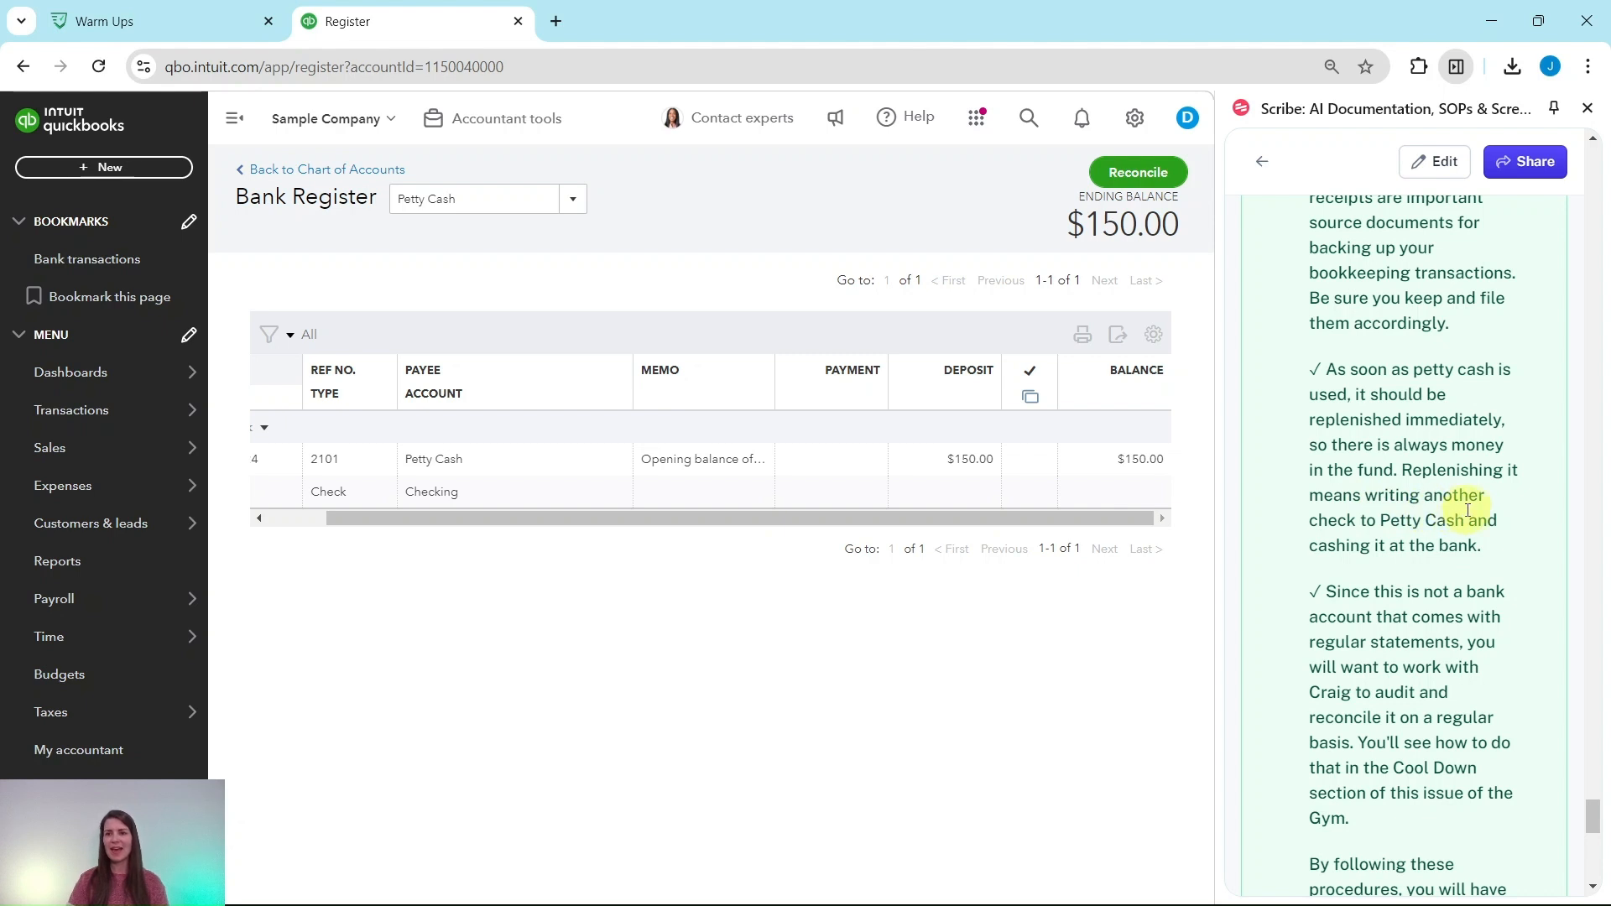
scroll(down, 3)
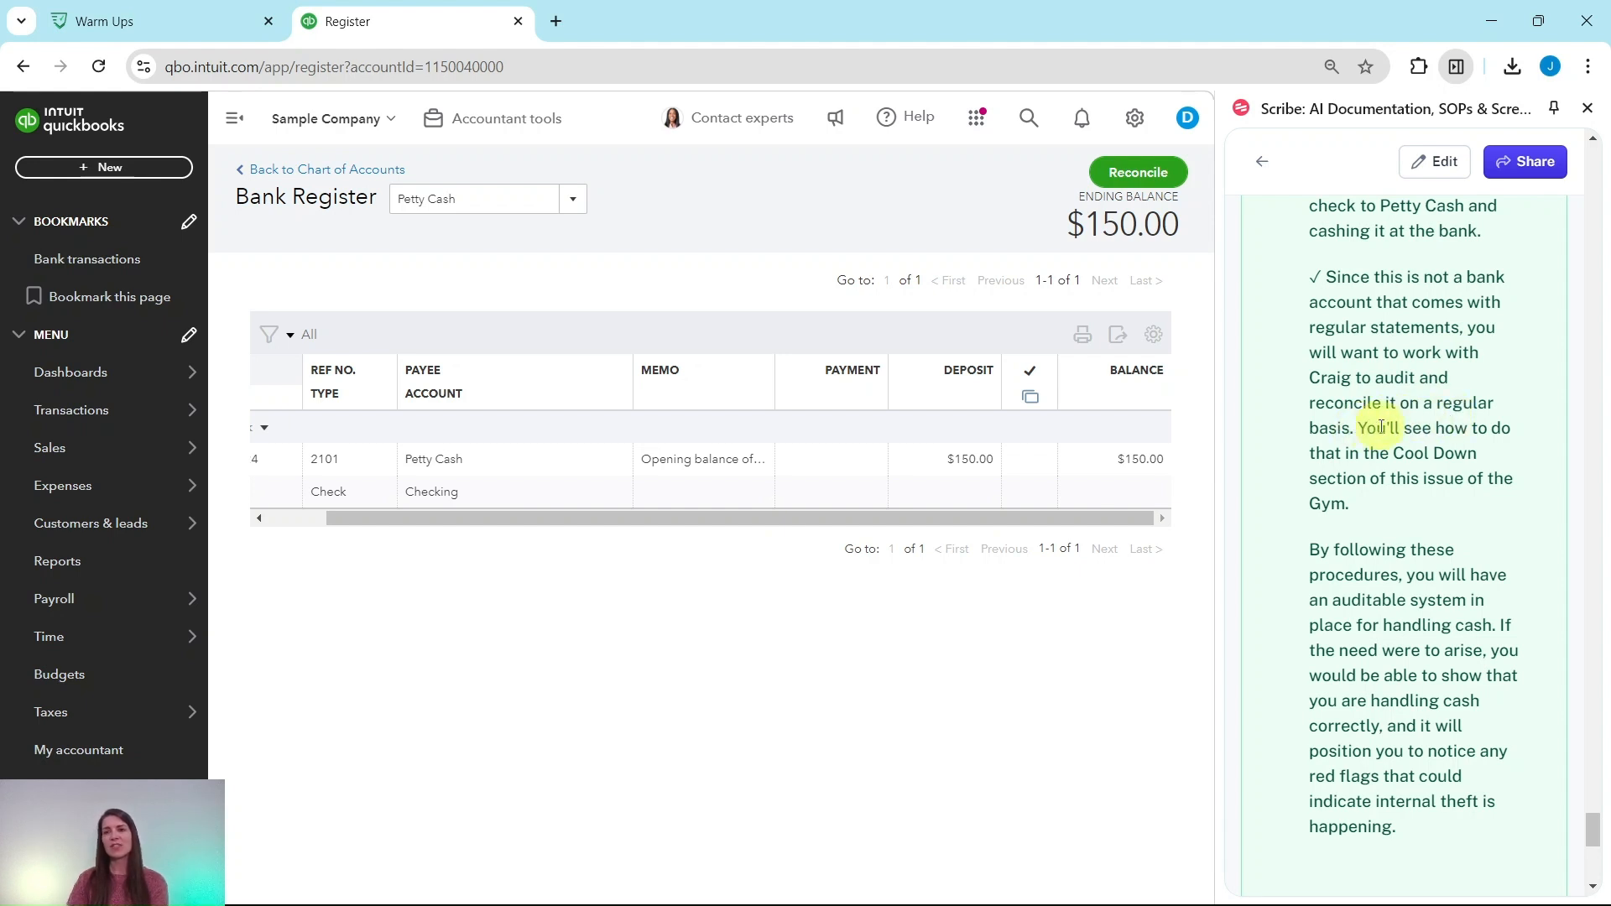
mouse_move(1449, 479)
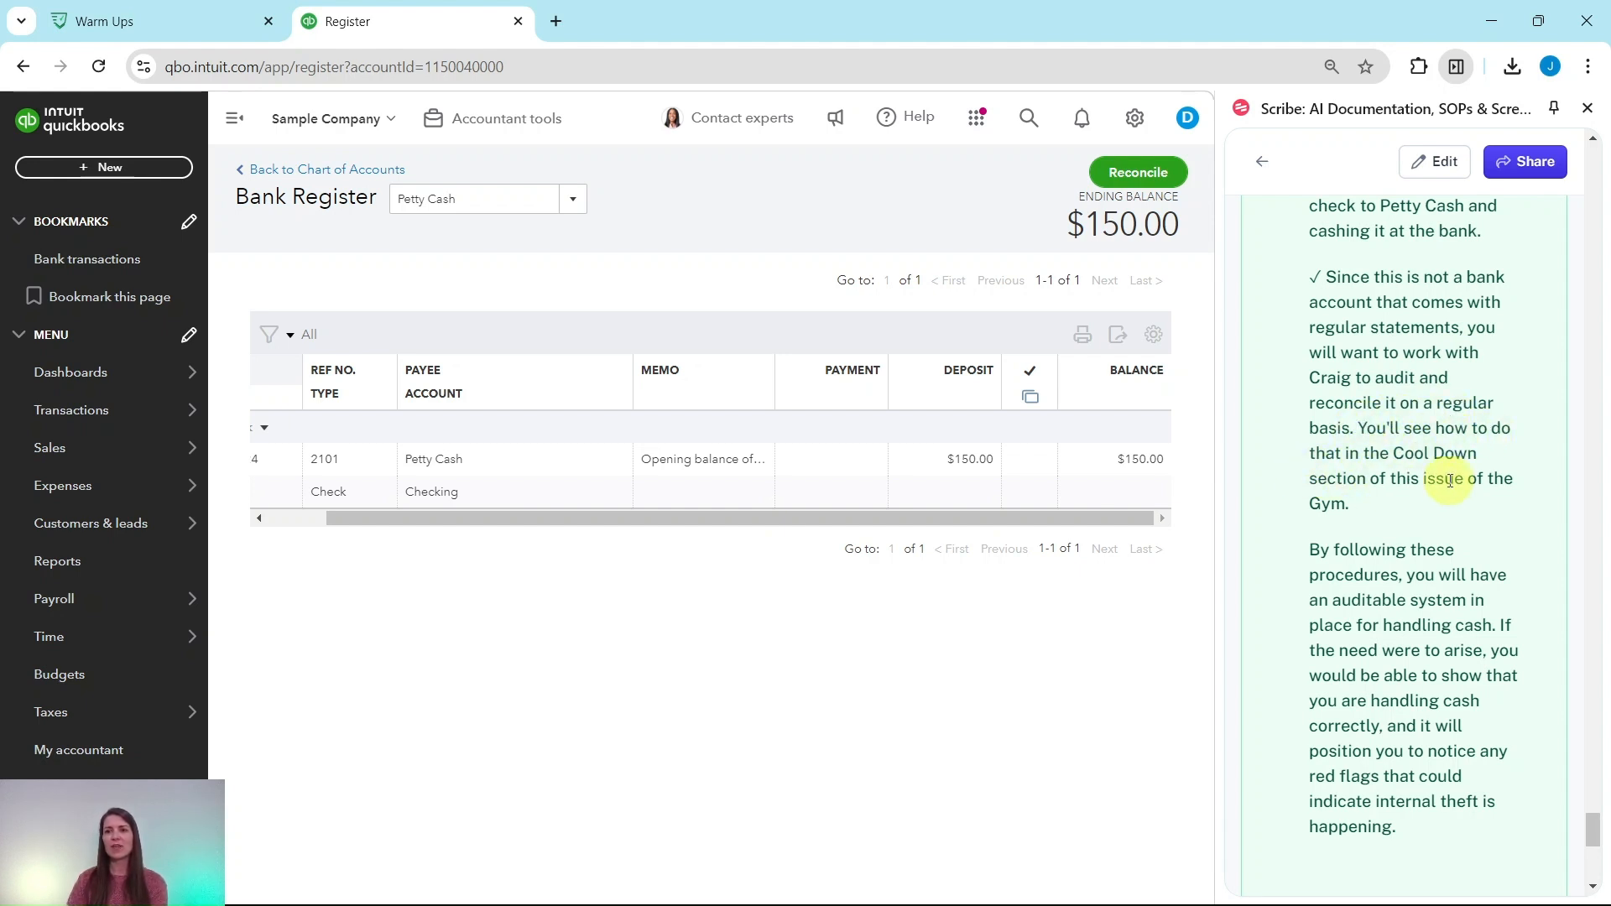
scroll(down, 3)
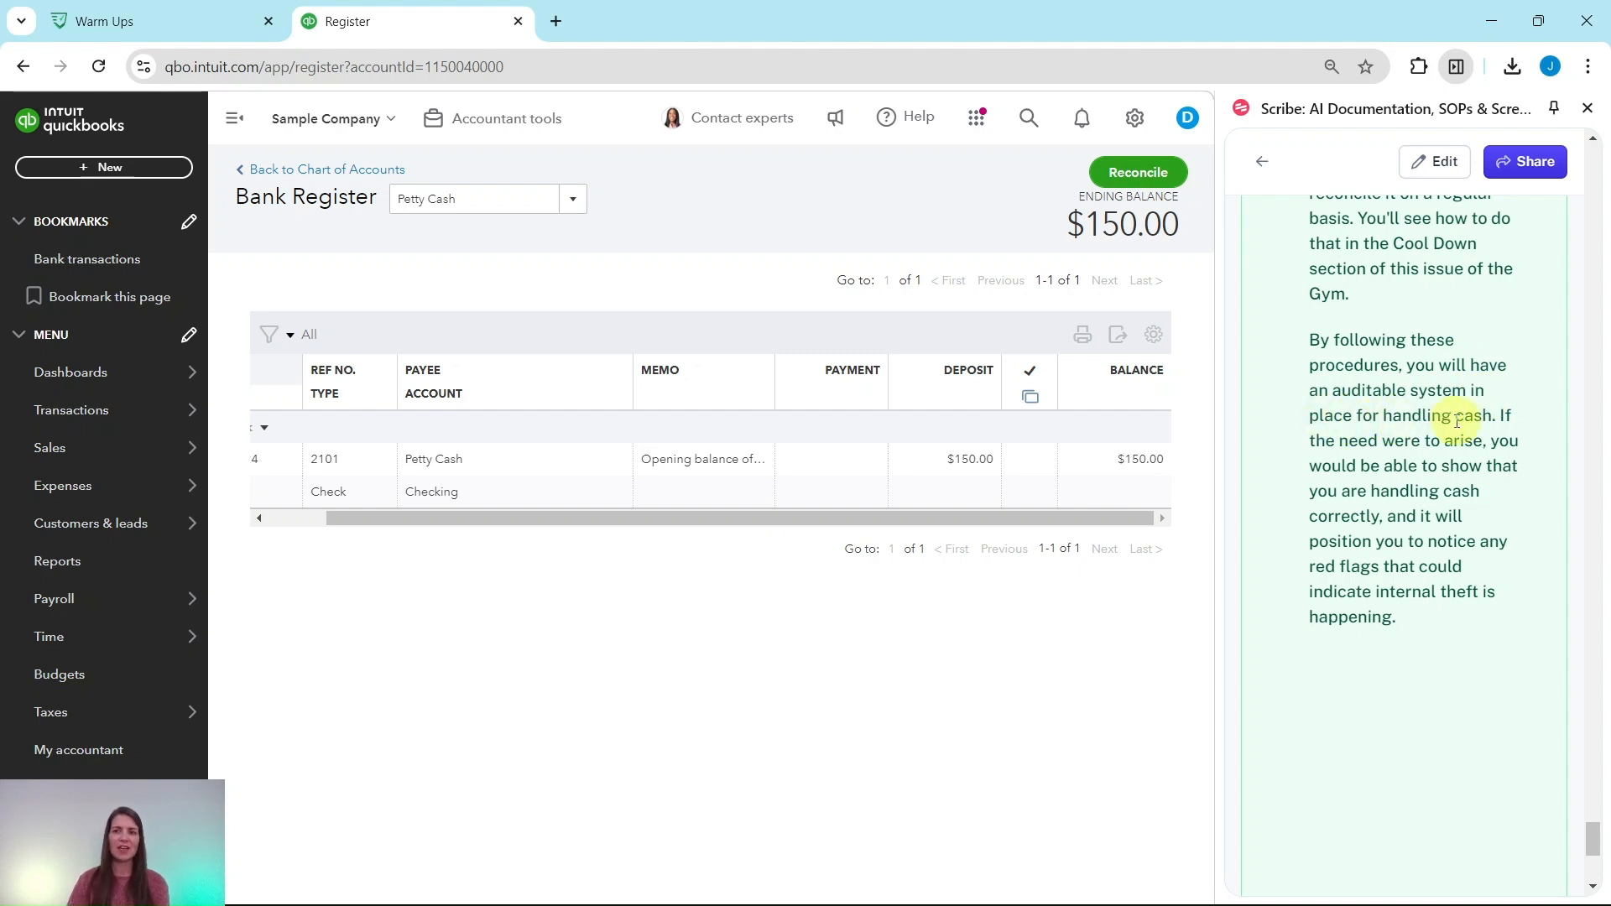
scroll(down, 3)
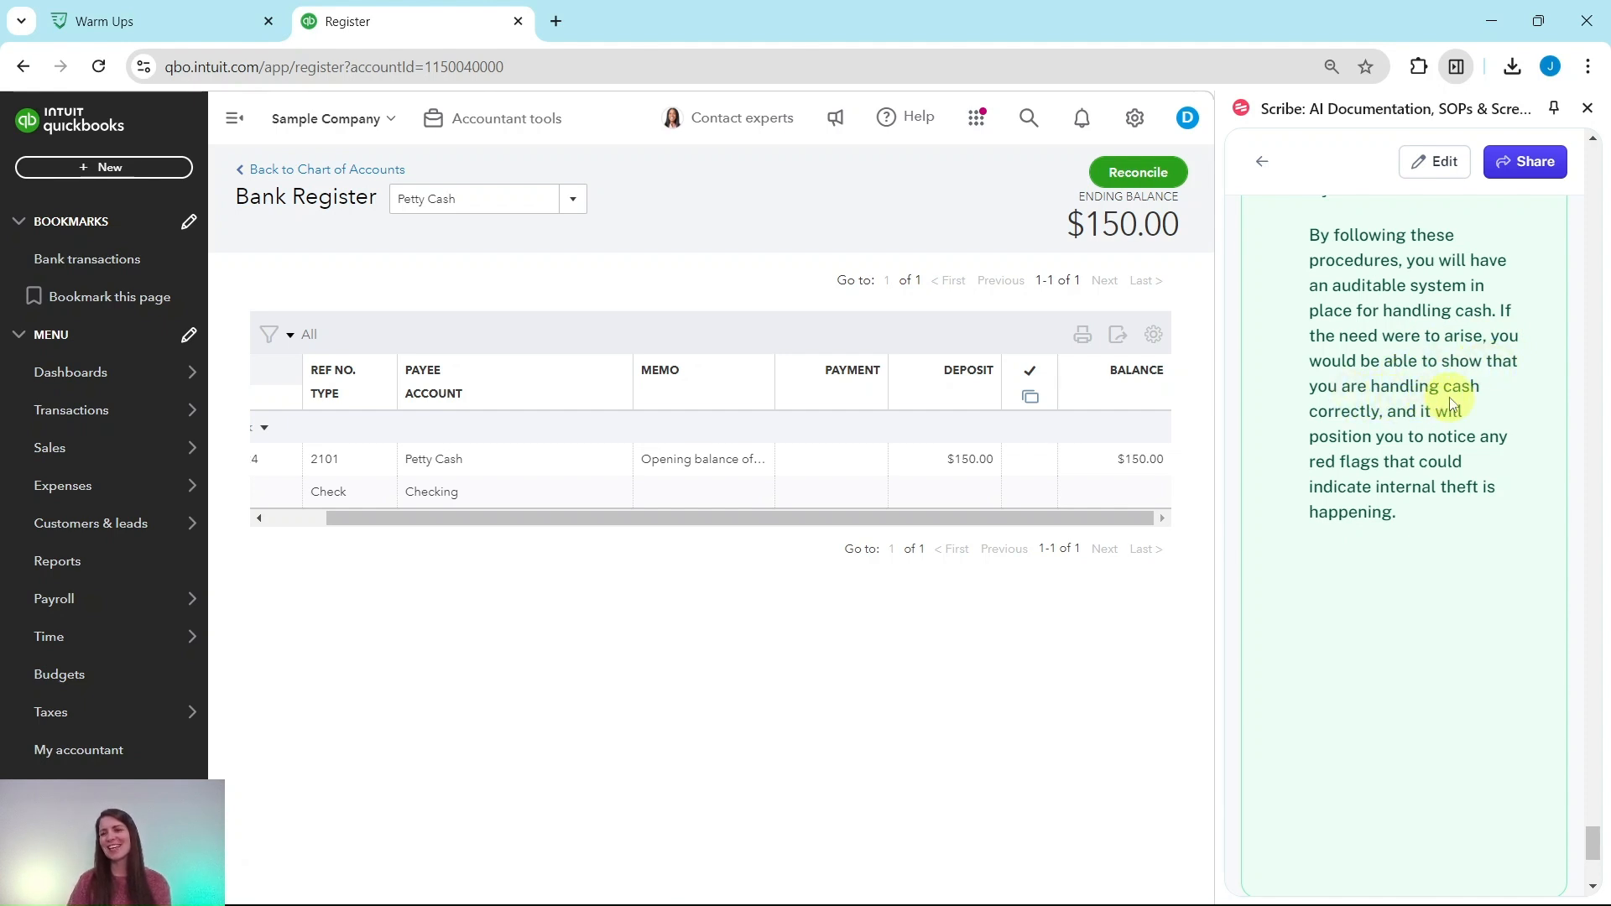
mouse_move(1372, 413)
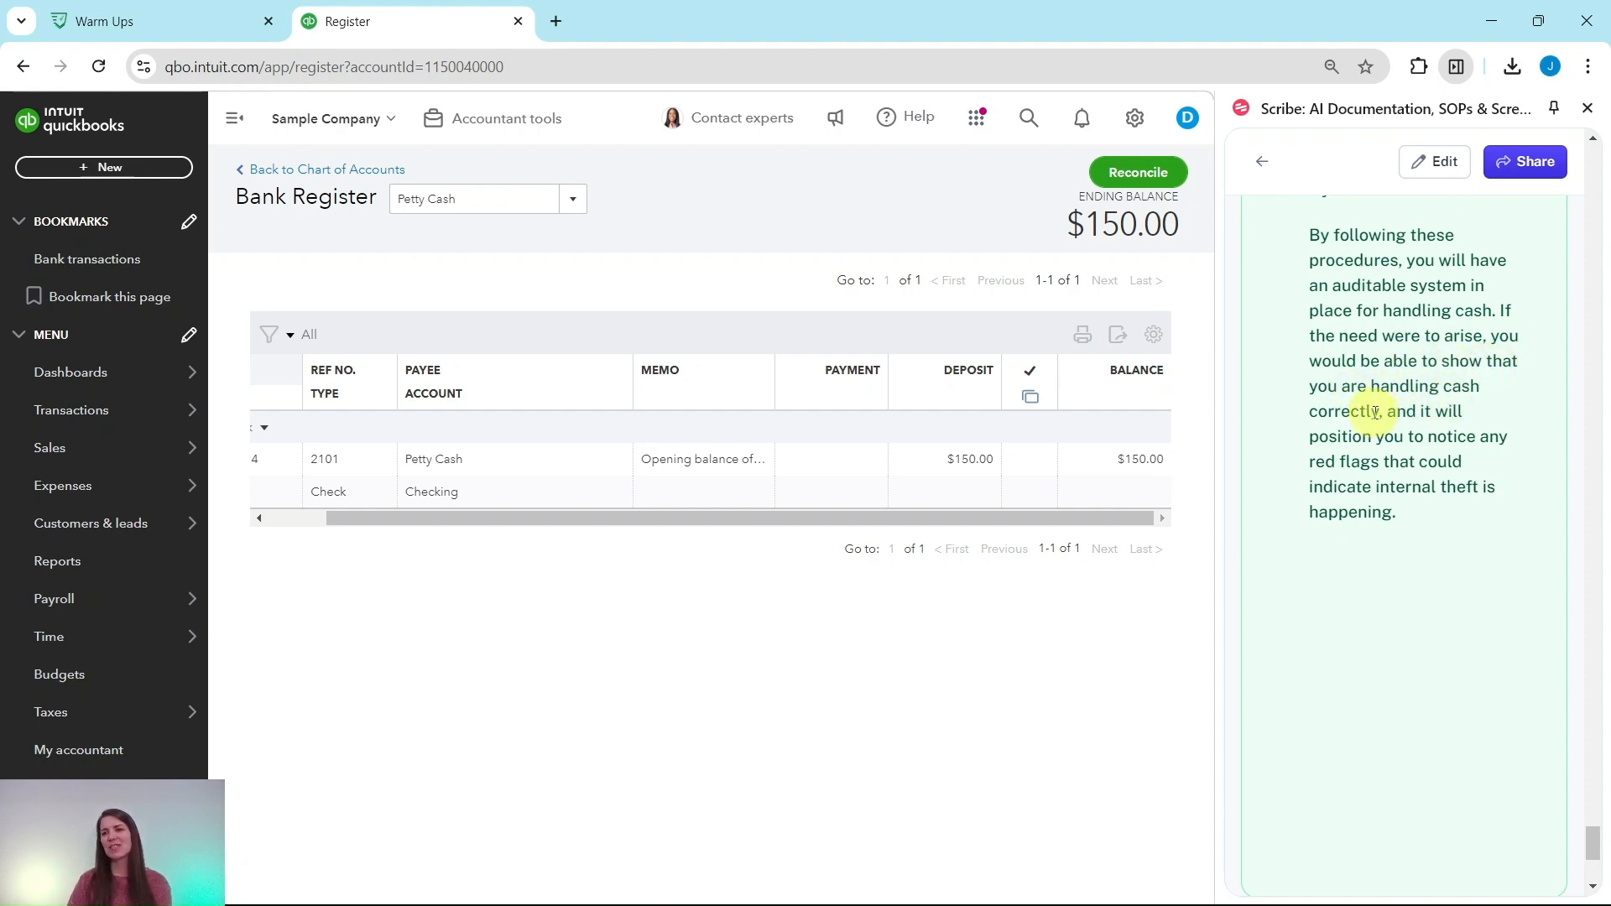
scroll(down, 3)
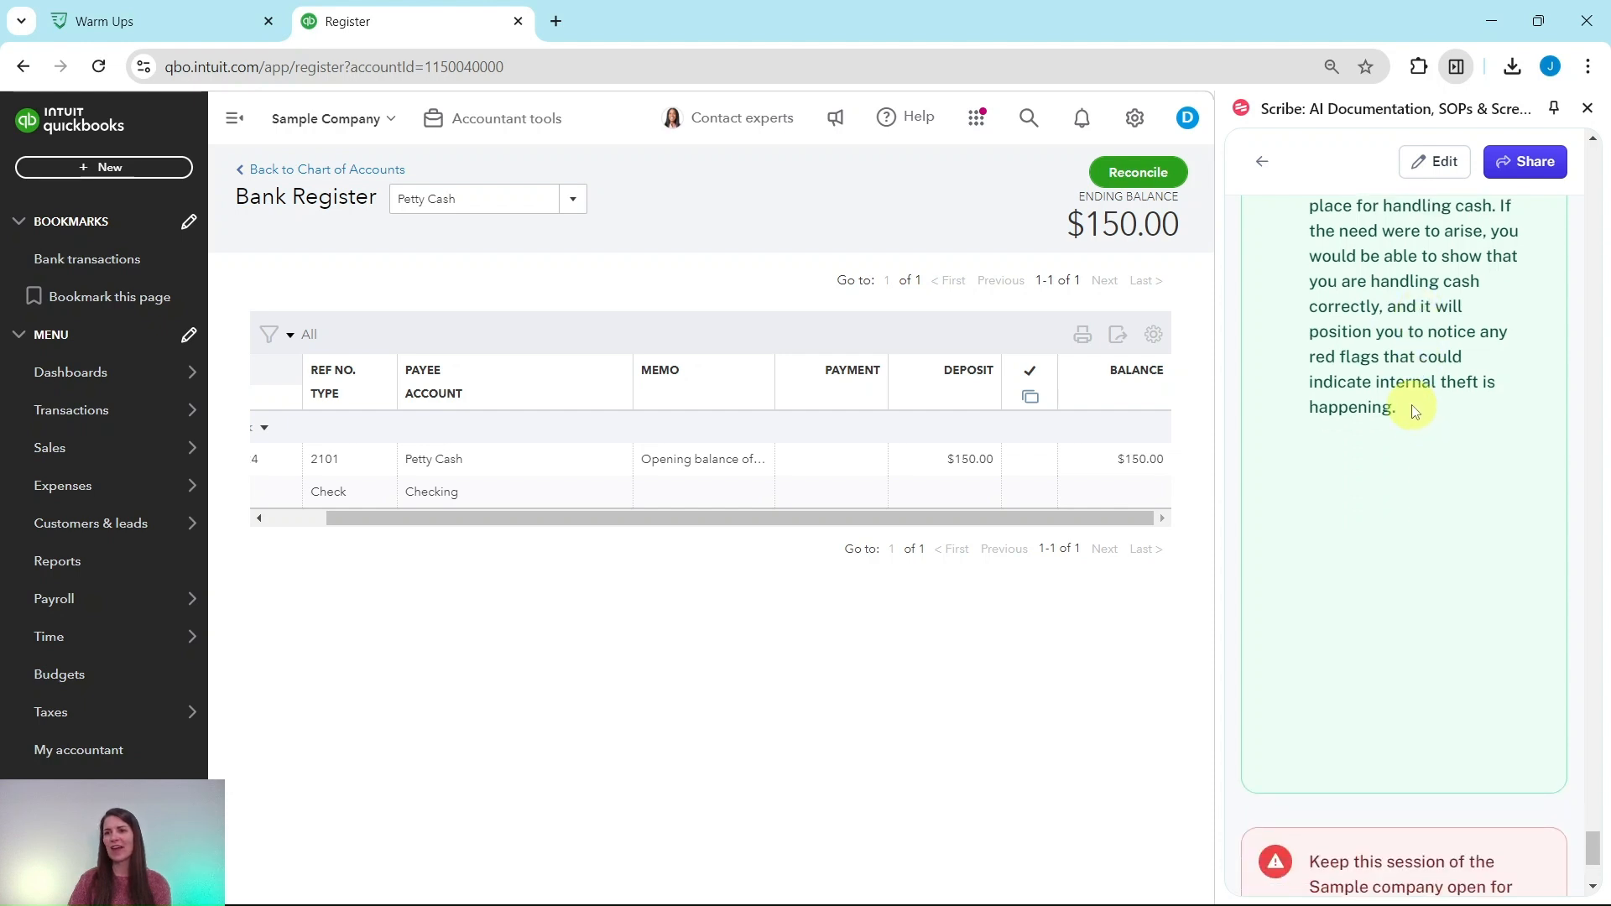